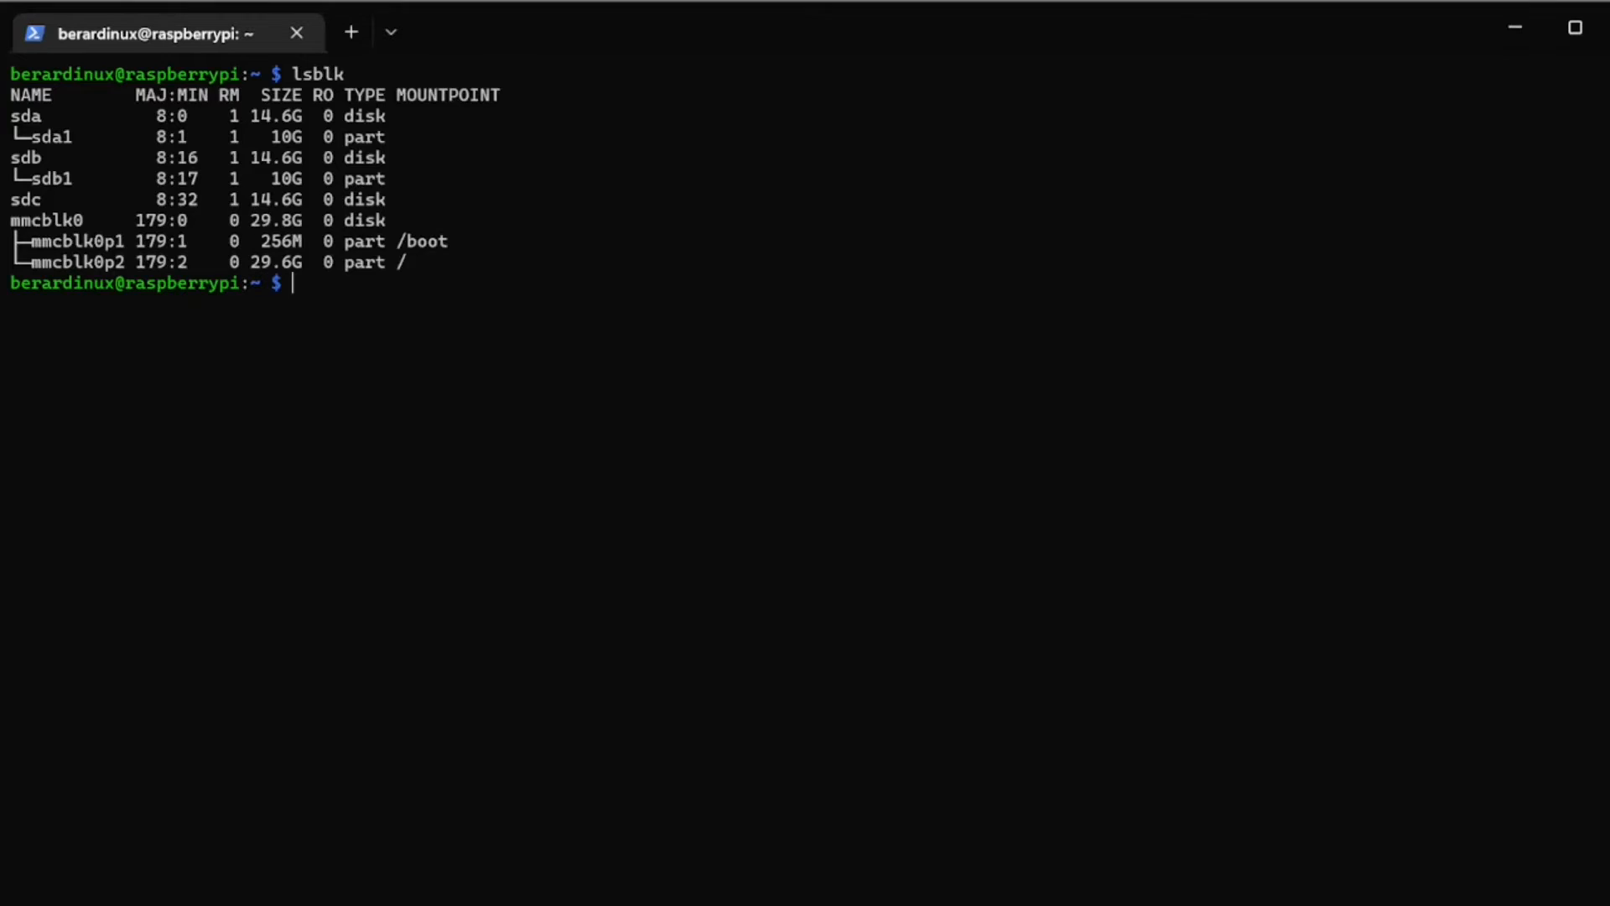
mouse_move(40, 154)
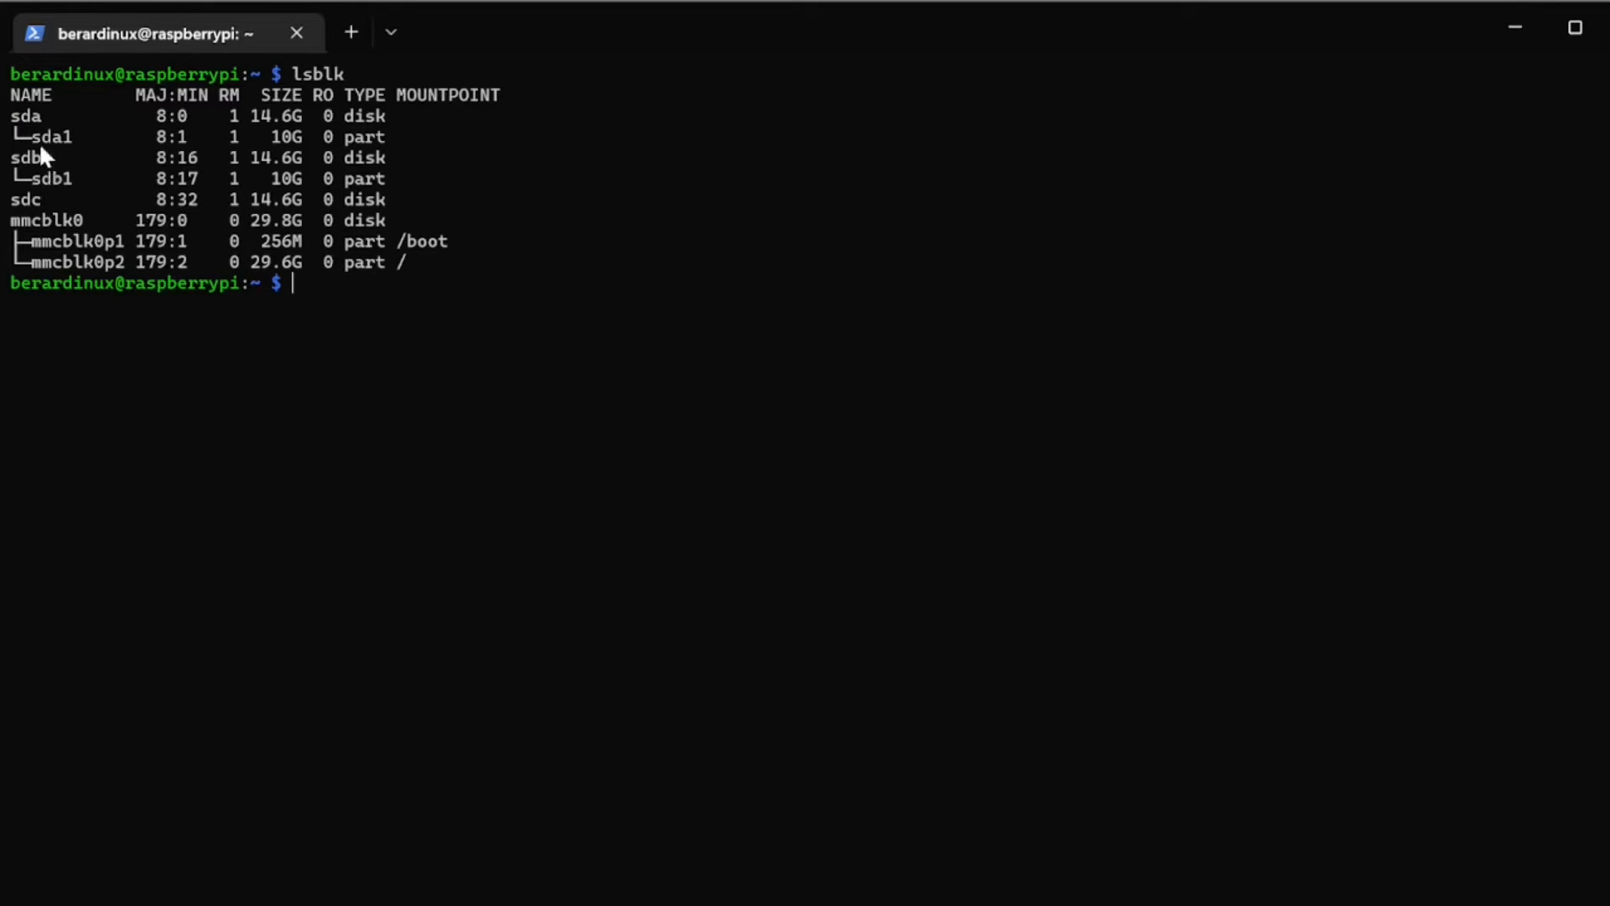
mouse_move(82, 154)
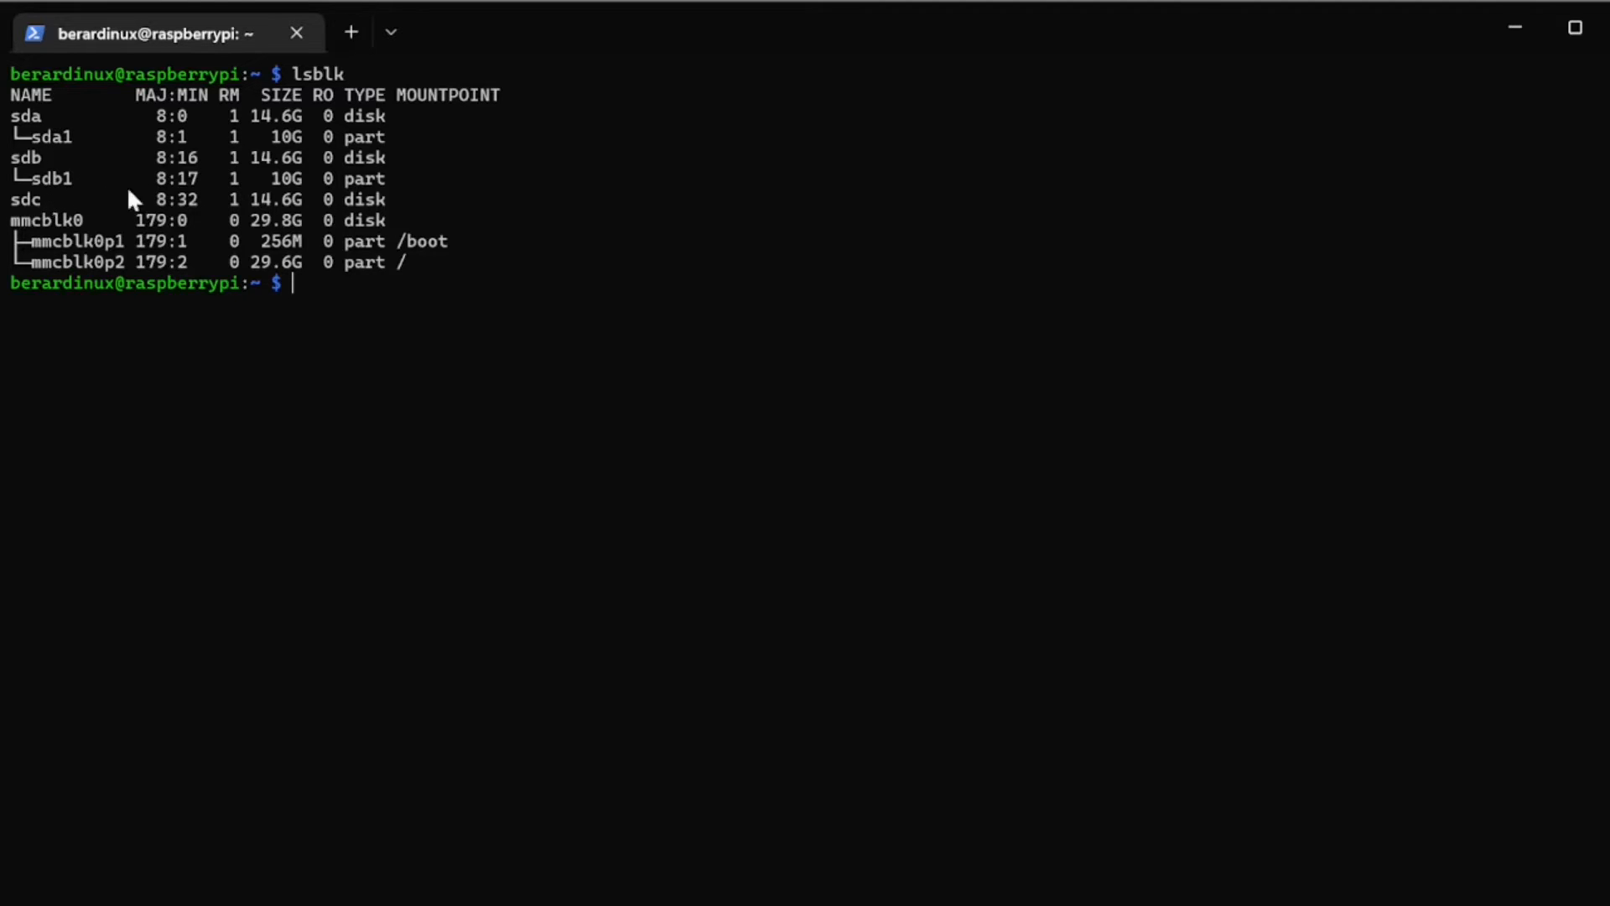
mouse_move(285, 202)
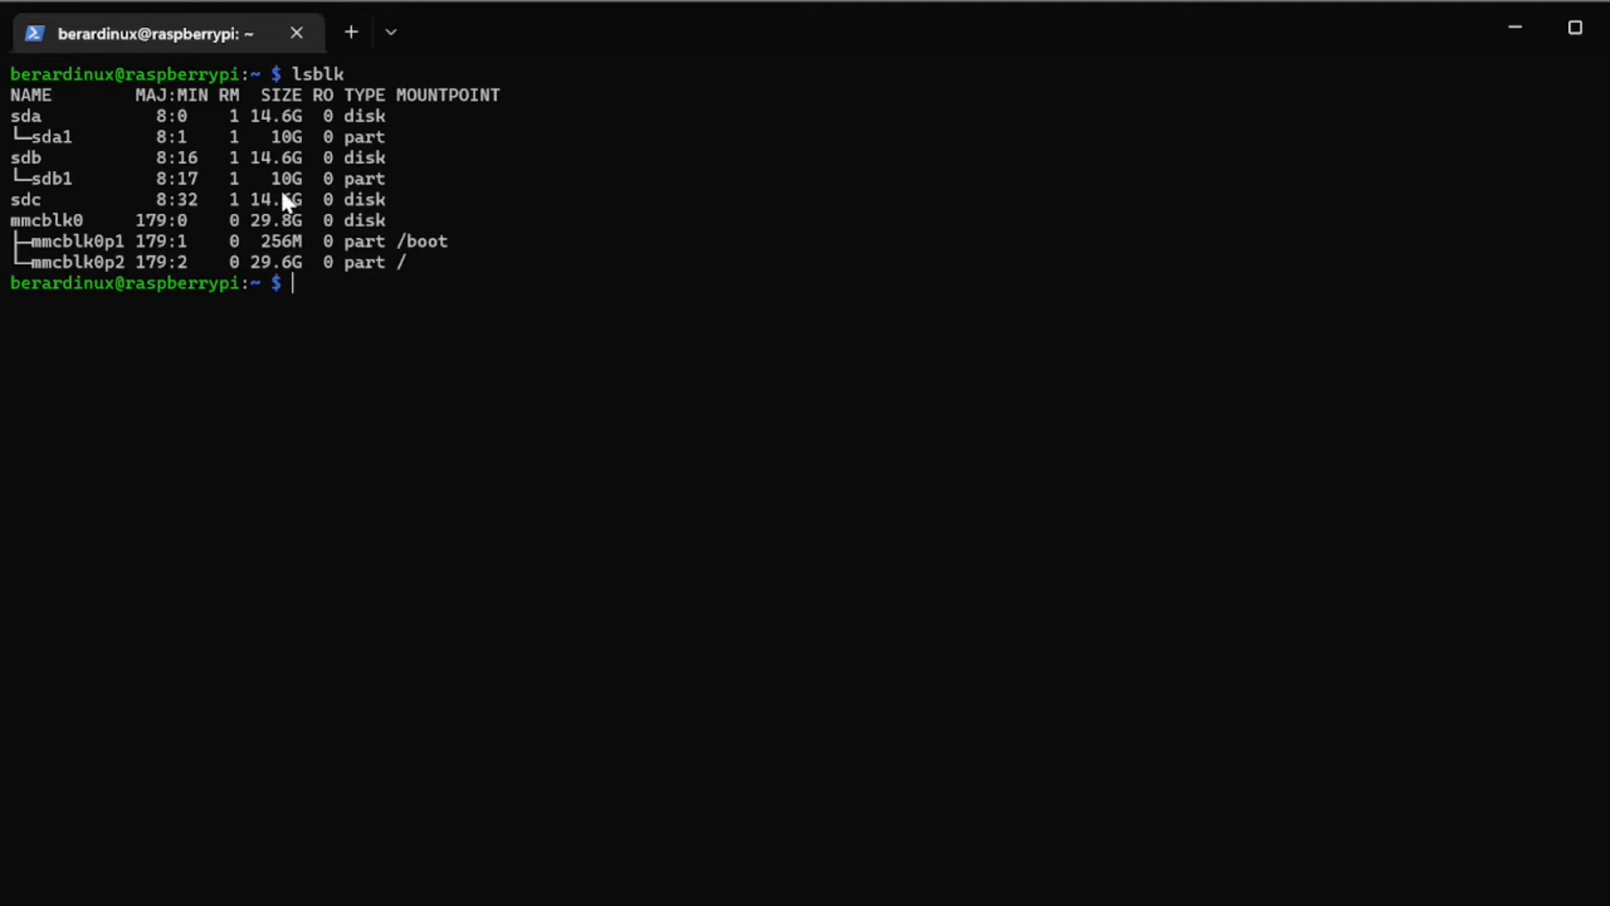
mouse_move(237, 212)
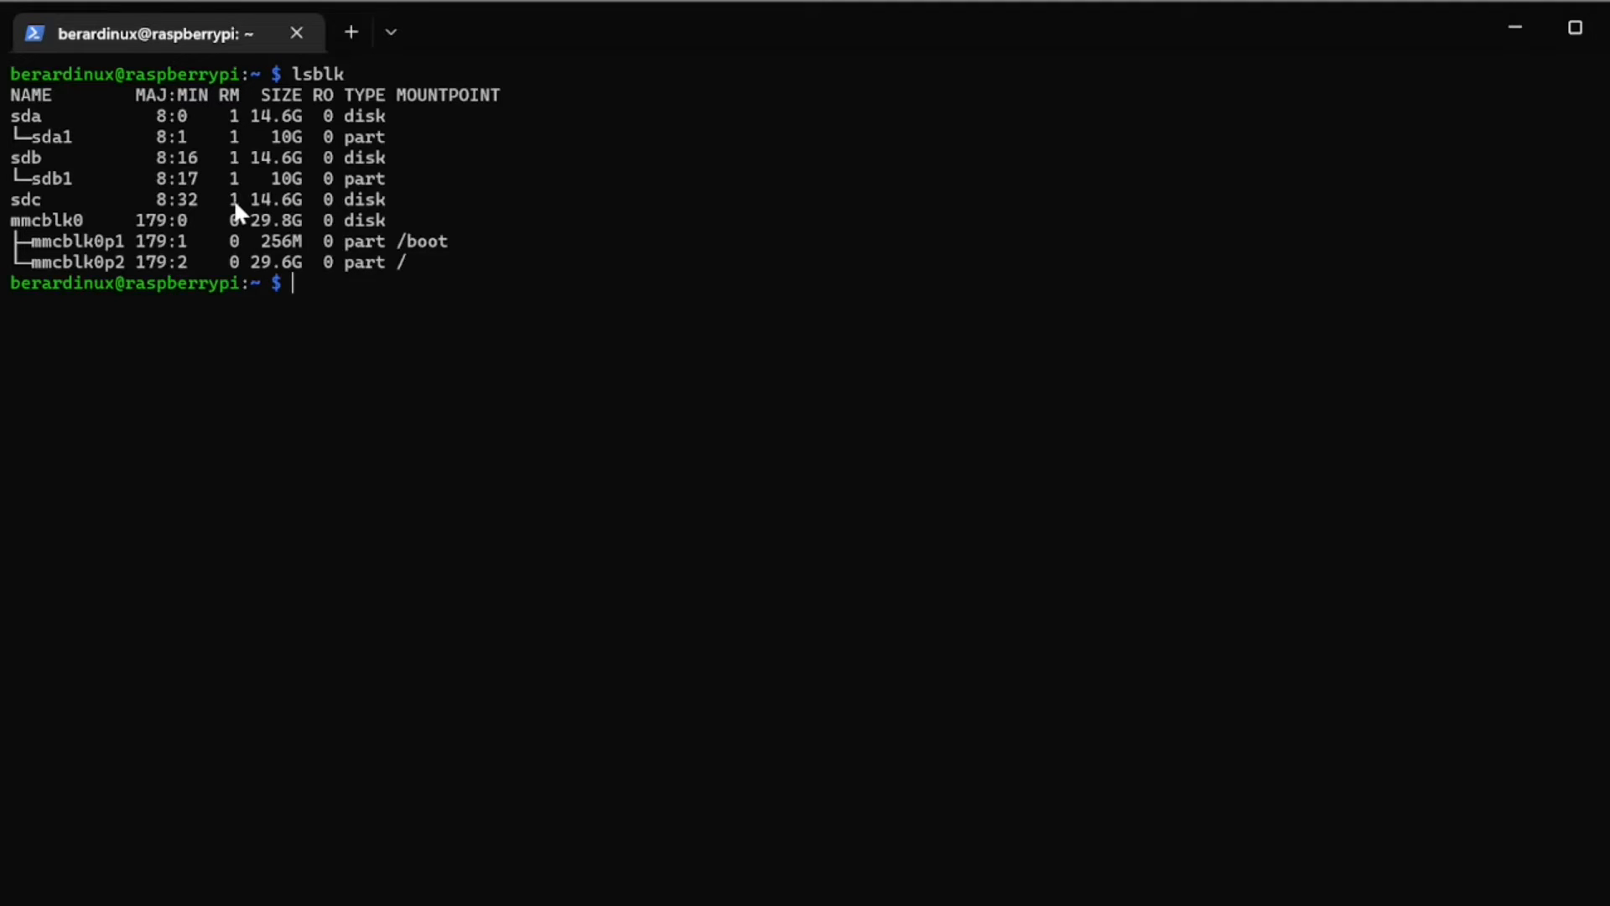
mouse_move(269, 195)
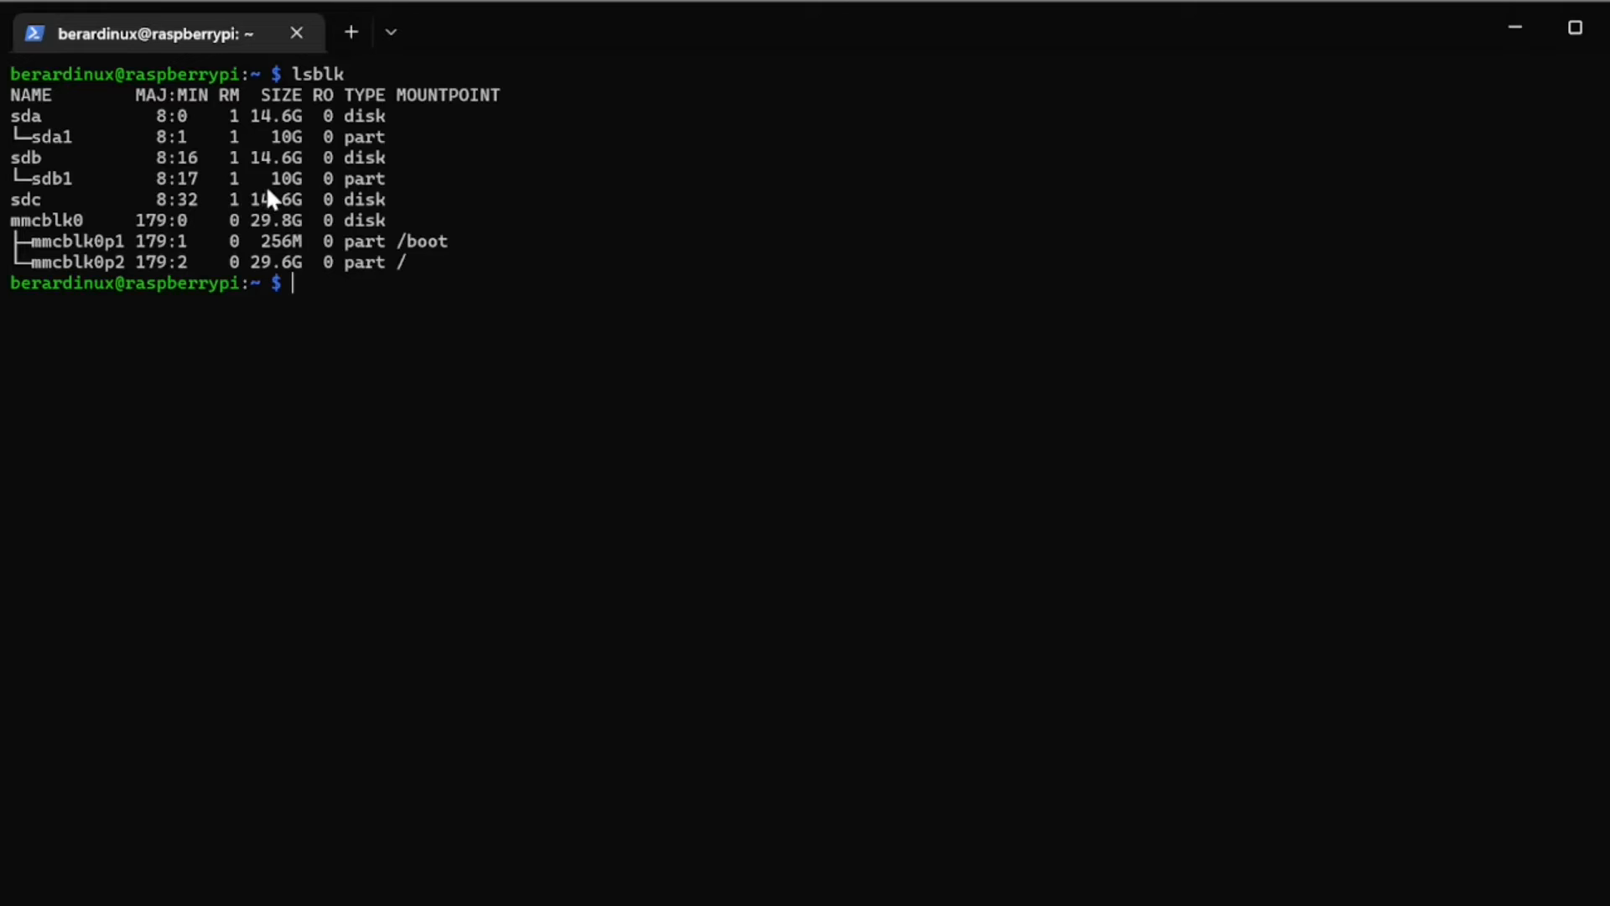
mouse_move(129, 243)
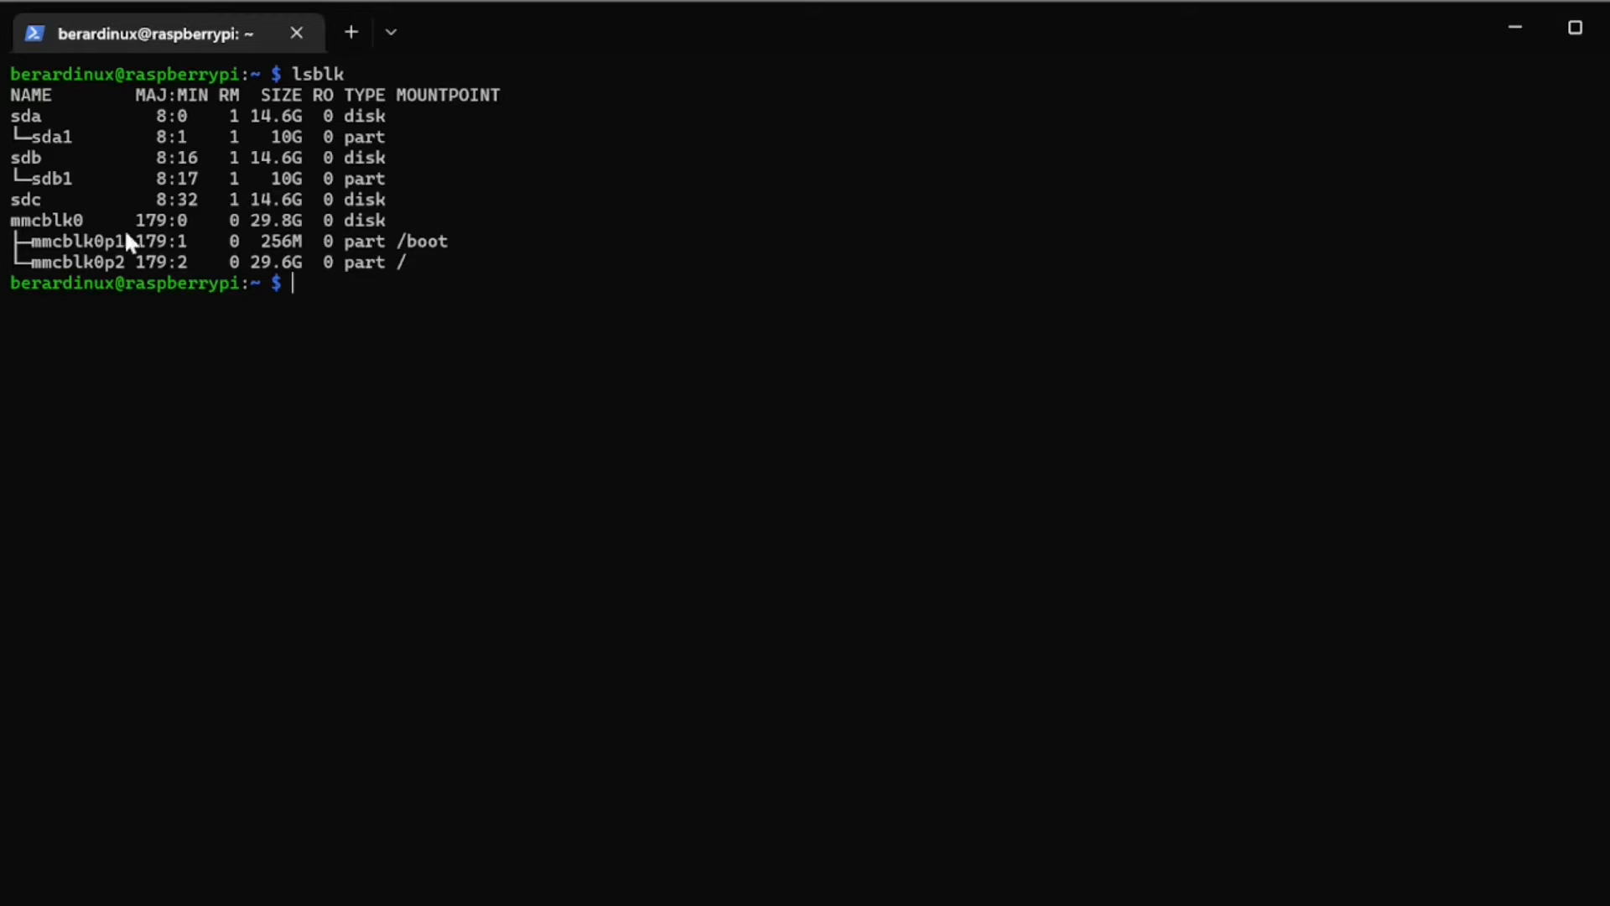
mouse_move(359, 401)
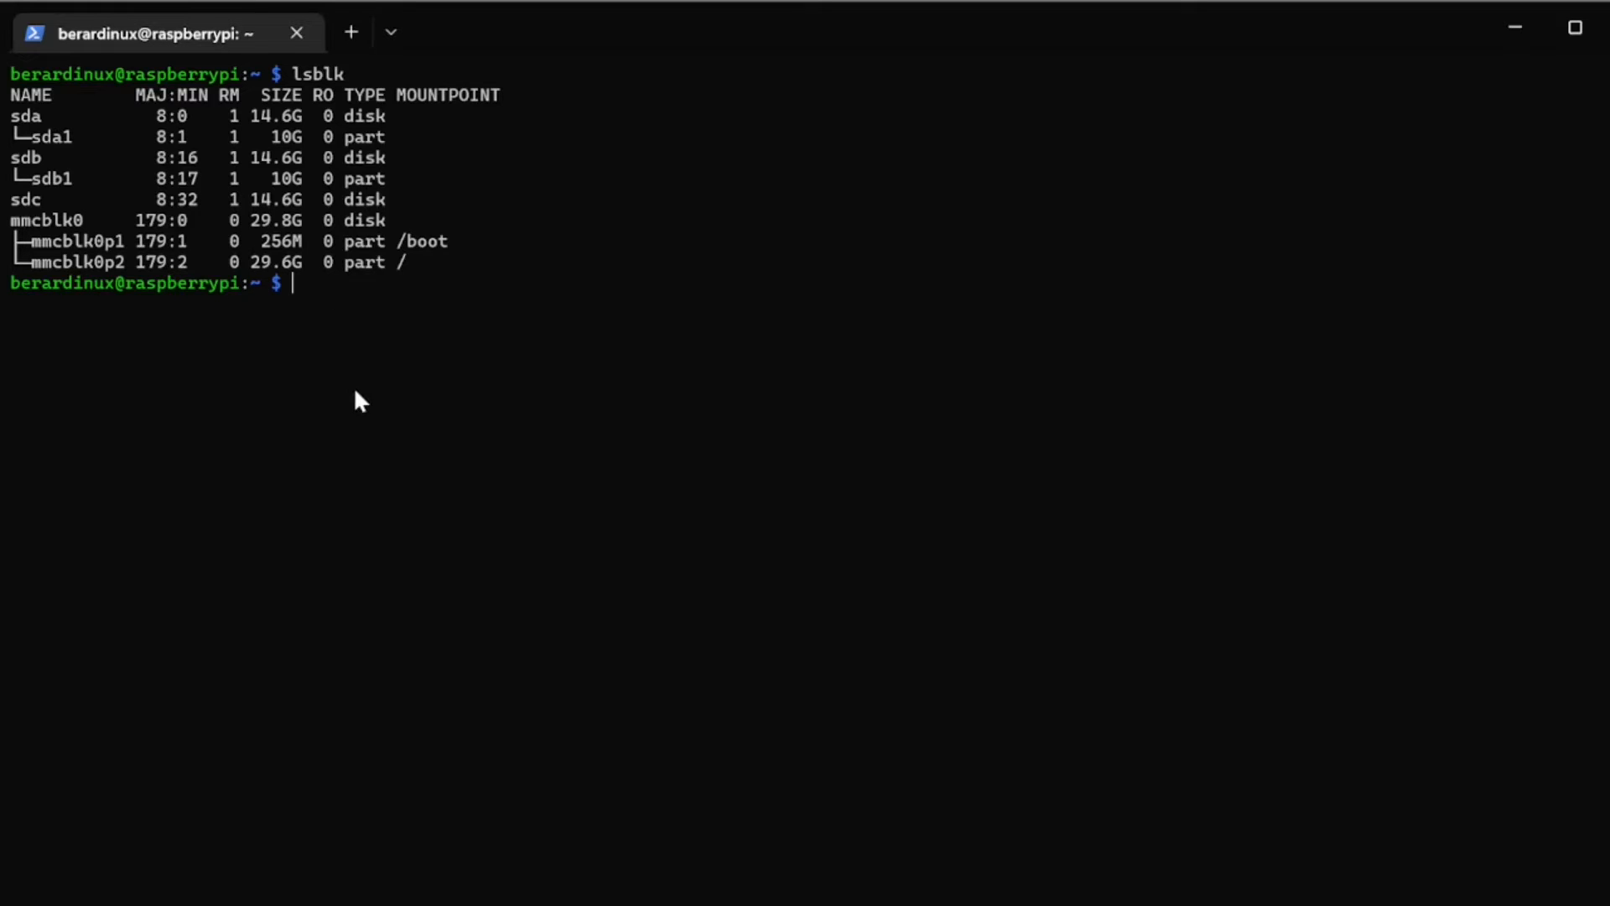
Start sudo fdisk on /dev/sdc and view its command help
text(sudo fd)
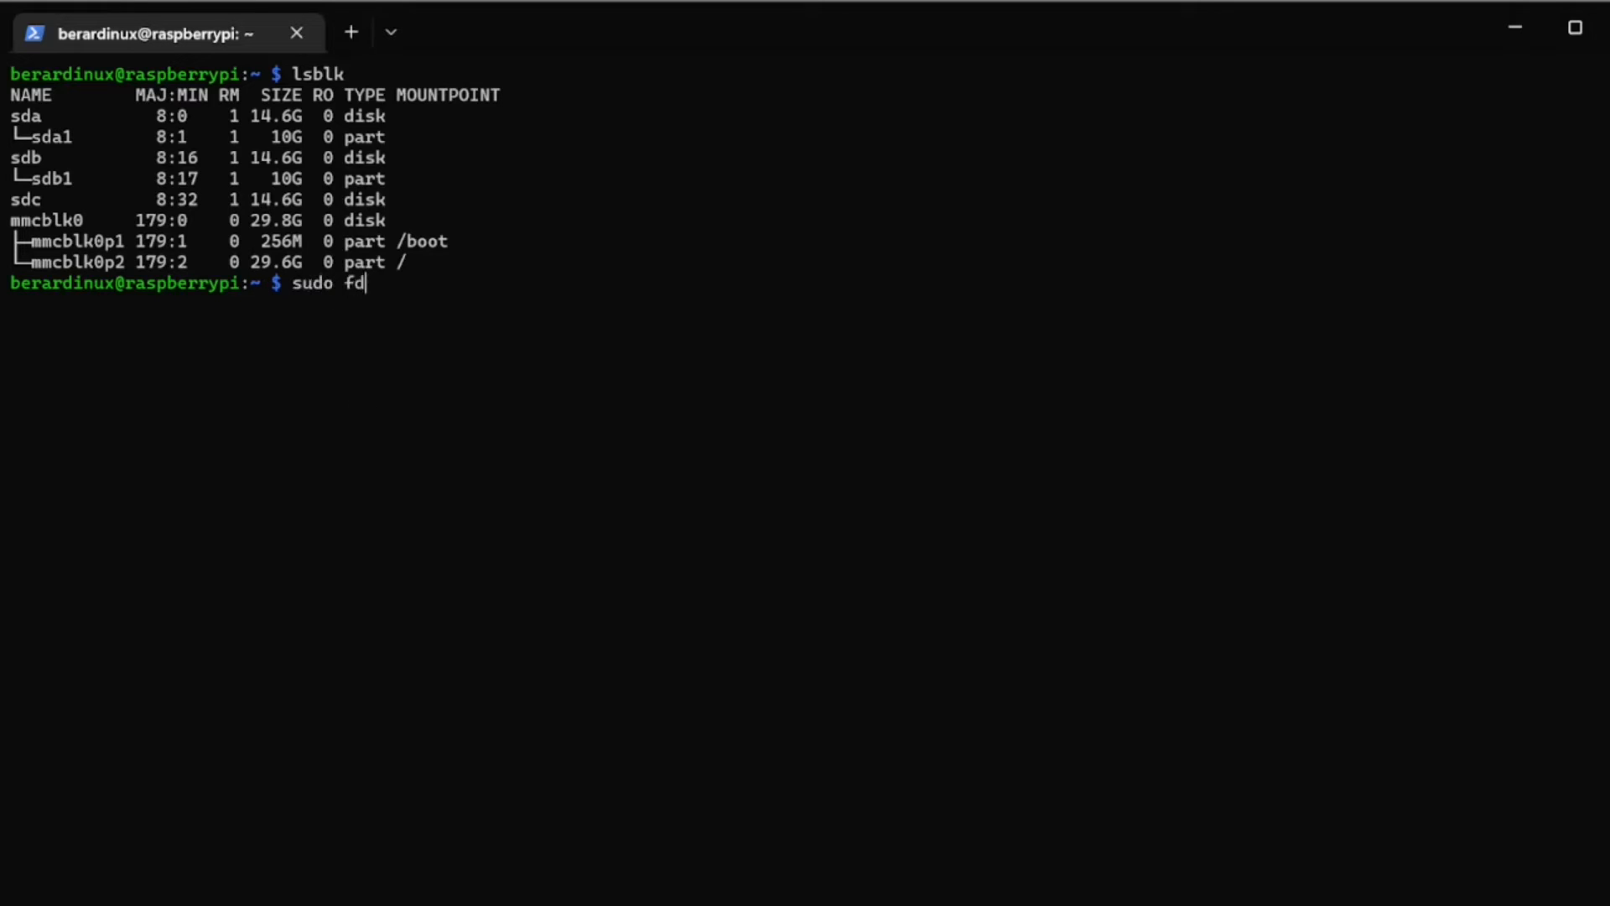
text(isk /dev)
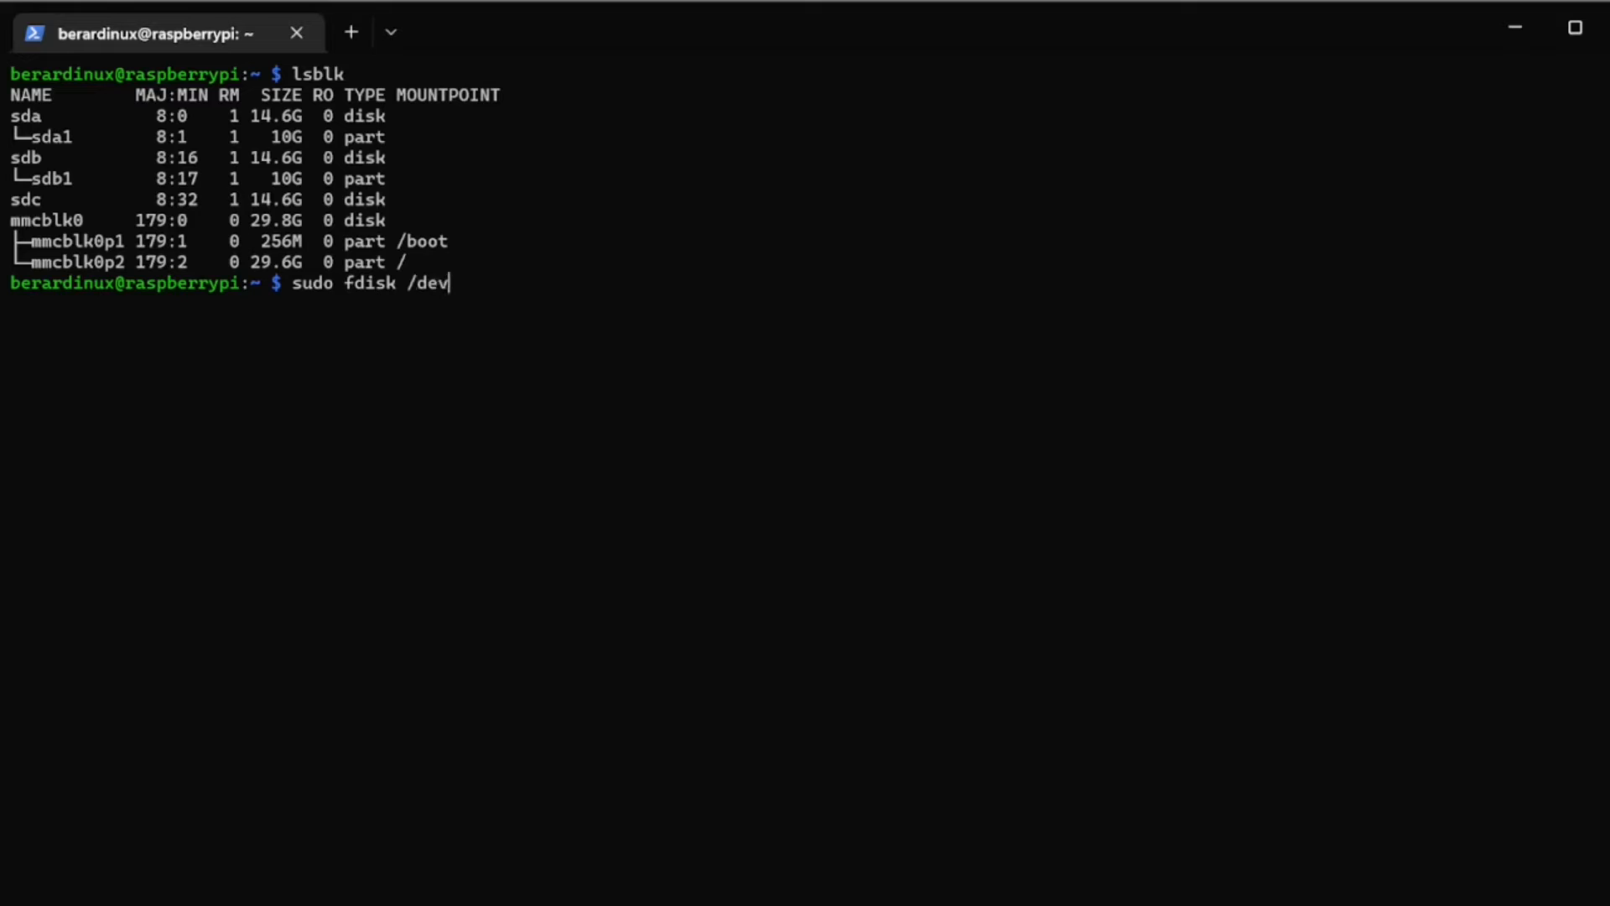
text(/sdc)
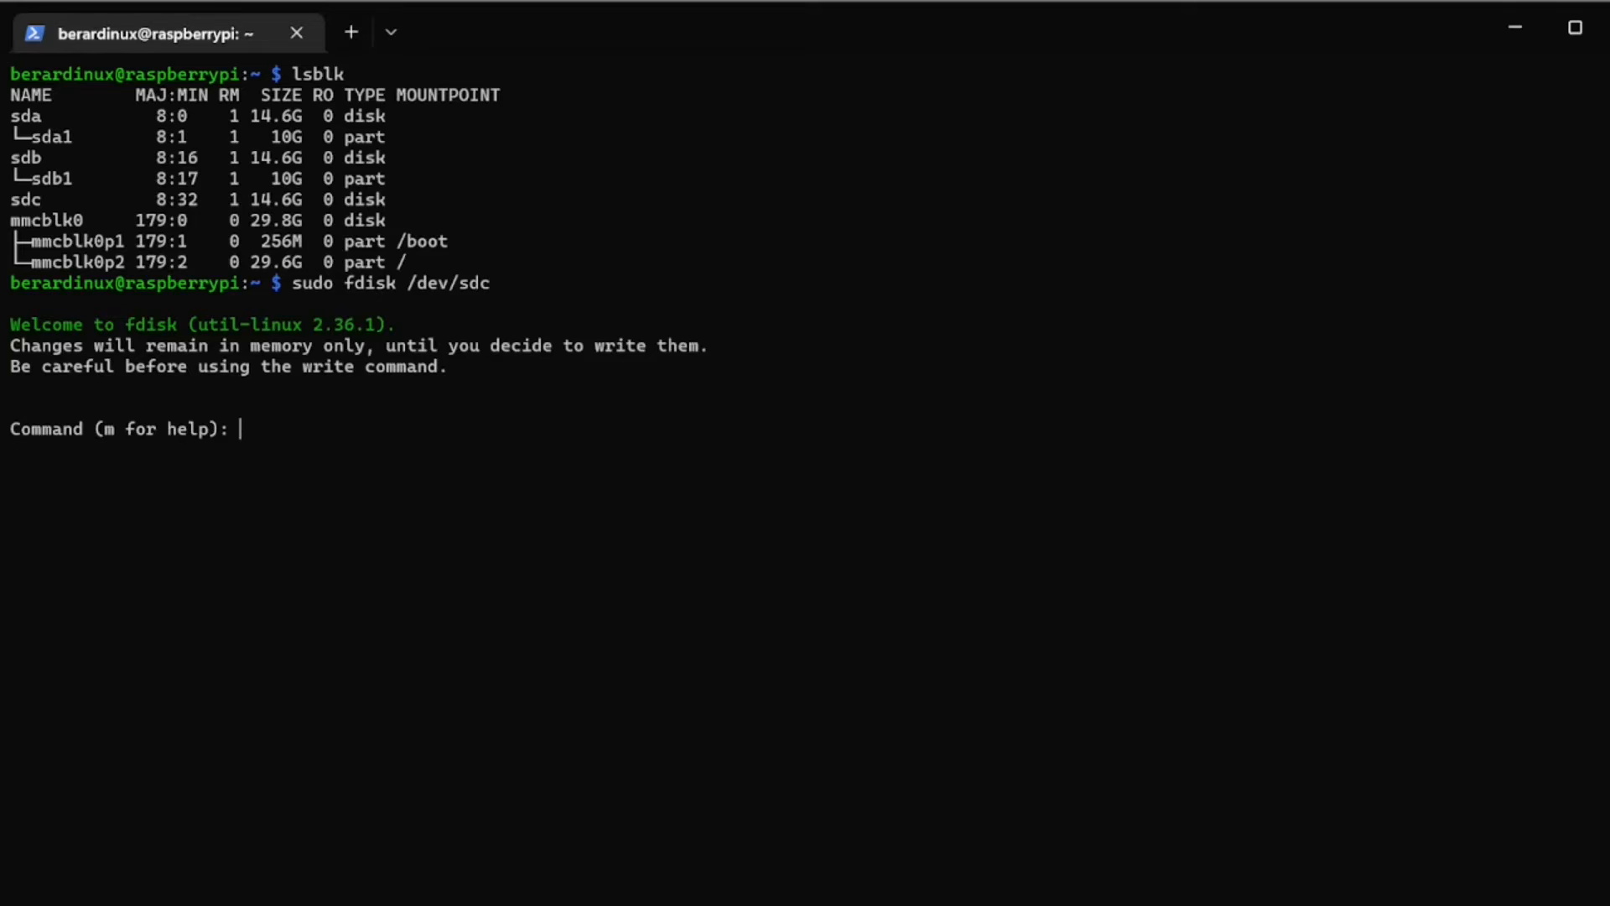
text(m)
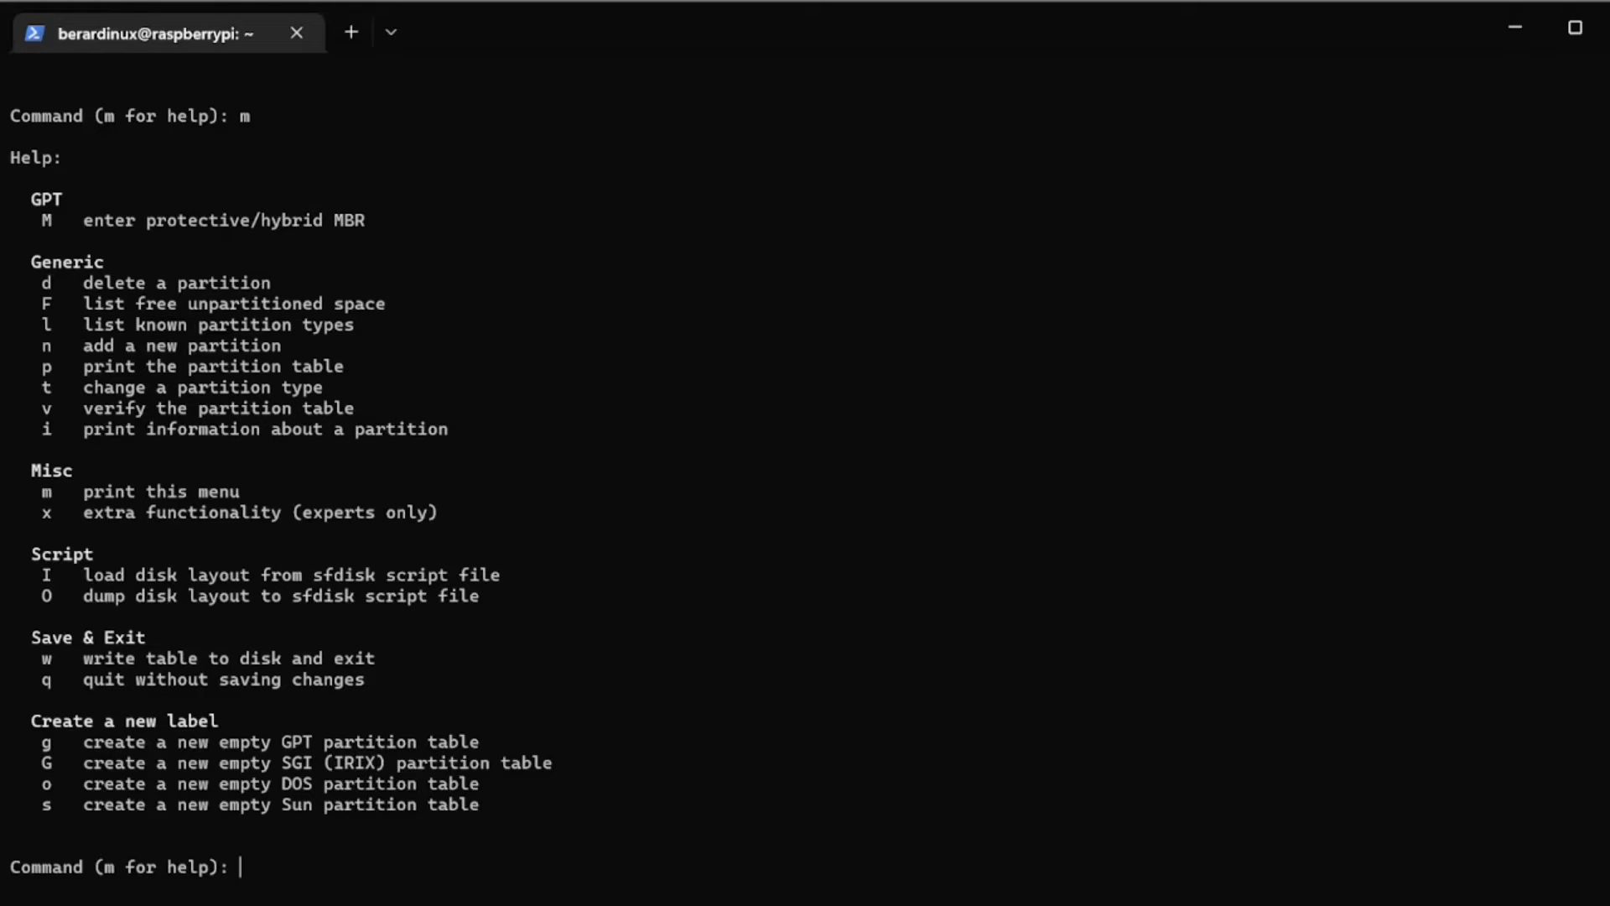
Create a new GPT label and a +10G first partition, answering Y to remove the old signature
text(g)
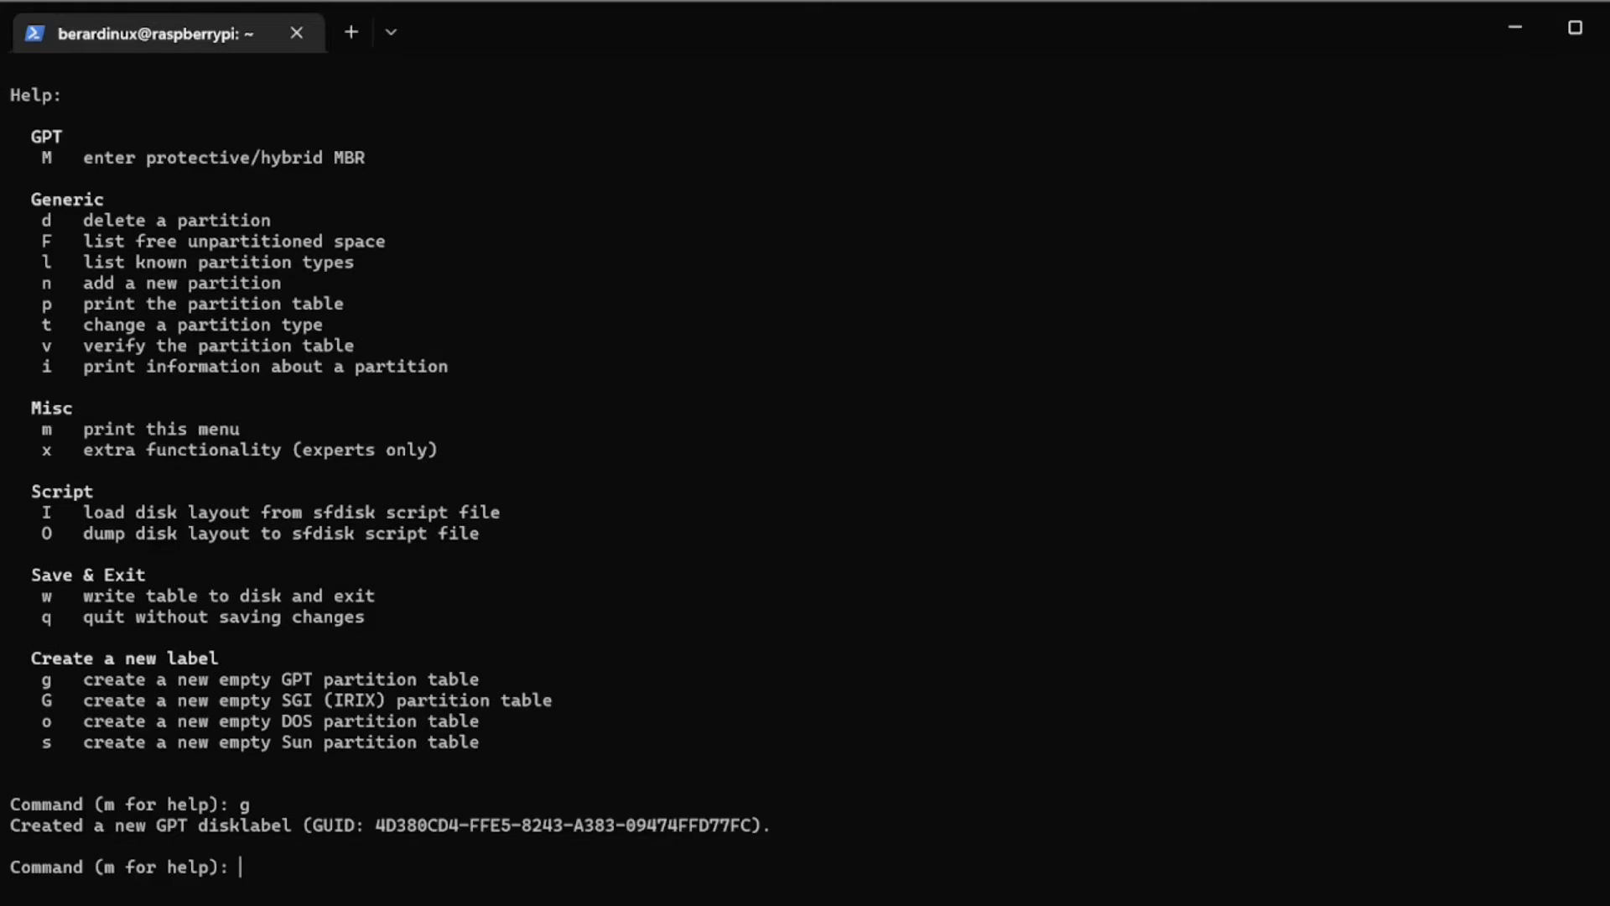
text(n)
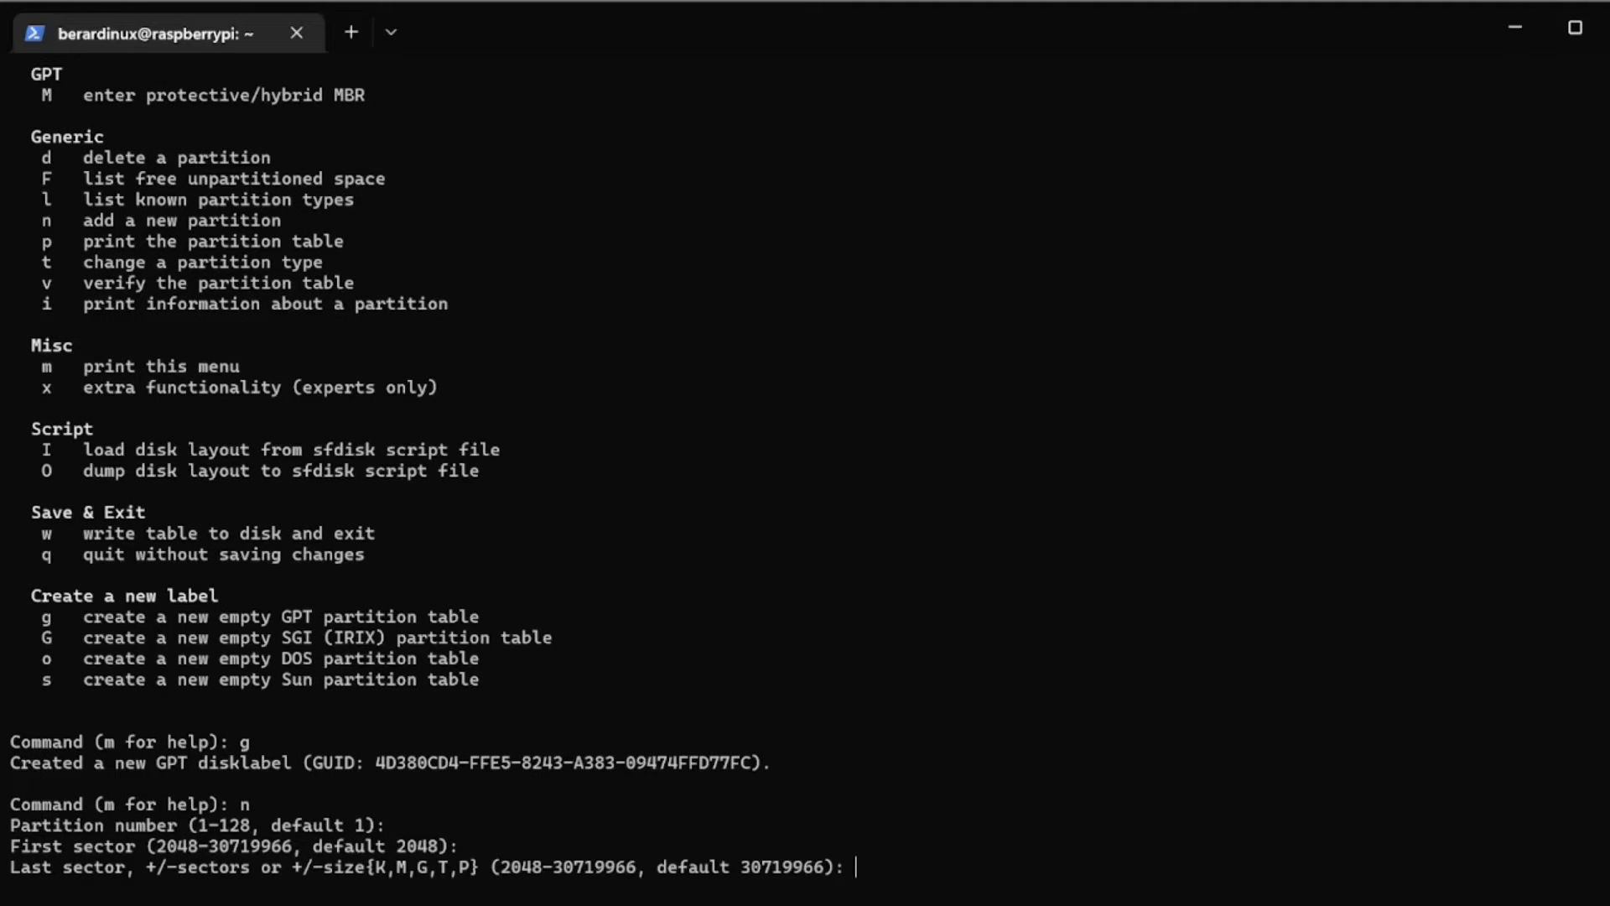
text(+10)
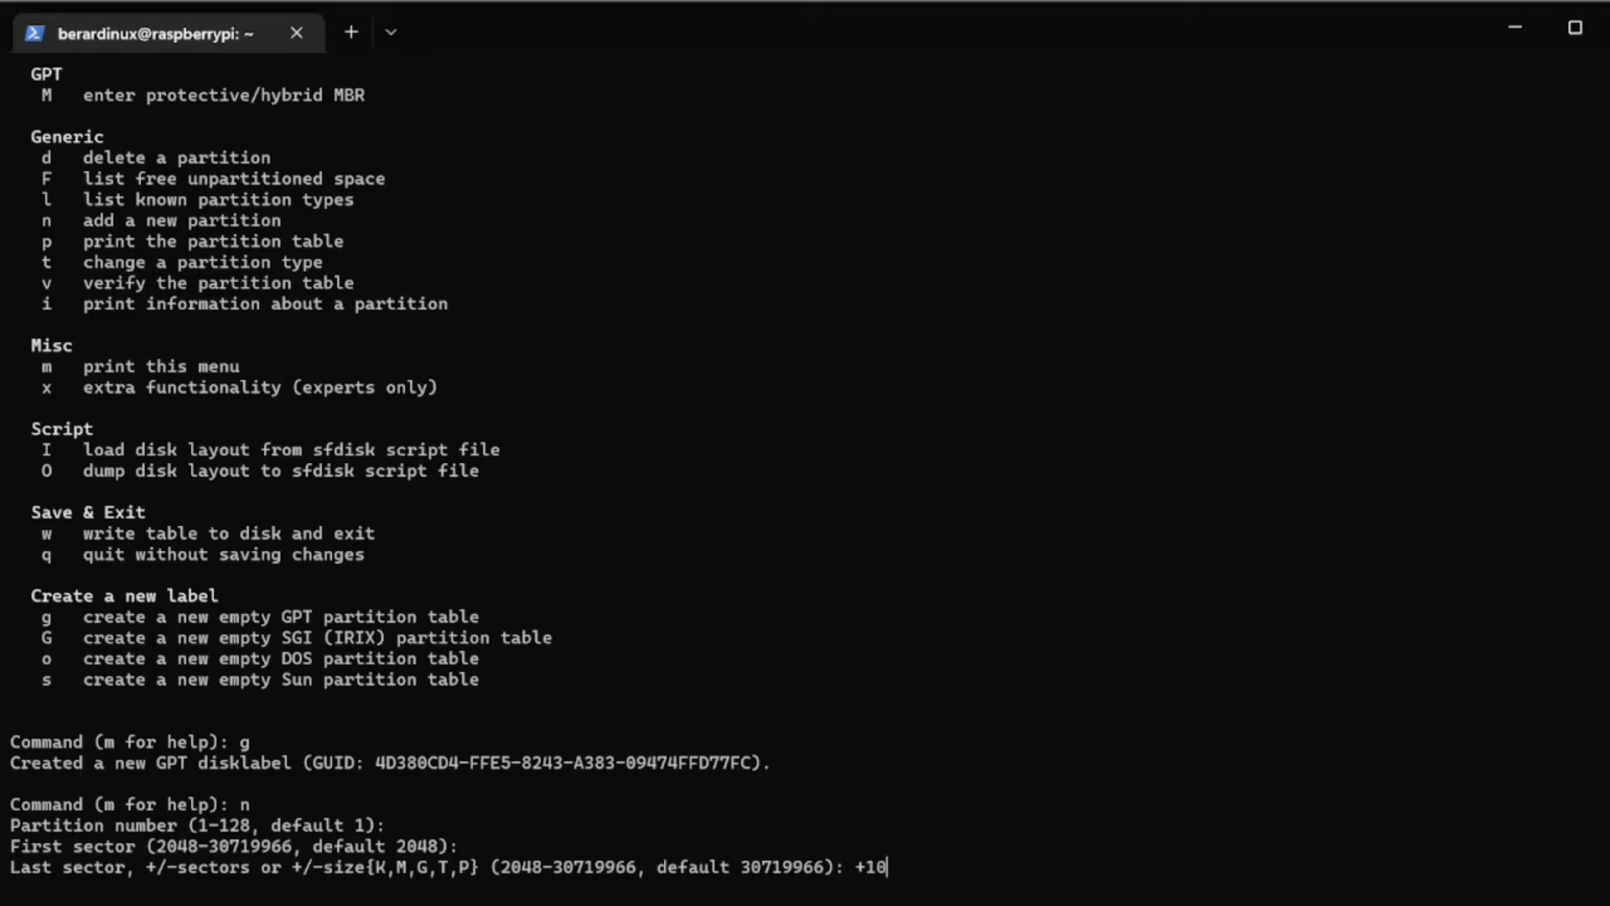
key(Return)
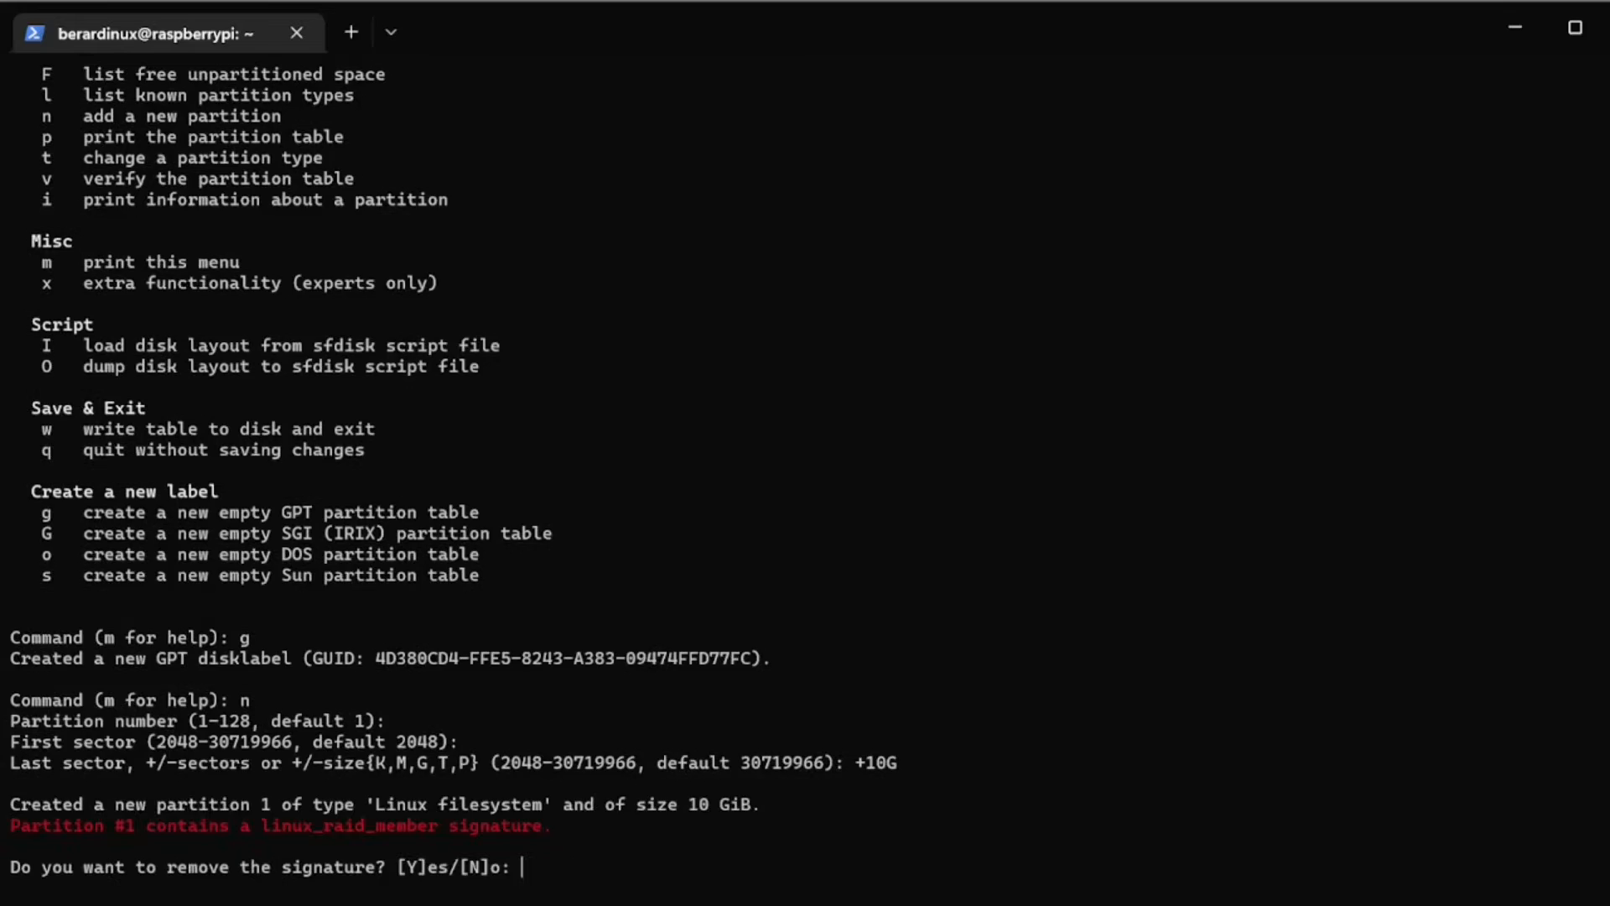
text(Y)
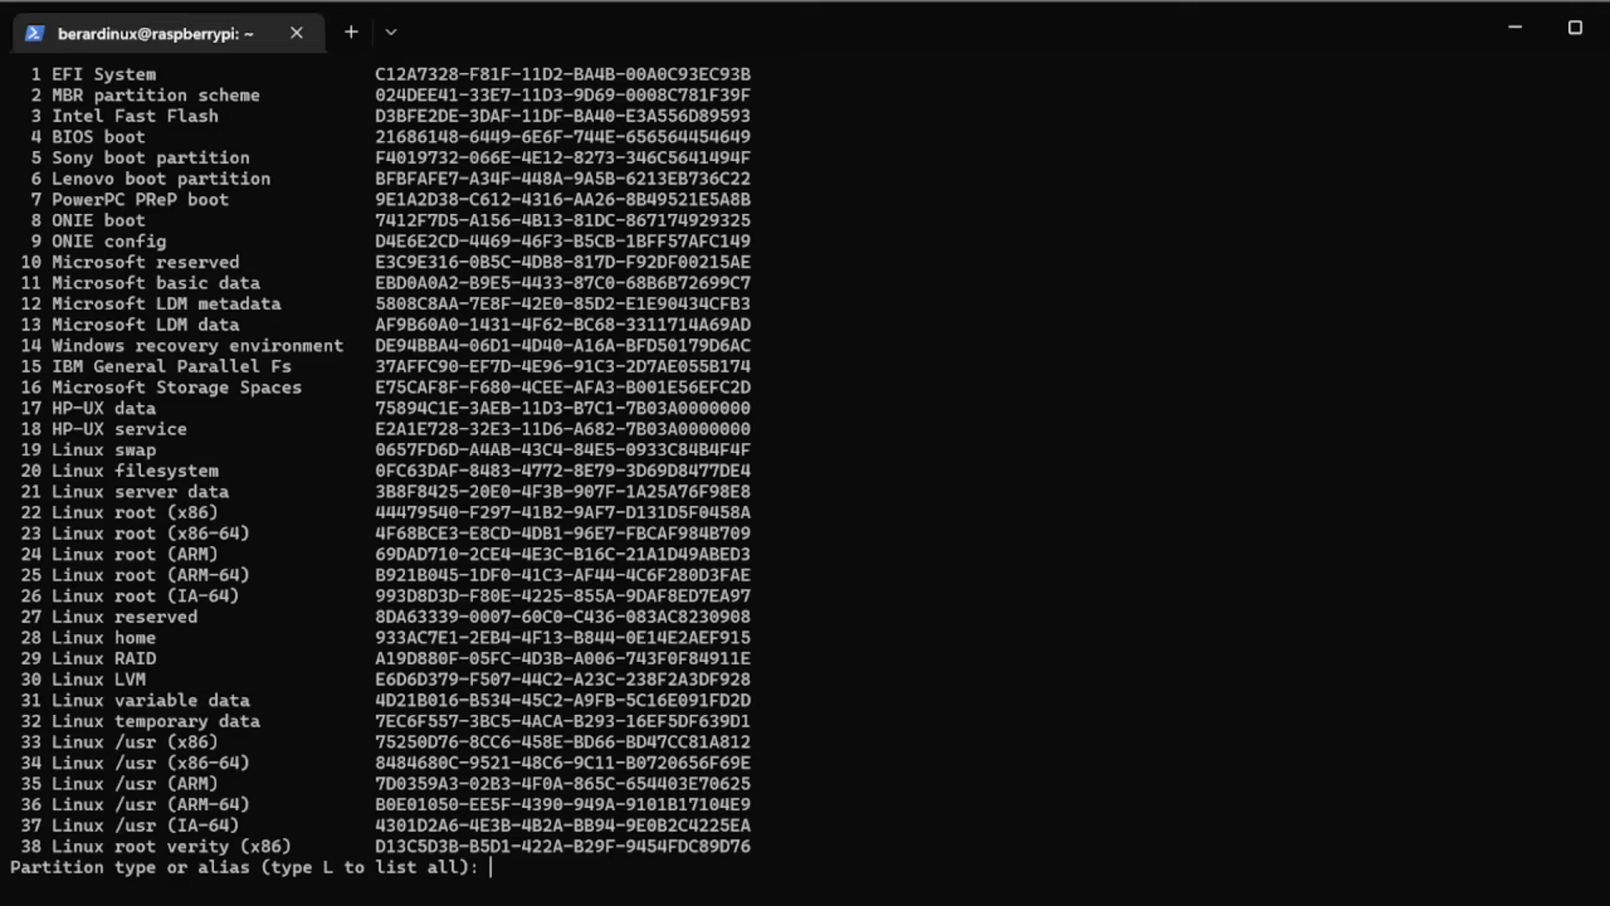
Set the new partition's type to fd (Linux RAID) before writing the table
text(fd)
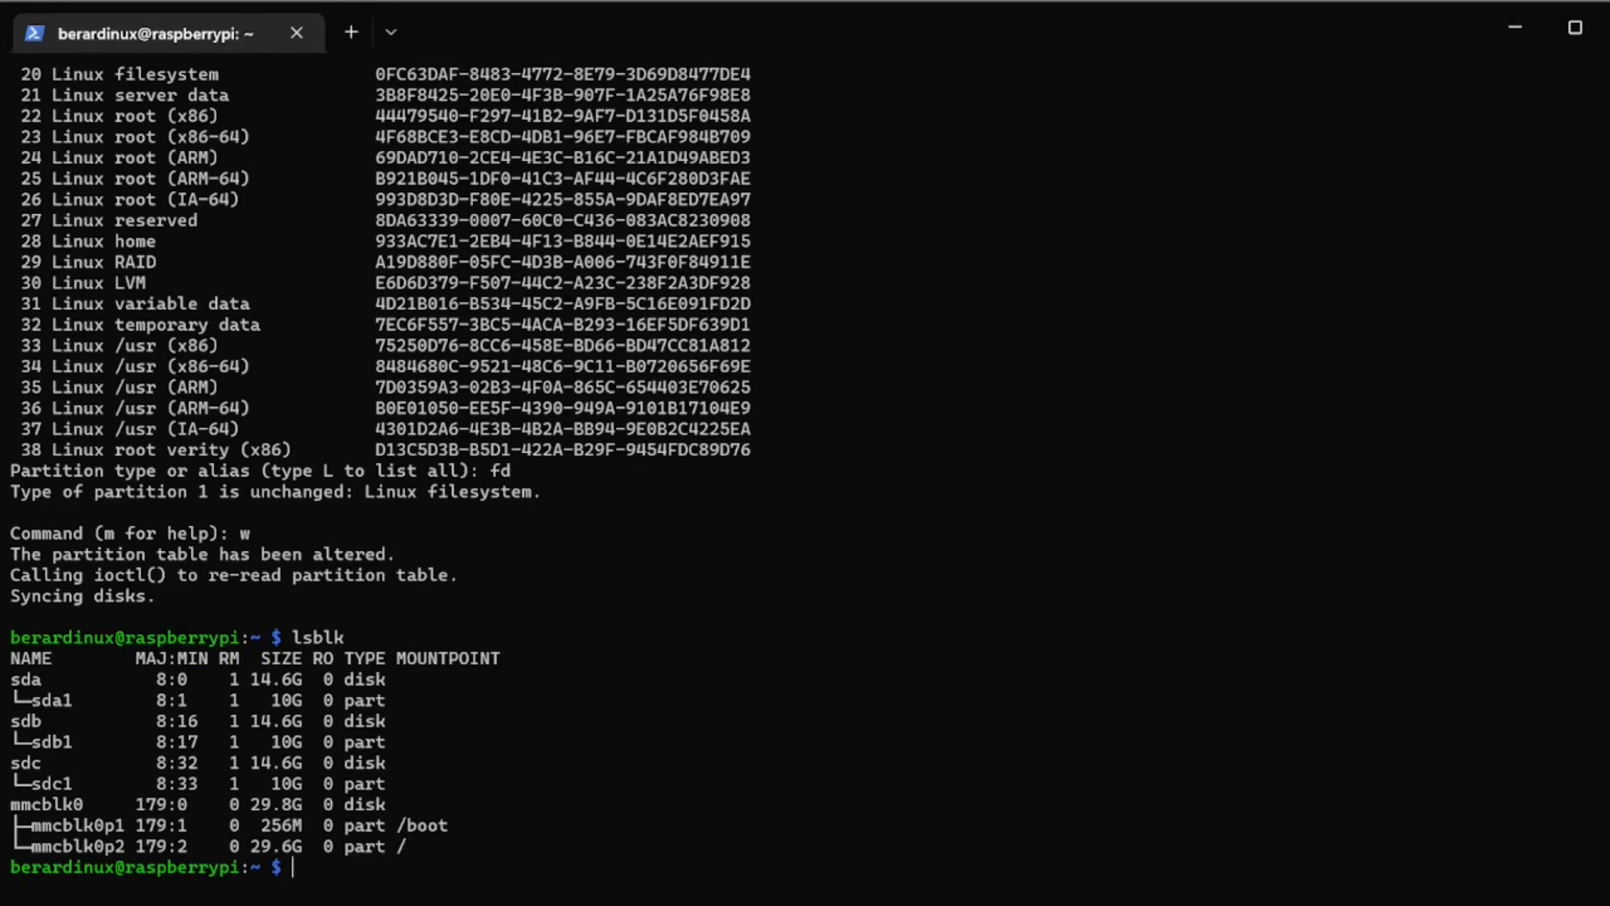
mouse_move(337, 409)
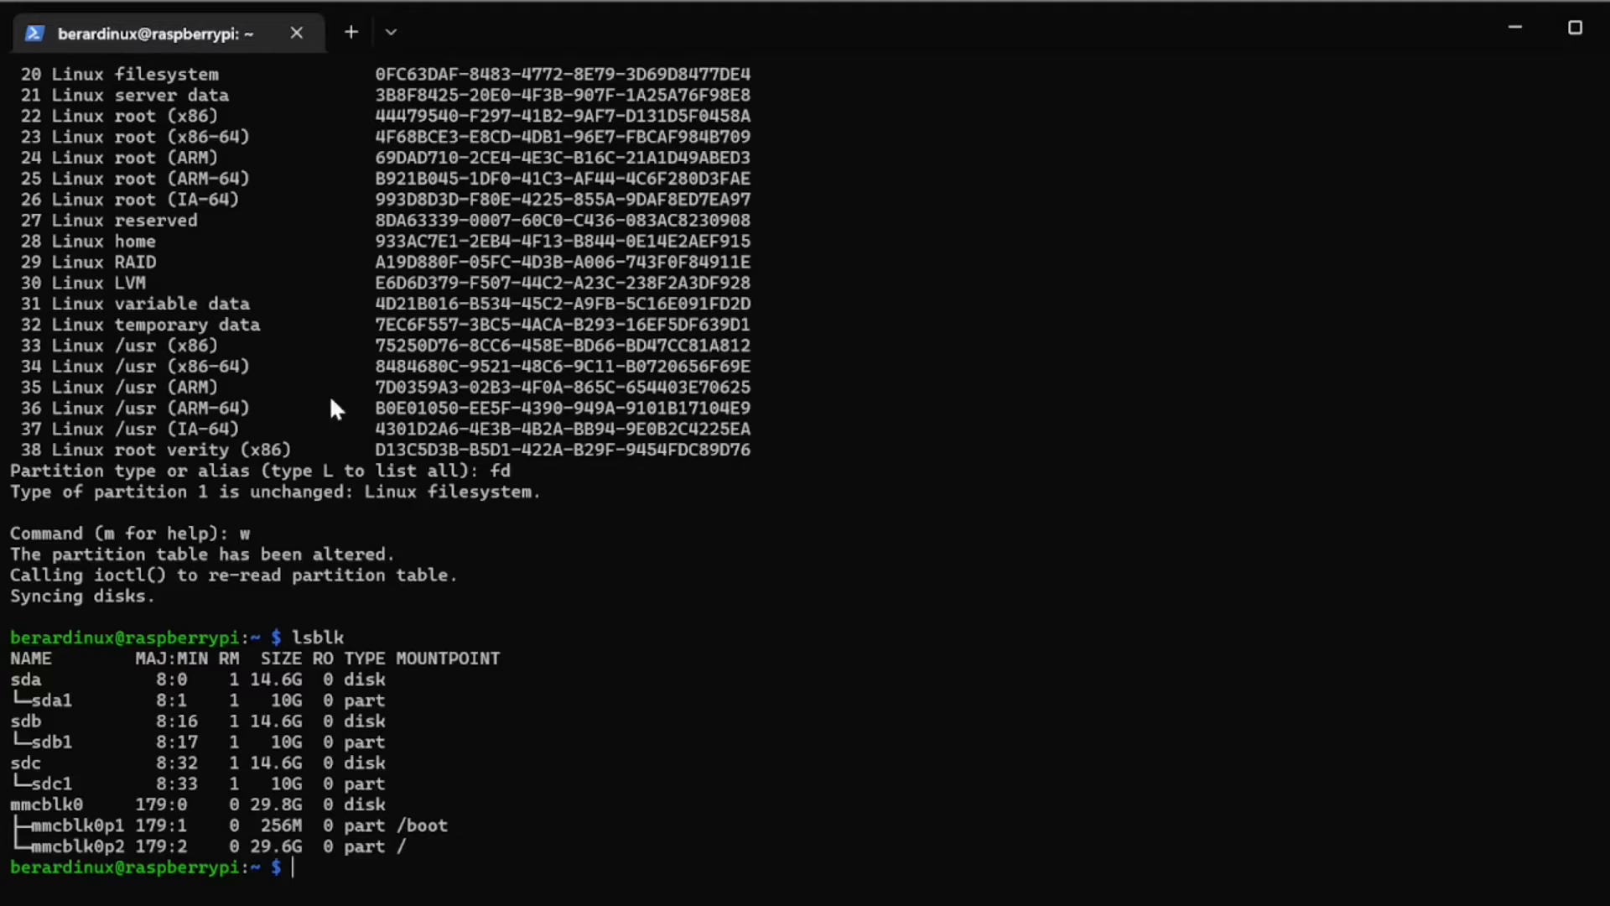
mouse_move(508, 821)
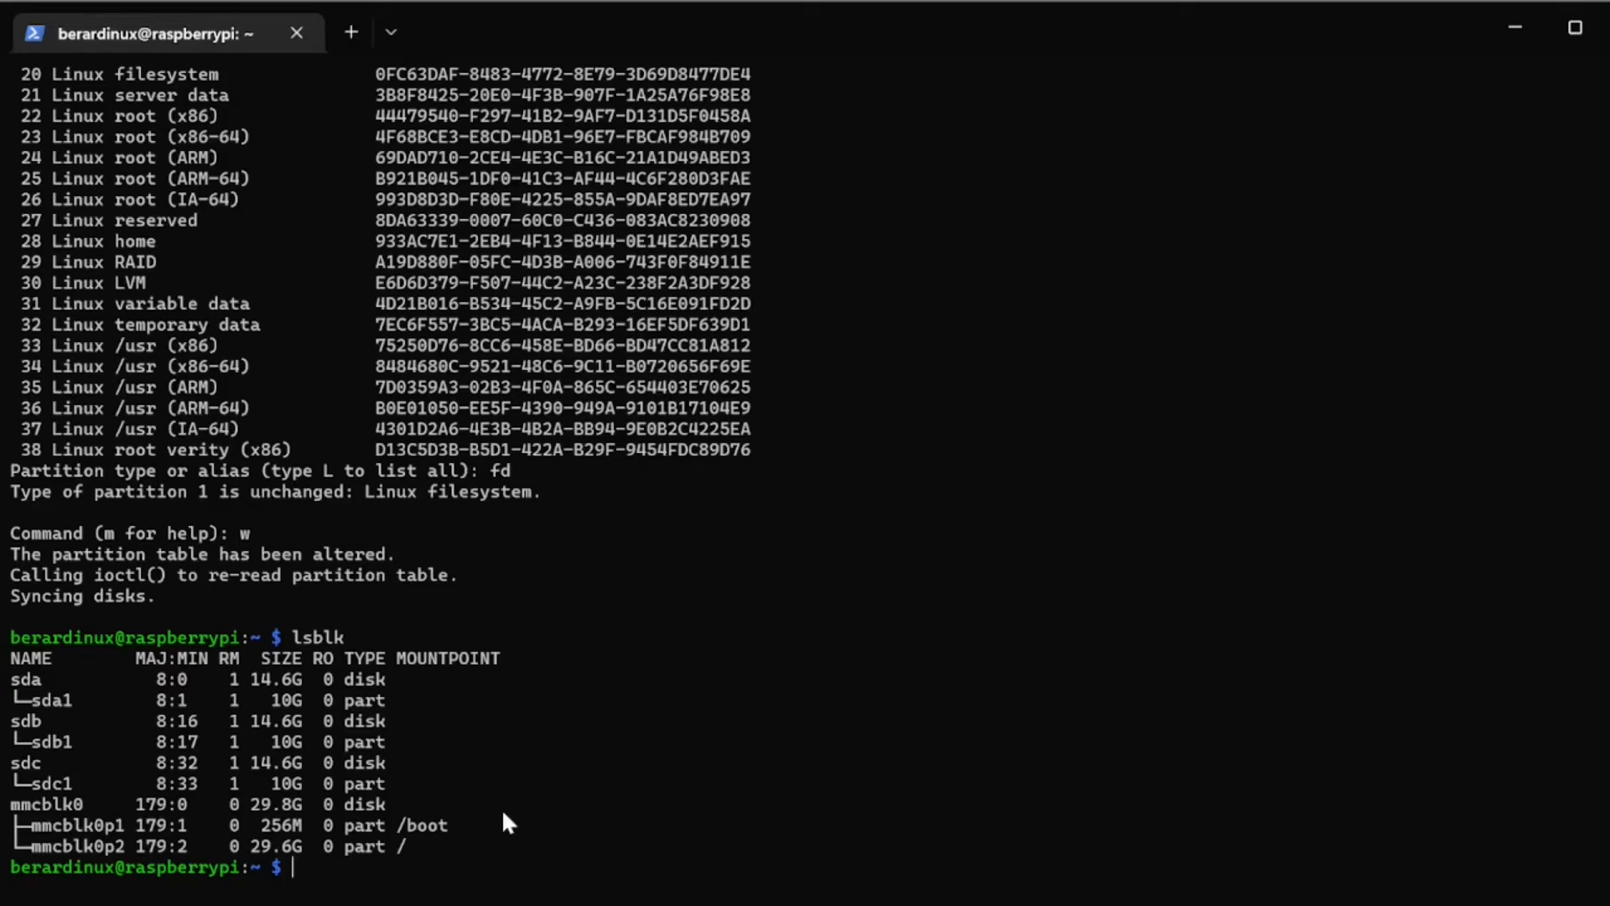
Run sudo mdadm --create --verbose /dev/md0 --level=5 --raid-devices=3 with /dev/sda1, /dev/sdb1 and /dev/sdc1
text(sudo)
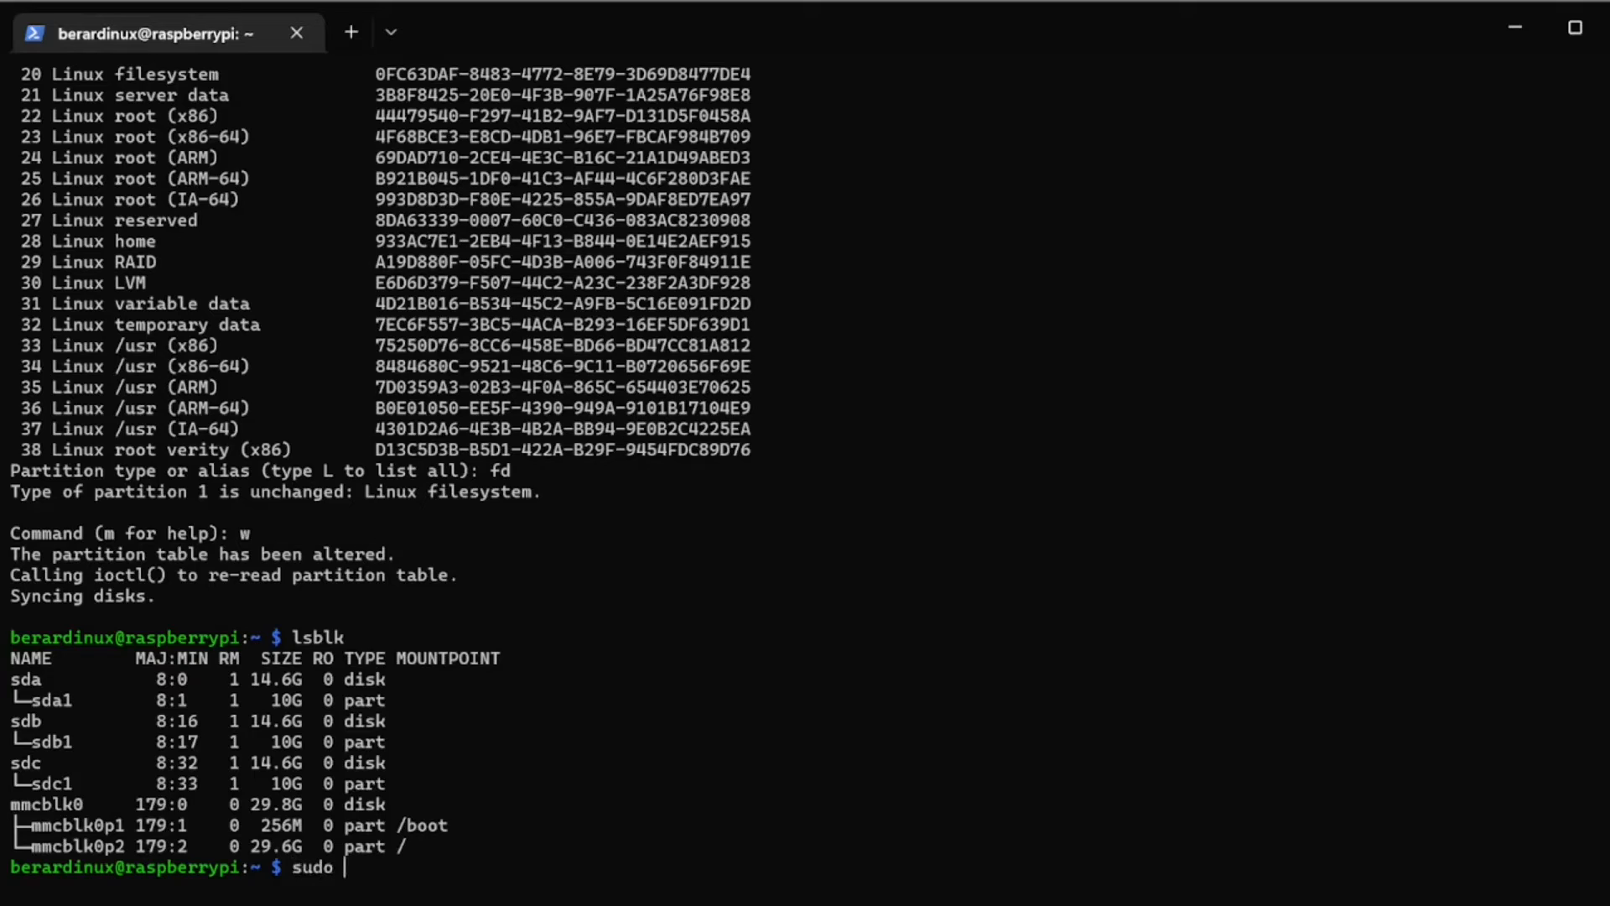
text(mdadm)
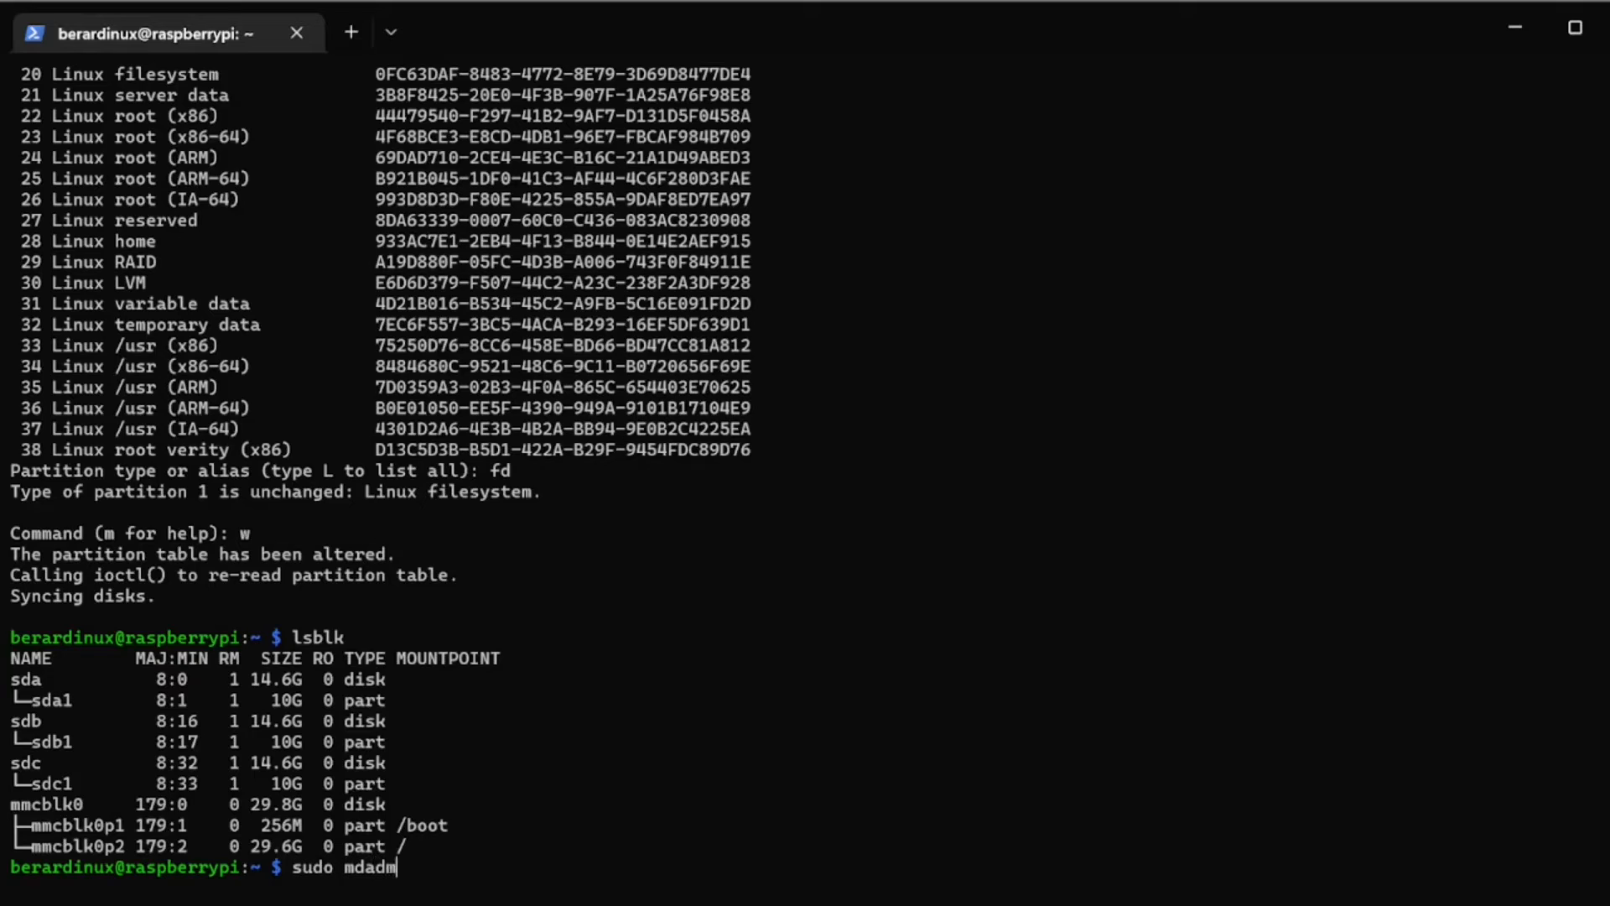
text(--cre)
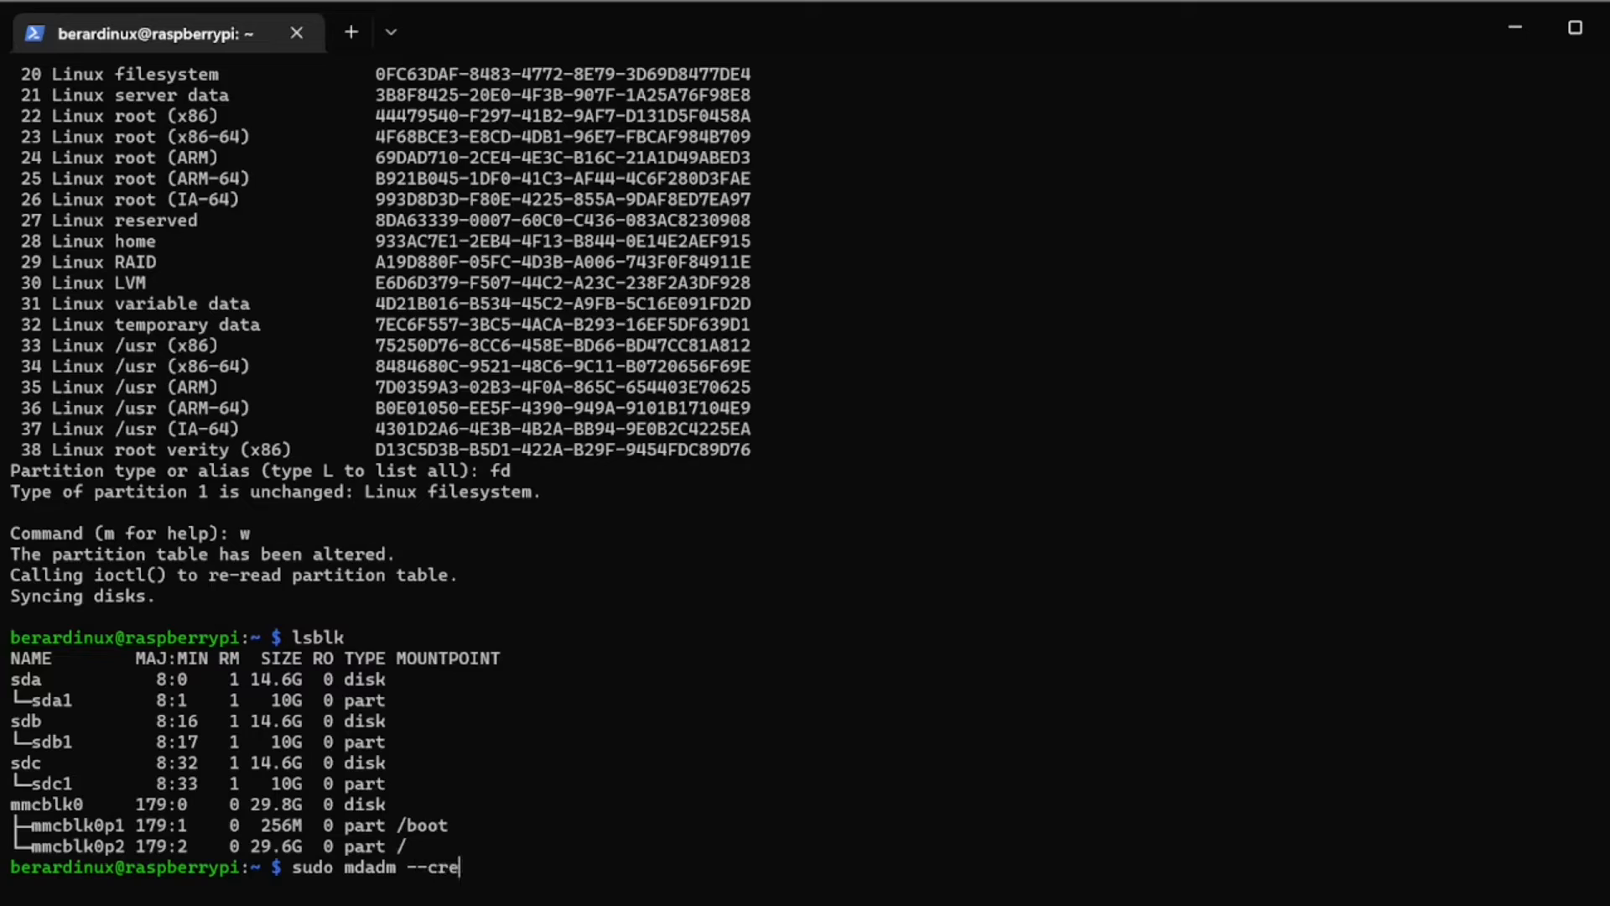
text(ate --ver)
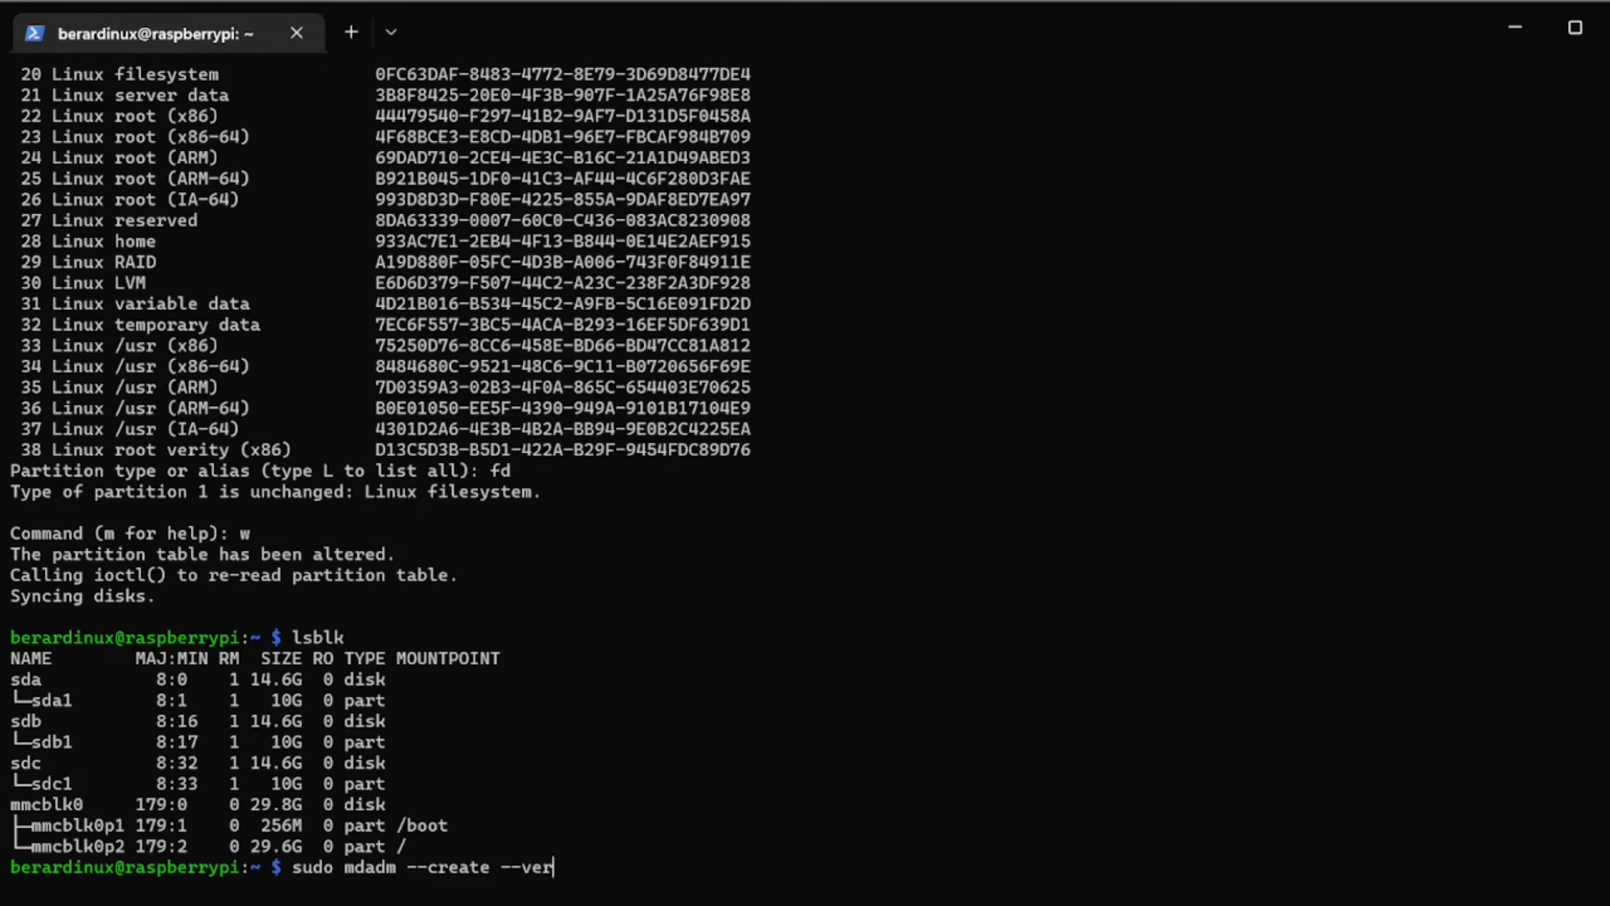
text(bose)
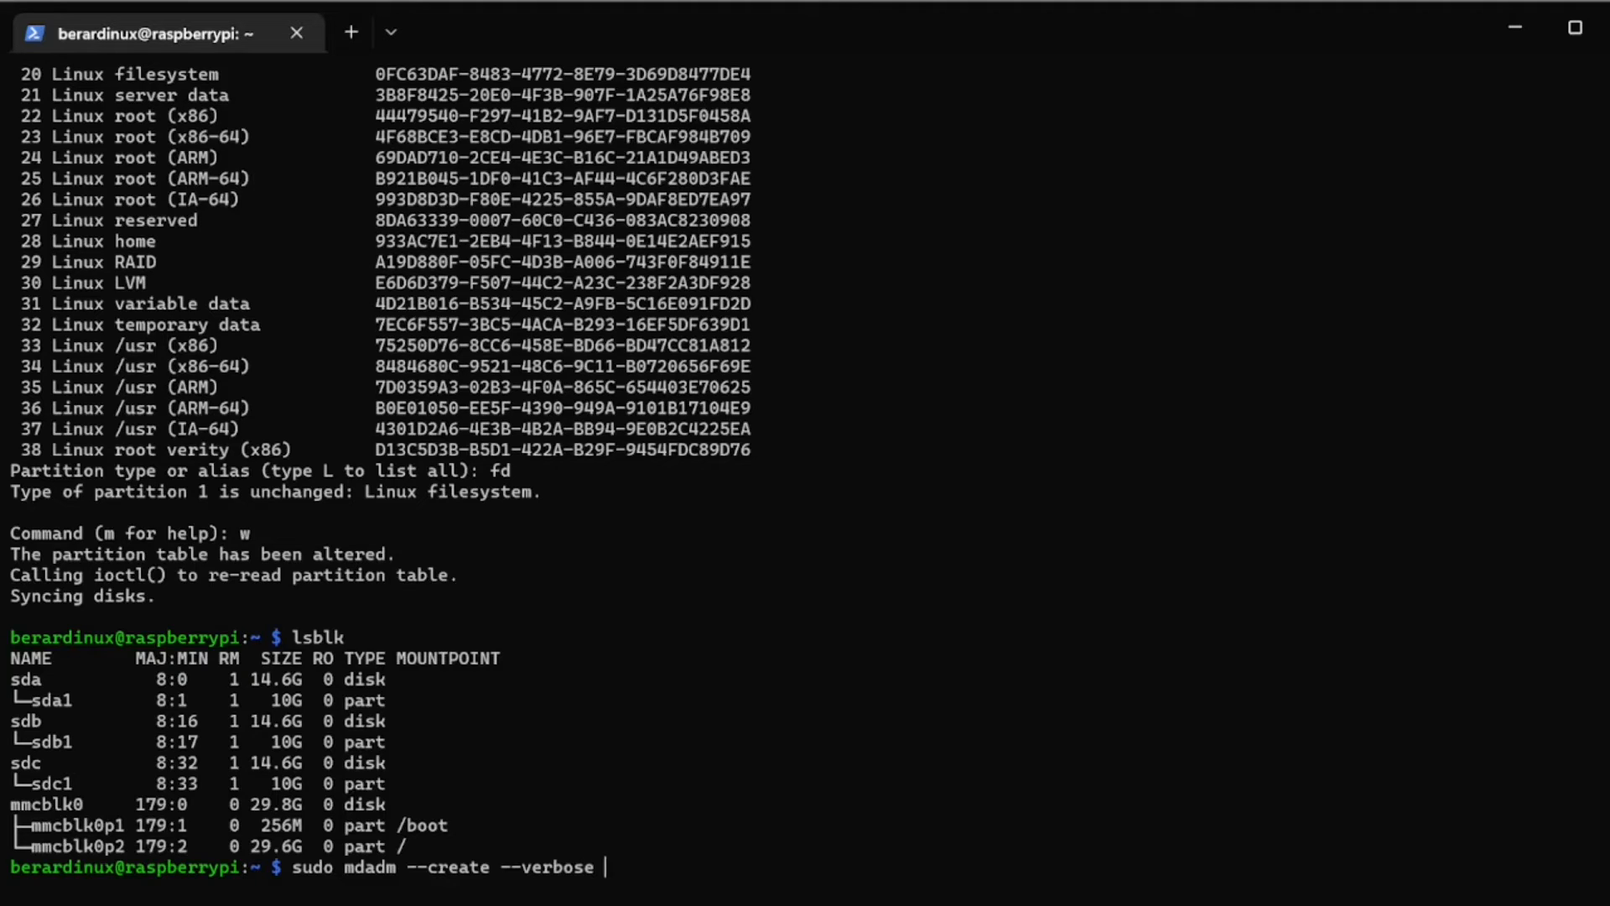
text(/d)
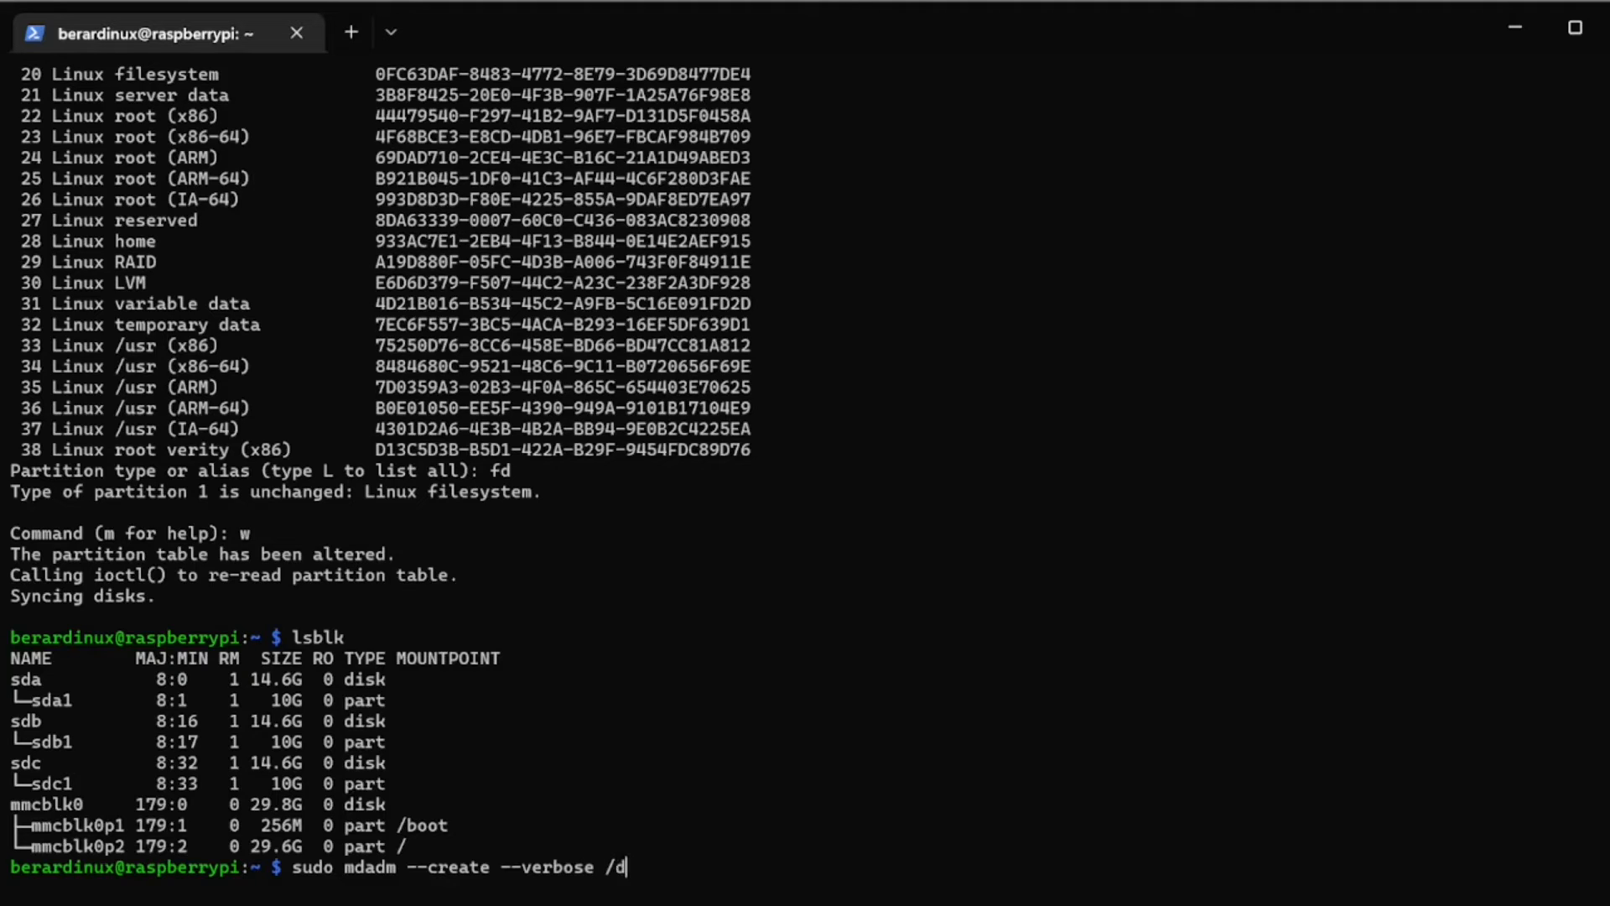
text(ev/)
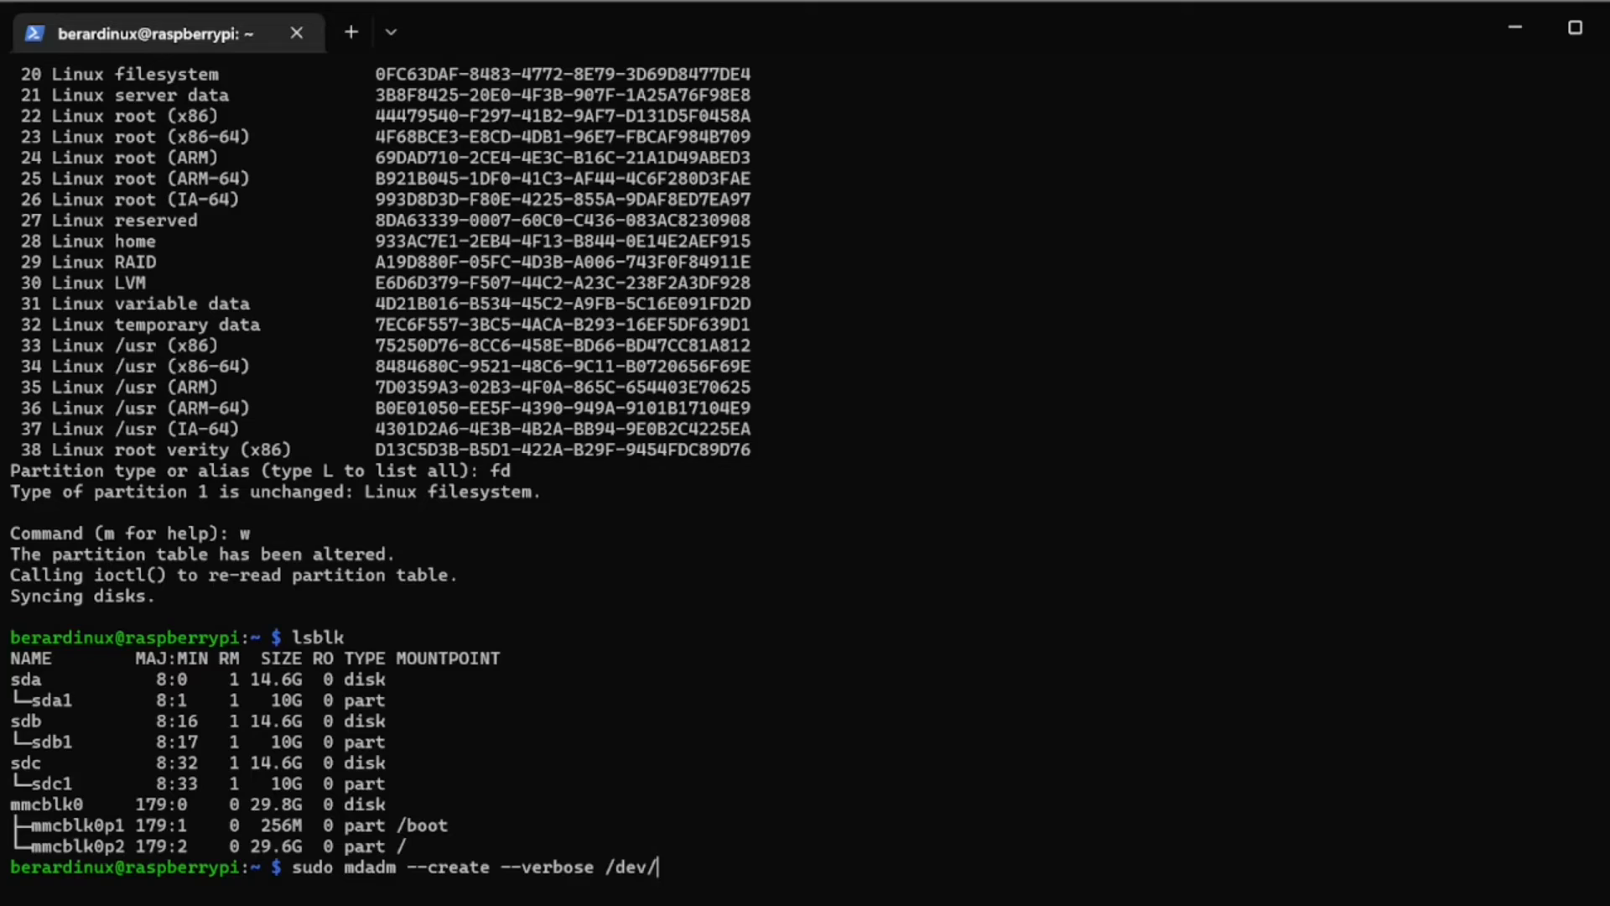
text(md0)
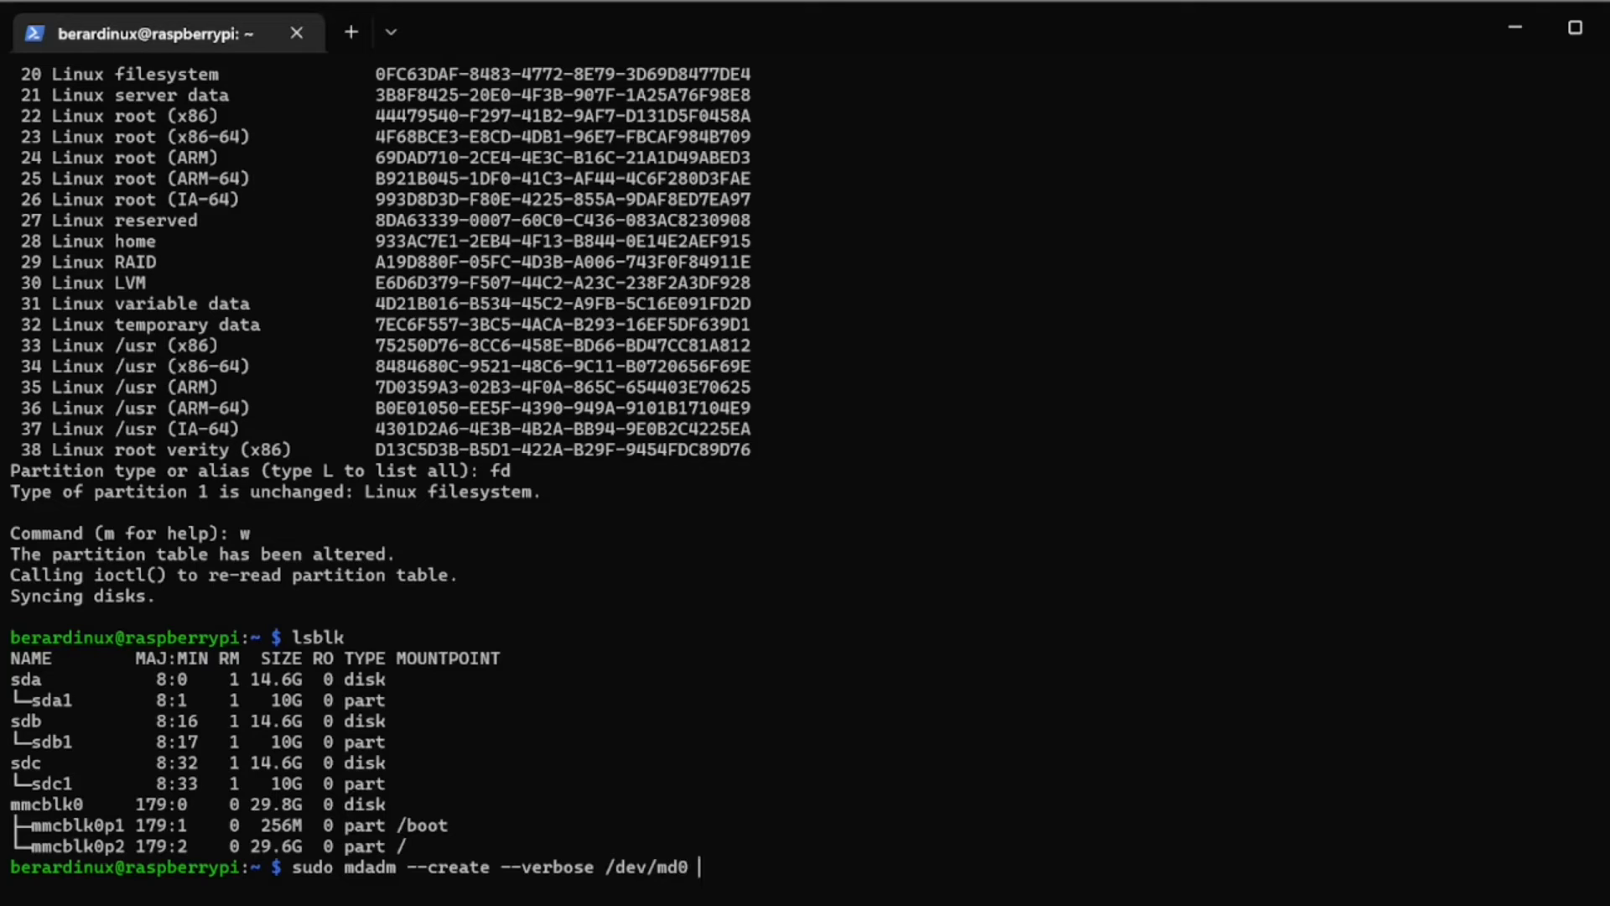
text(--le)
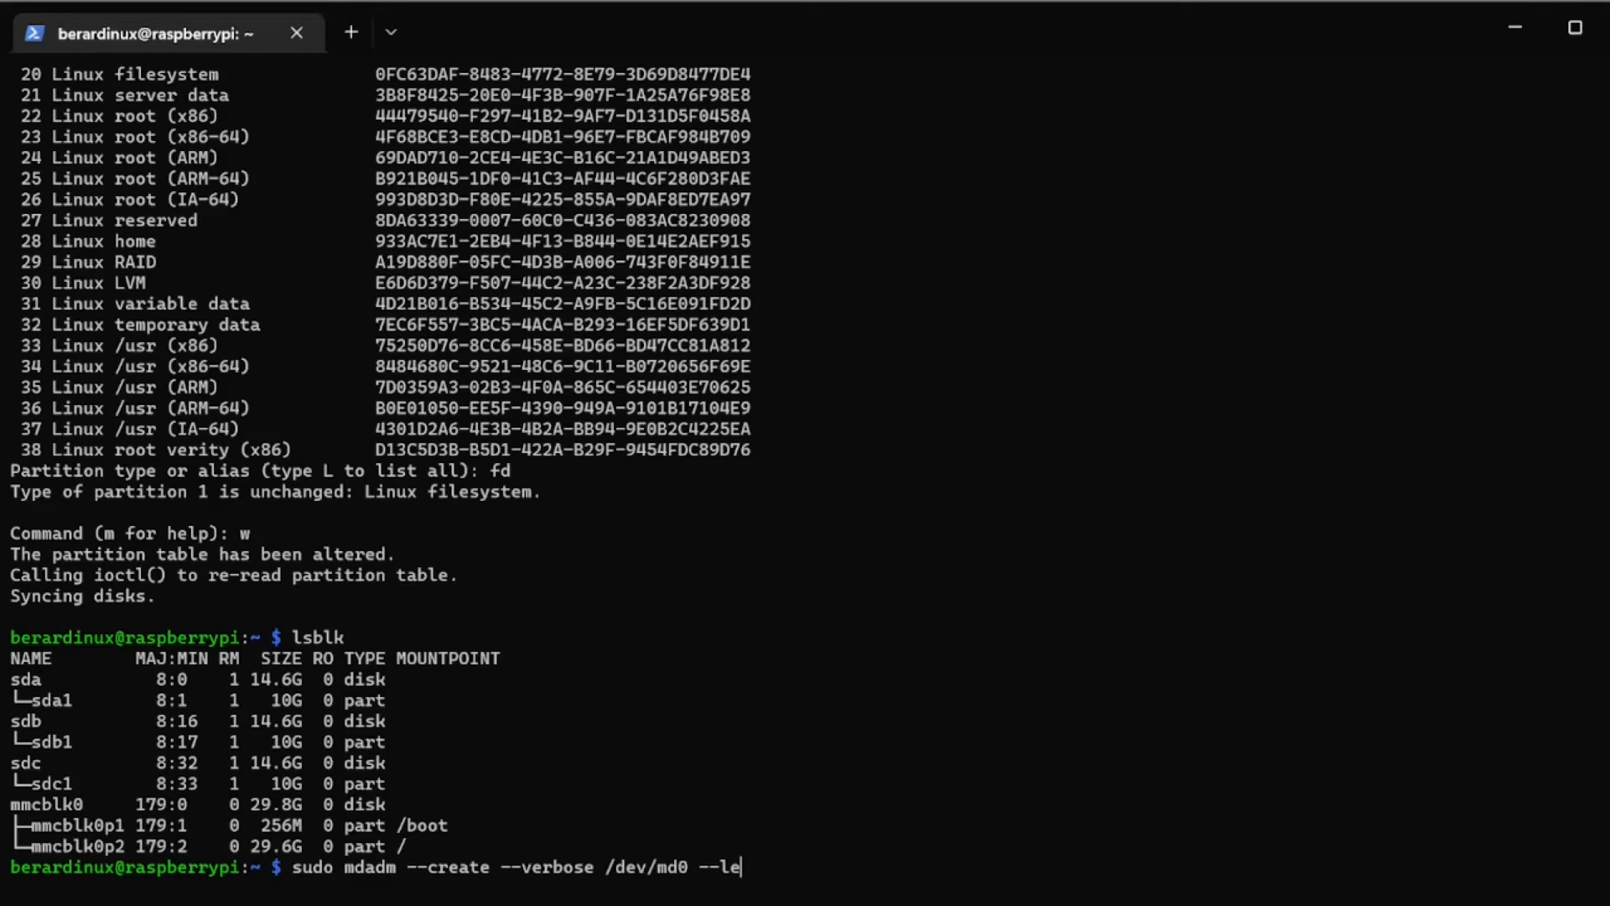
text(vel)
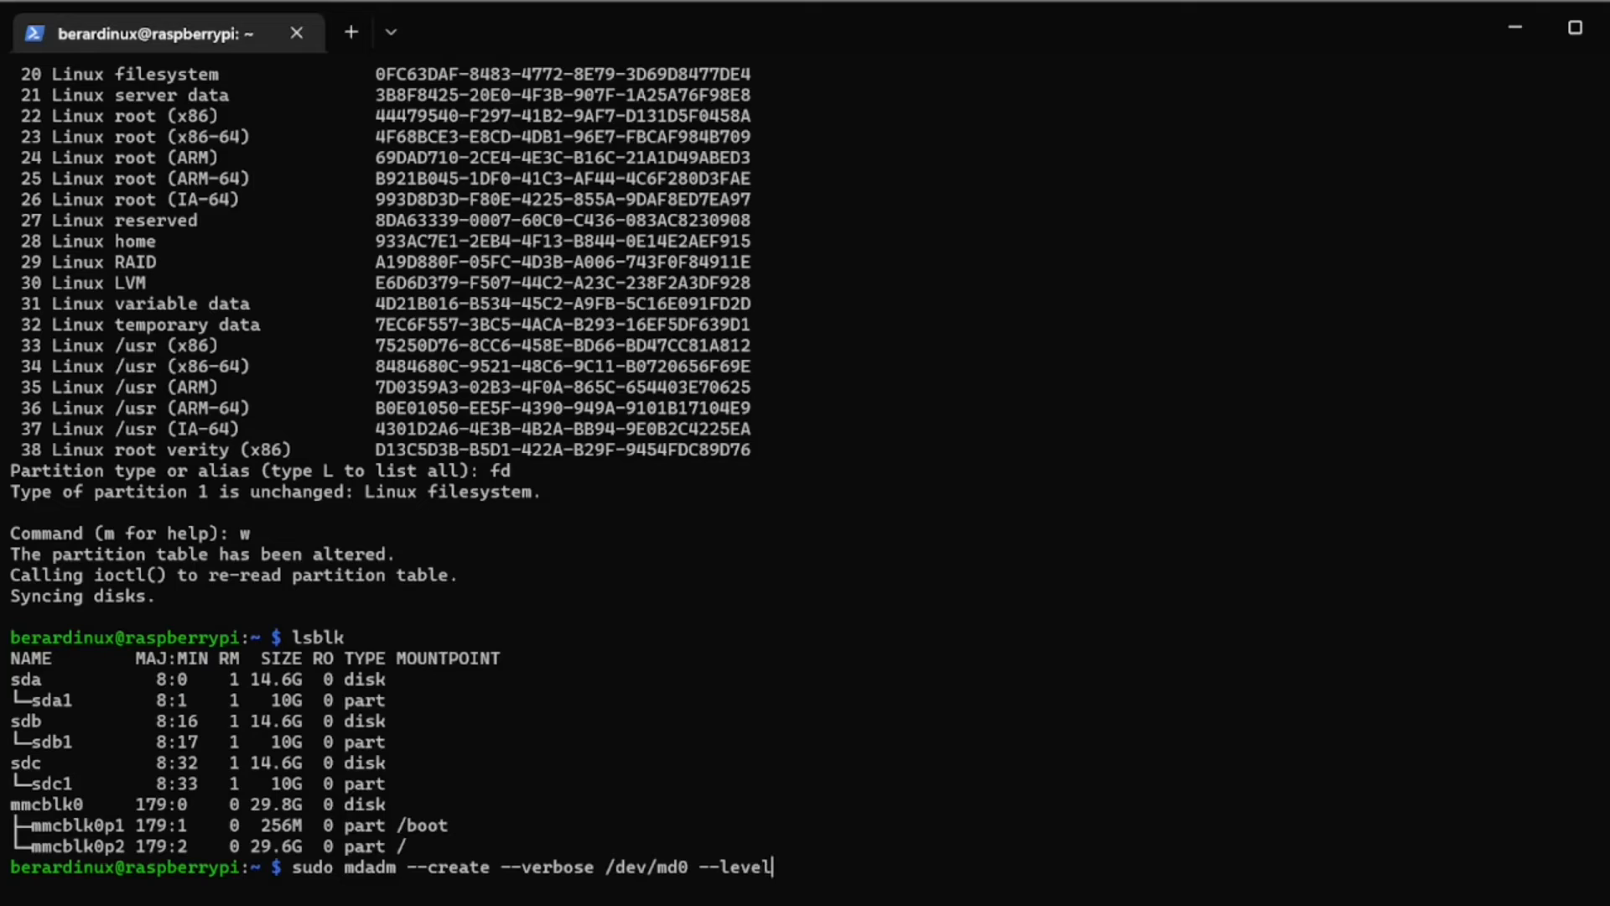
text(=5)
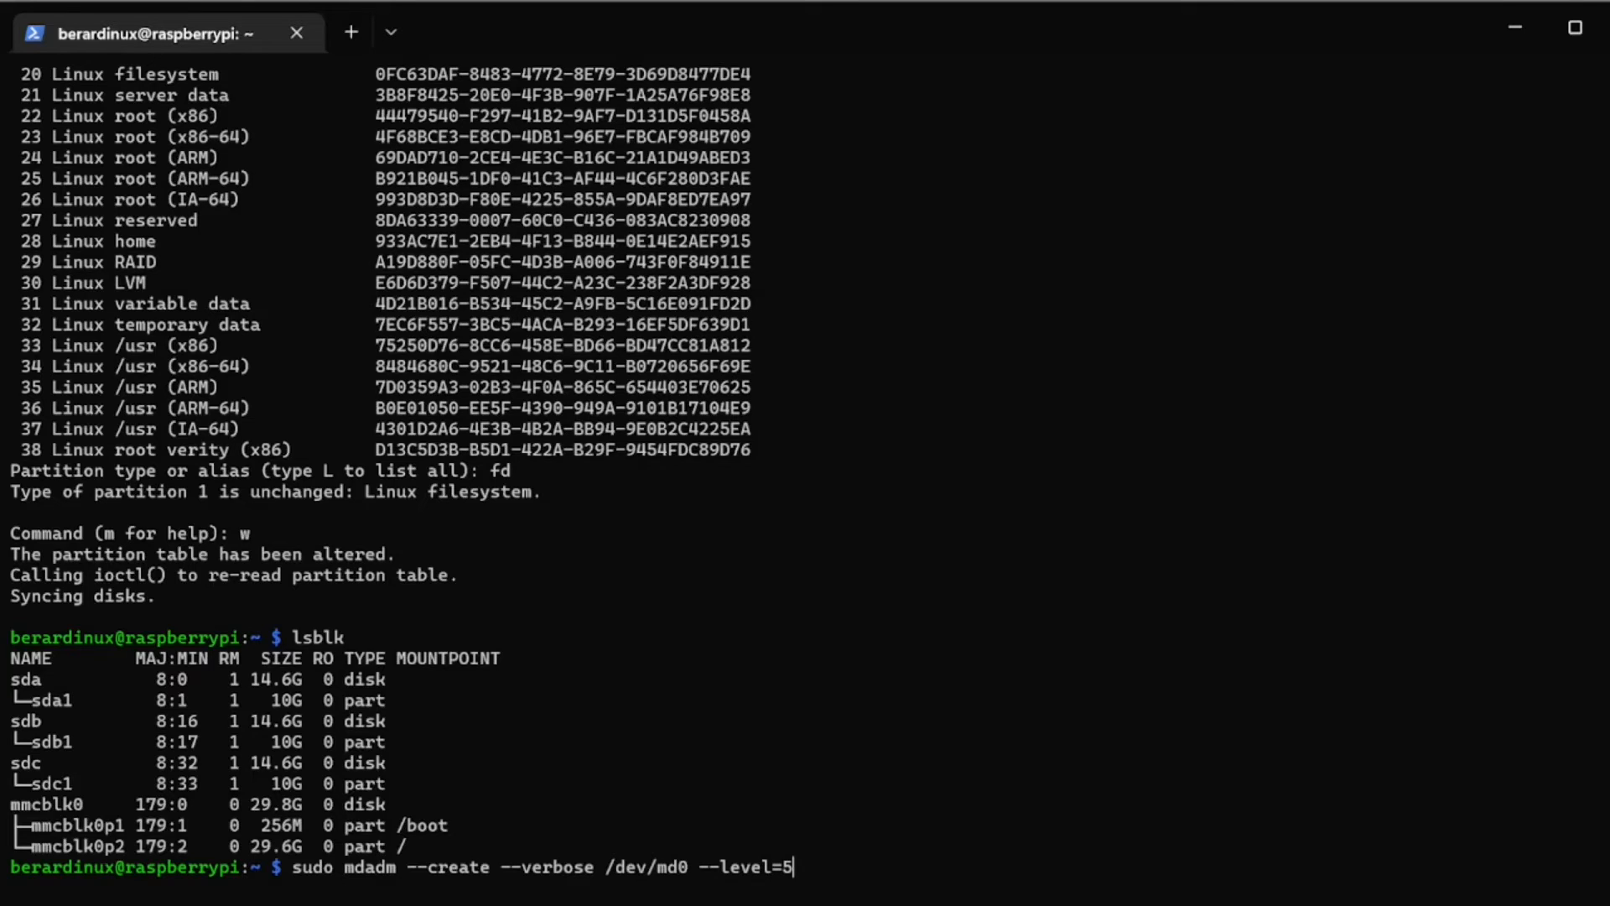
text(" ")
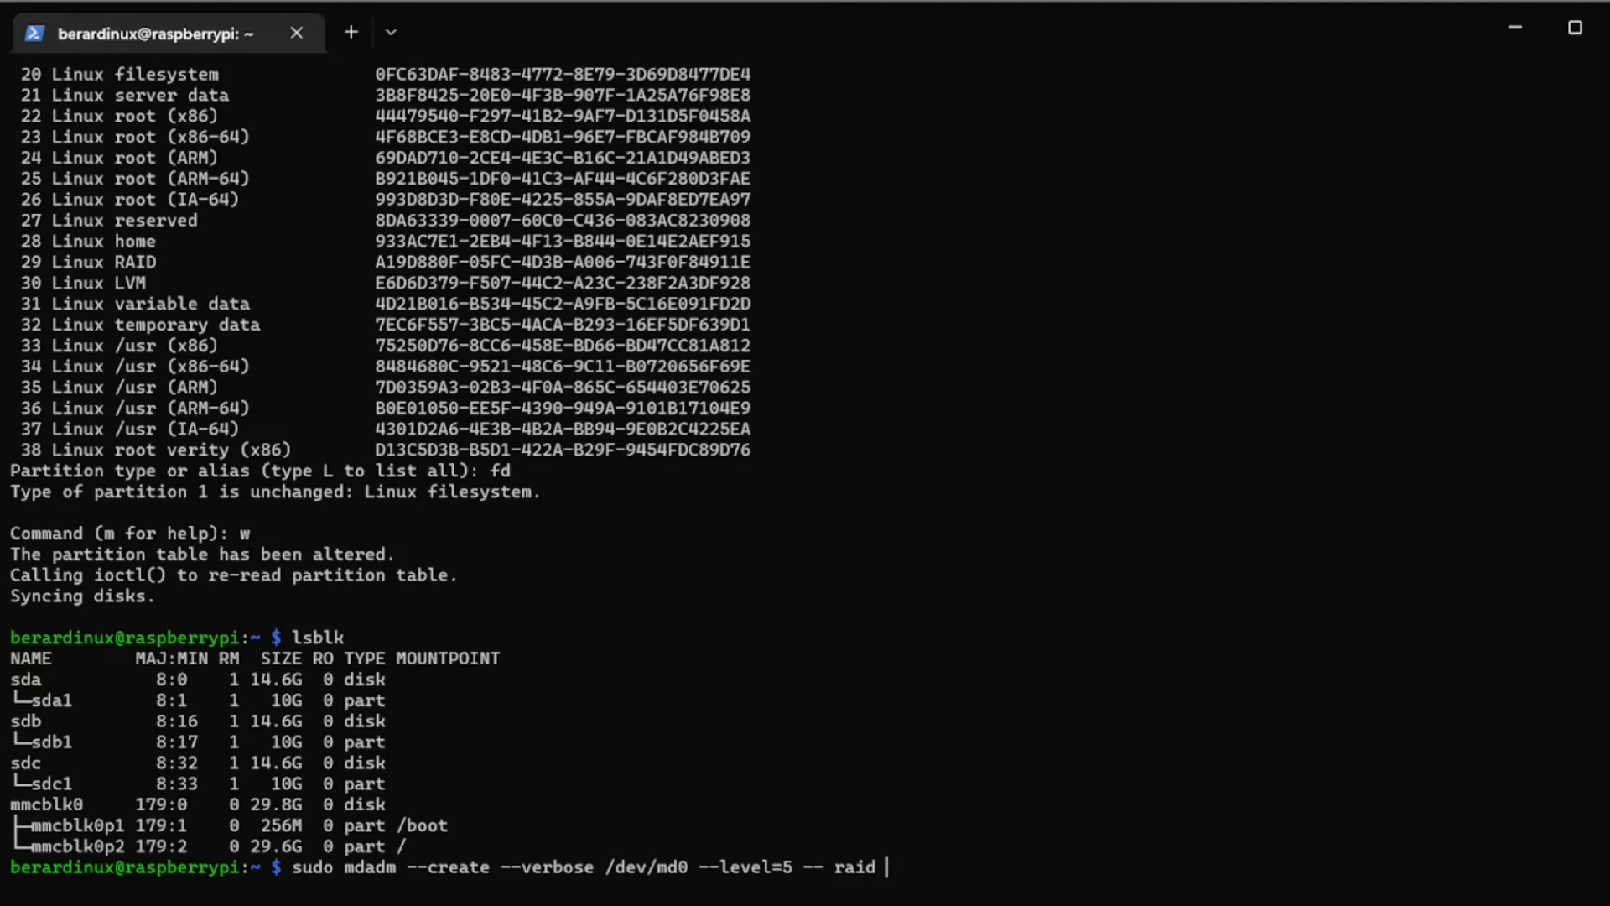
text(devices=)
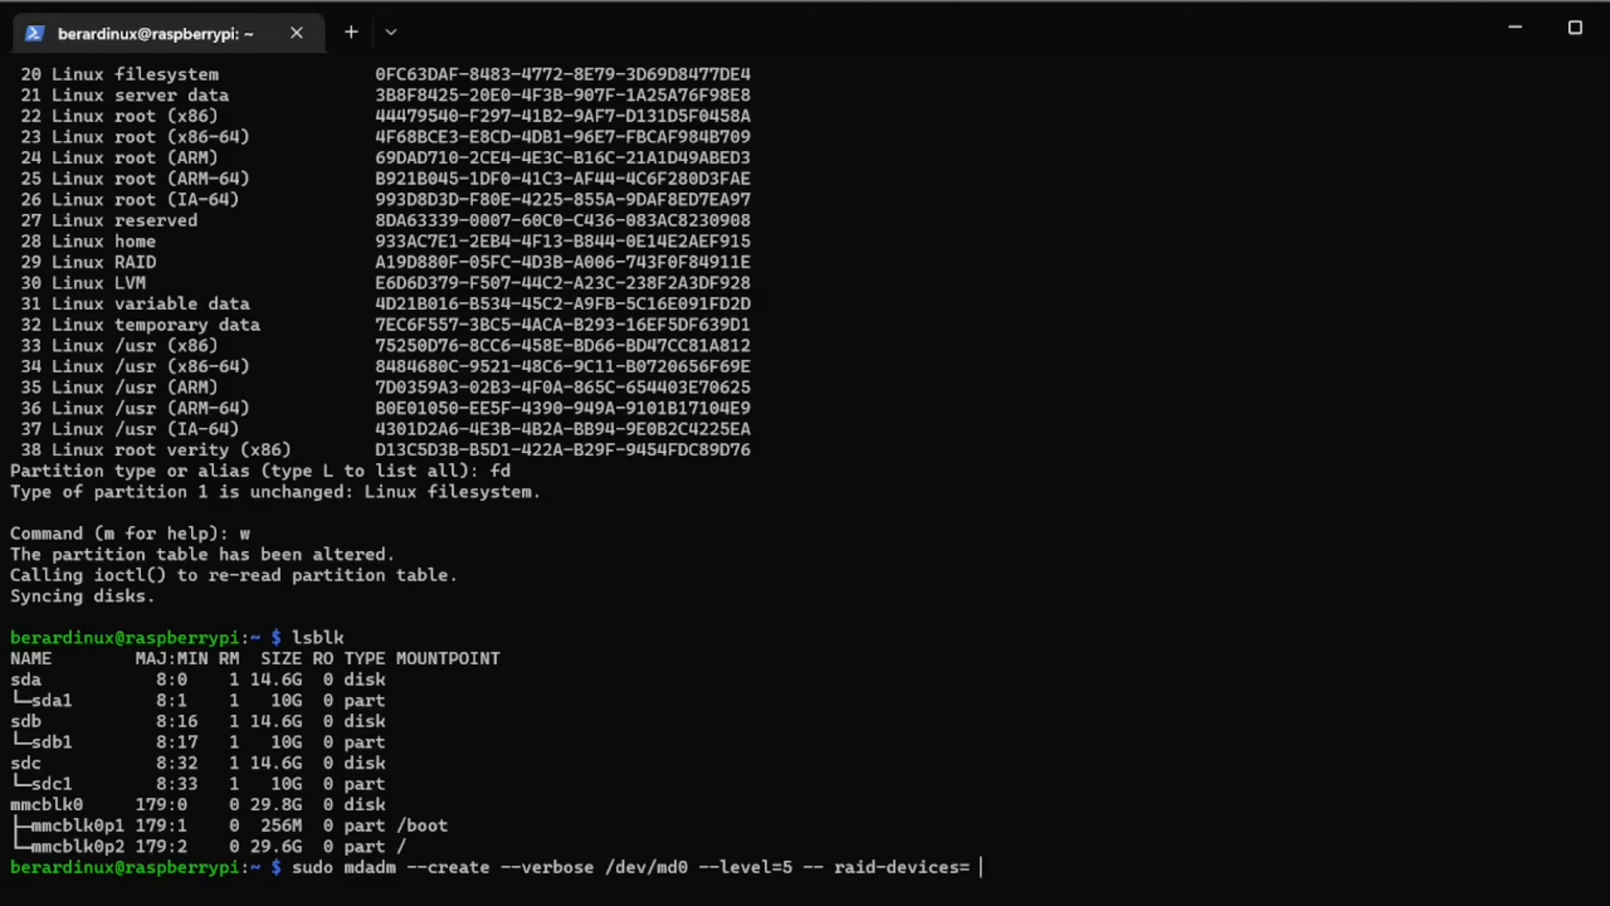
text(3 /)
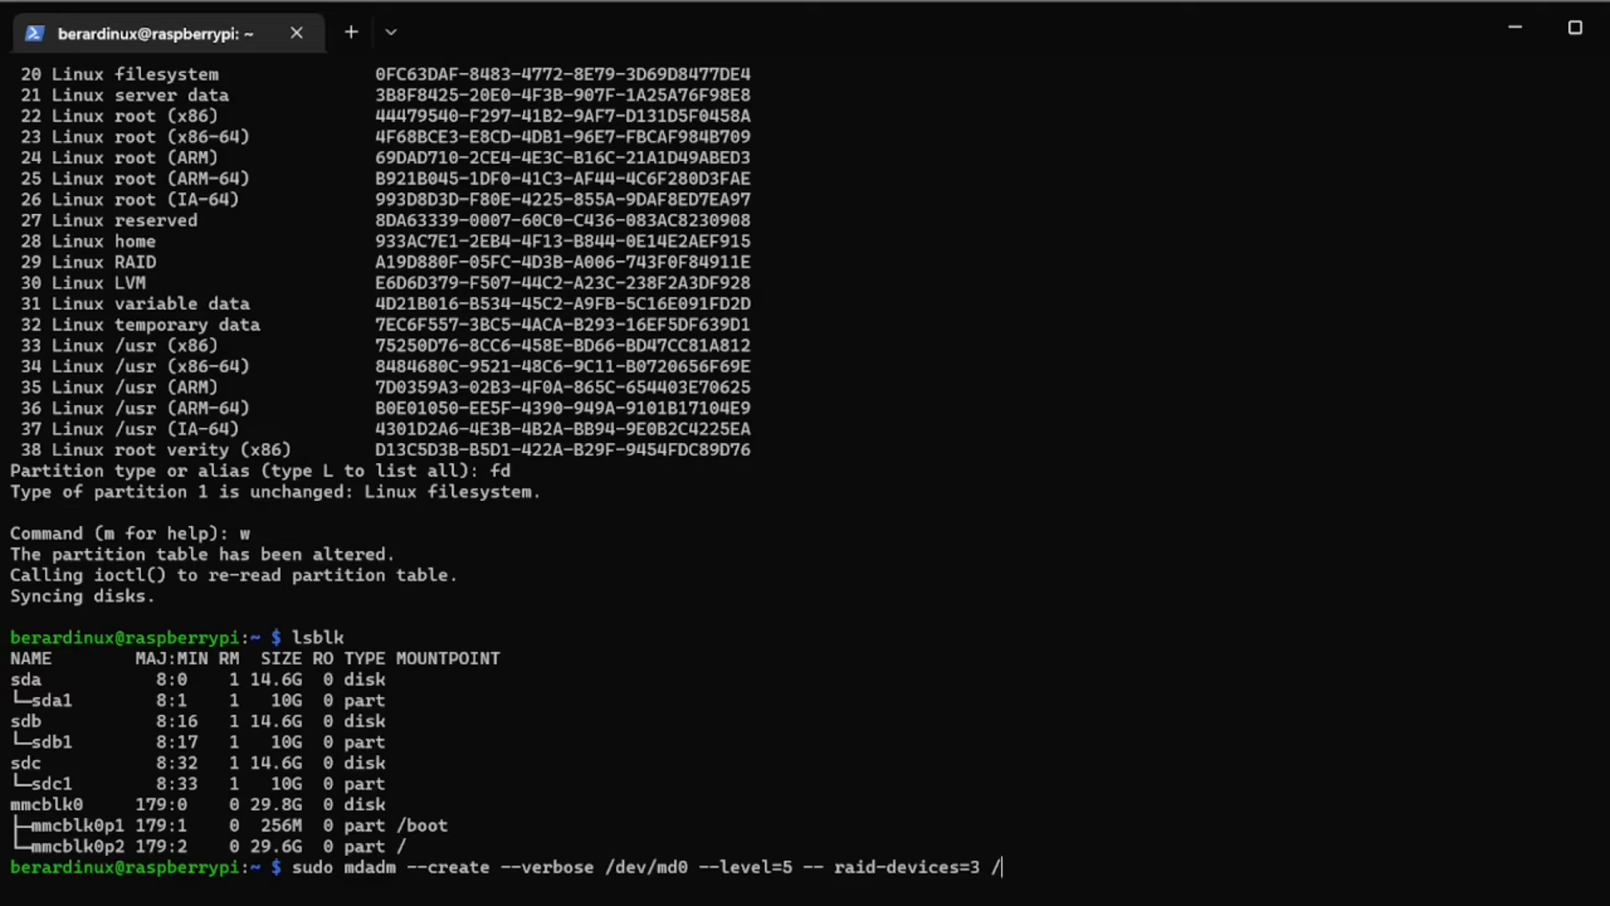
text(dev/s)
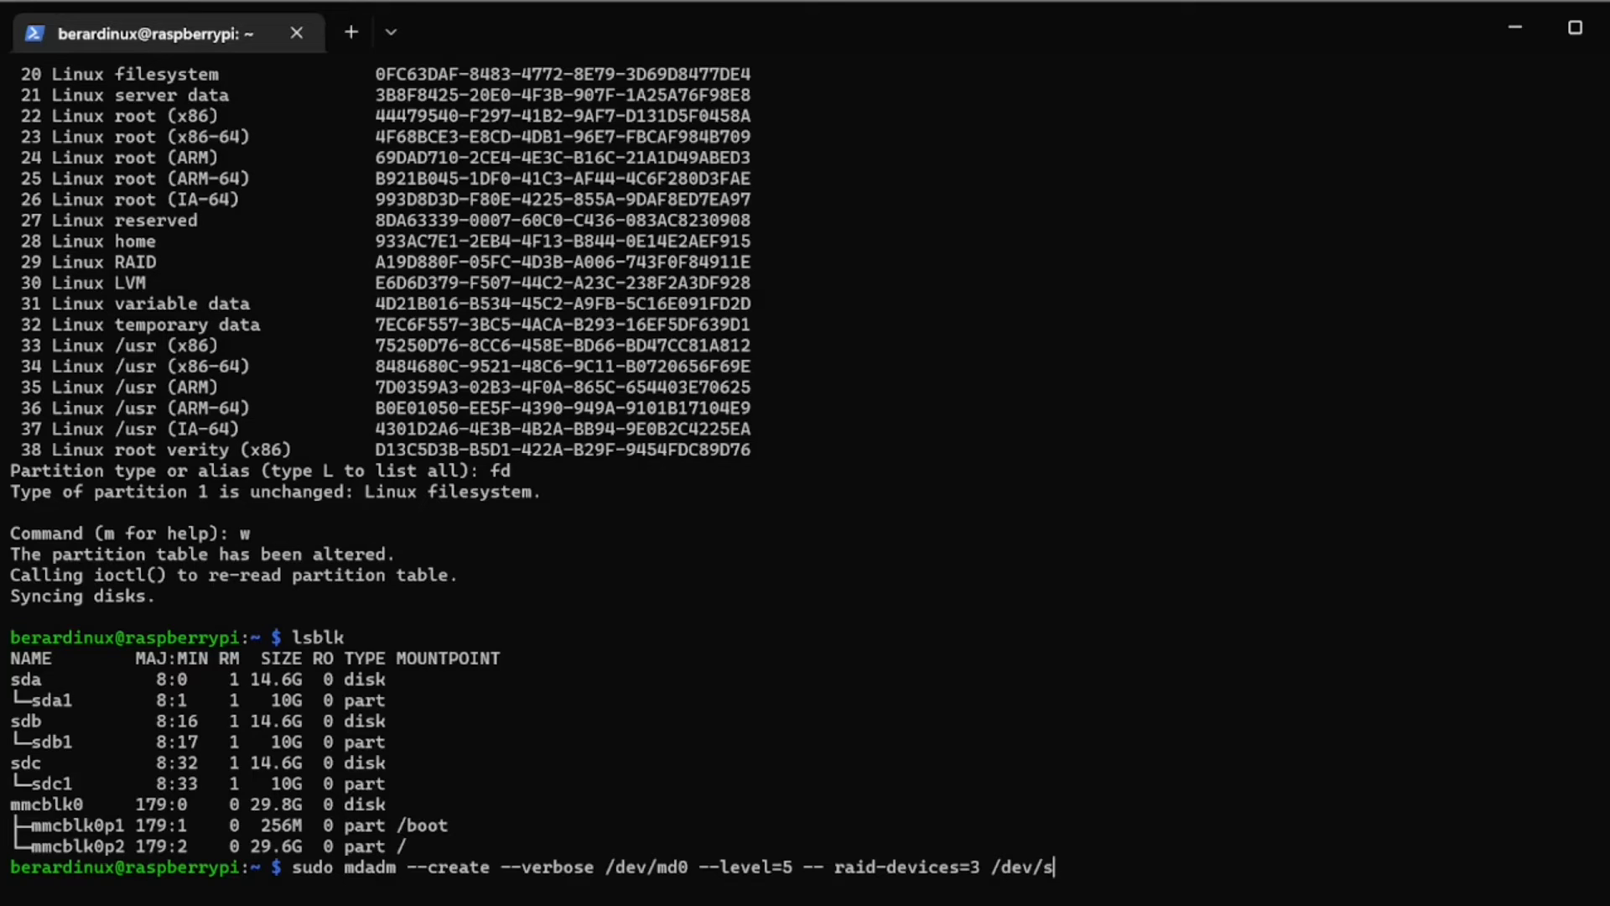
text(a1 d)
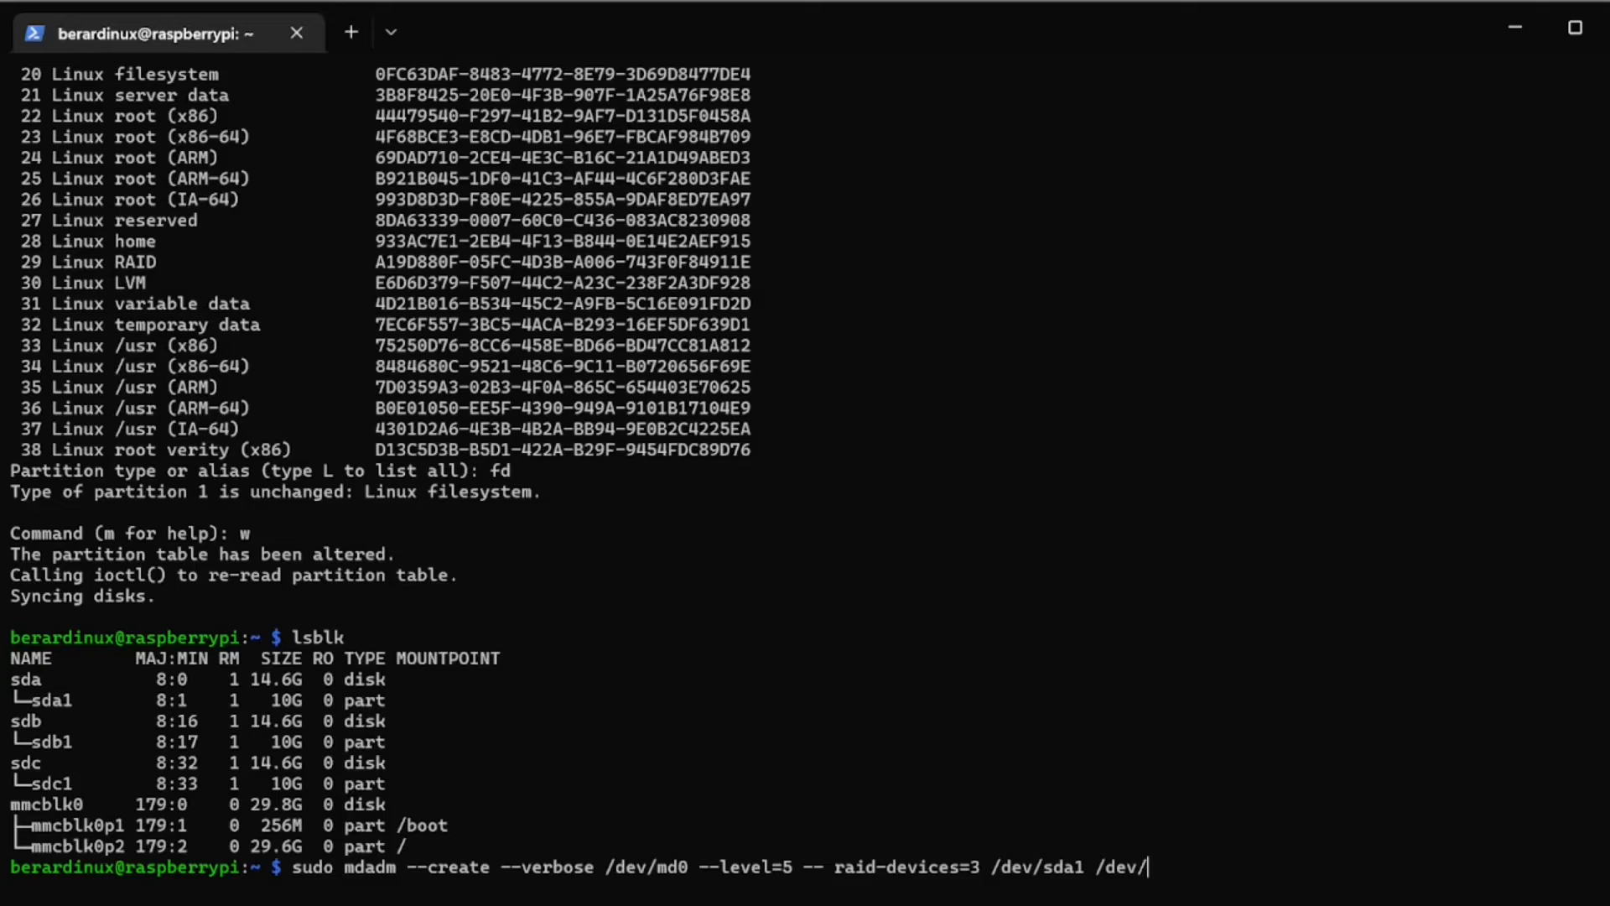
text(sdb1)
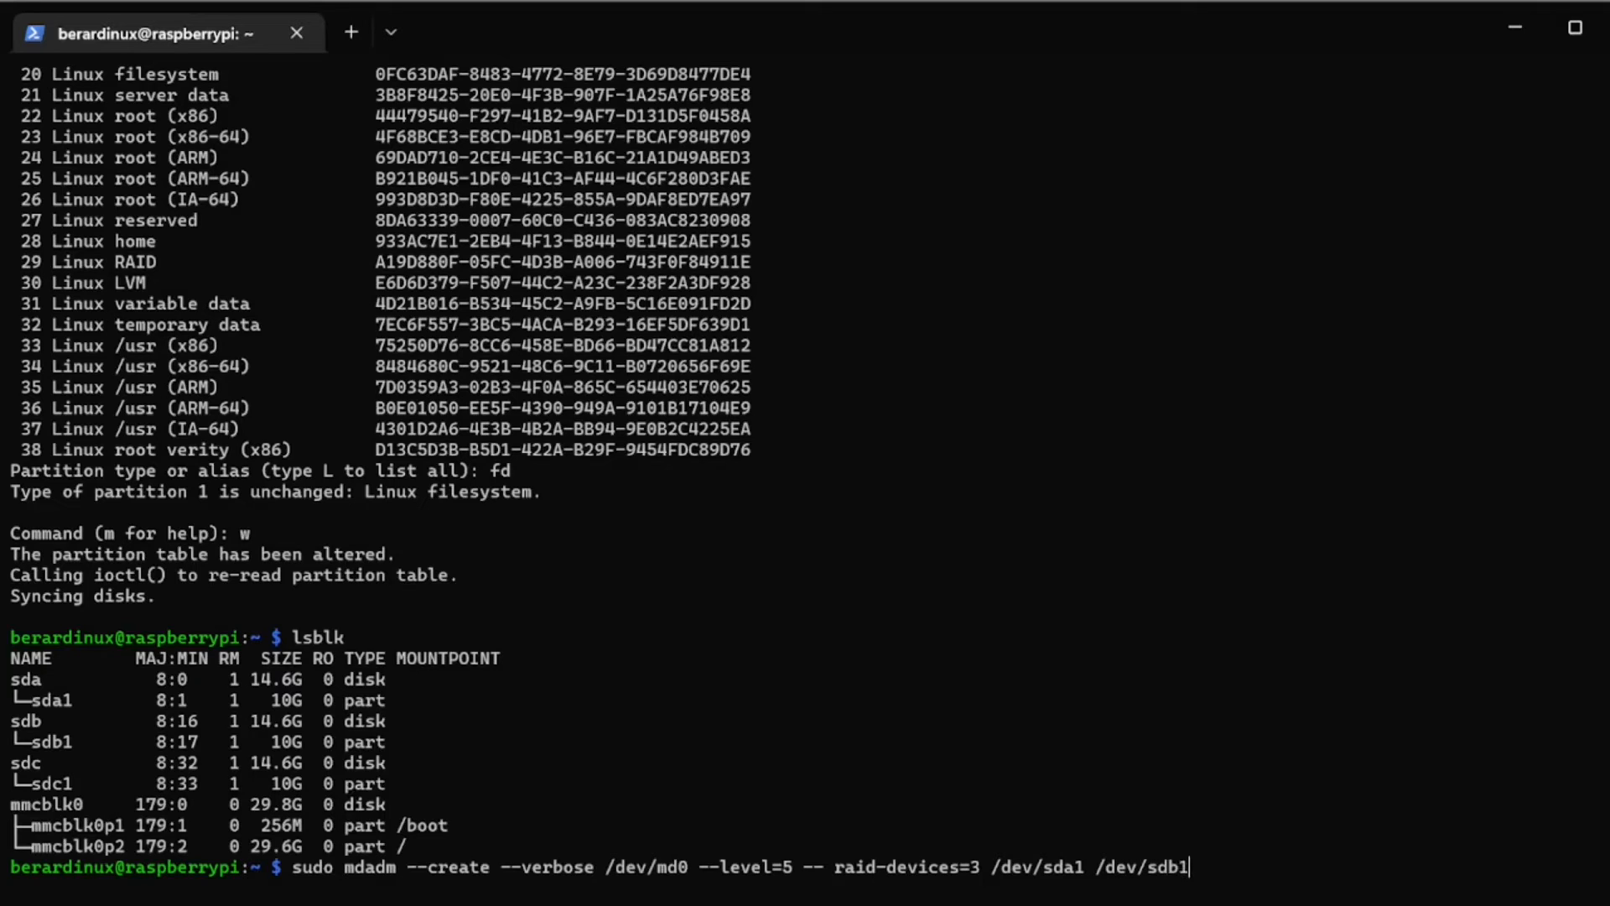
text(/dev)
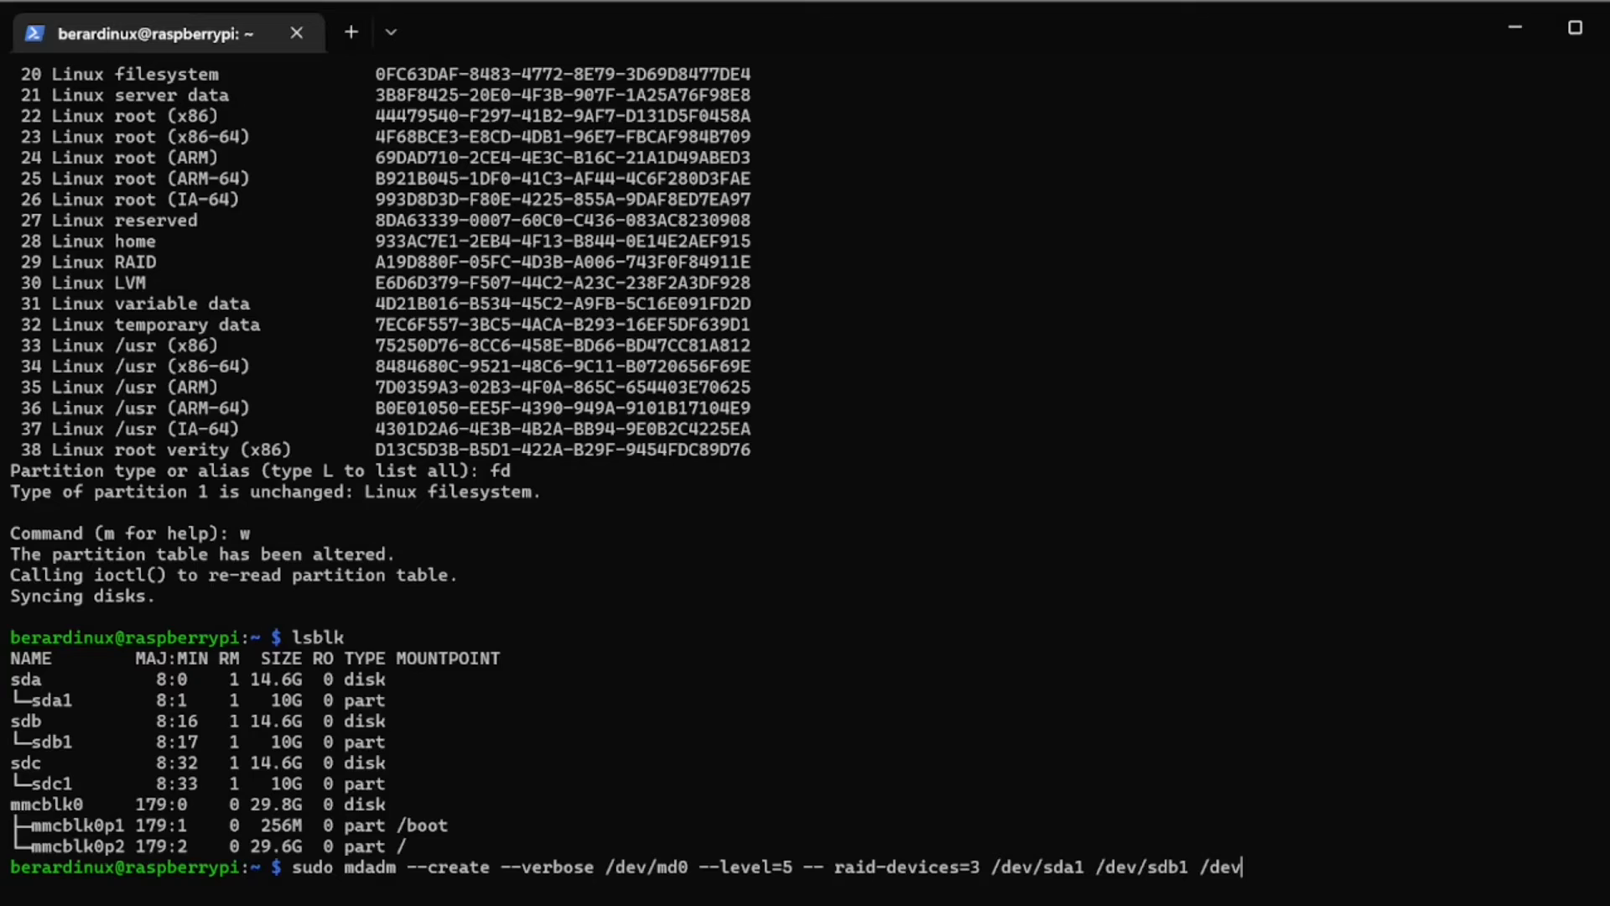
text(sdc1)
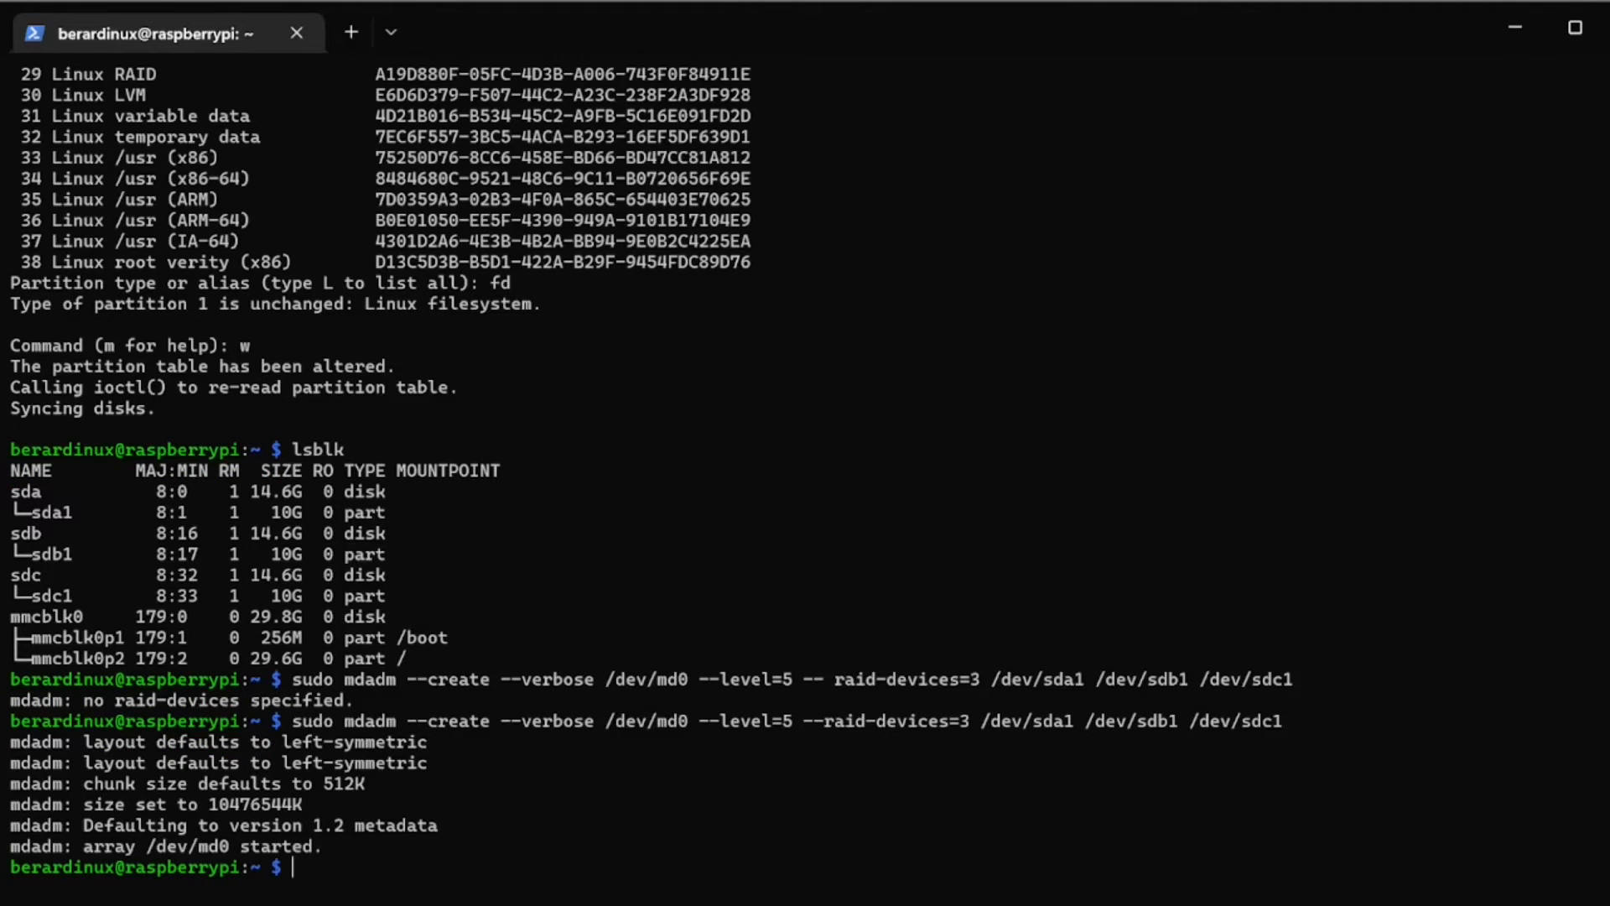
Check the array with cat /proc/mdstat and list md devices with ls /dev | grep md
text(cat /)
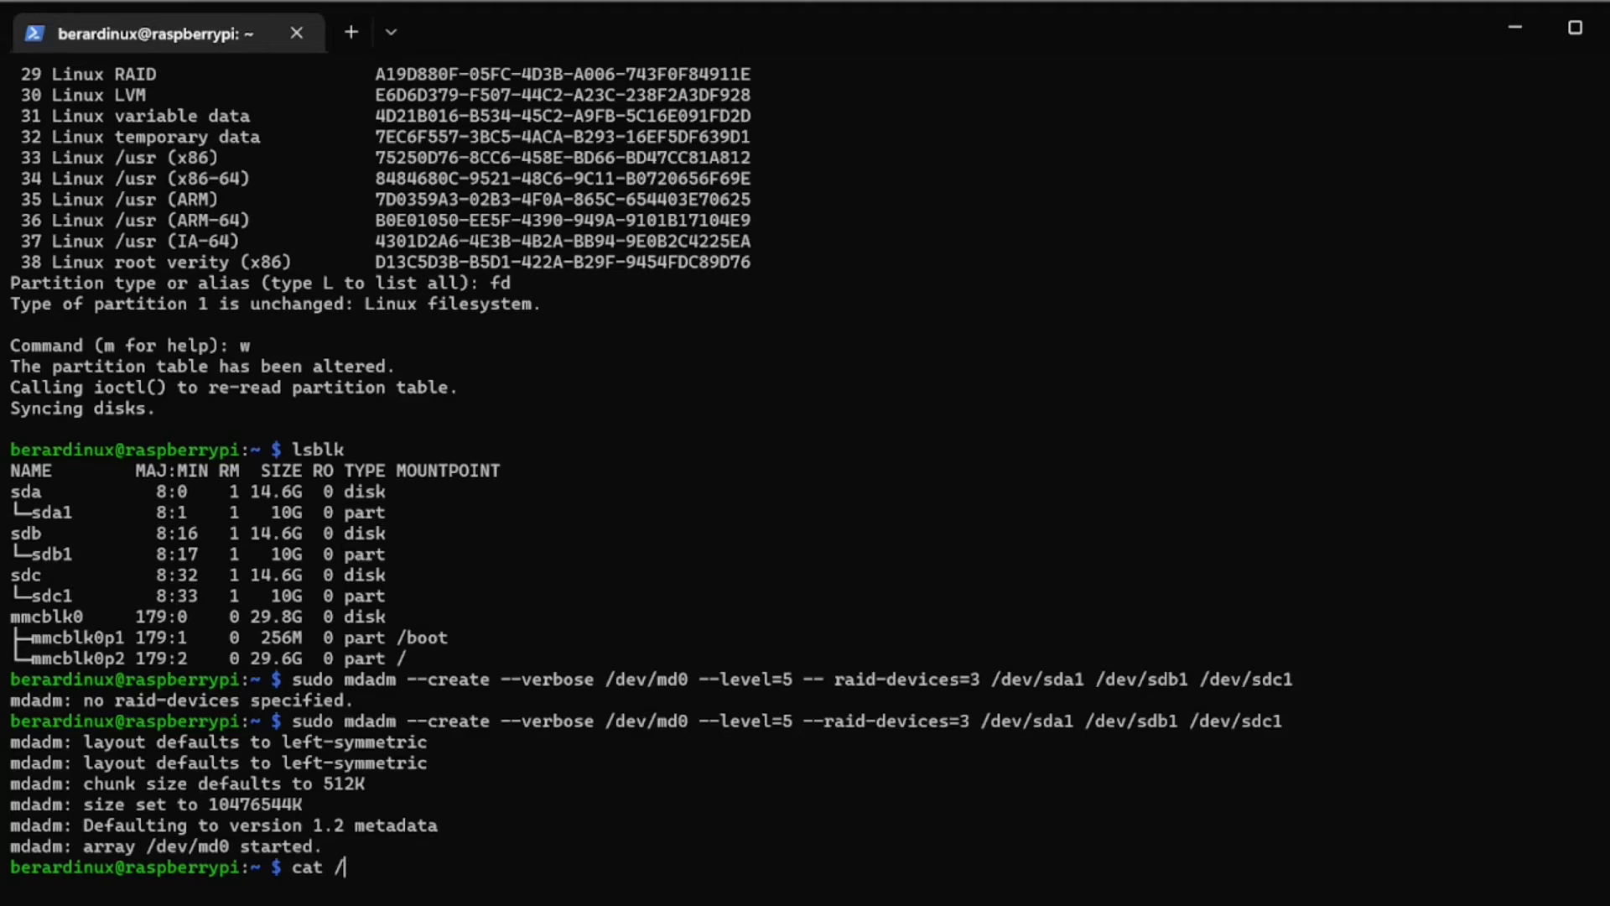
text(proc/m)
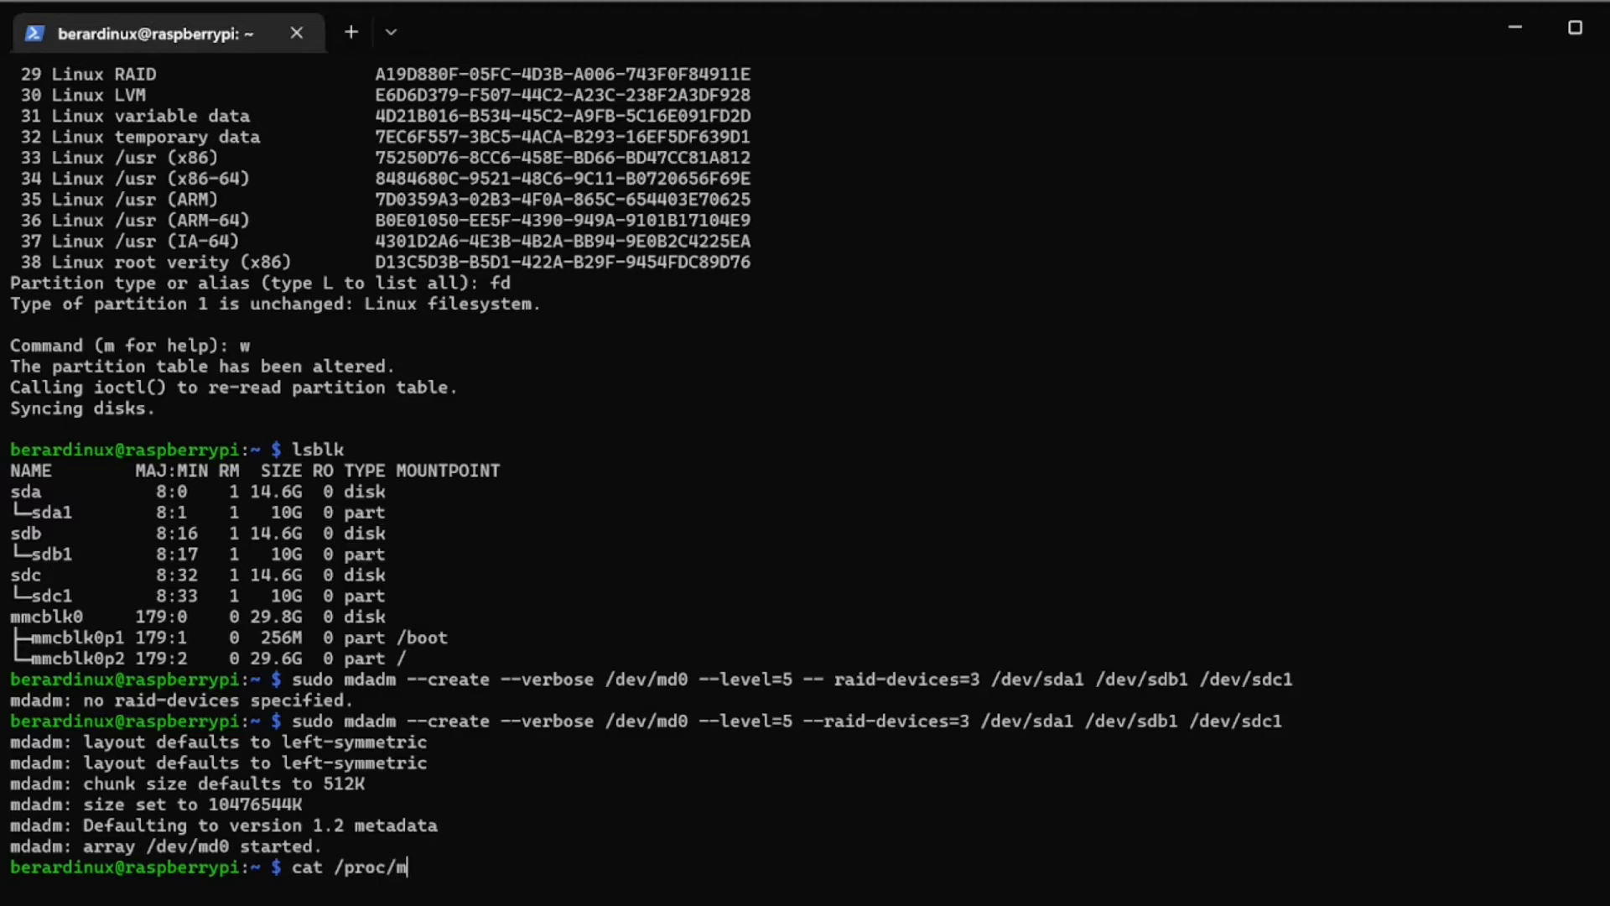
text(dstat)
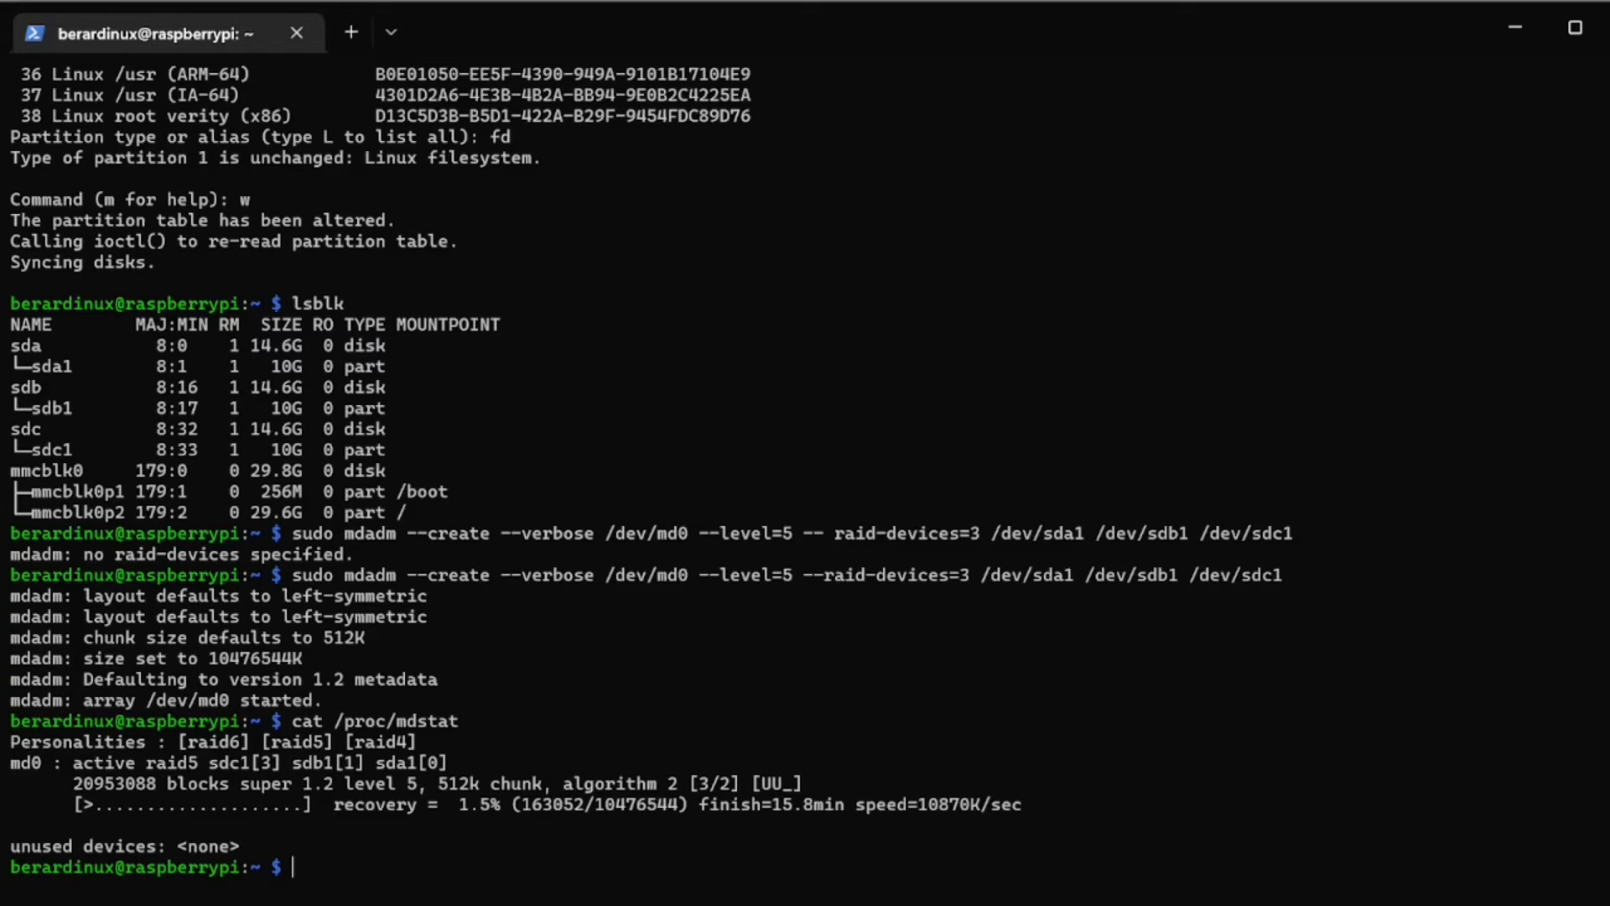
text(ls /)
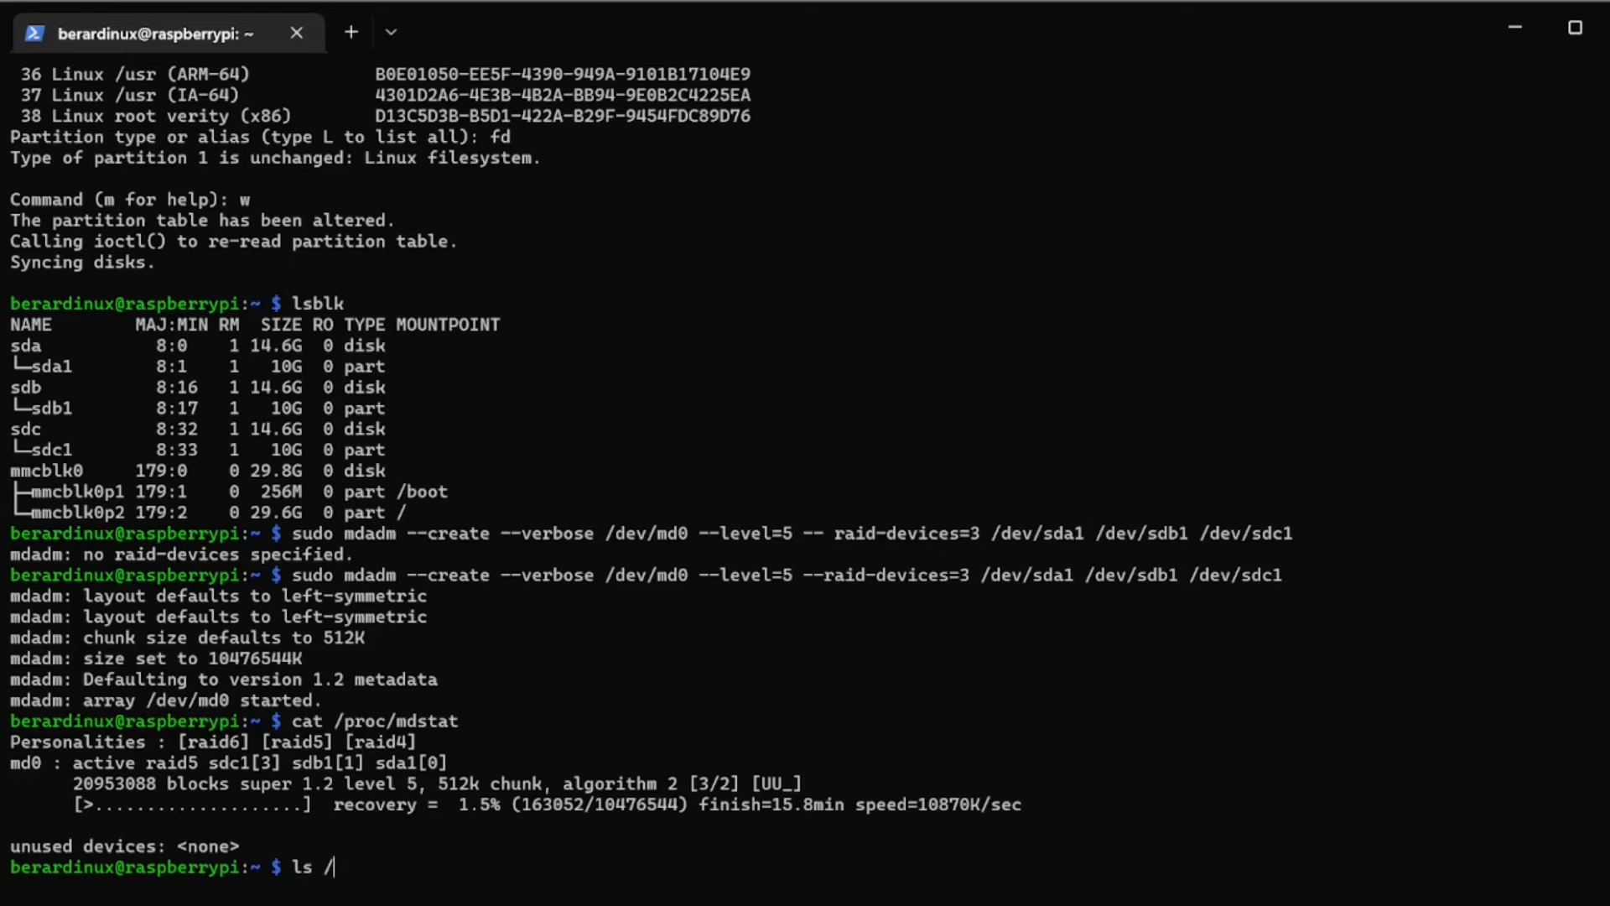
text(dev |)
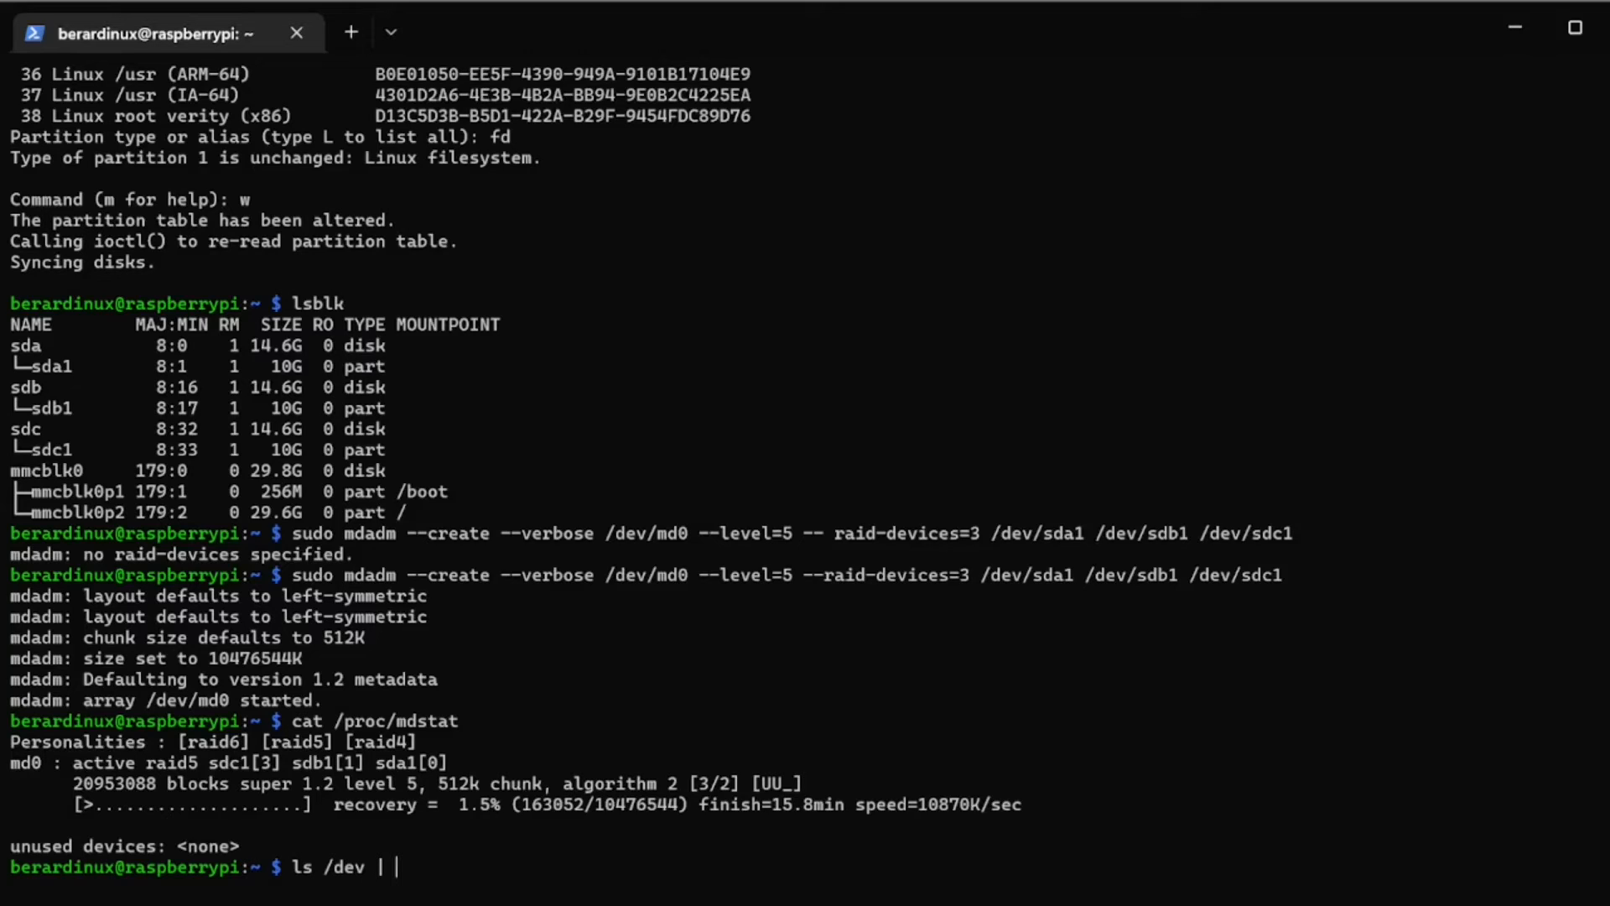
text(grep md)
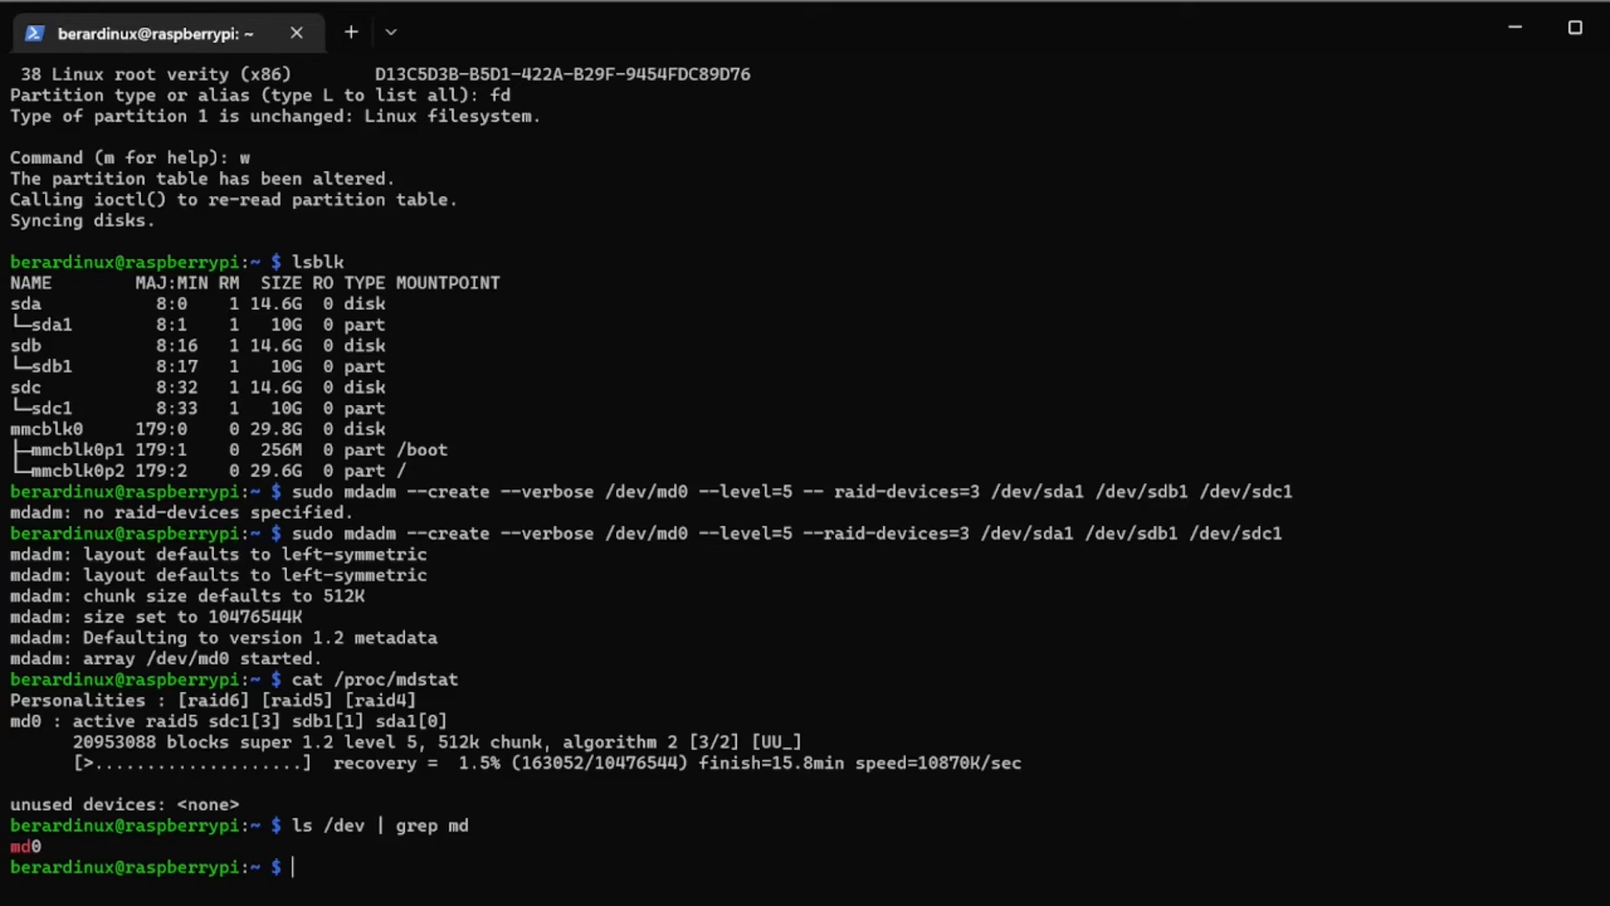
Redirect sudo mdadm --detail --scan output into /etc/mdadm/mdadm.conf
text(sudo mdadm)
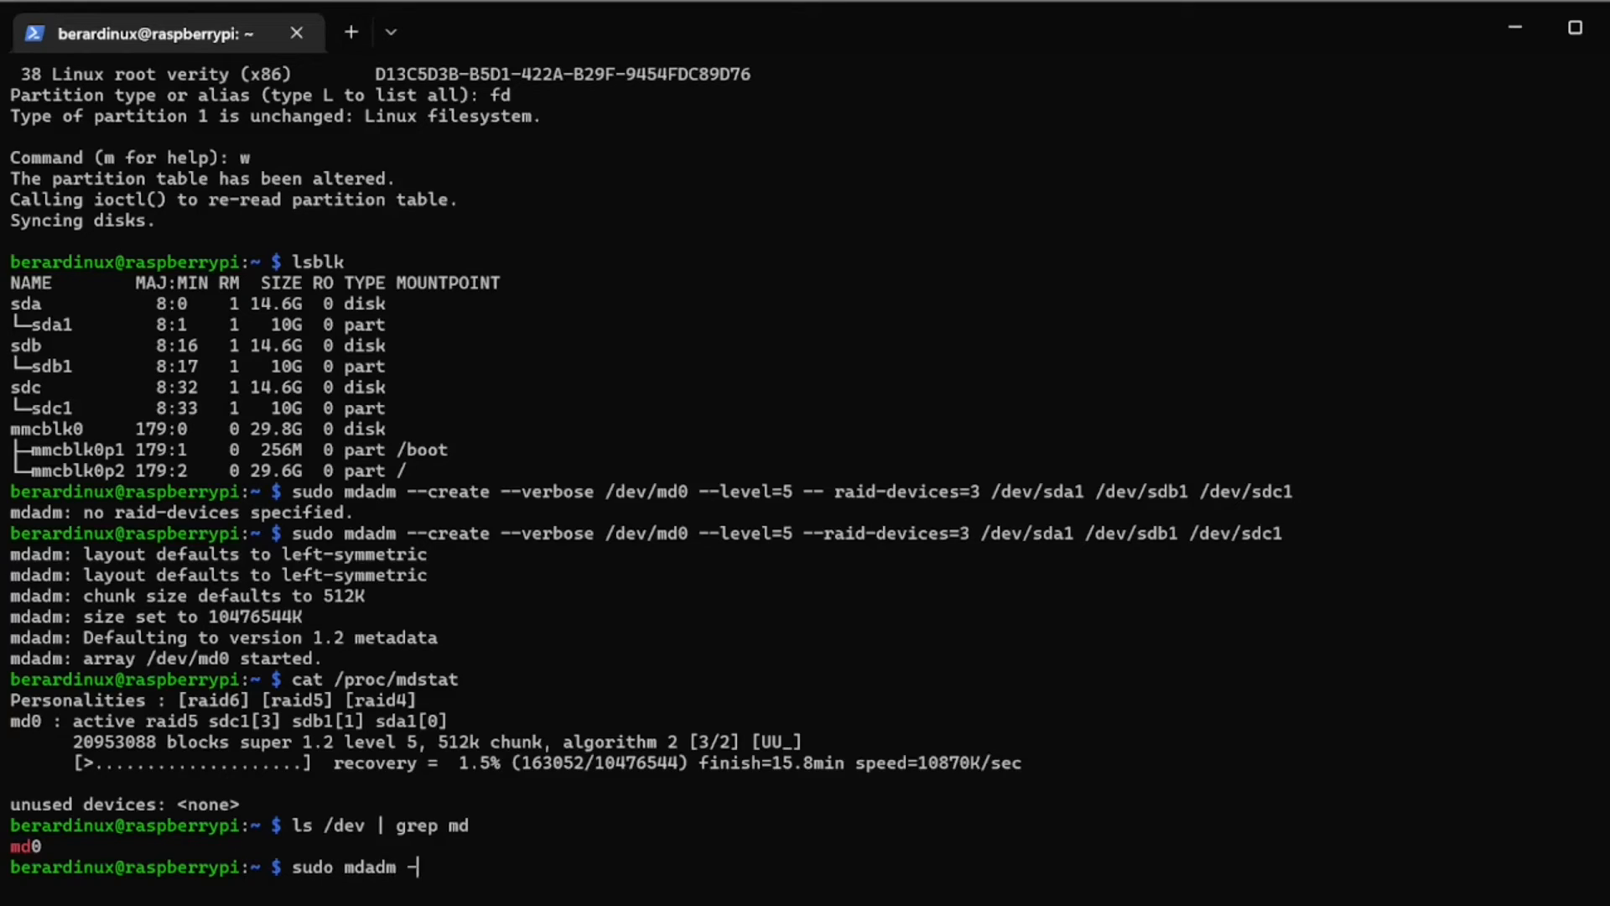
text(-detail)
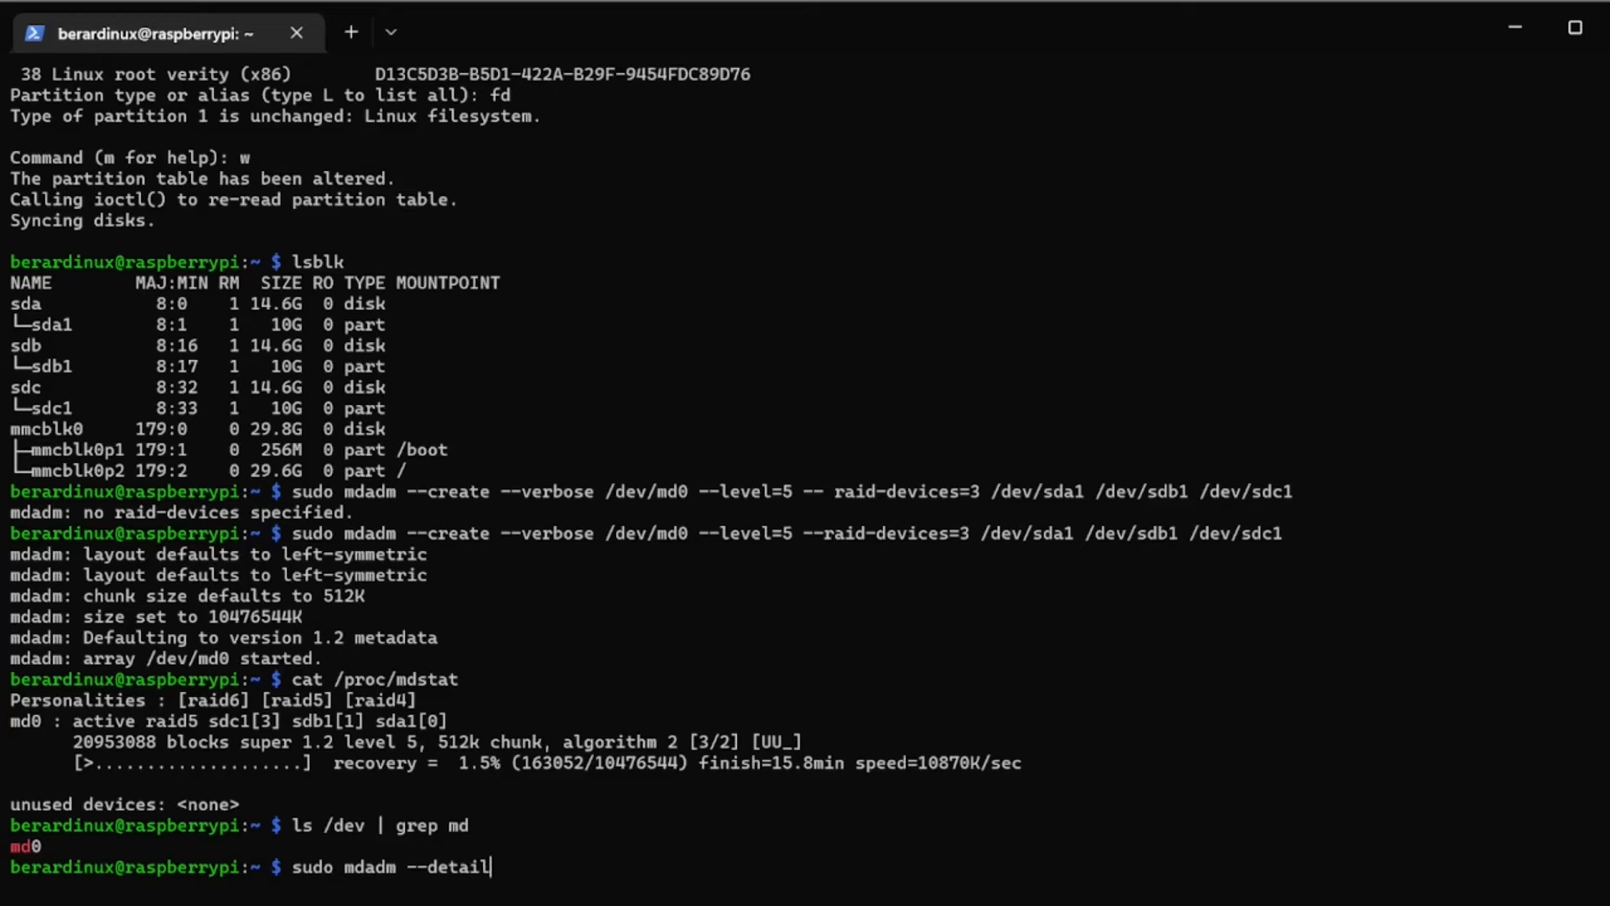
text(--scan)
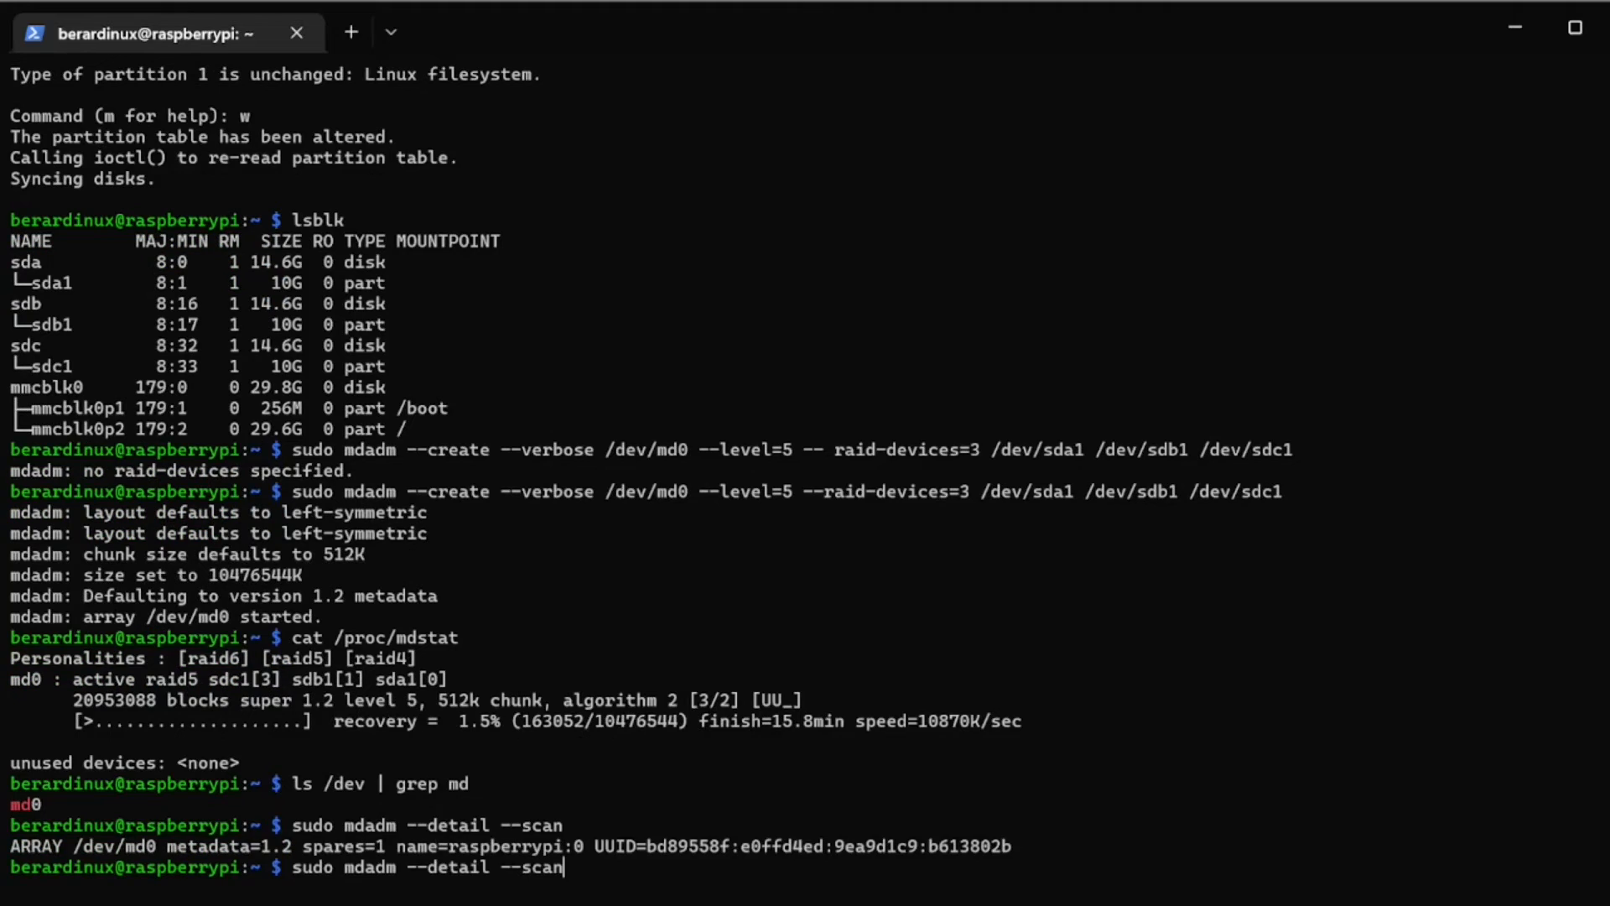
text(>)
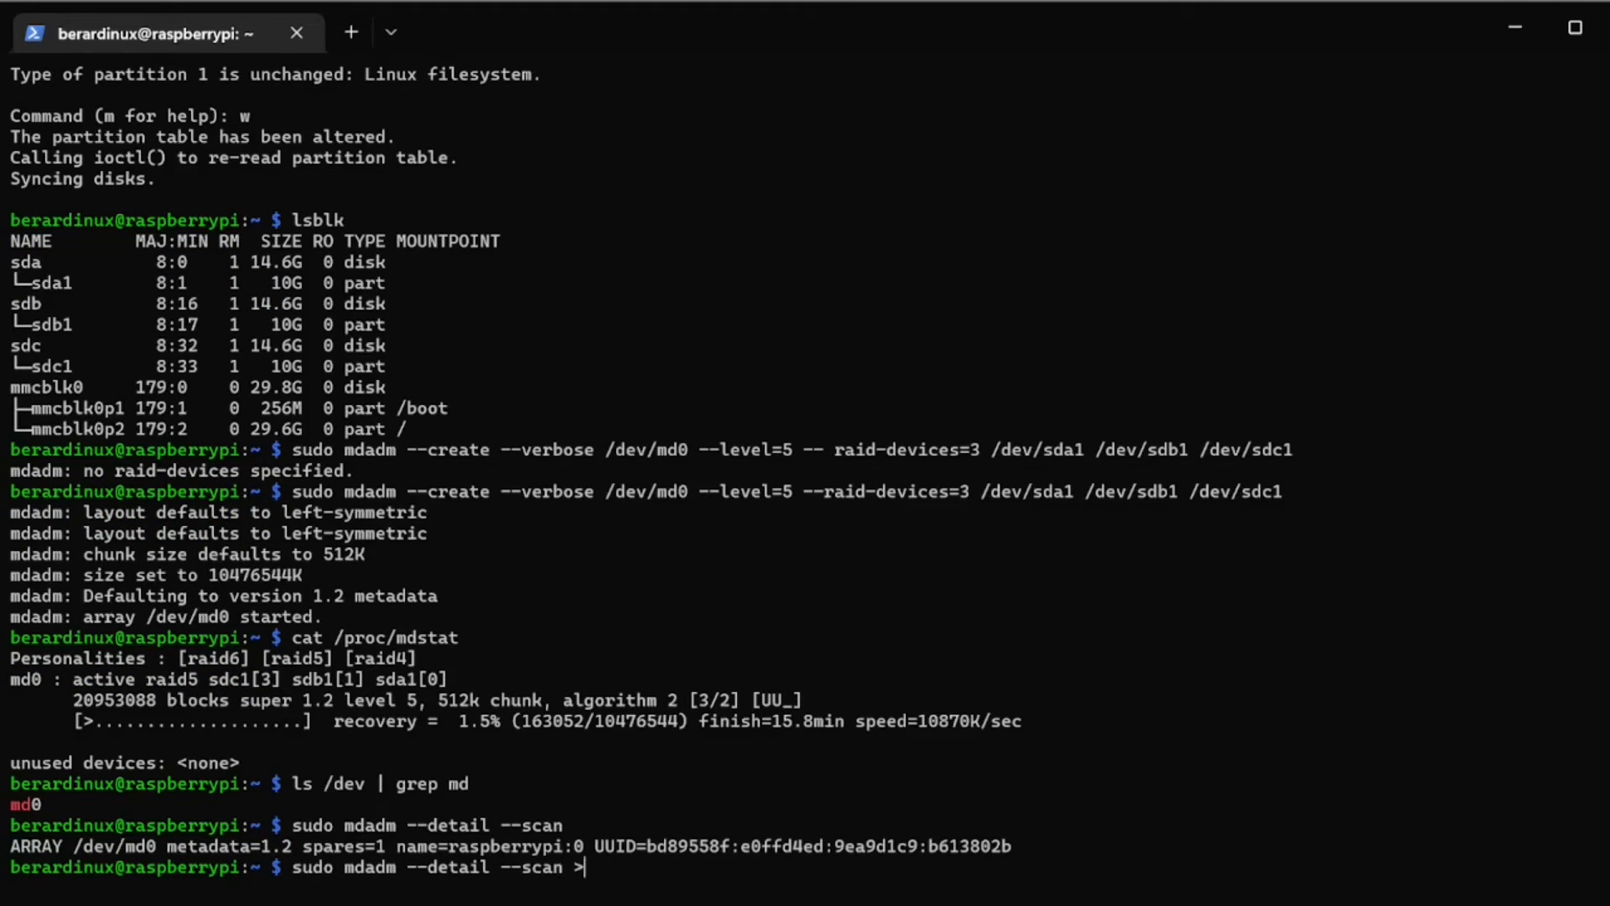
text(/et)
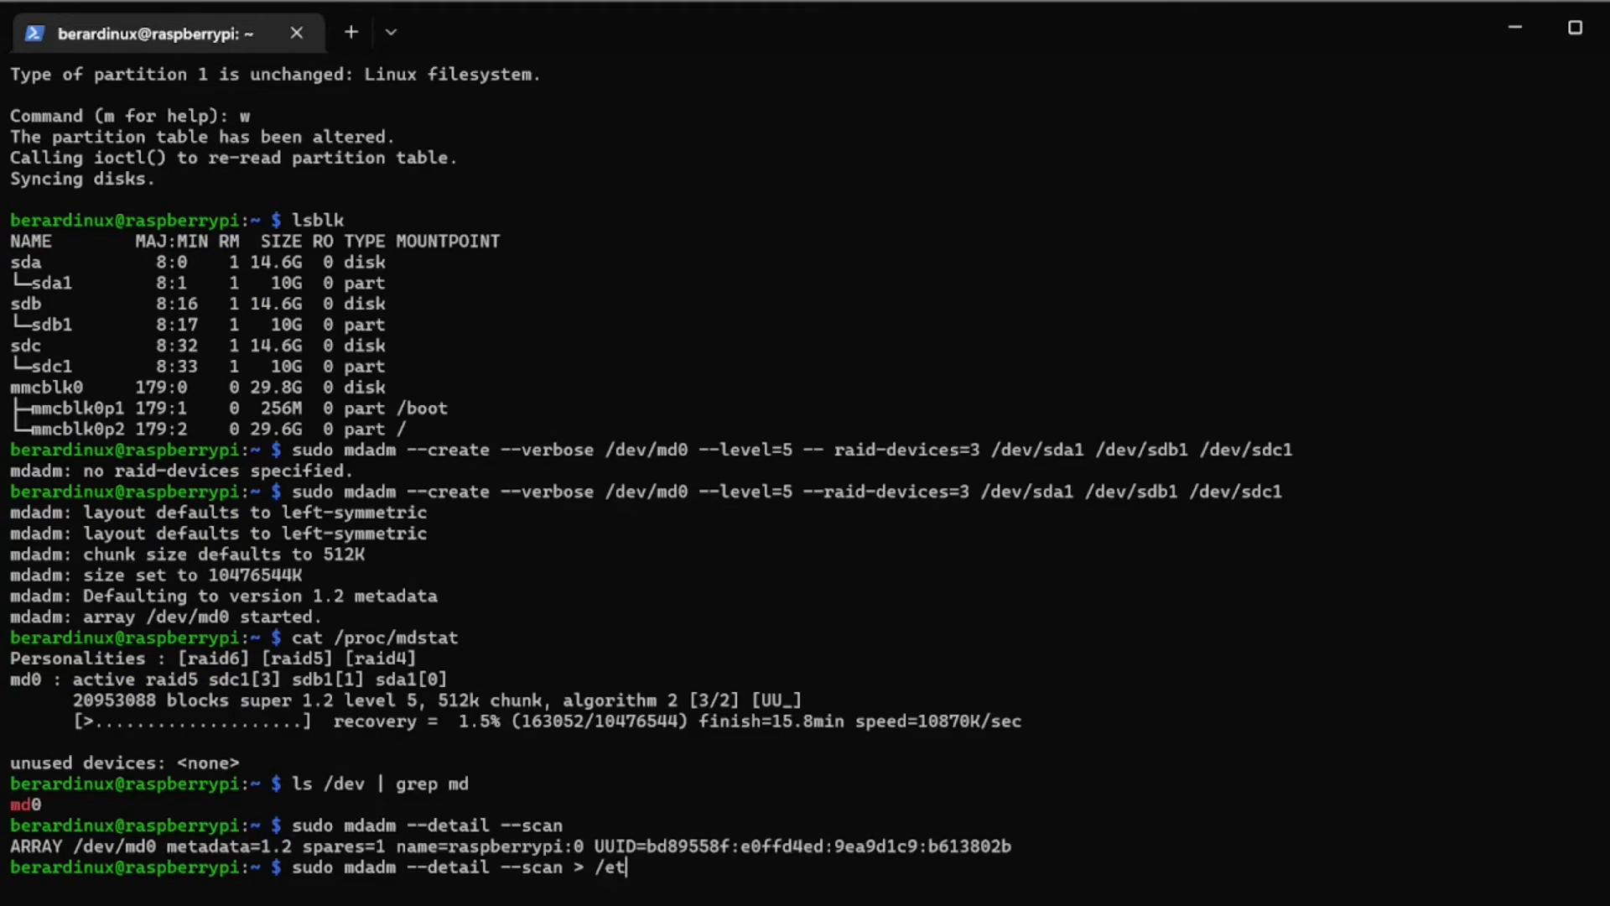
text(c/mdadm)
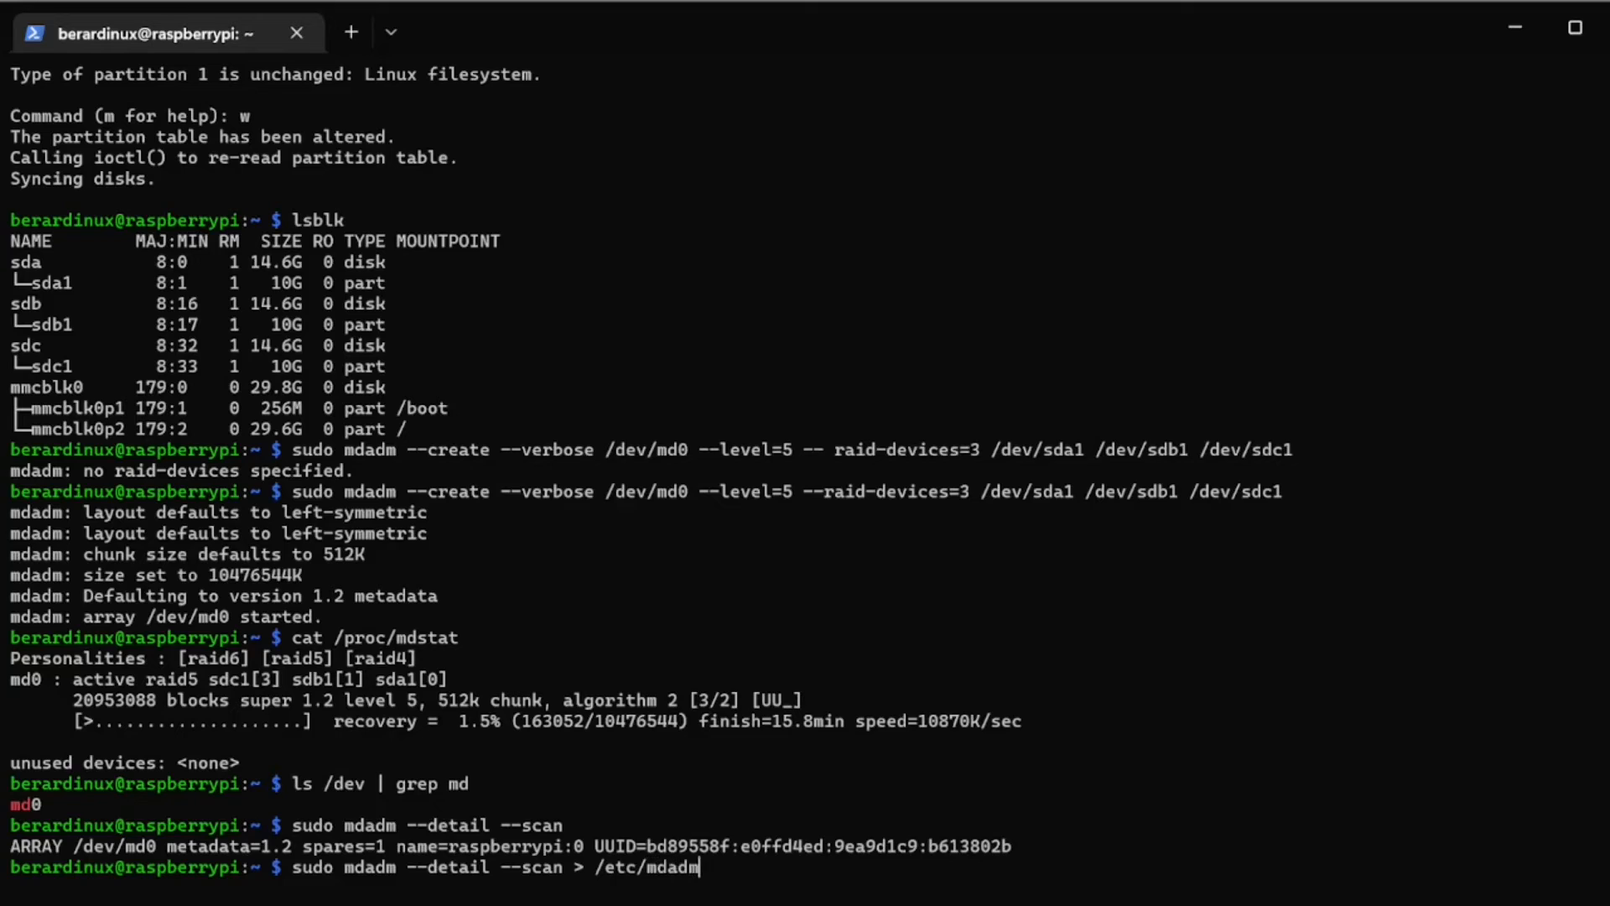
text(/mda)
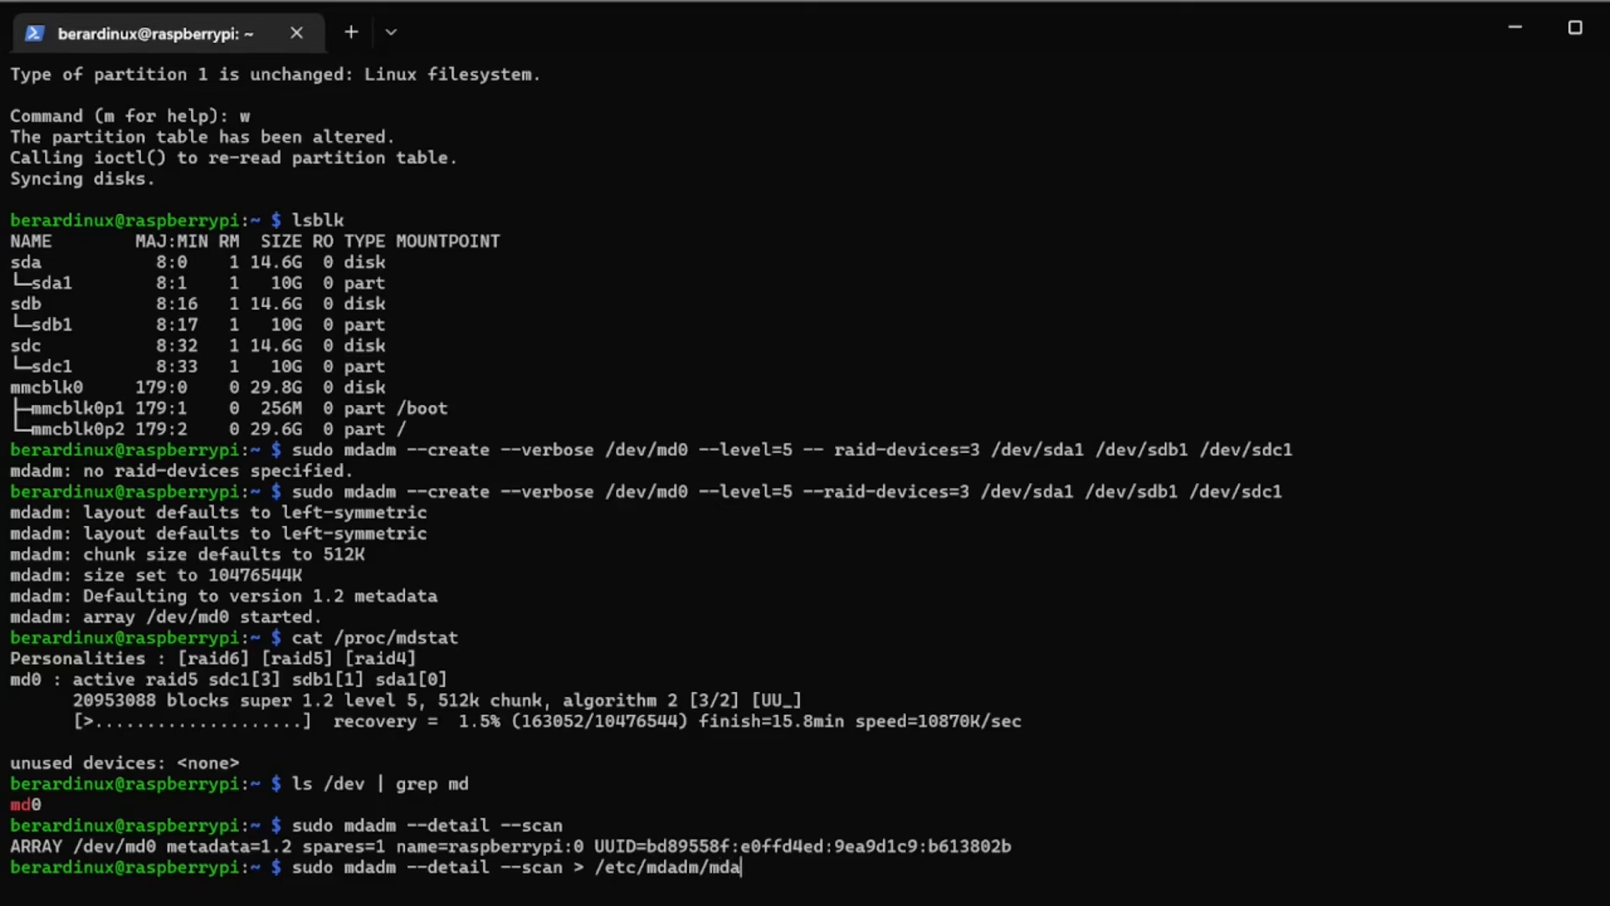
text(dm.conf)
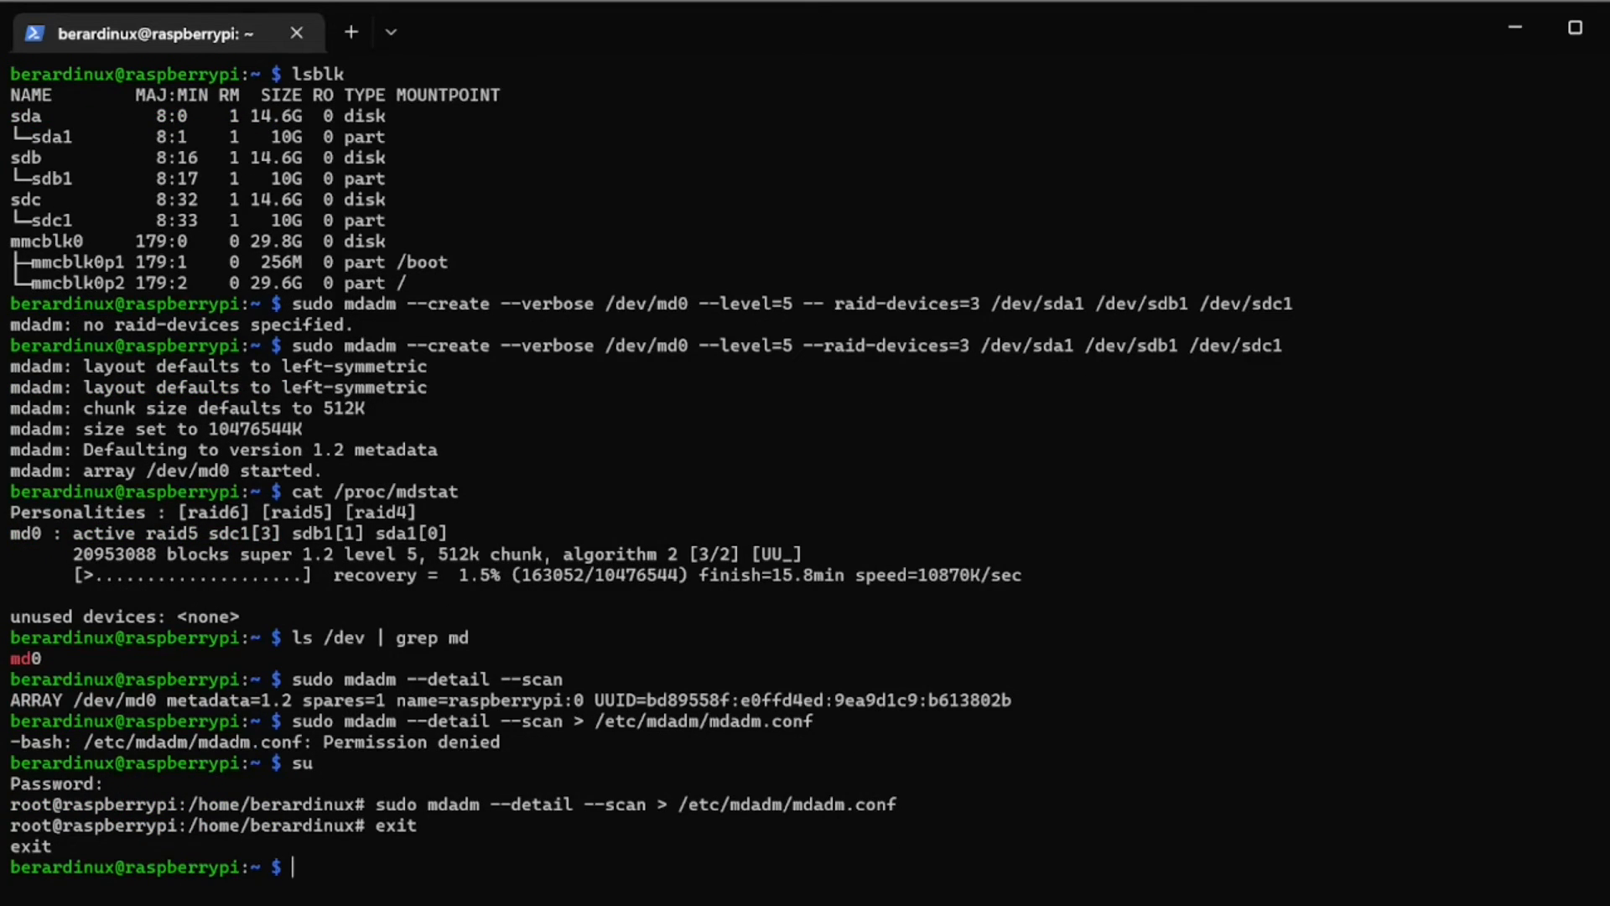
text(lsblk)
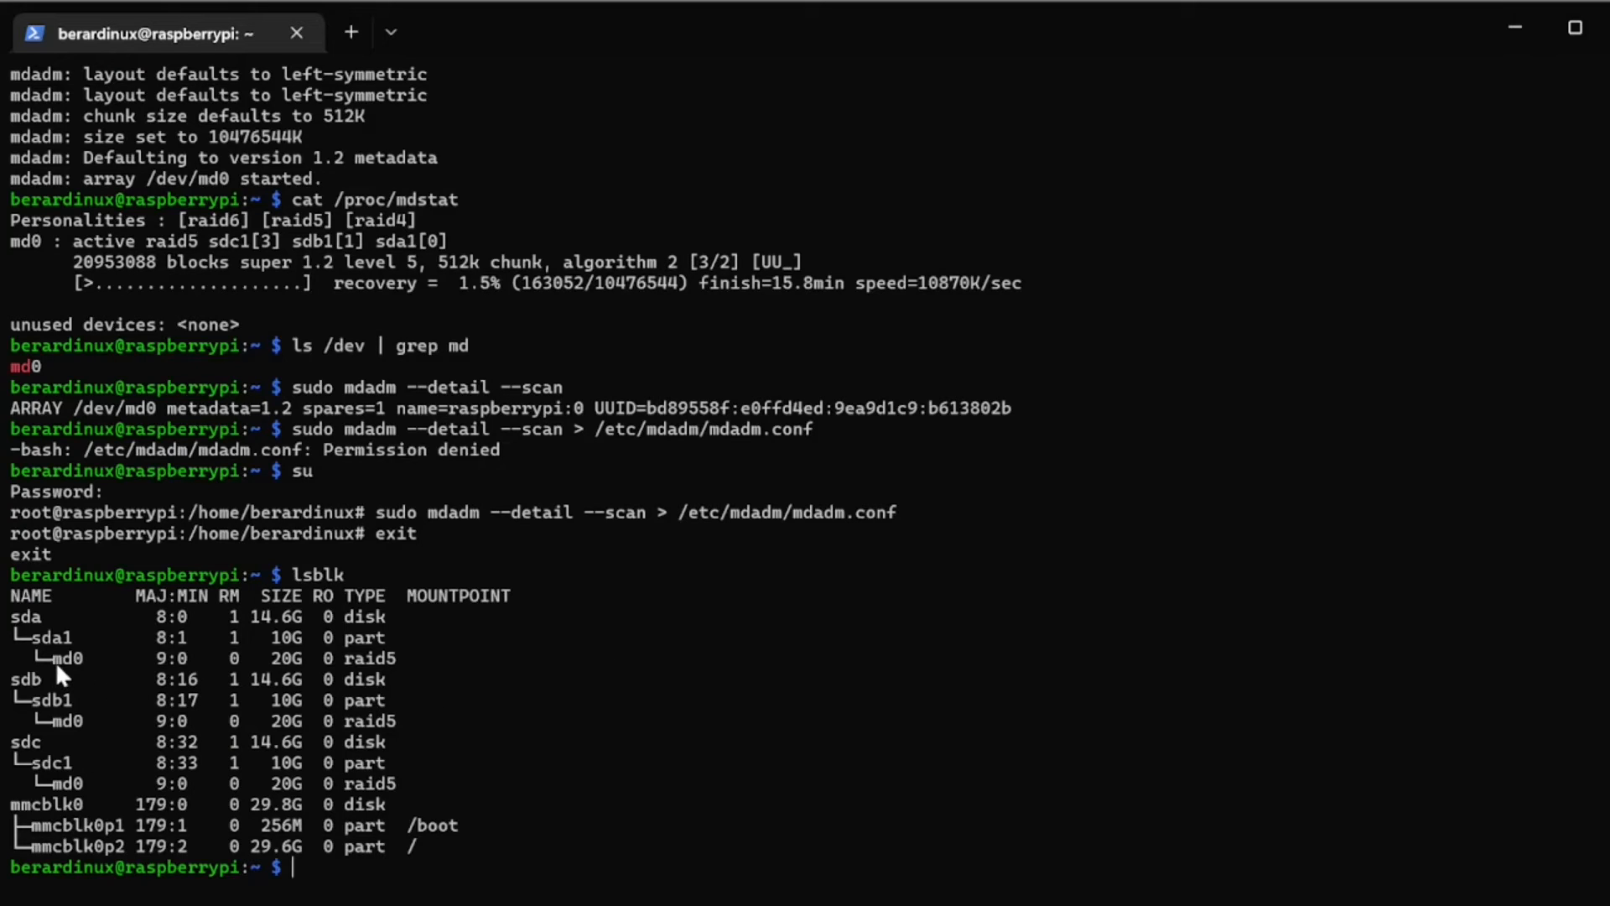
mouse_move(64, 733)
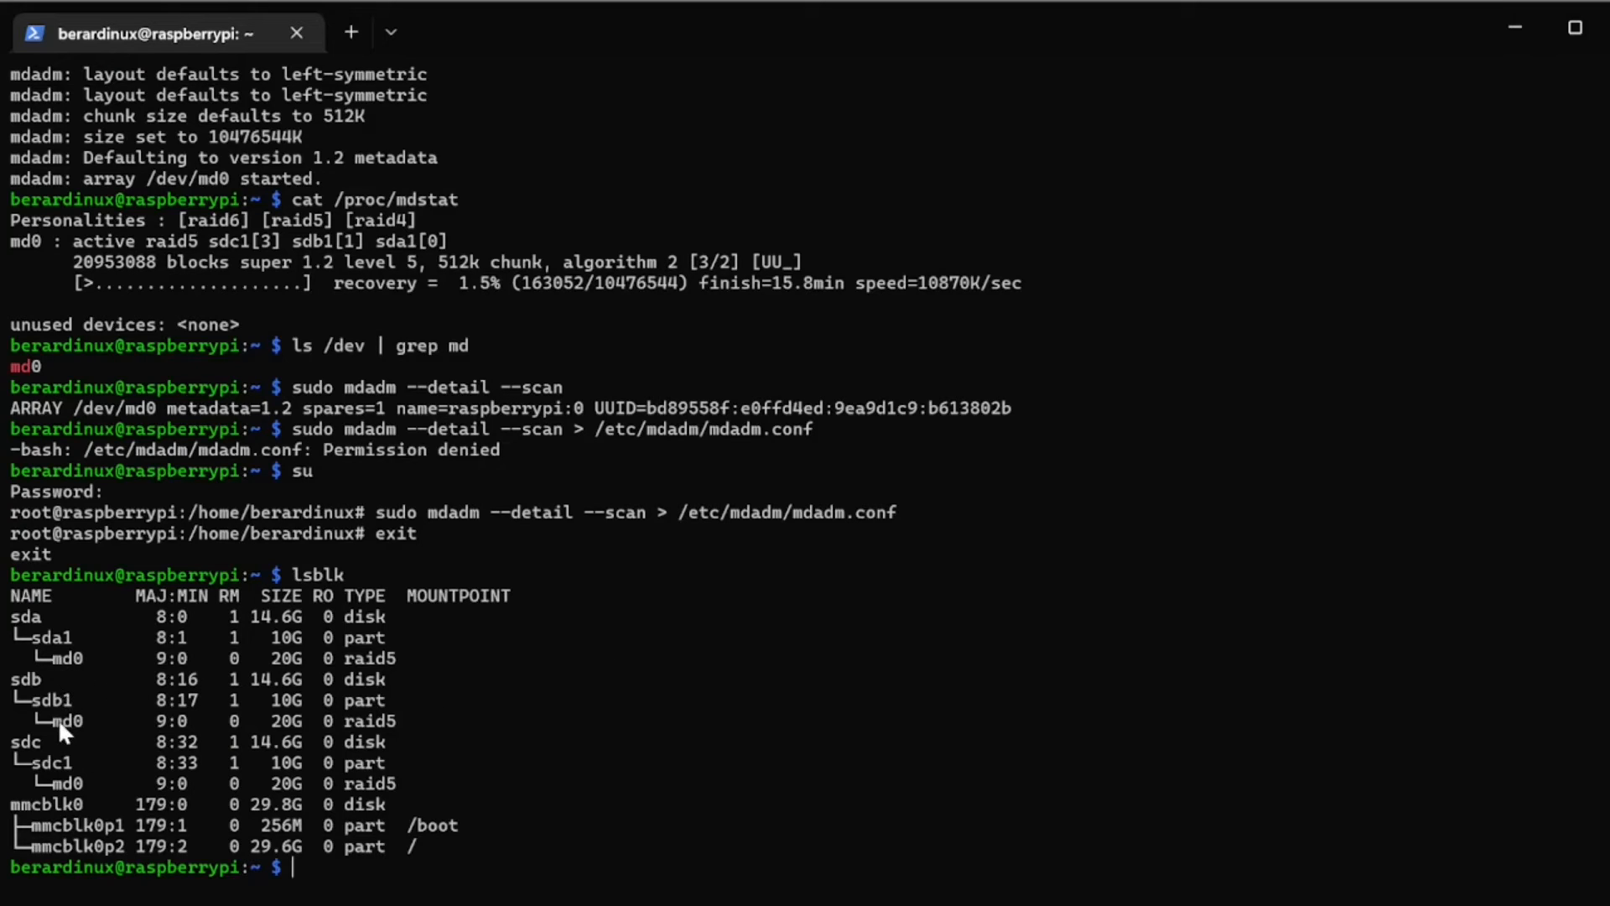
mouse_move(204, 808)
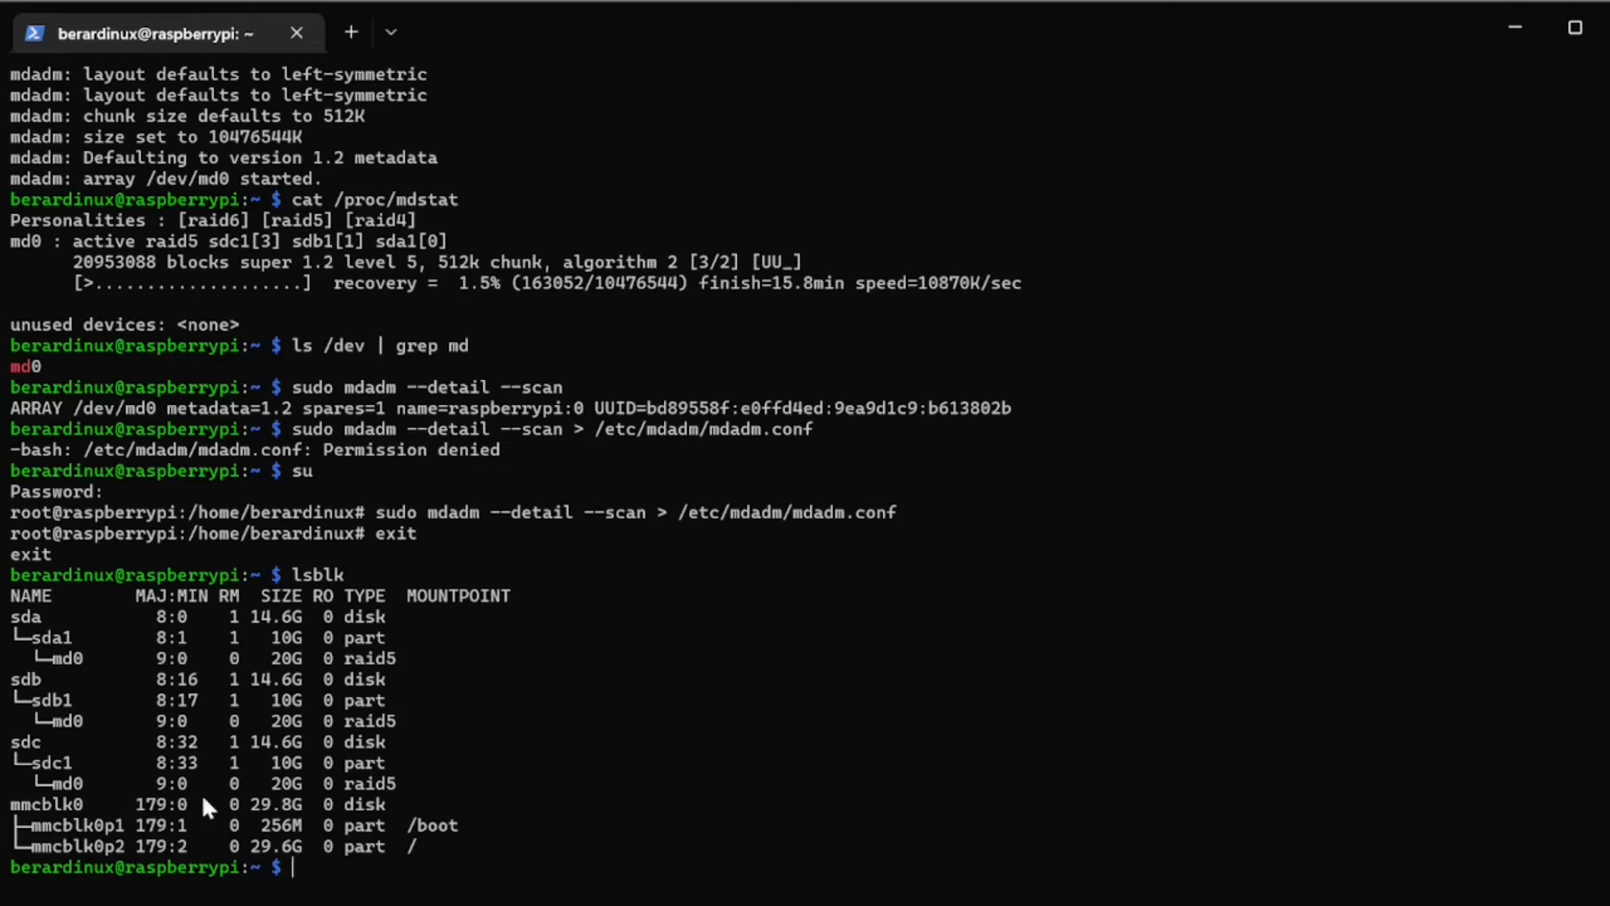
mouse_move(381, 740)
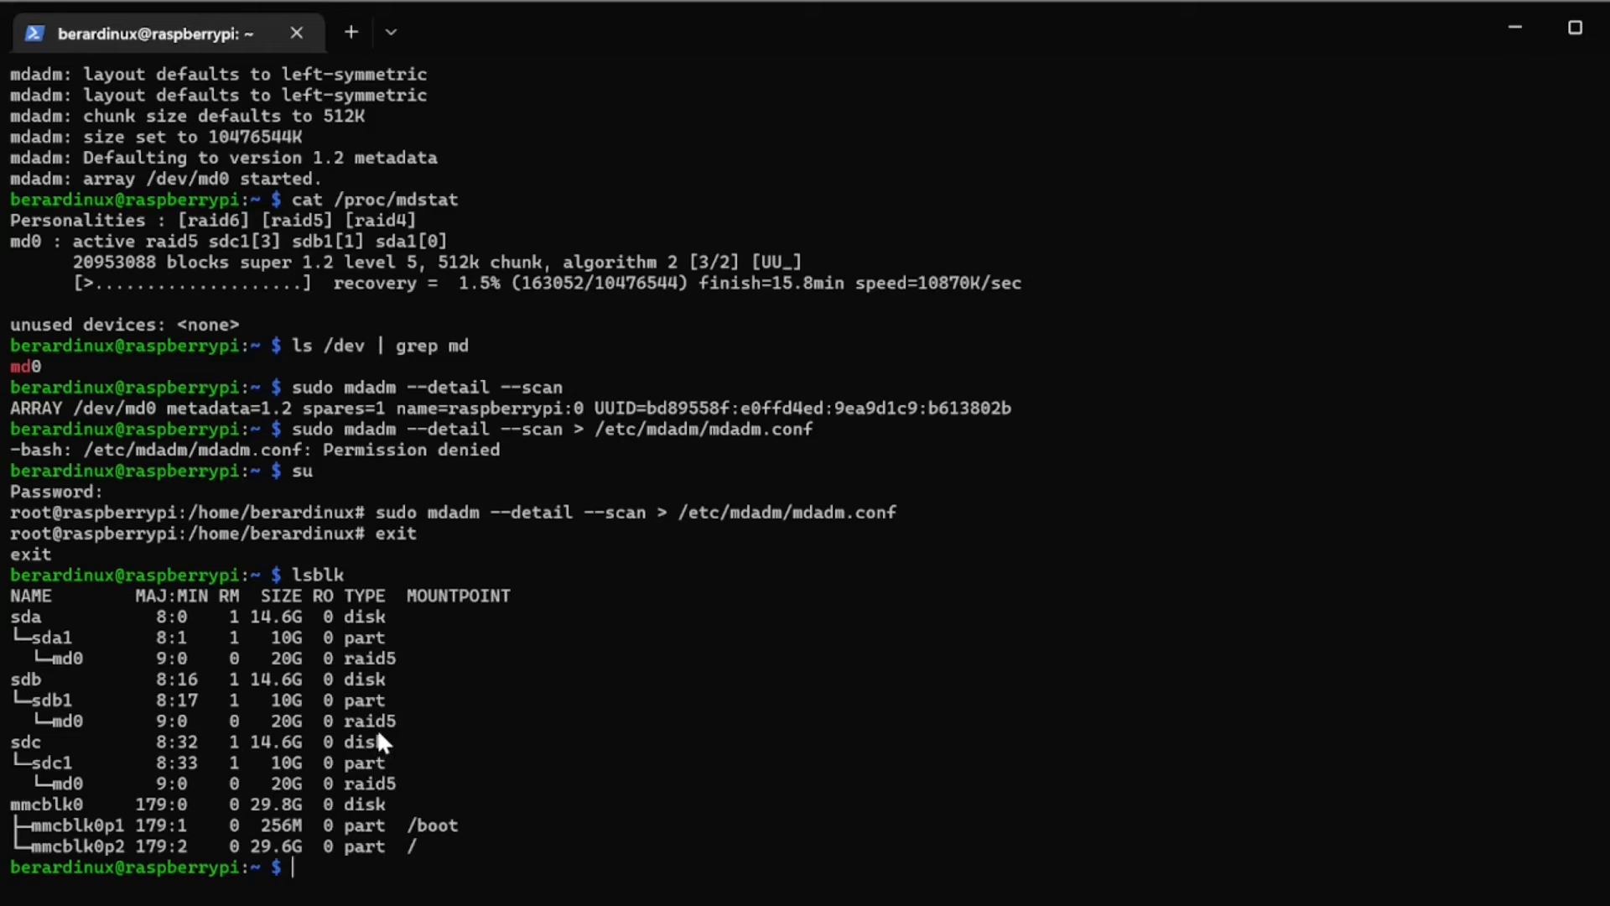
mouse_move(299, 800)
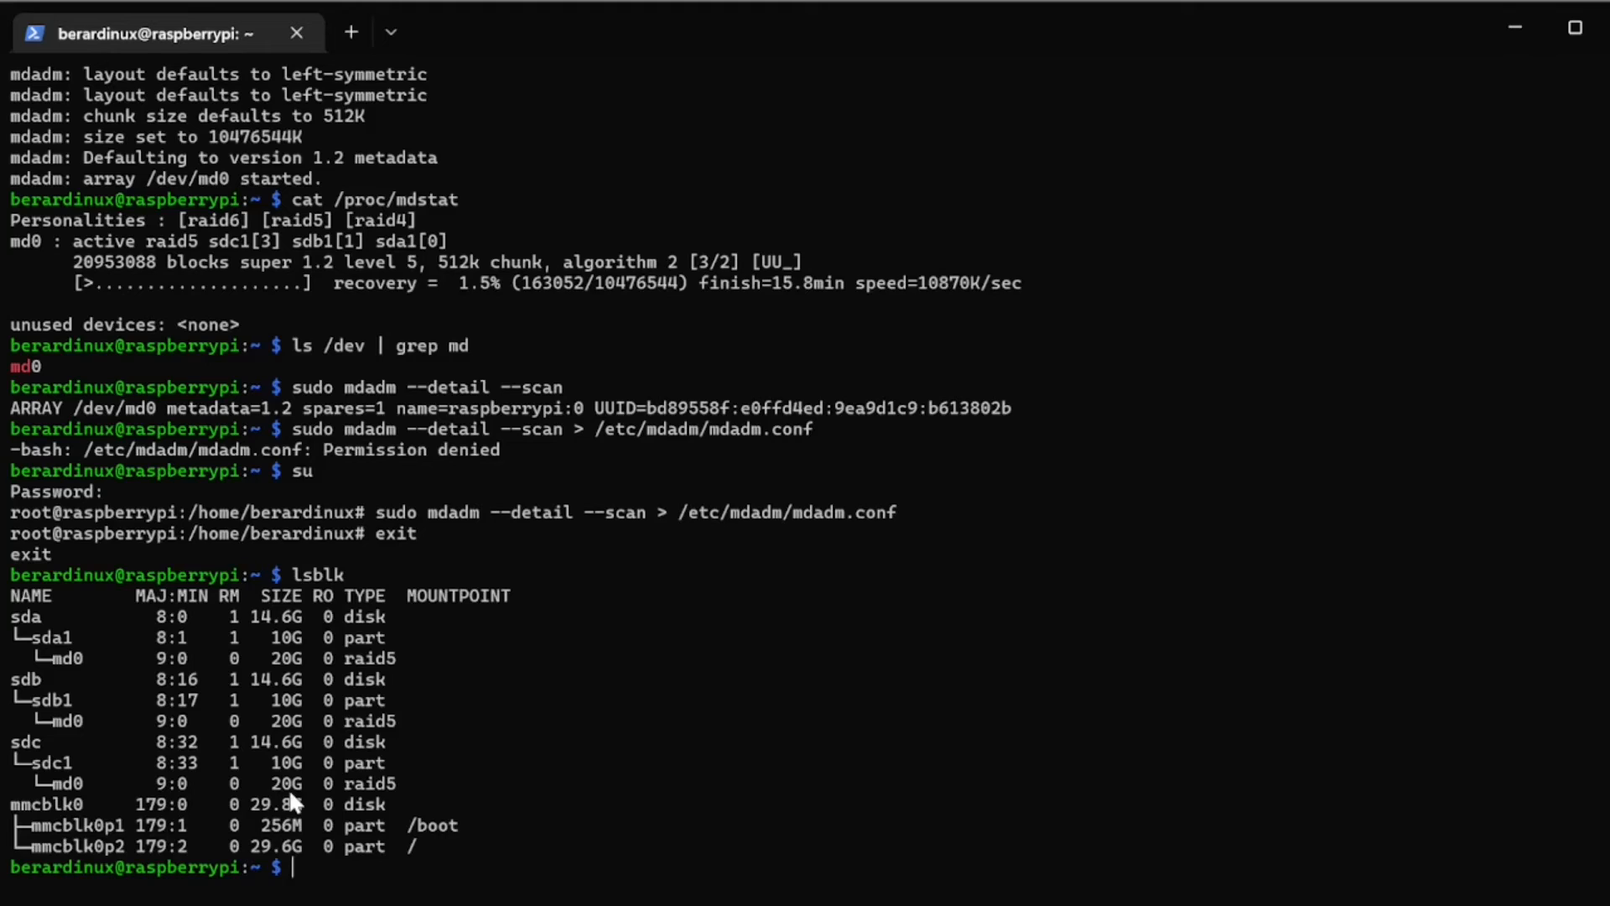
mouse_move(57, 768)
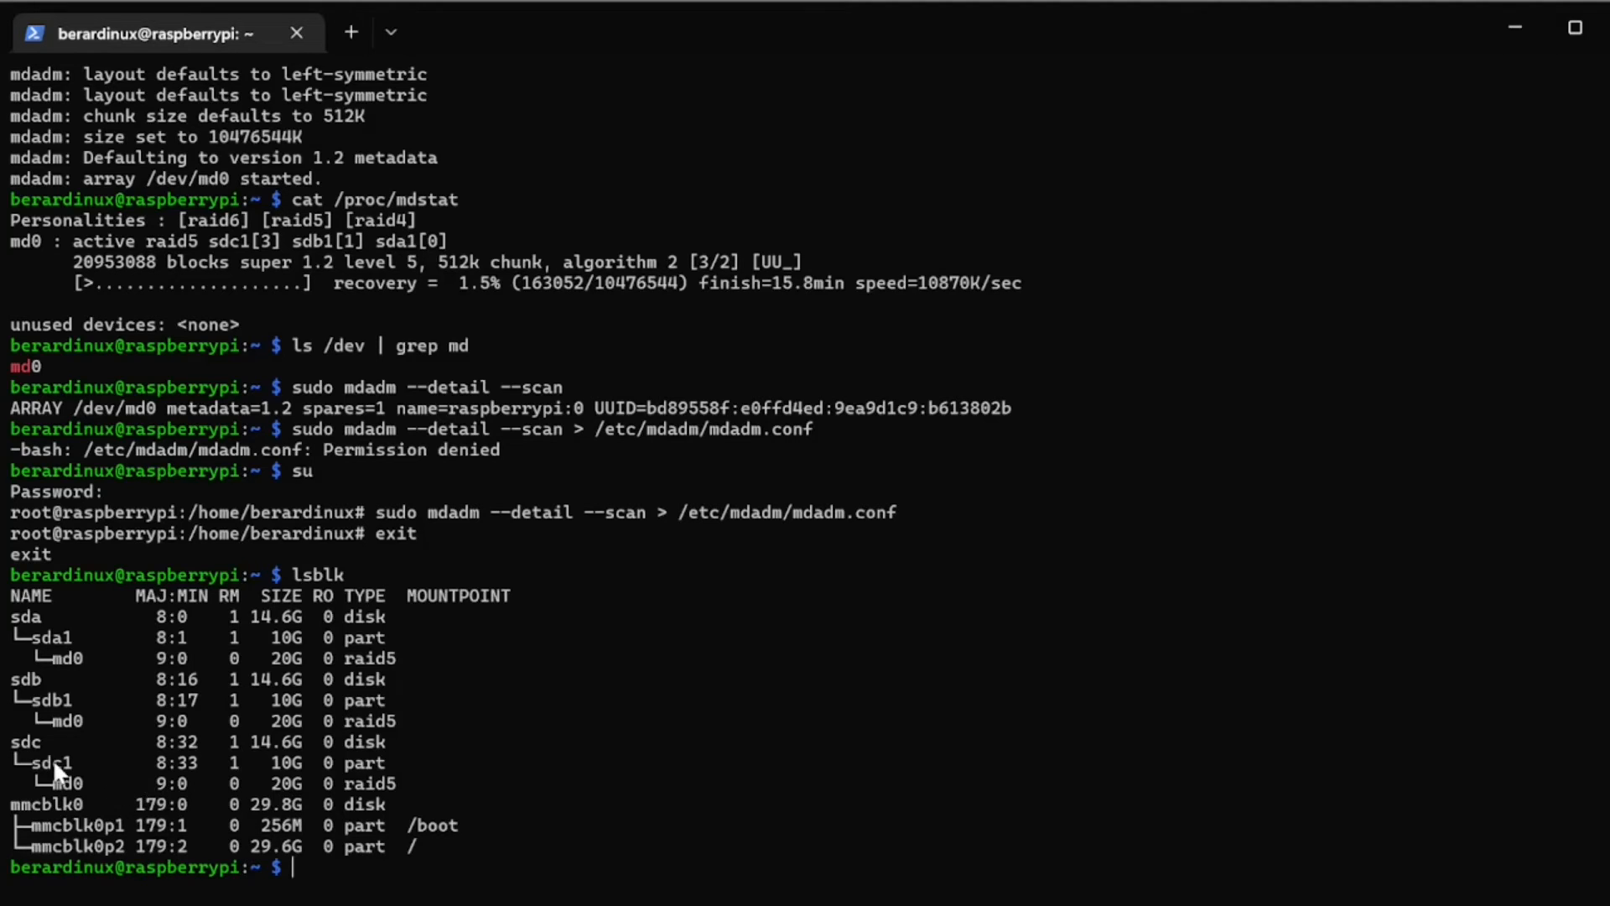
mouse_move(272, 795)
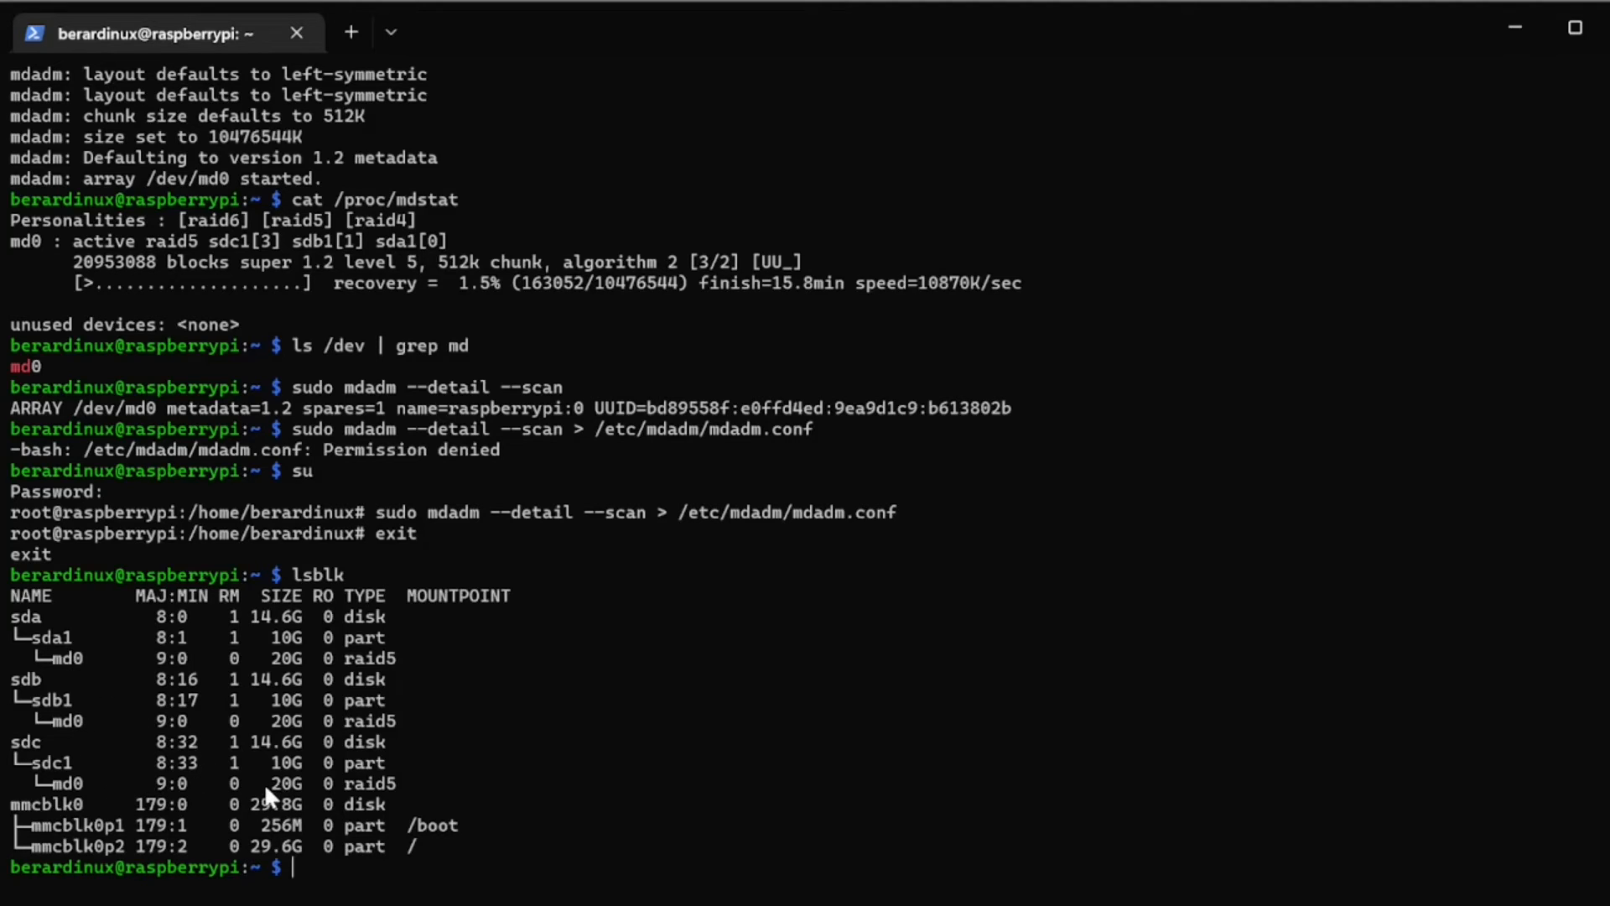
mouse_move(299, 790)
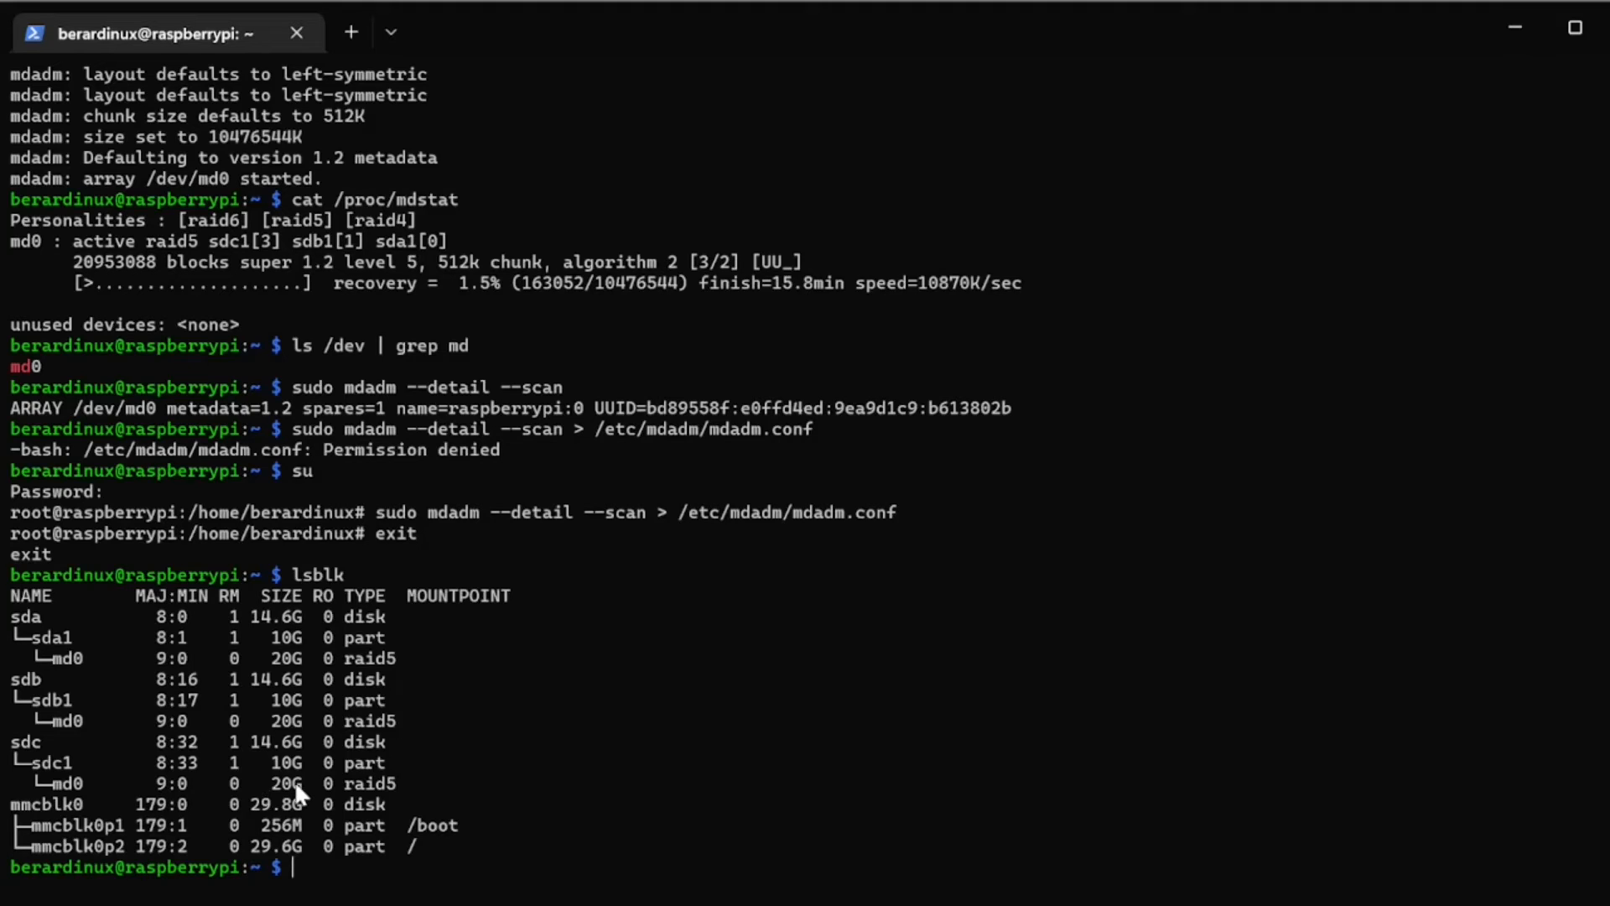
mouse_move(338, 783)
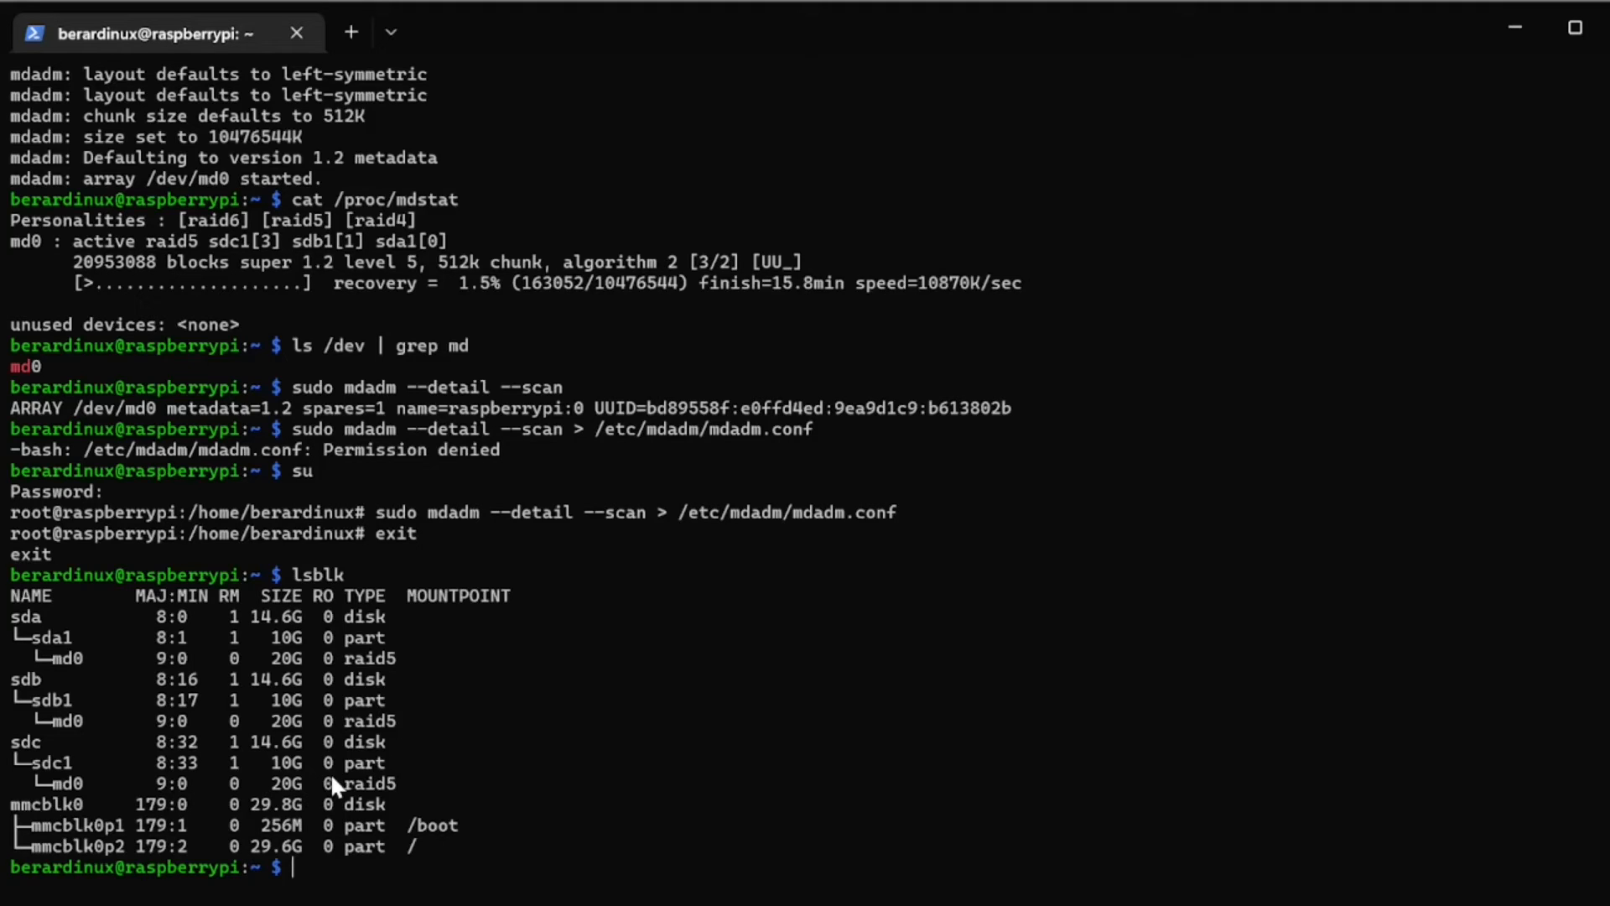
mouse_move(319, 785)
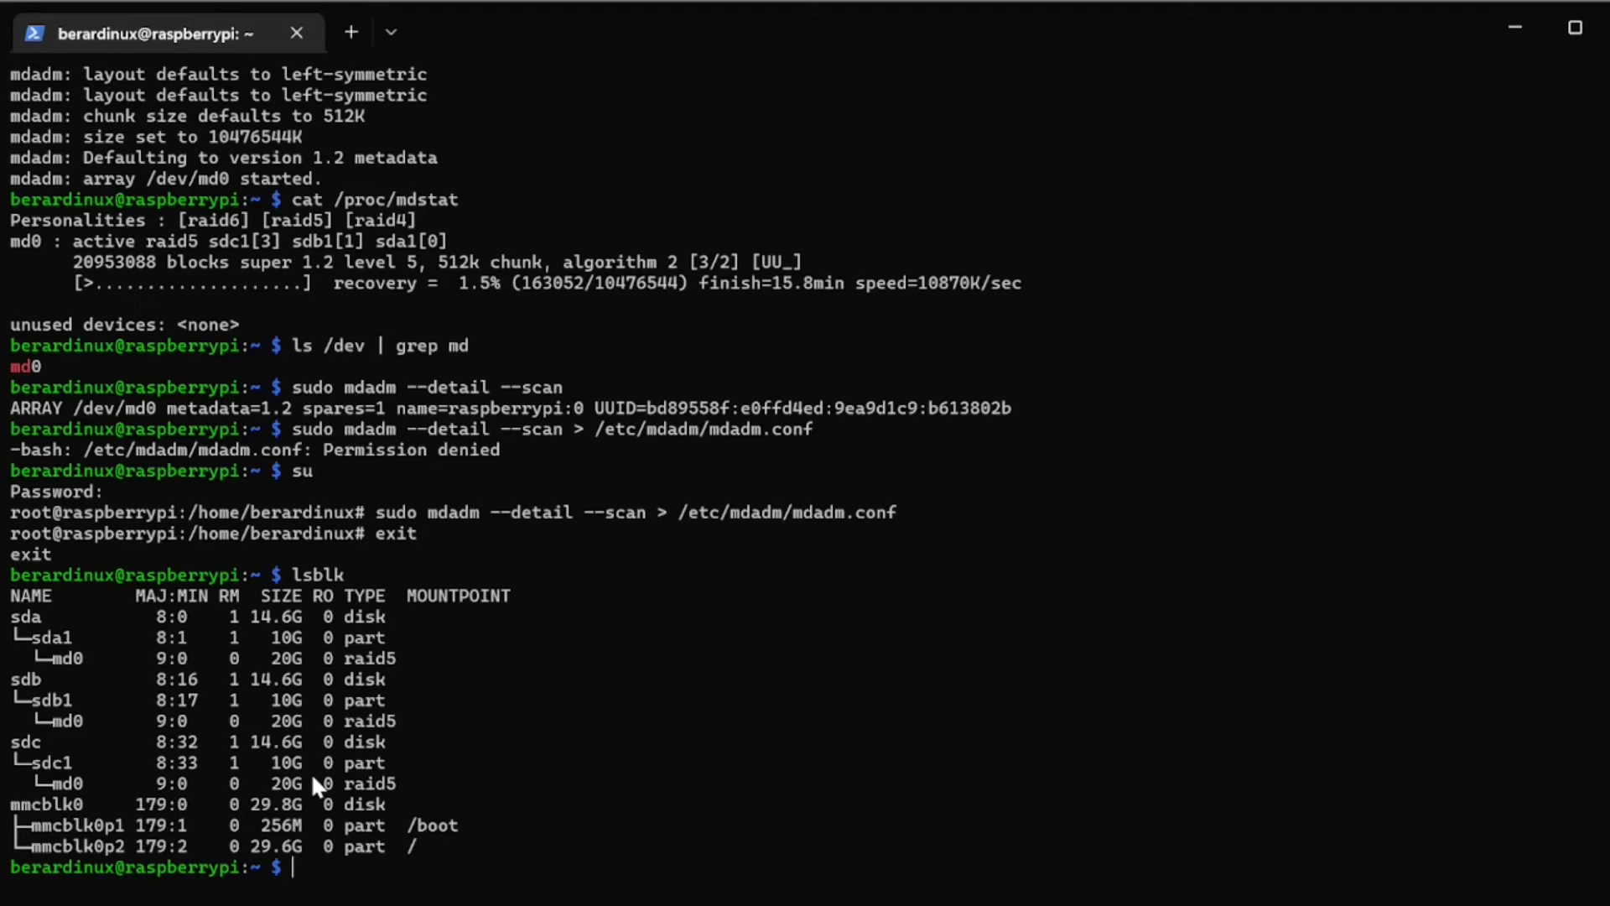
mouse_move(474, 765)
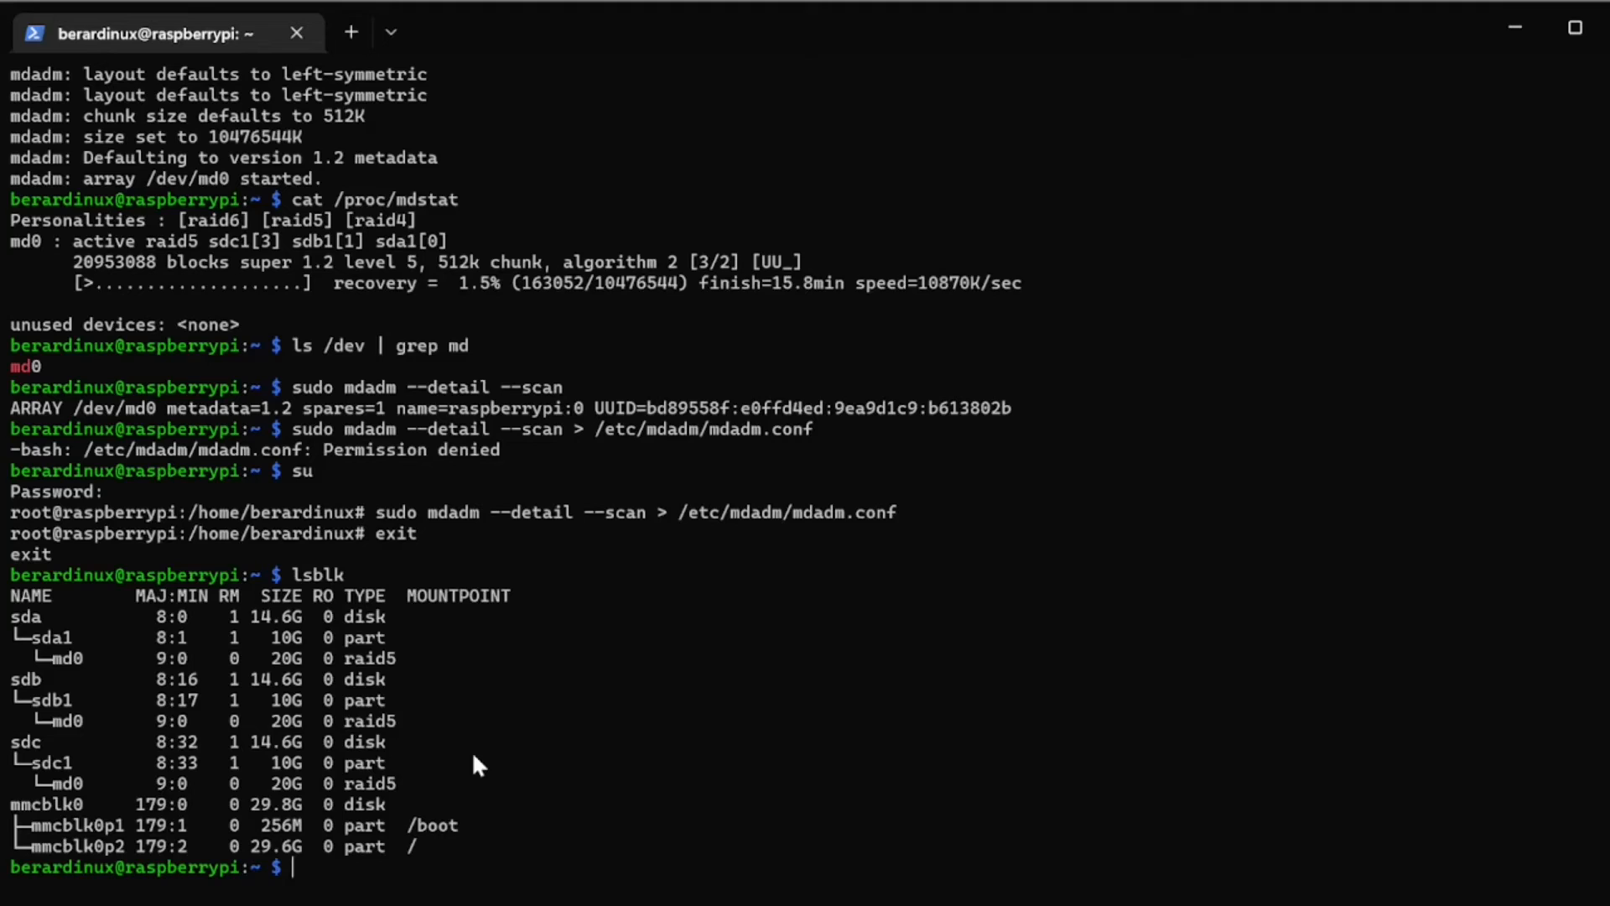
Run sudo mkfs.ext4 /dev/md0 to create an ext4 filesystem on the array
text(sudo)
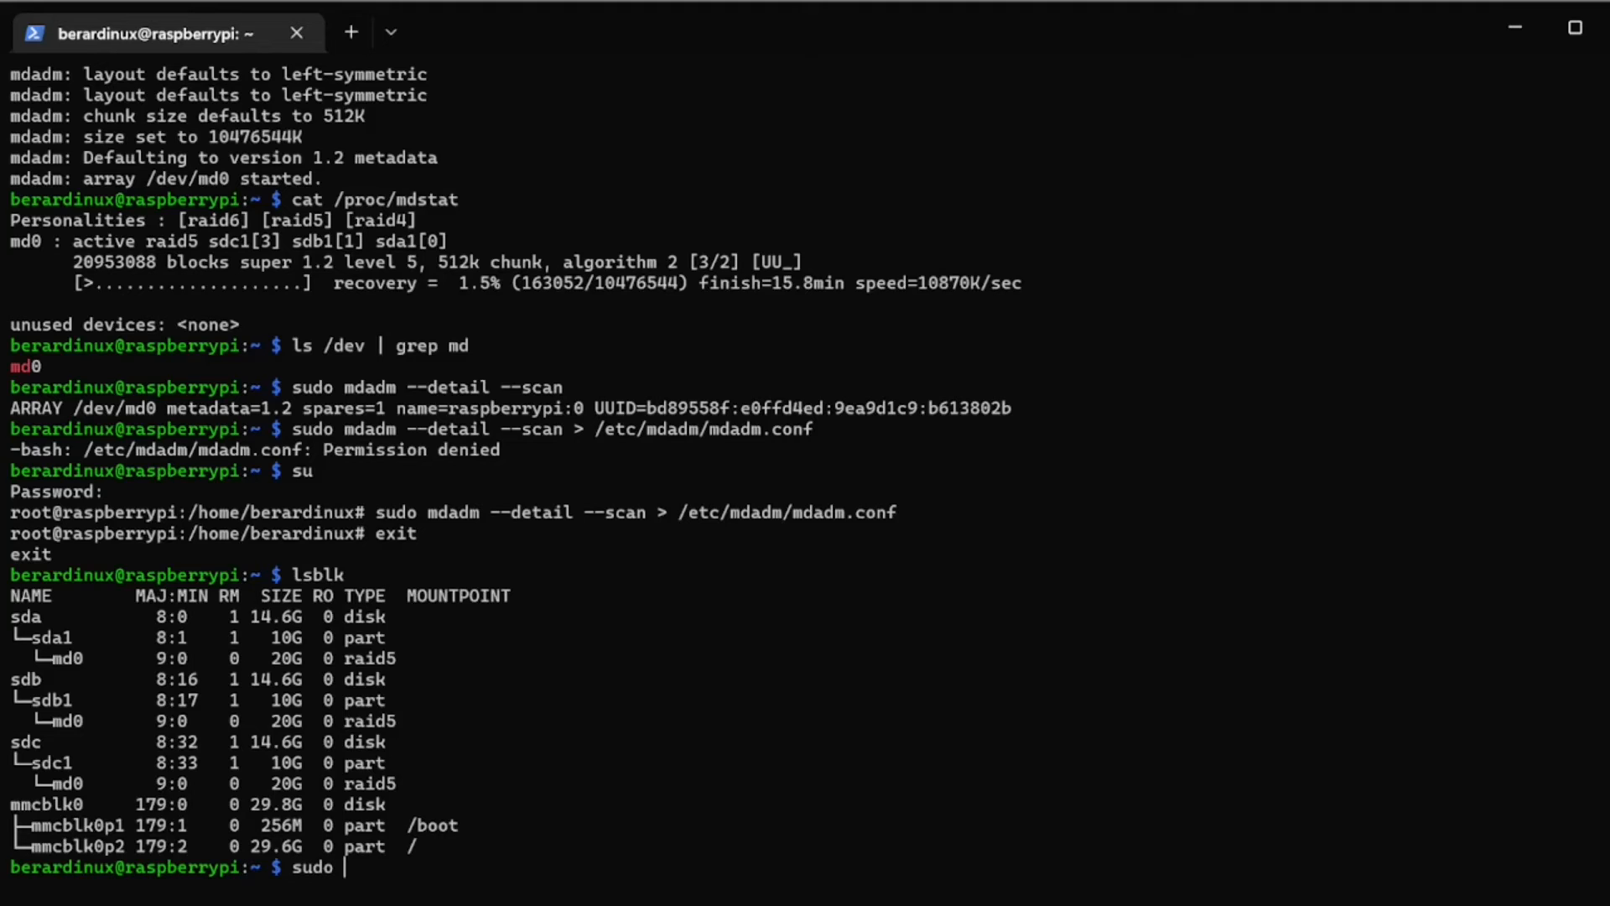
text(mkfs.ext4 /)
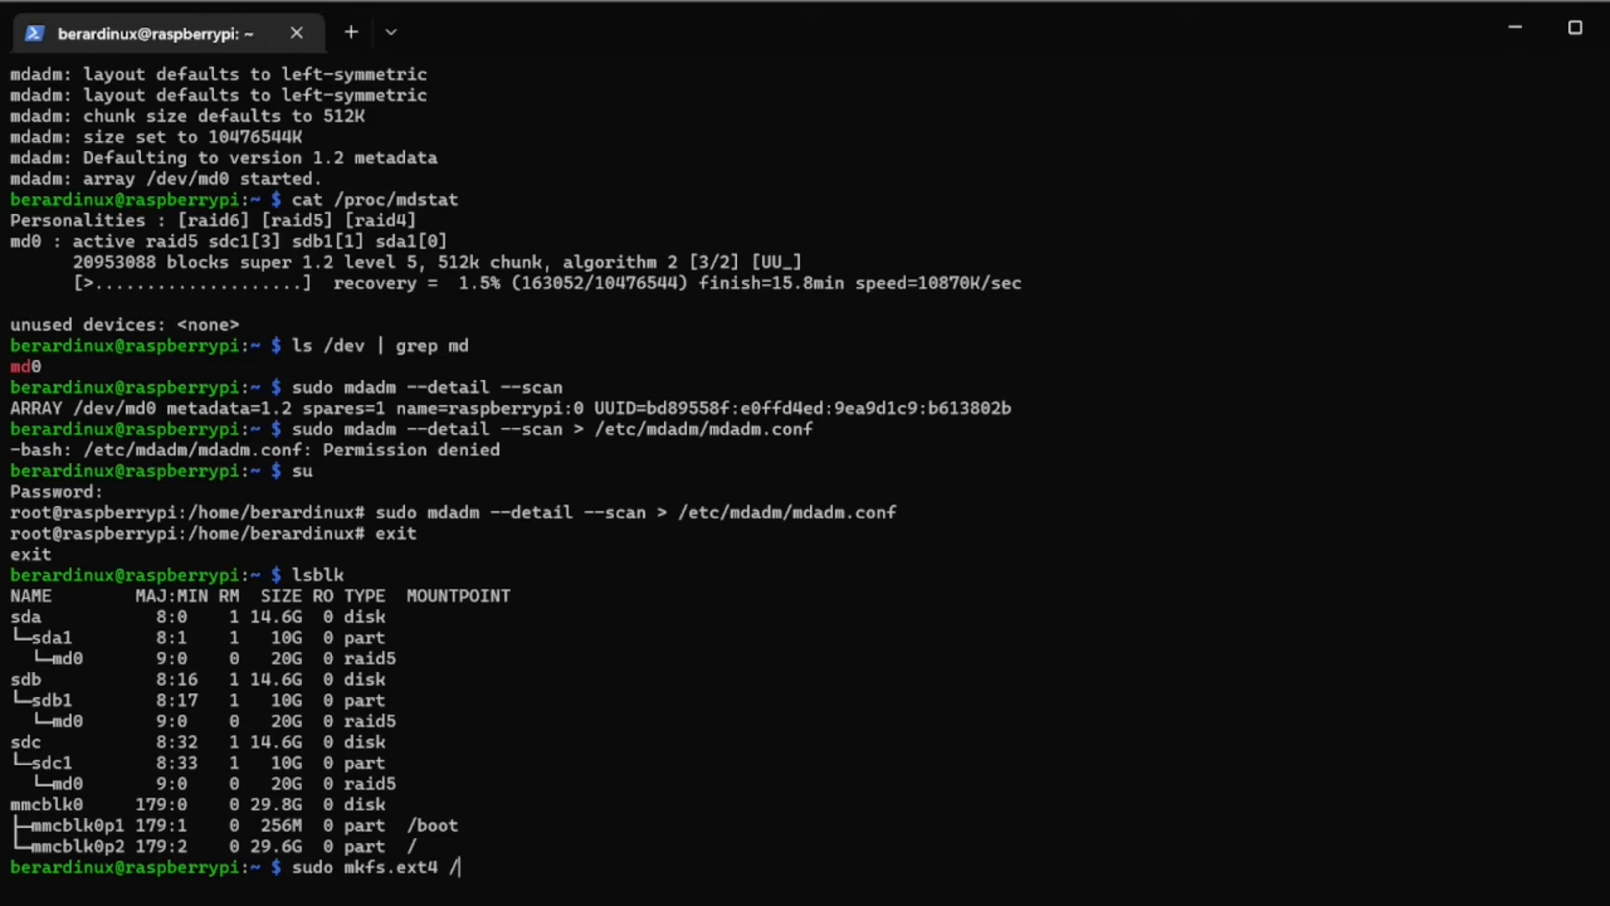
text(dev)
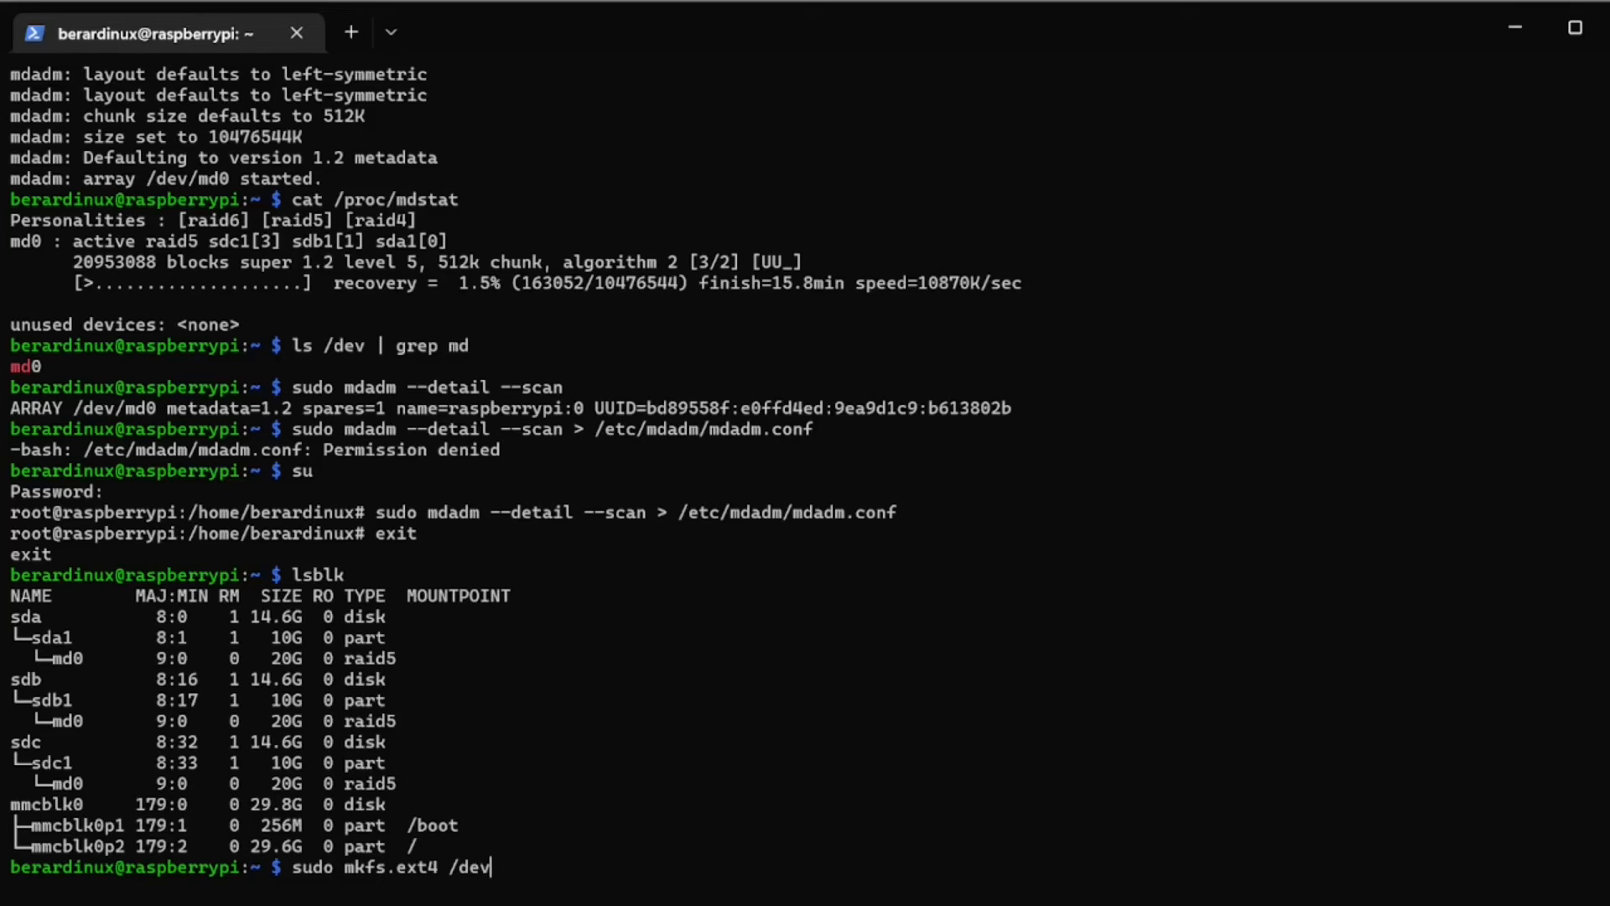
text(md0)
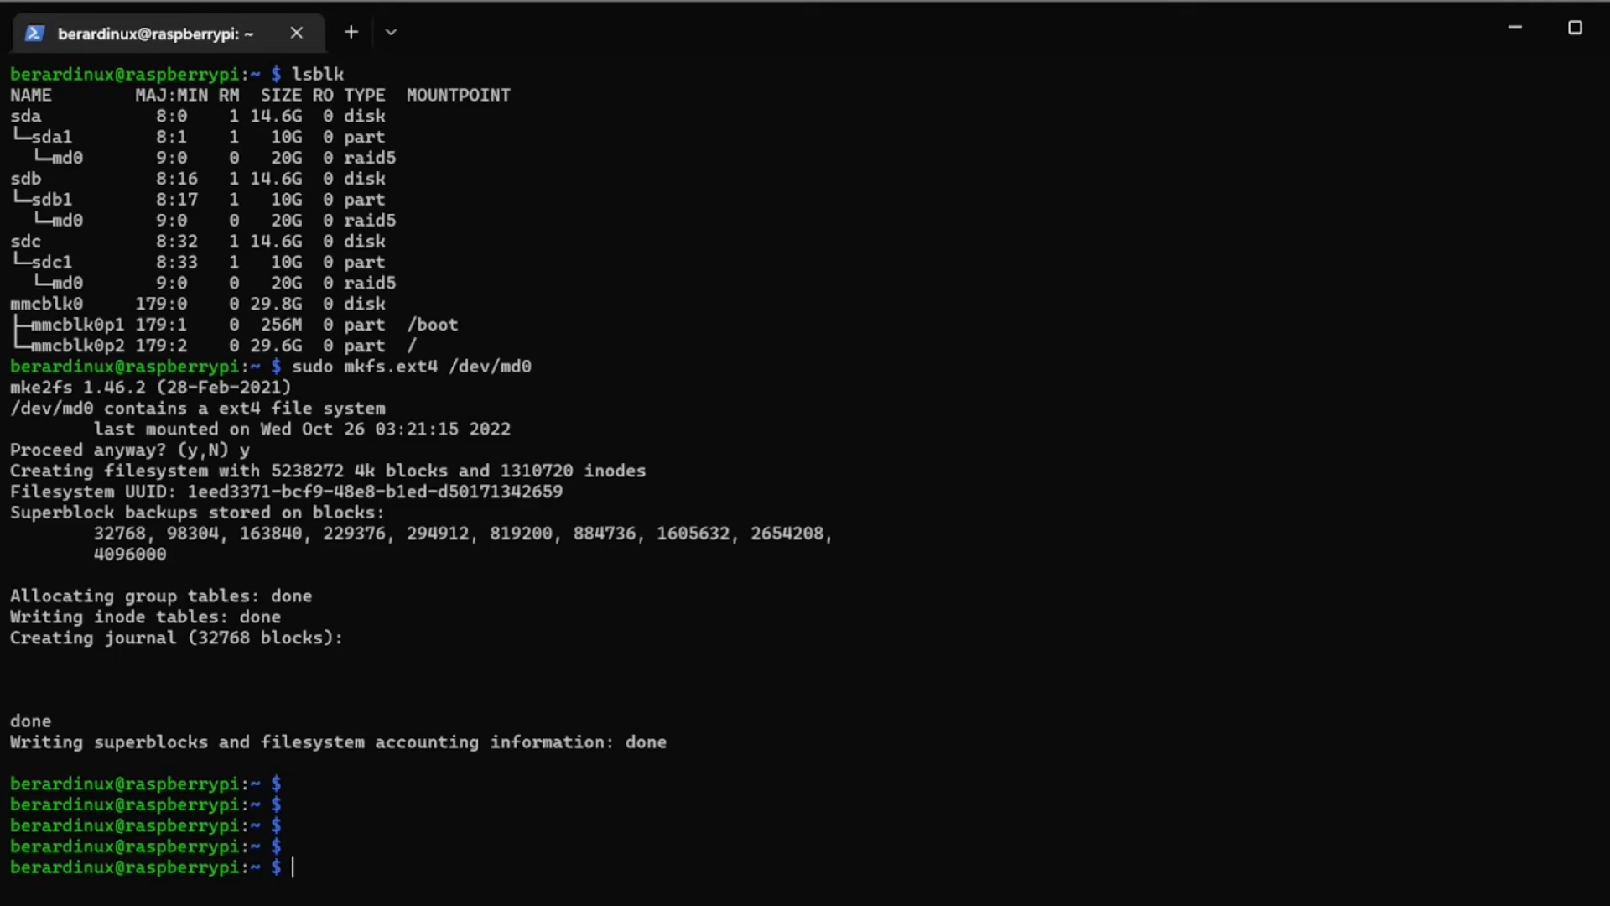
List block devices with lsblk, read md0's ext4 UUID with blkid, and change into /mnt
text(lsblk)
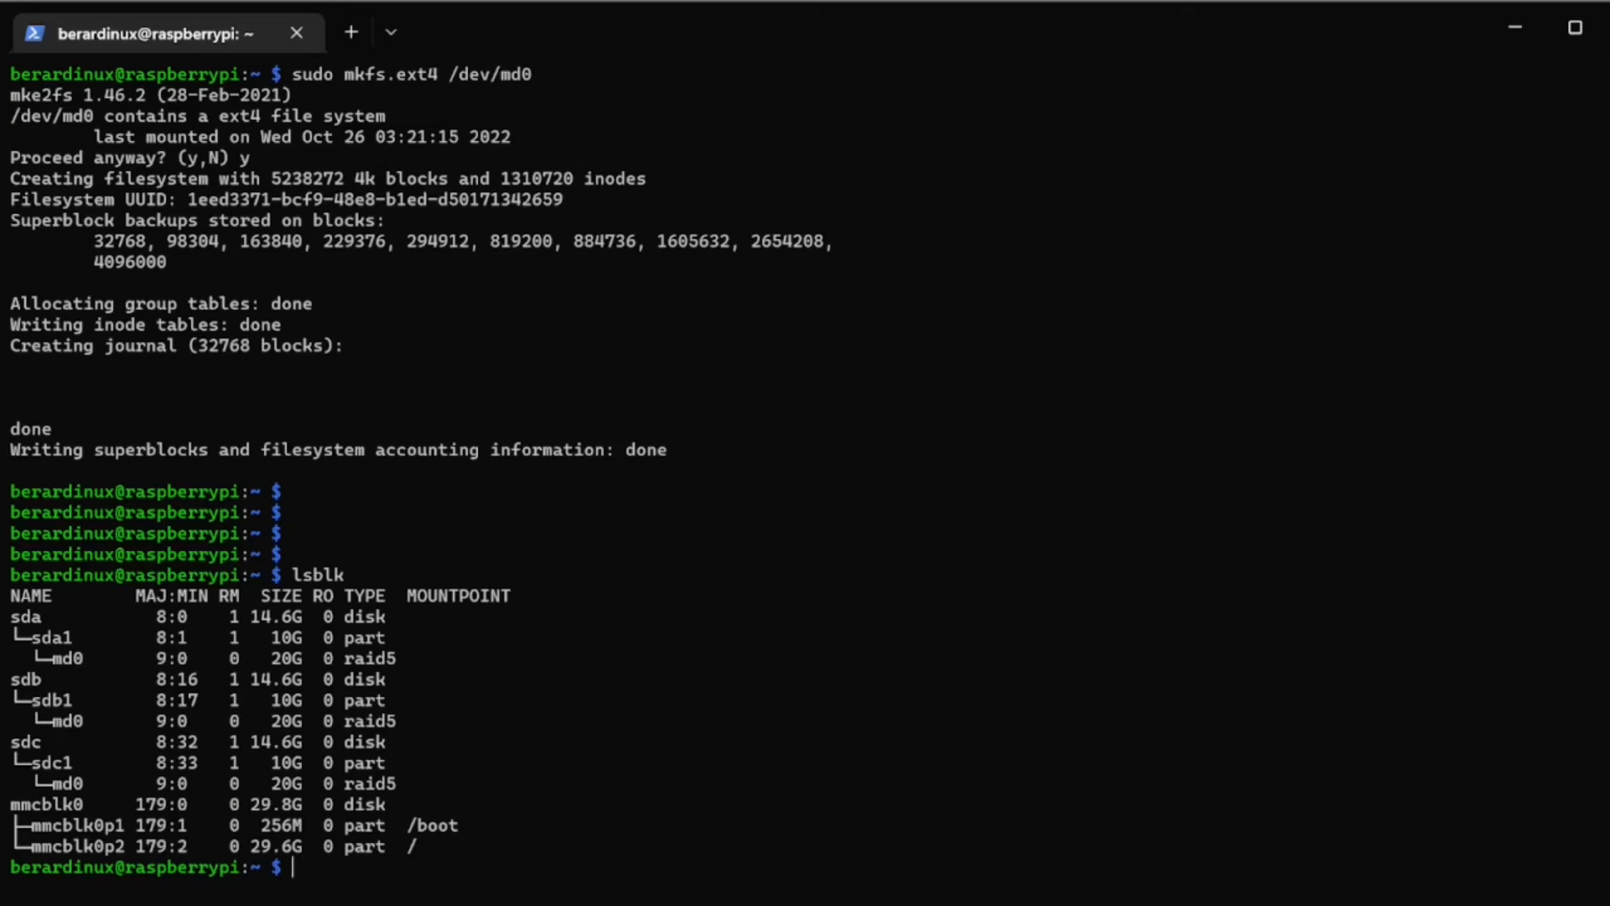
text(blkid)
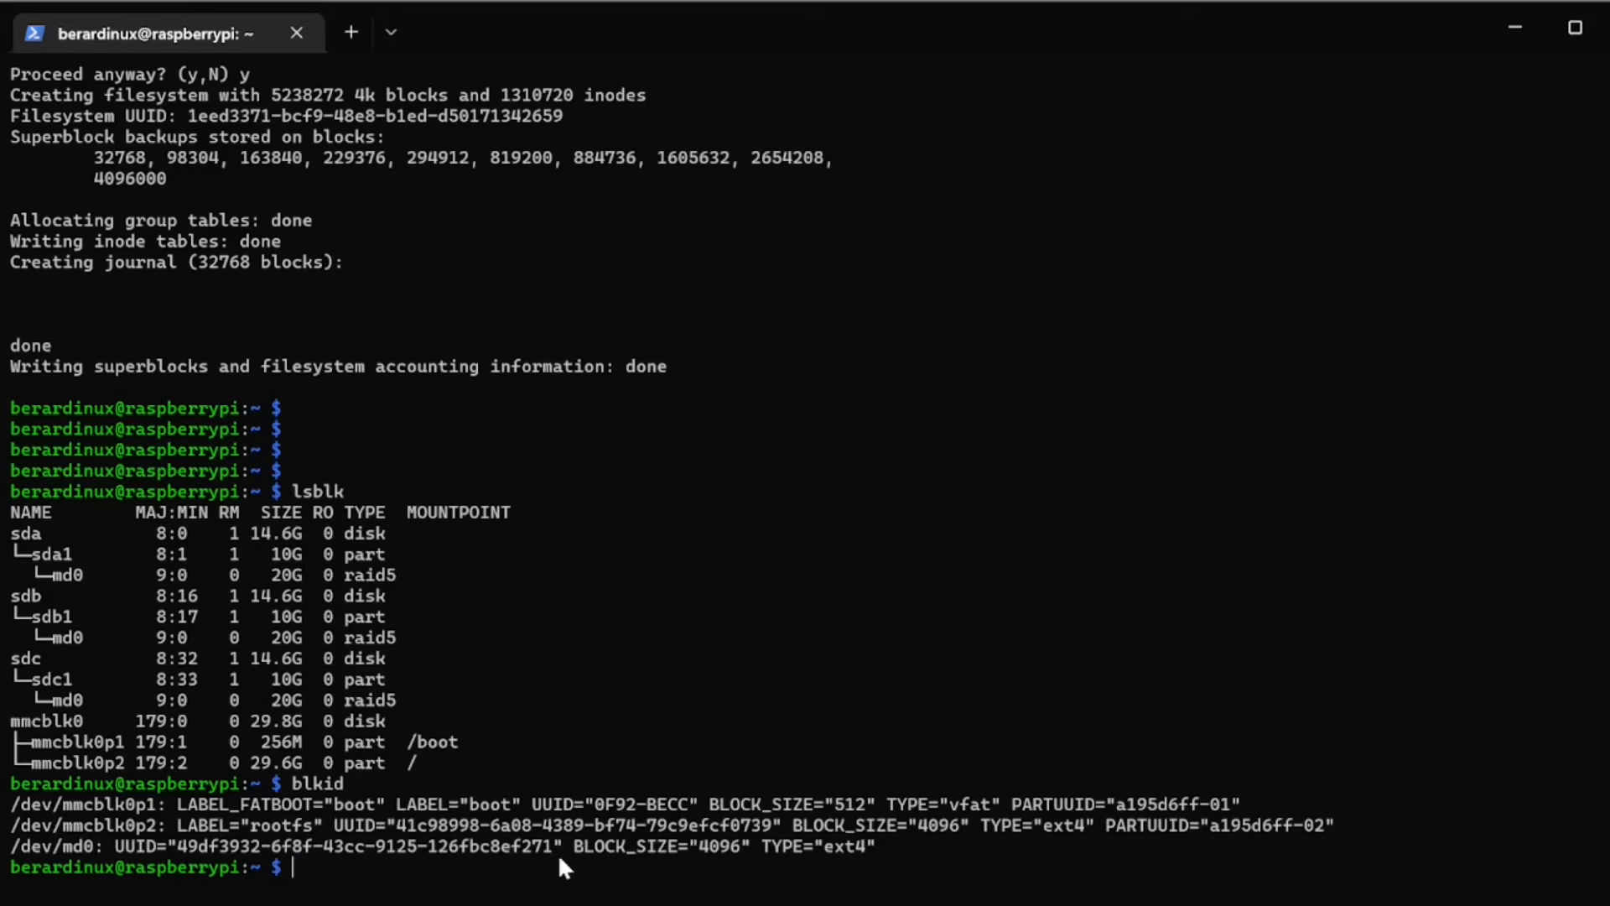
mouse_move(683, 884)
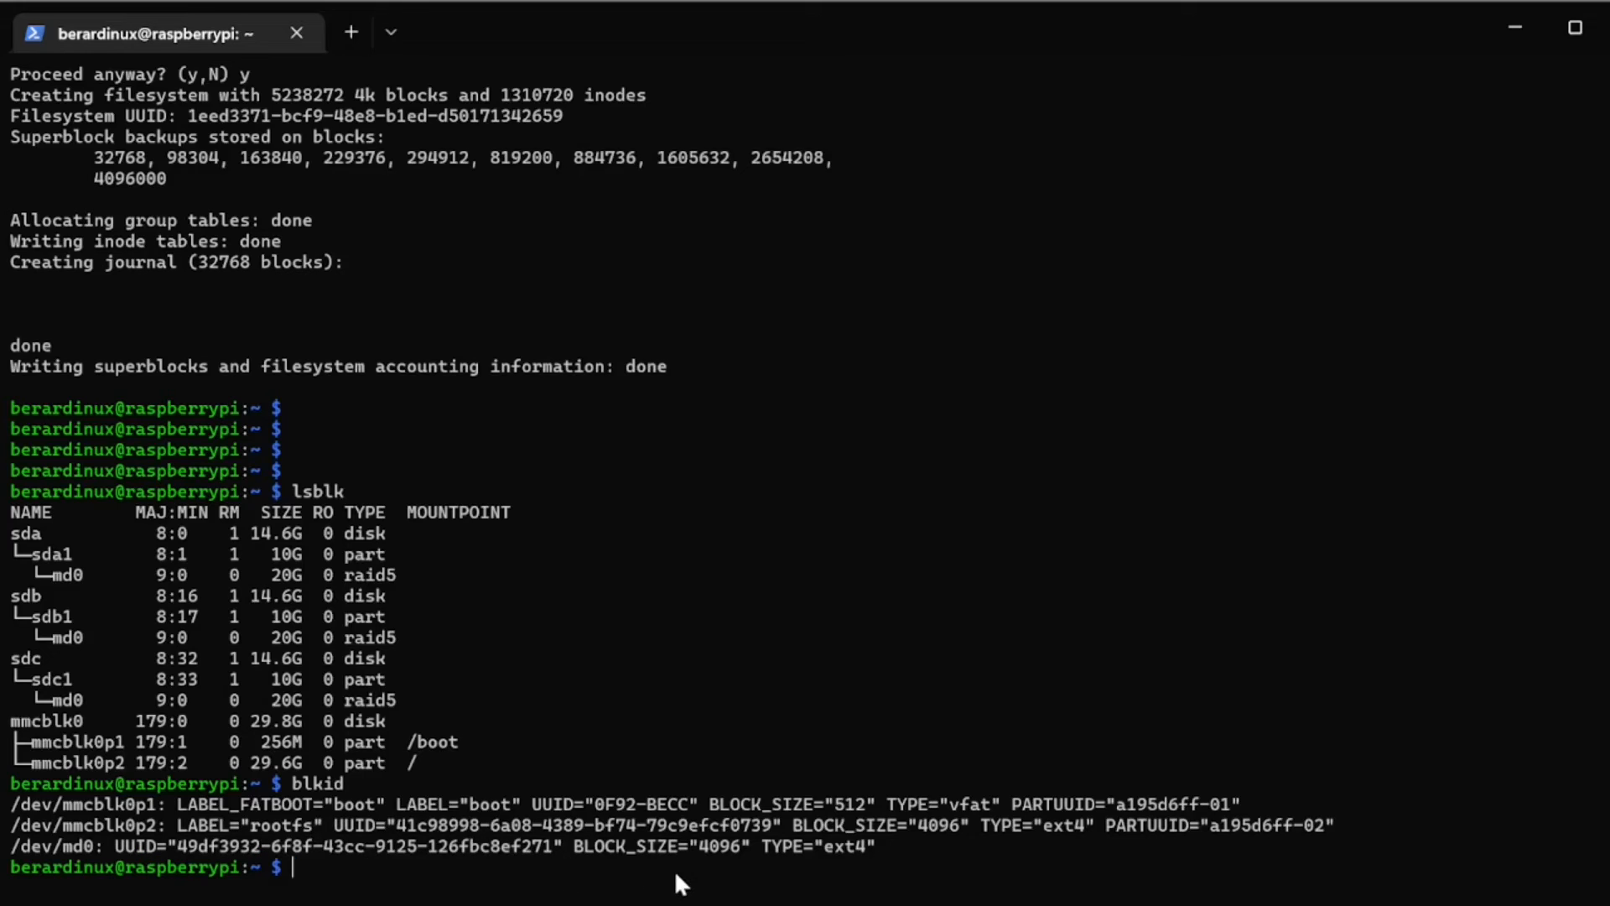
text(cd /mn)
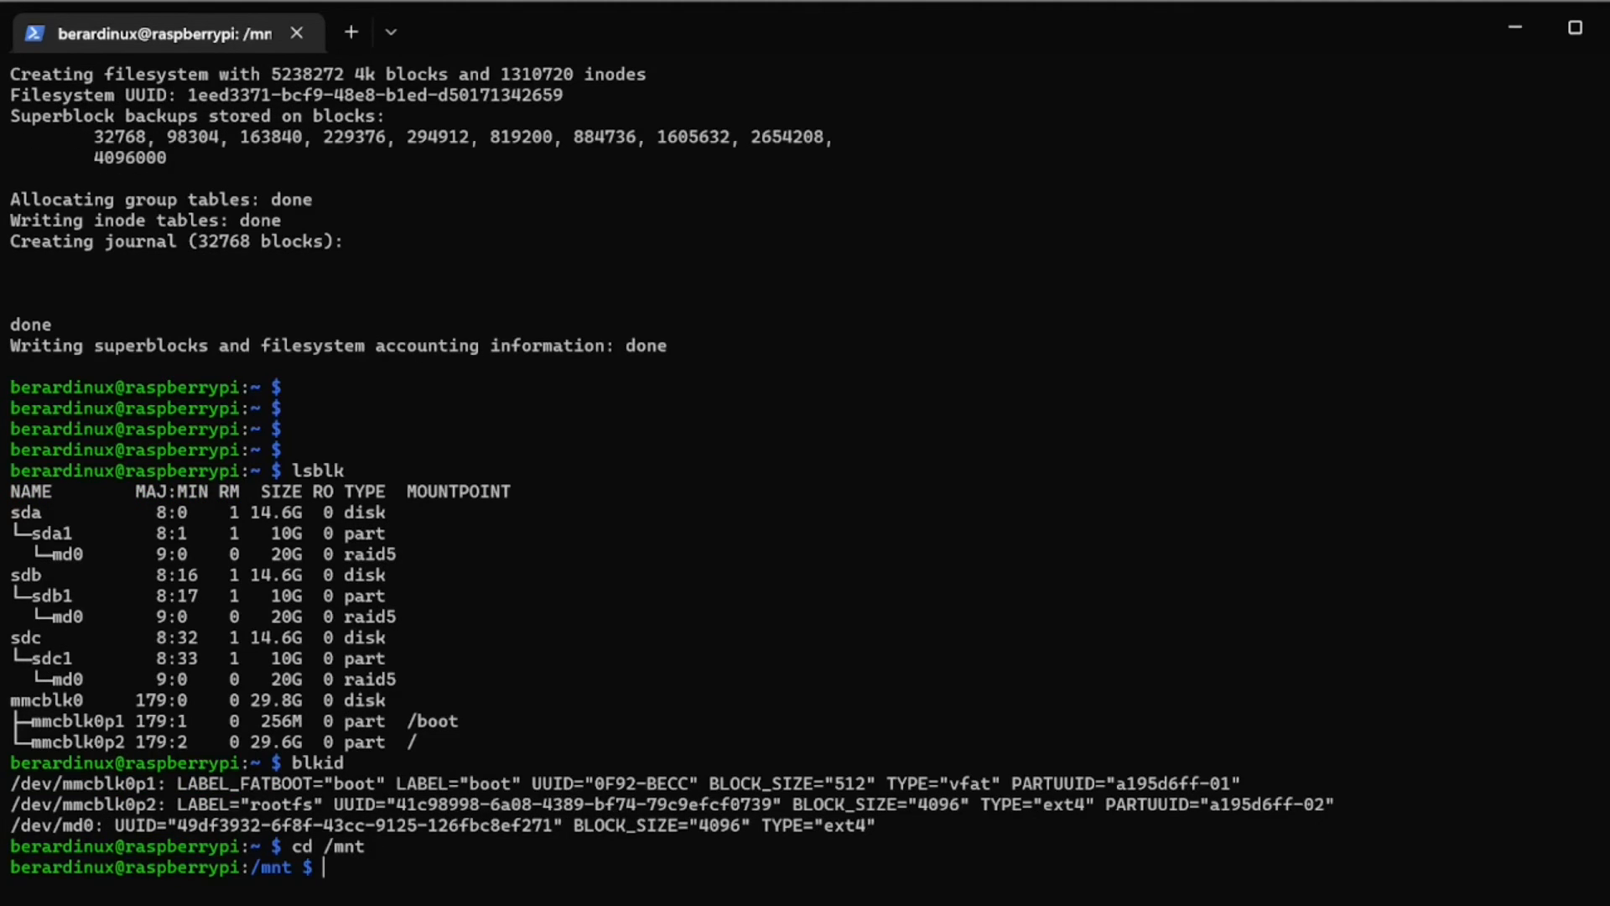
Create the md0 mount directory under /mnt with sudo mkdir
text(touch)
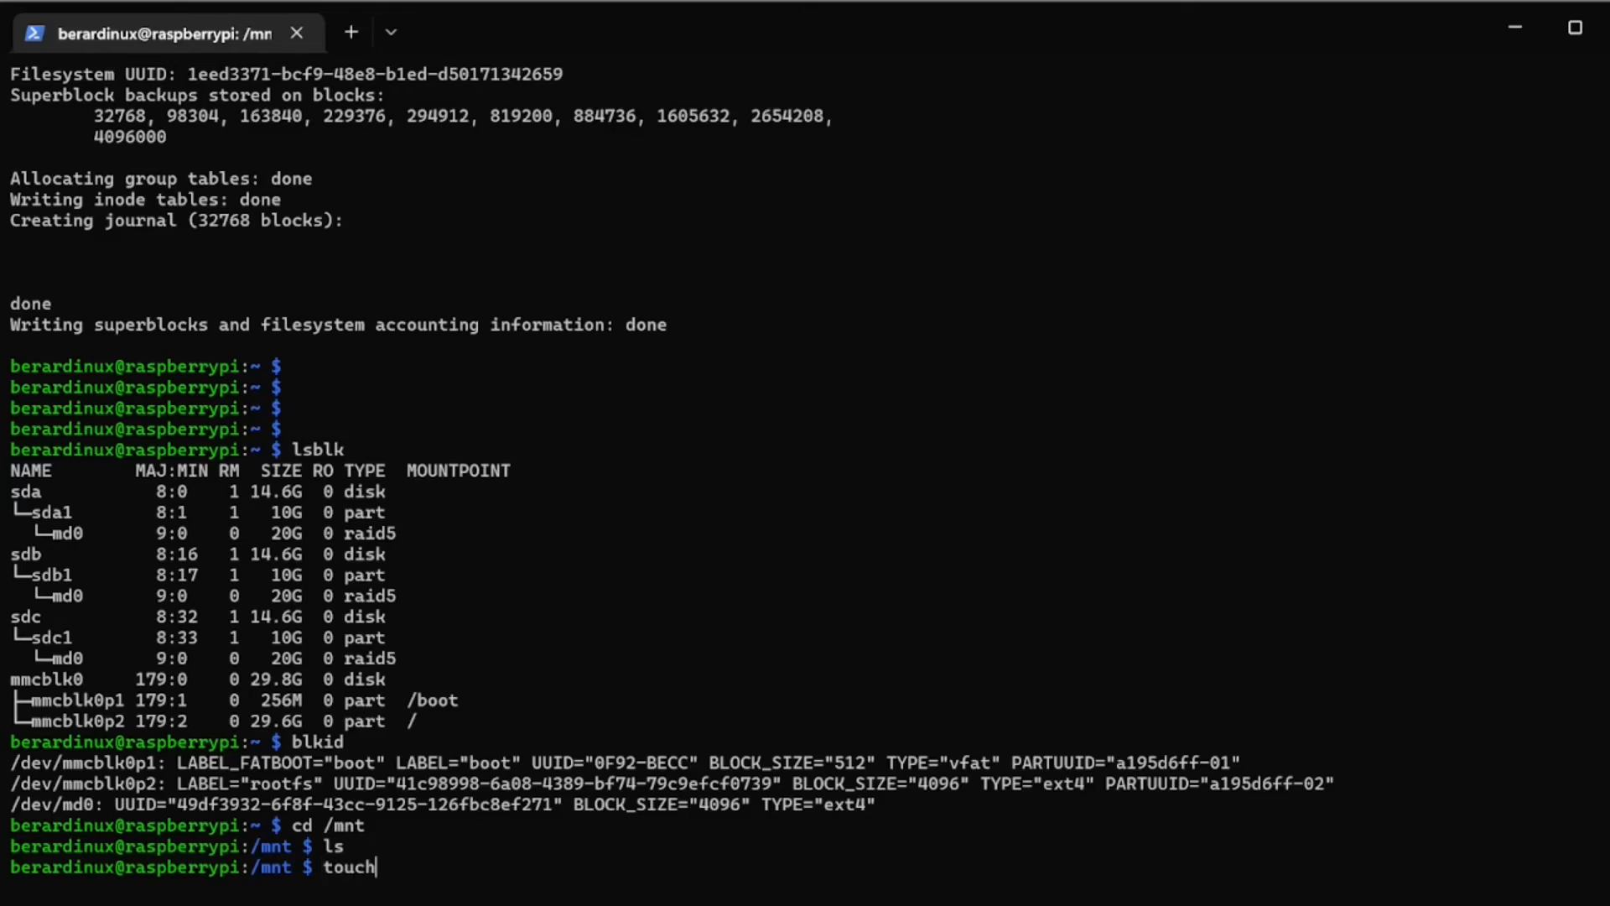
text(sudo)
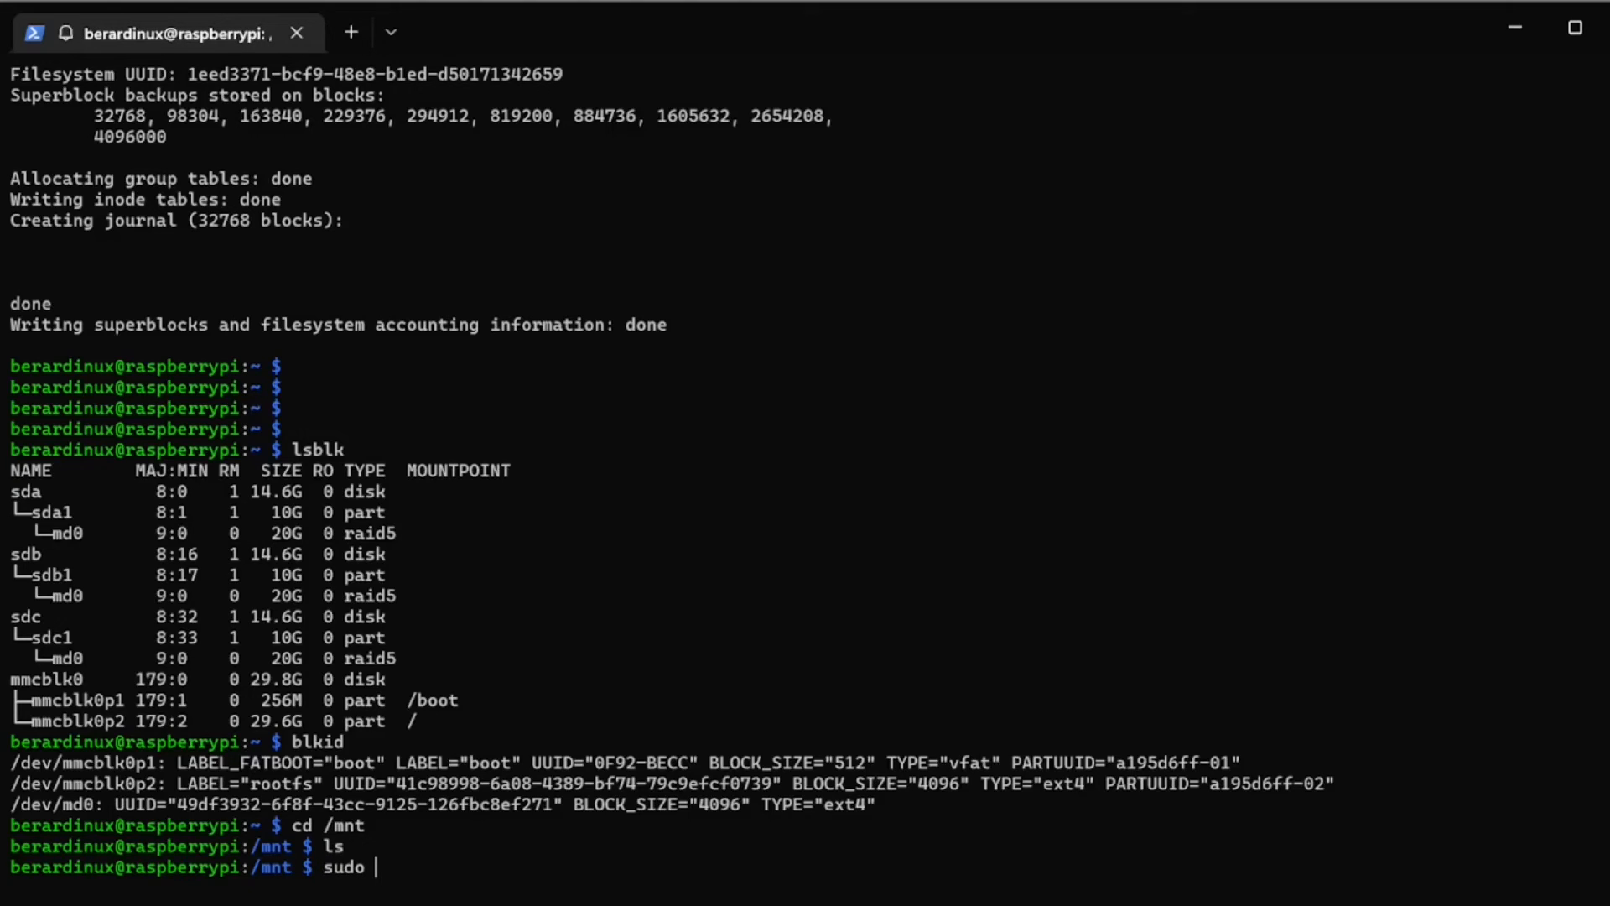
text(mkdir md0)
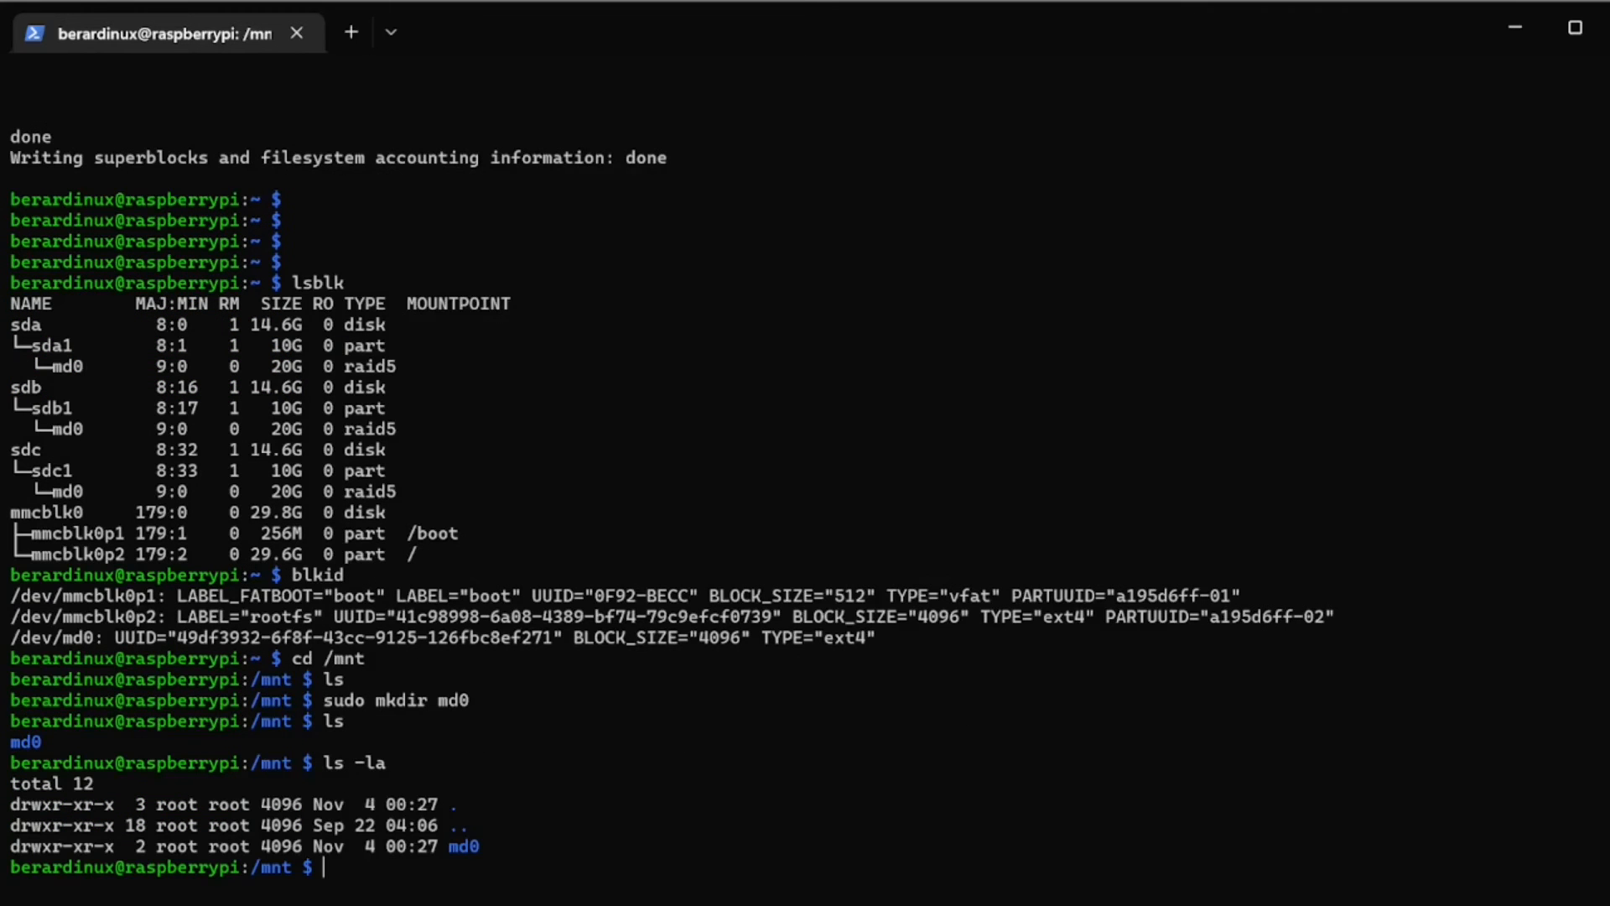
Make berardinux:berardinux the owner of md0/, verify with ls, and open /etc/fstab in nano
text(sudo)
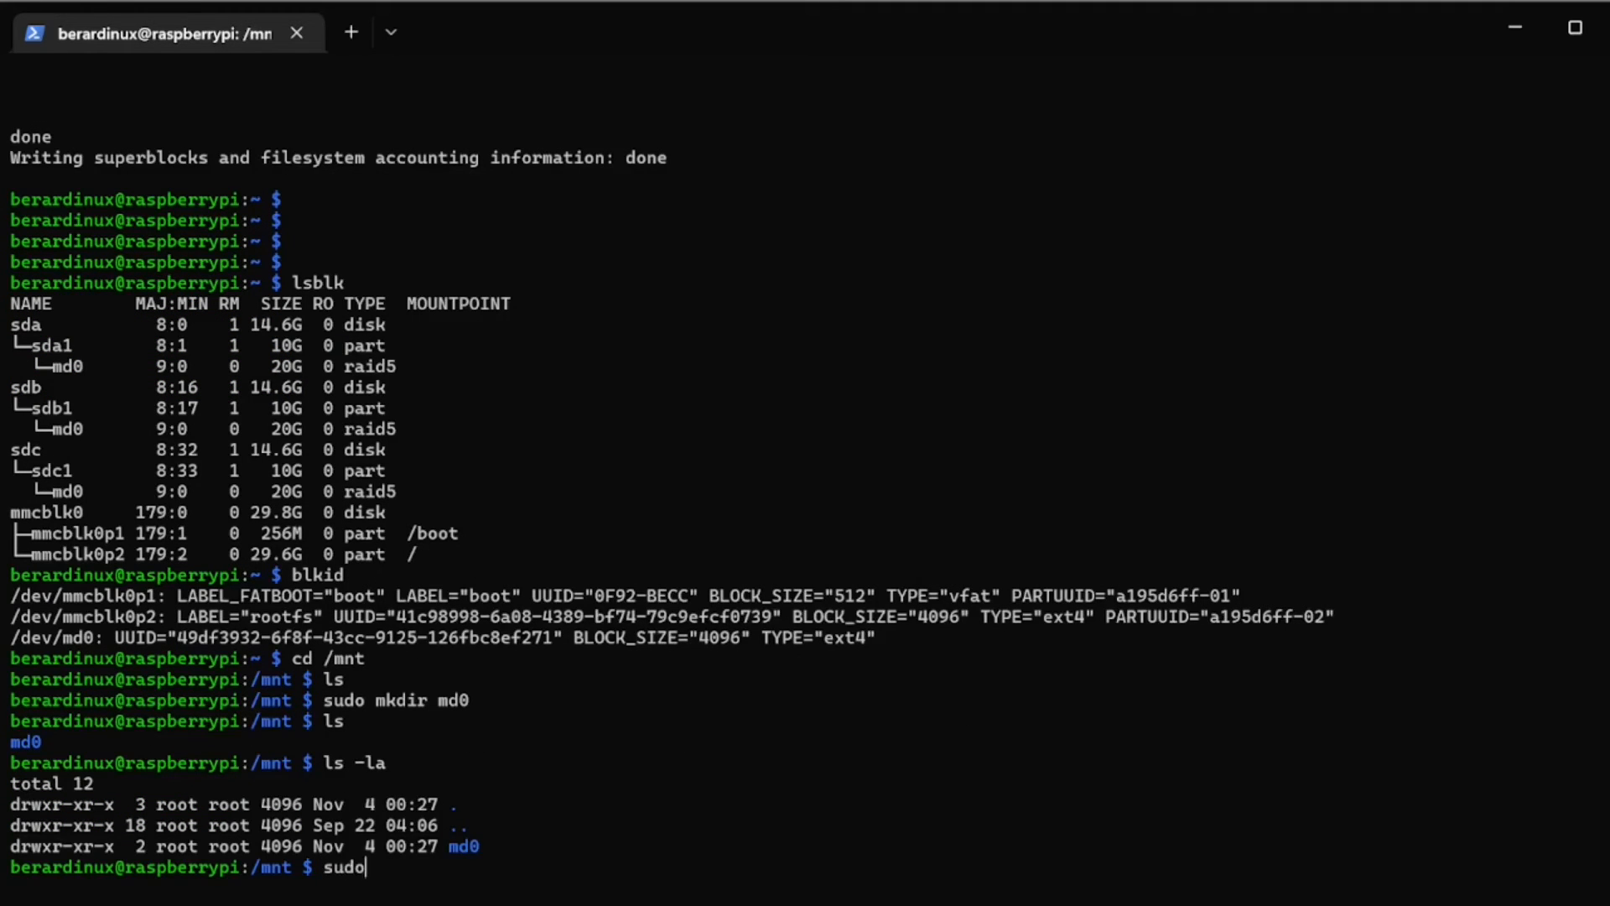
text(" ")
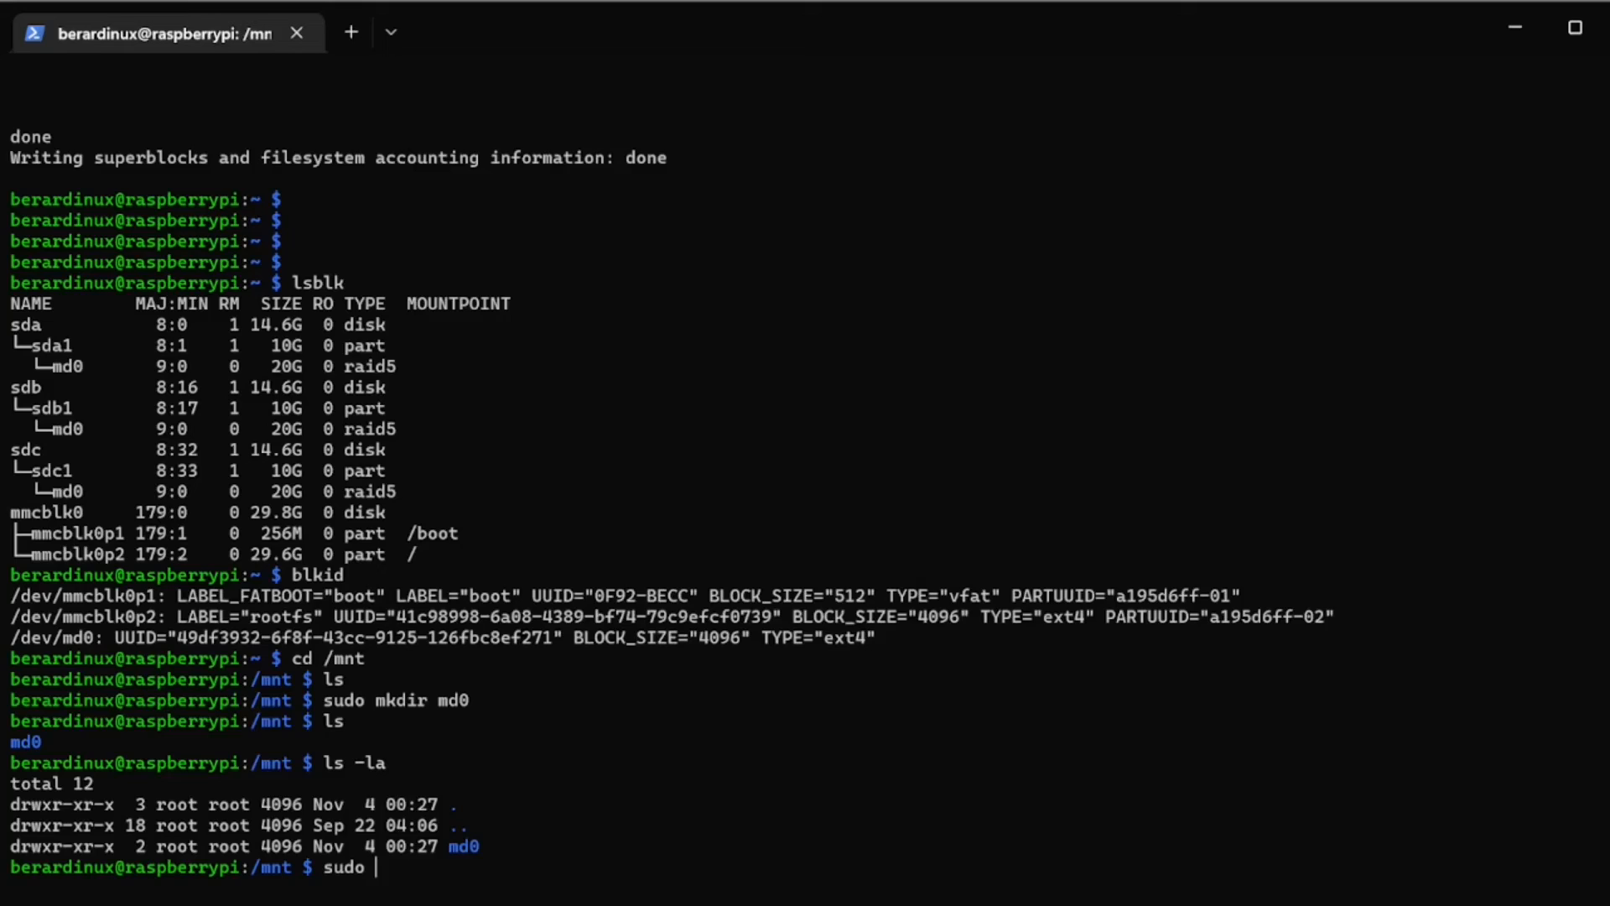
text(chown be)
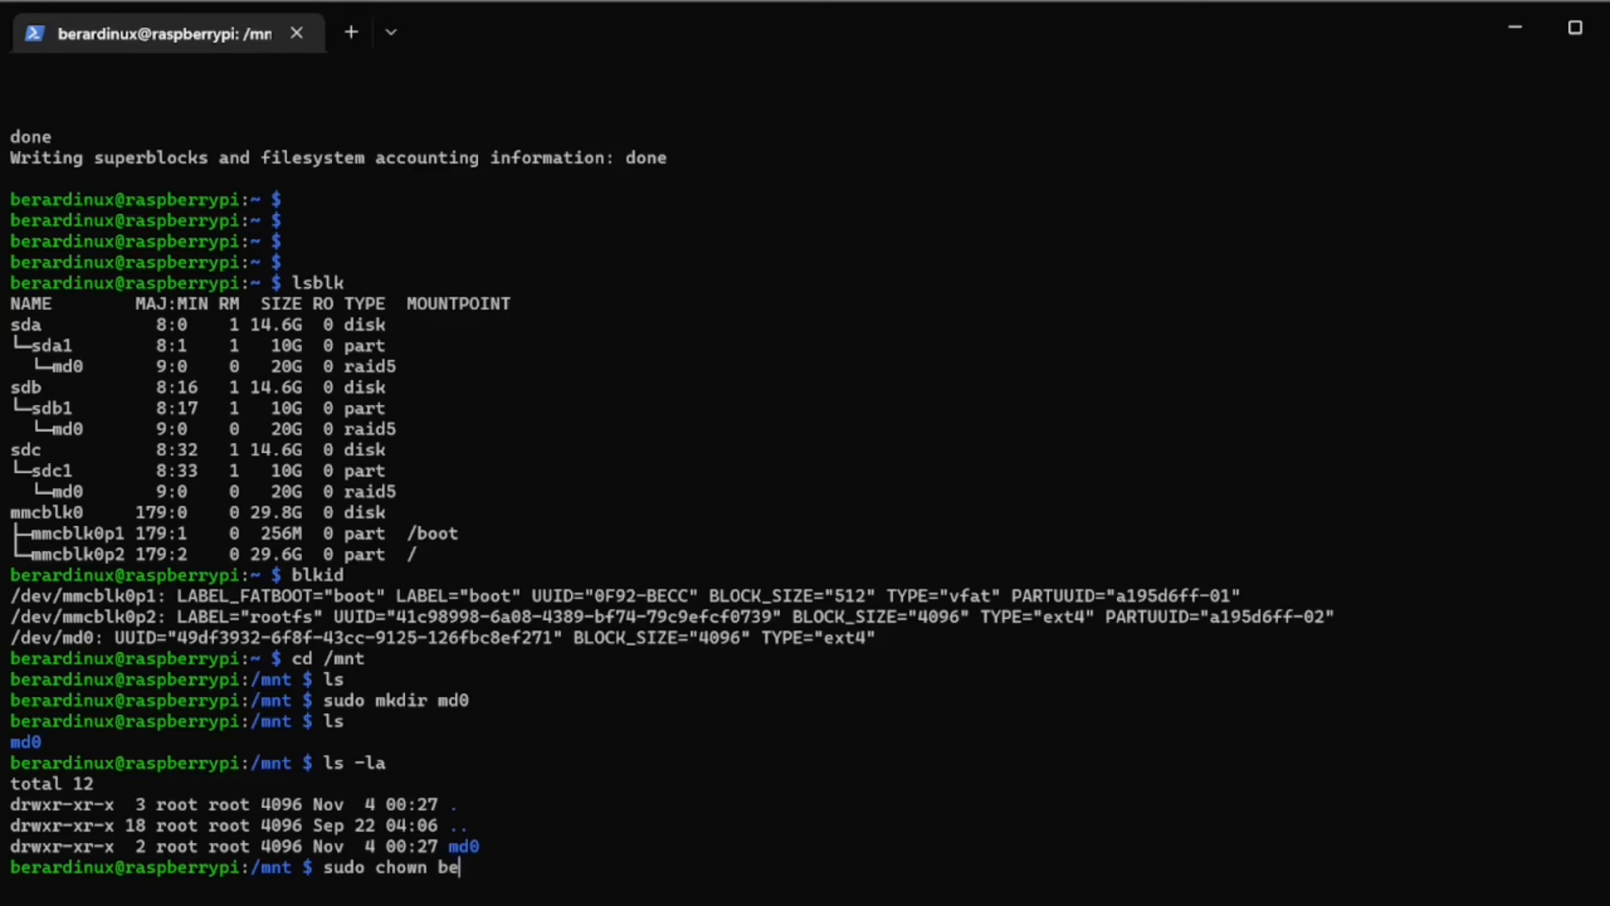
text(rardinux:)
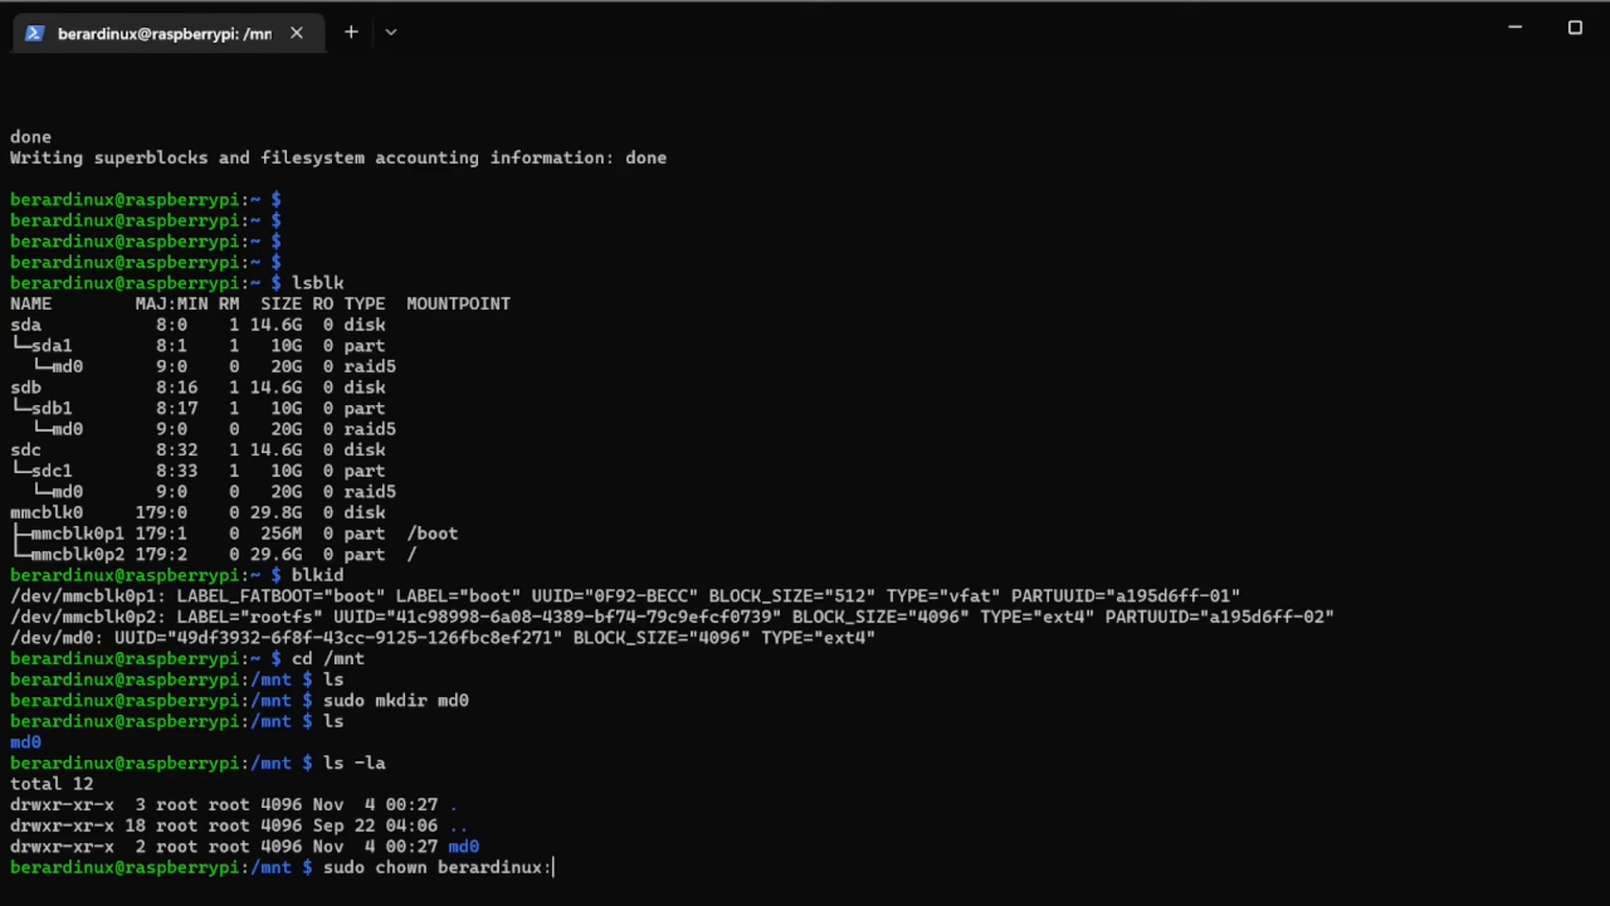
text(:berardinux md0/)
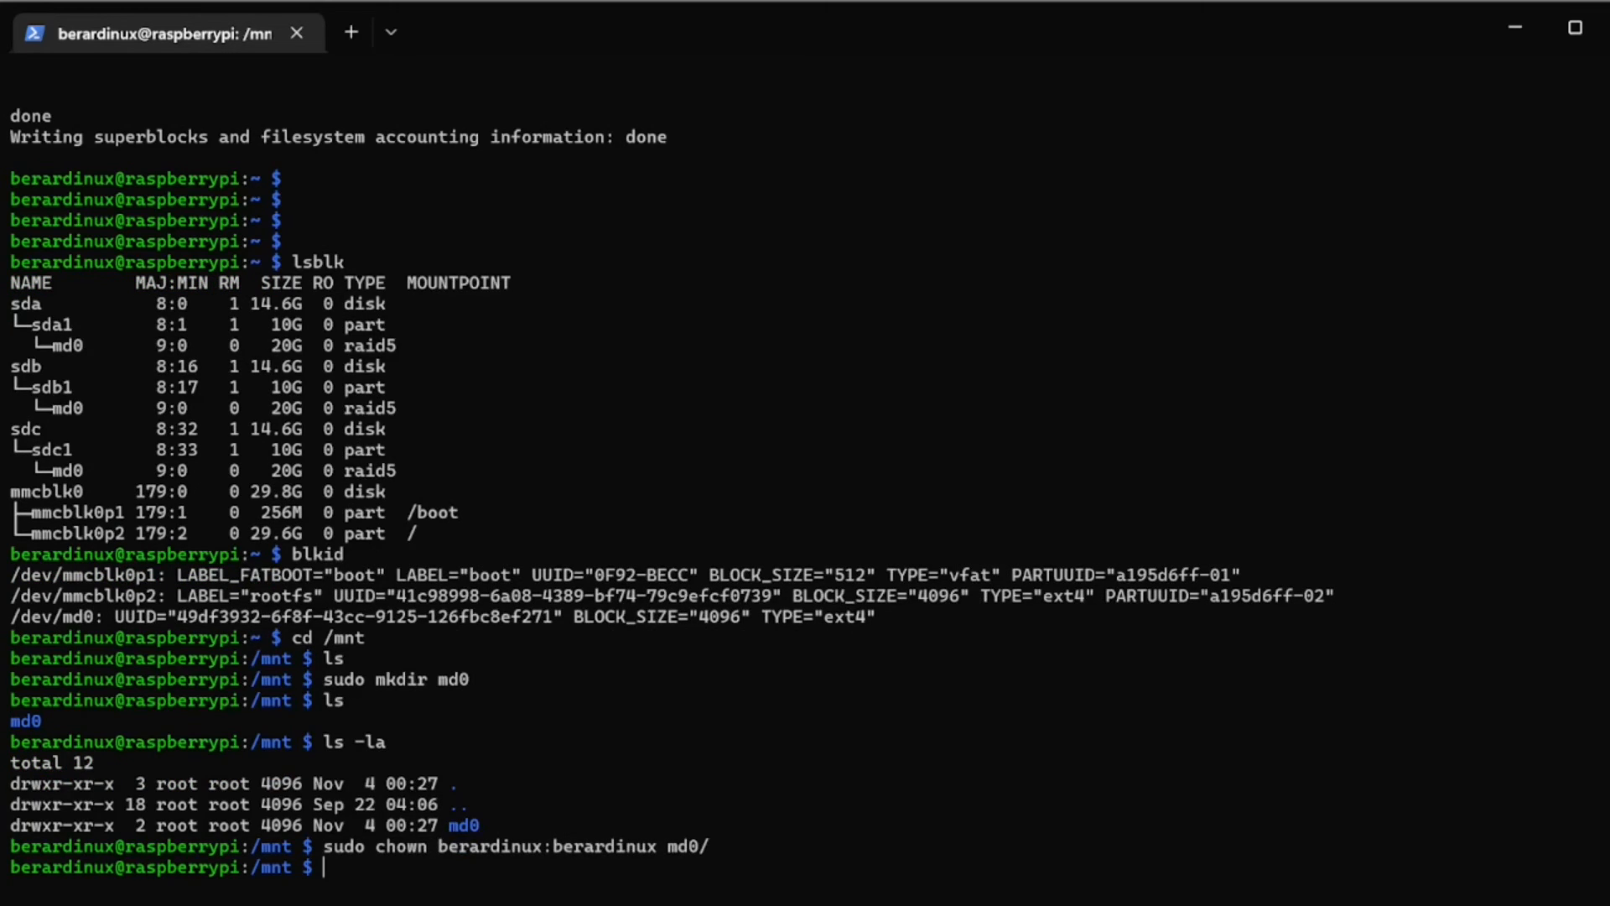
text(ls -la)
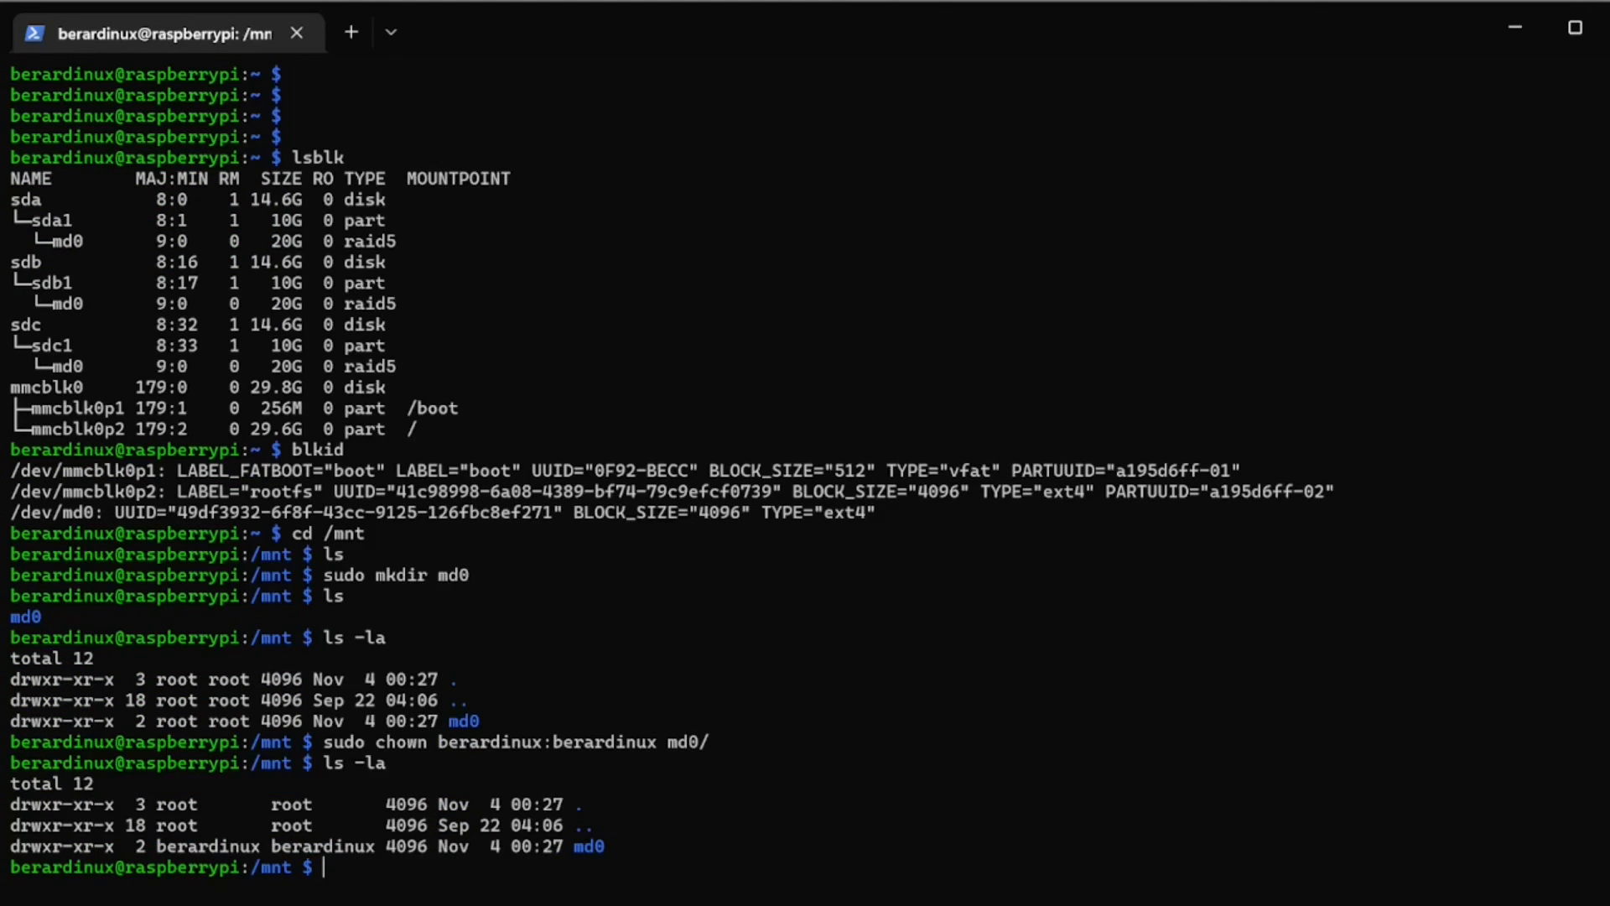
text(sudo)
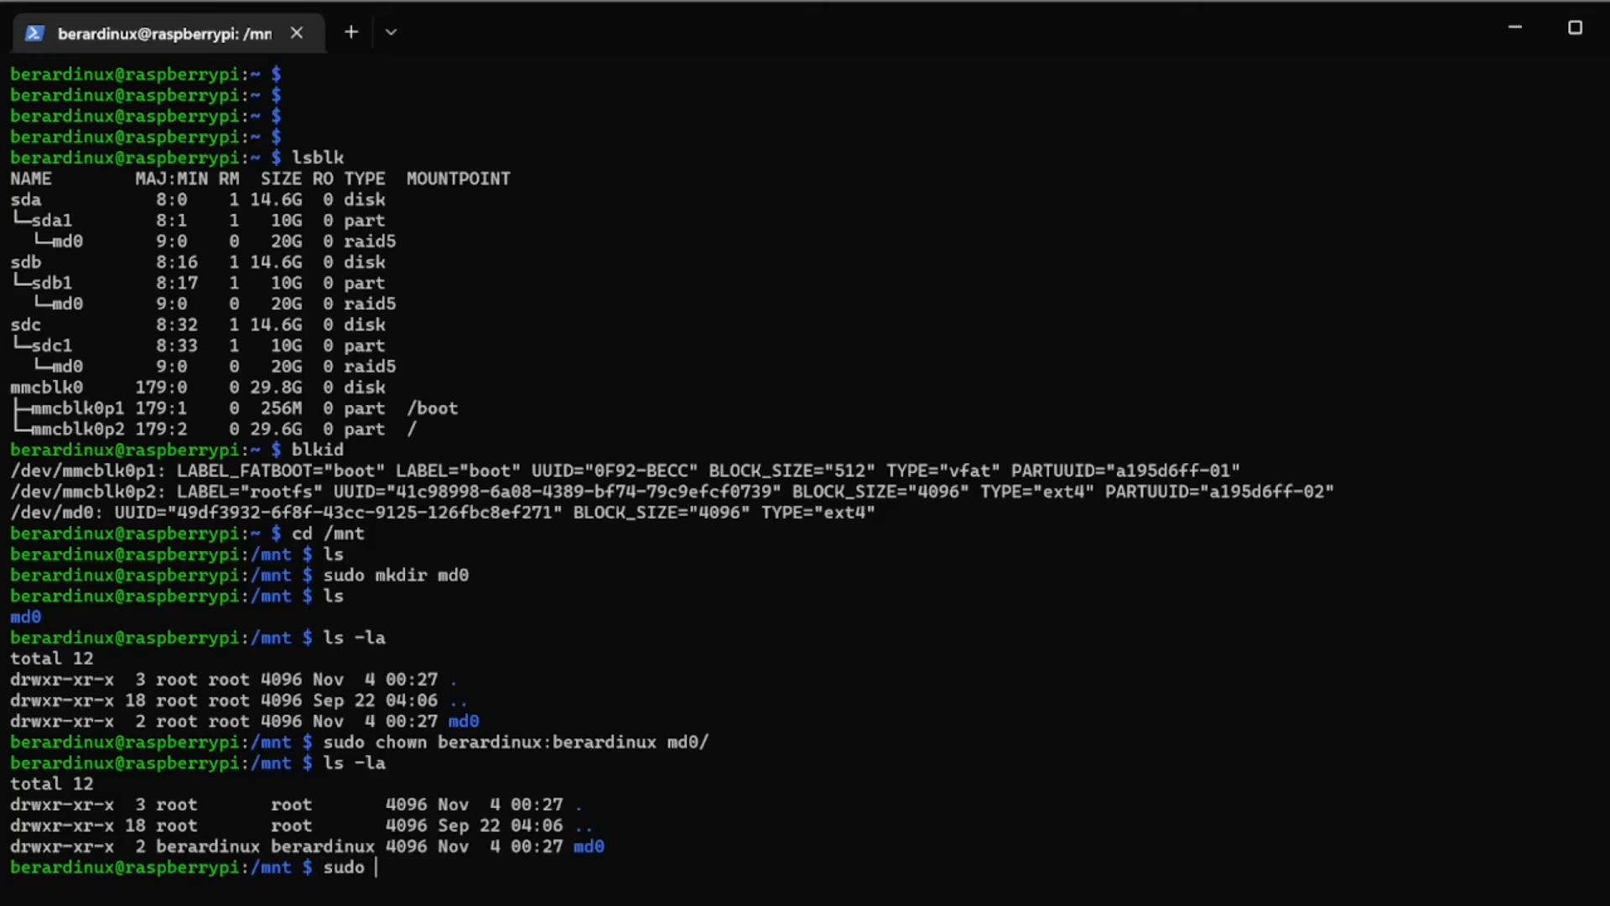
text(nano /etc/)
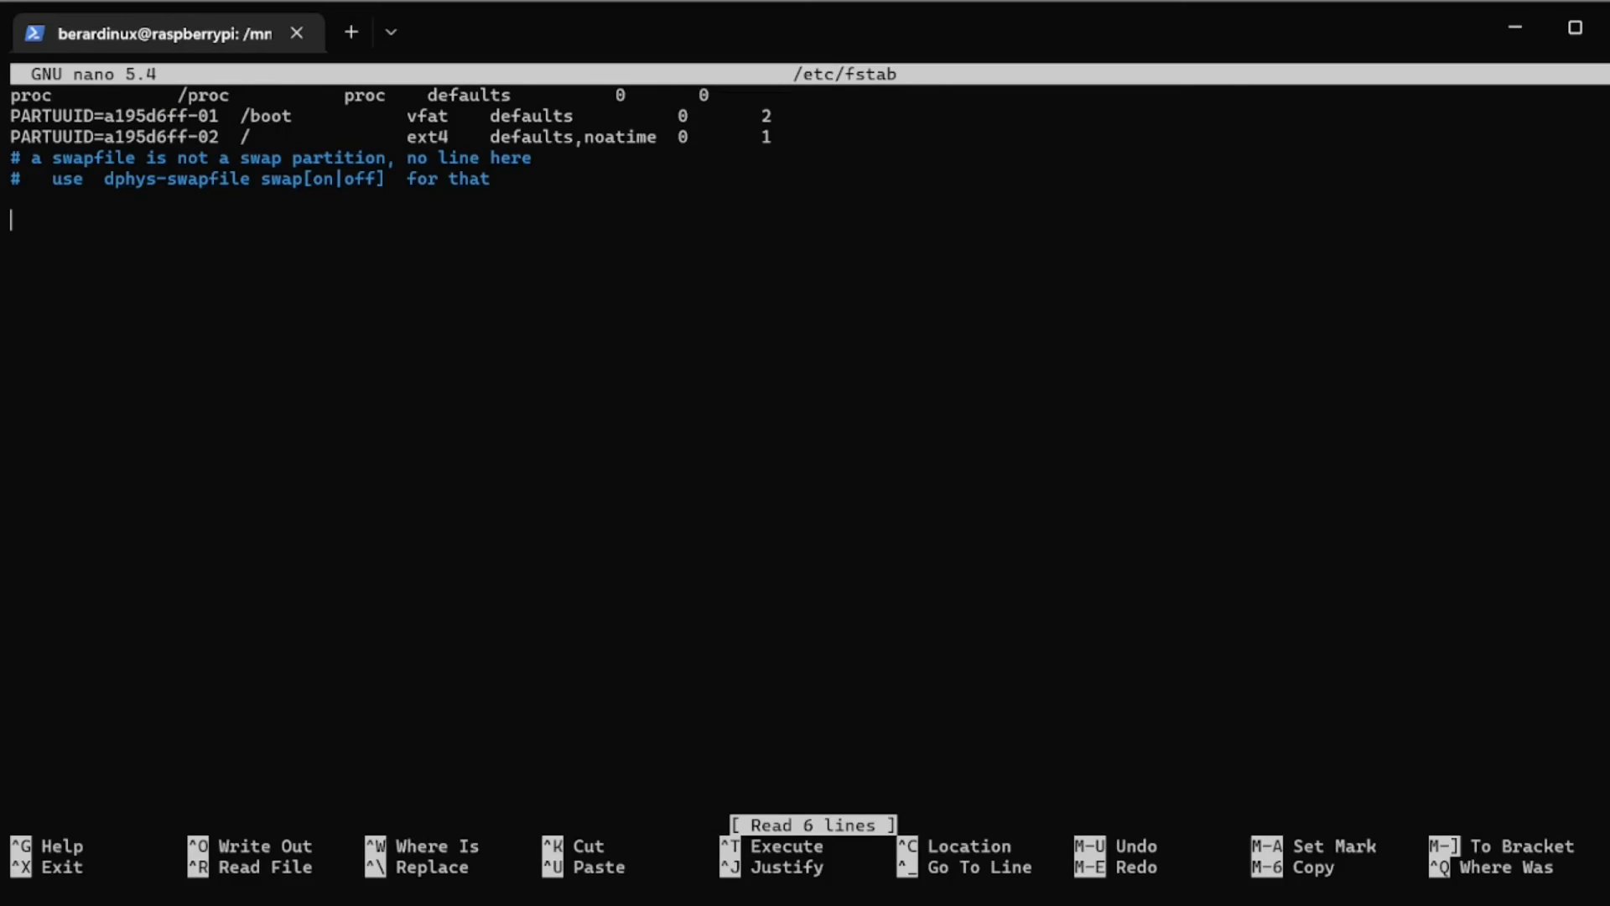
Add '# md0 20G' and the line UUID=49df3932-... /mnt md0 ext4 defaults 0 0 to fstab, then save and exit
text(#)
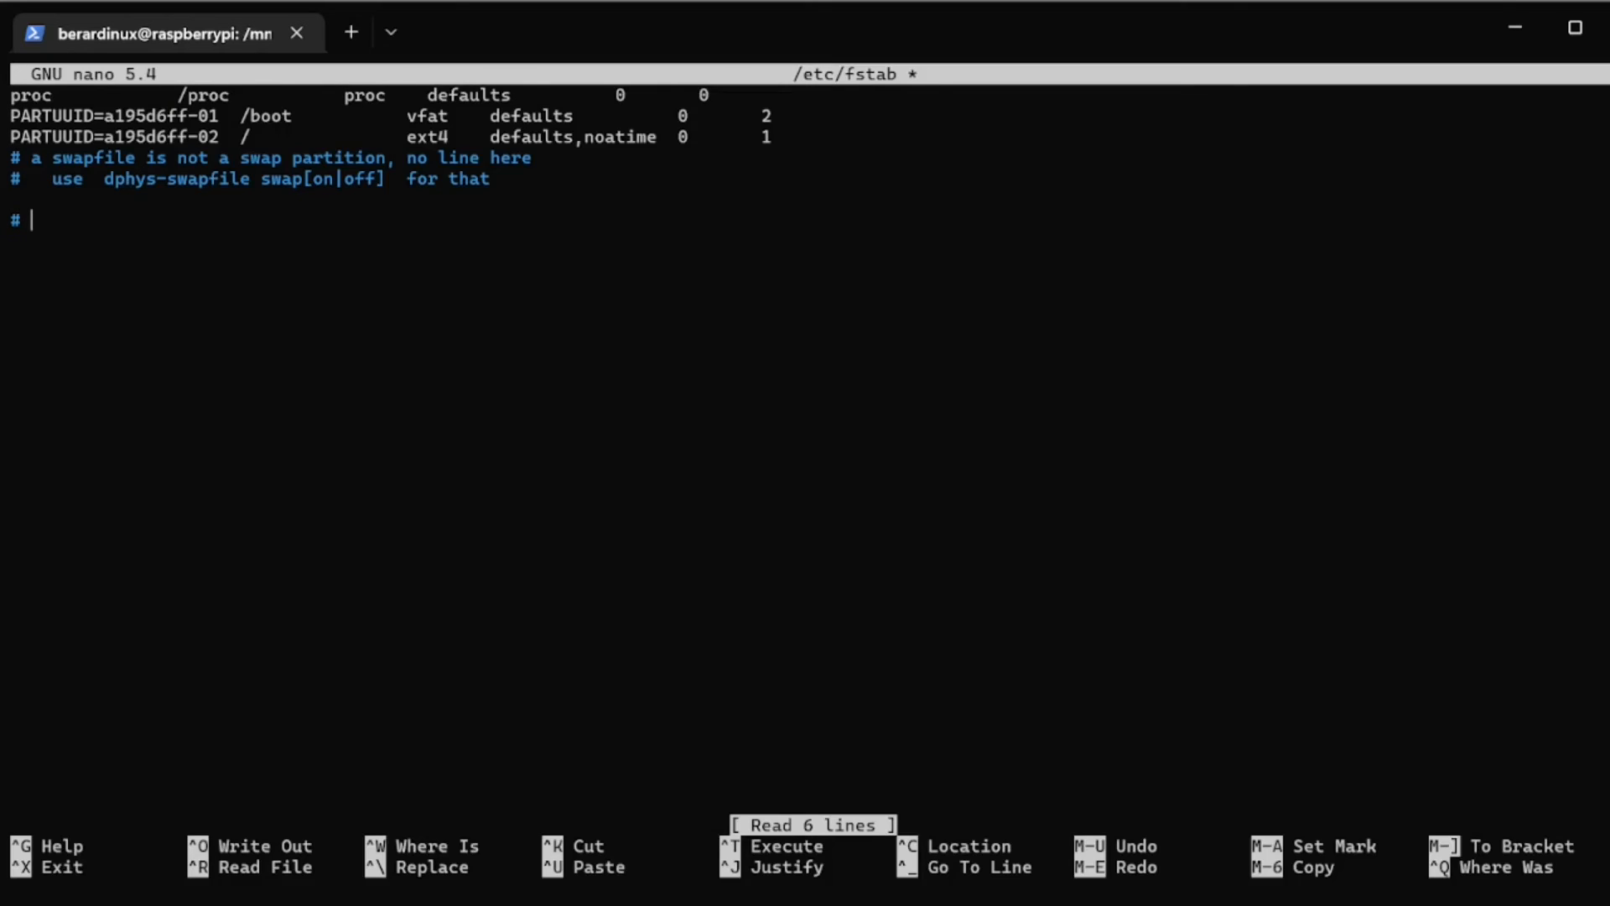
text(md0)
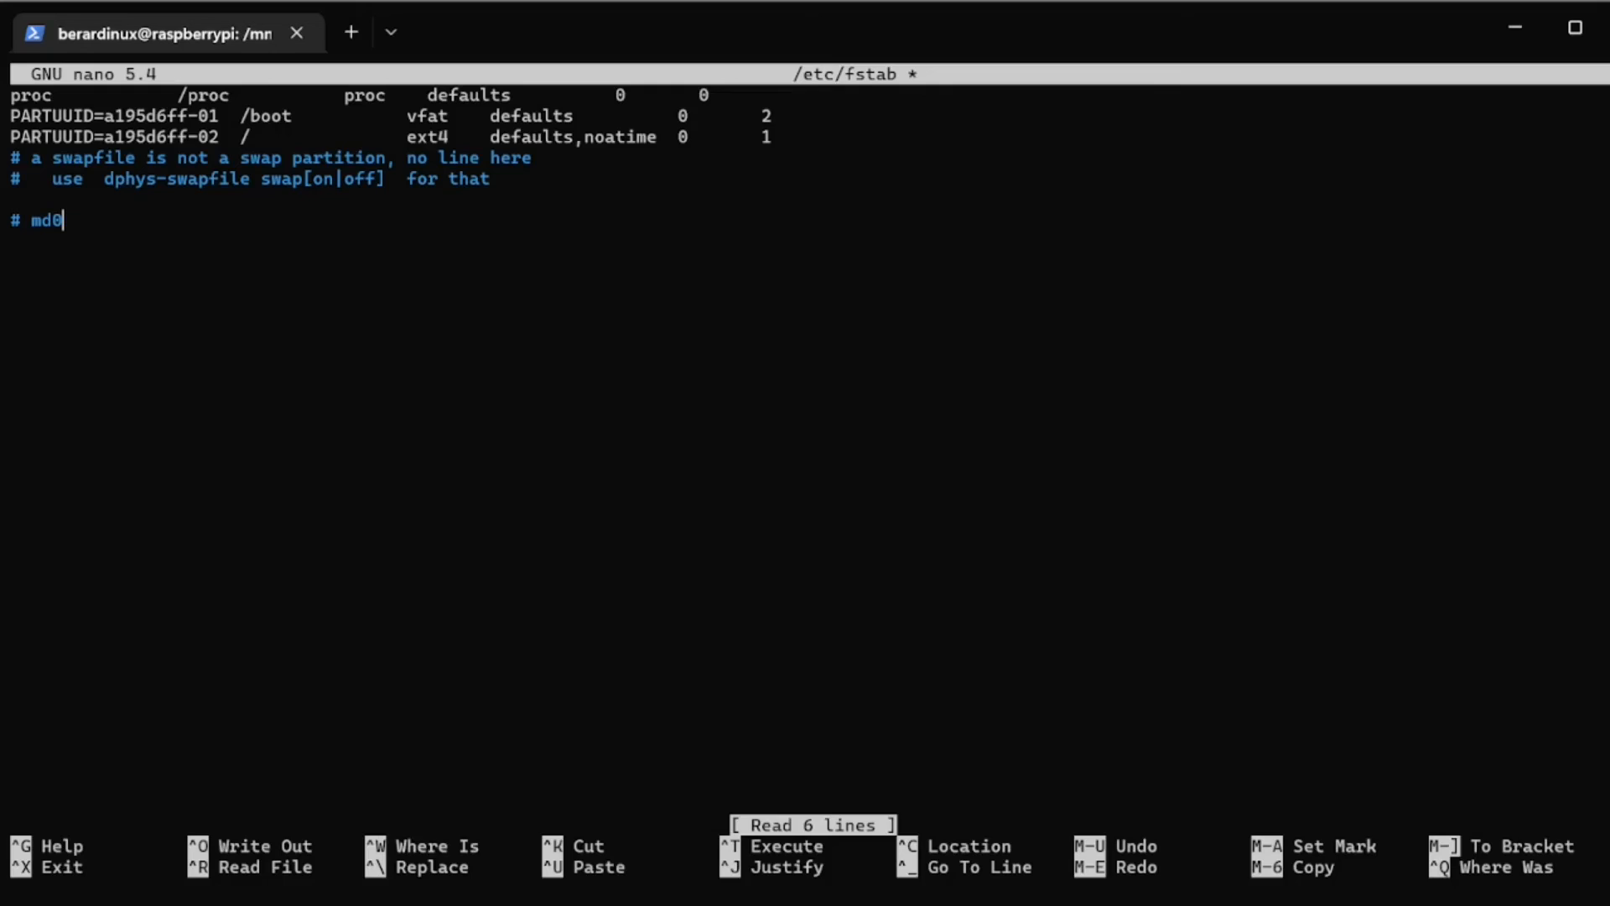
text(20G)
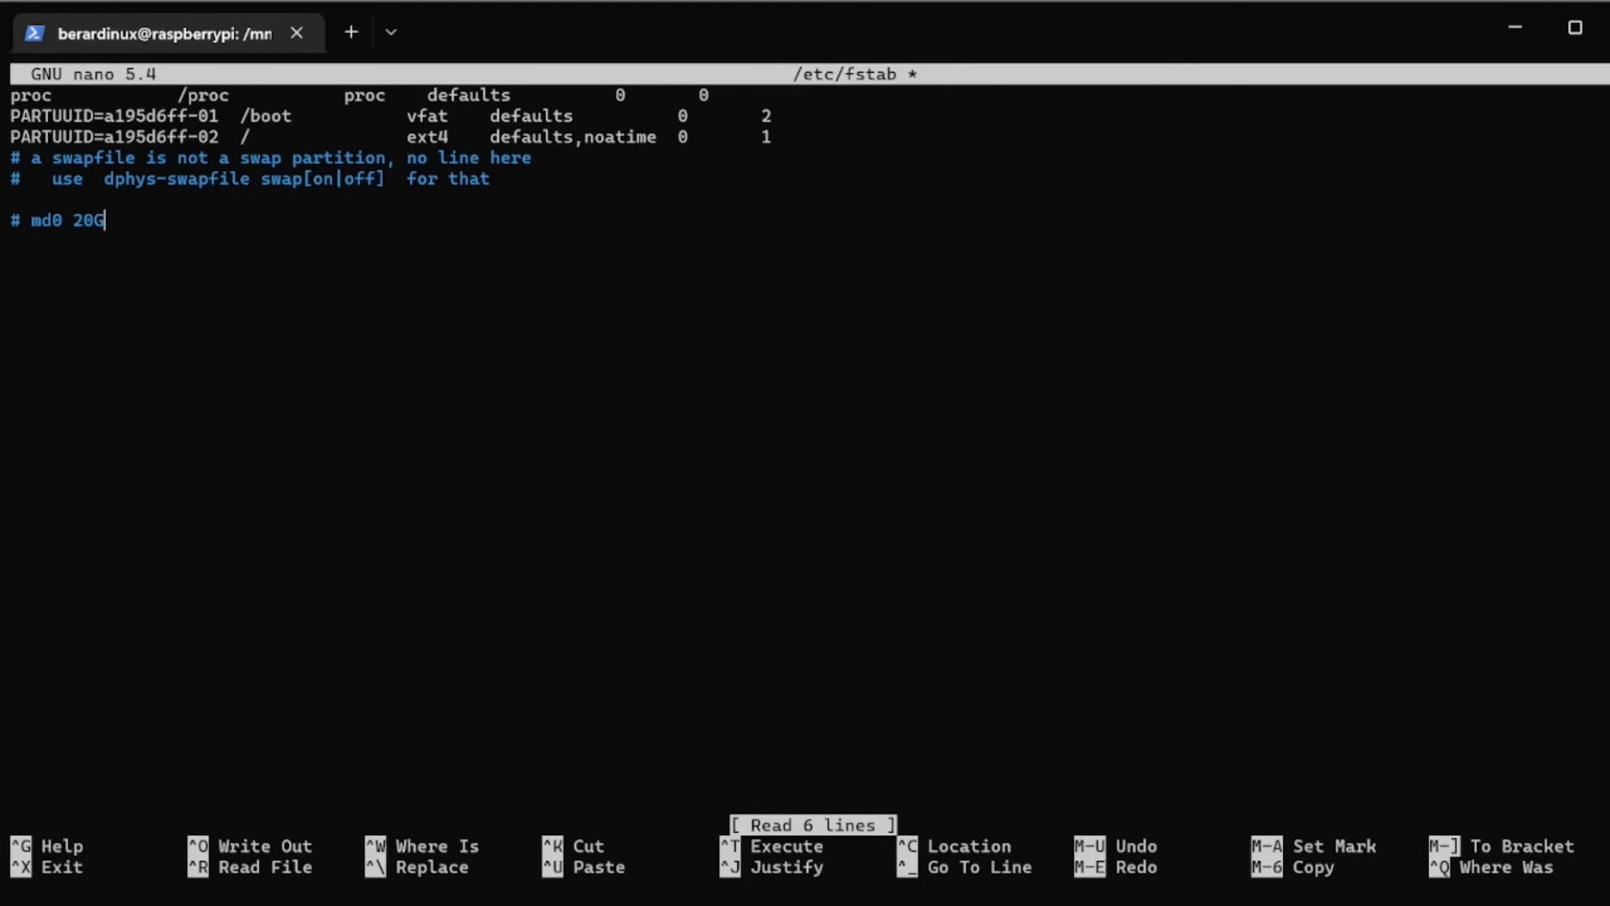
text(UUID="49df3932-6f8f-43cc-9125-126fbc8ef271")
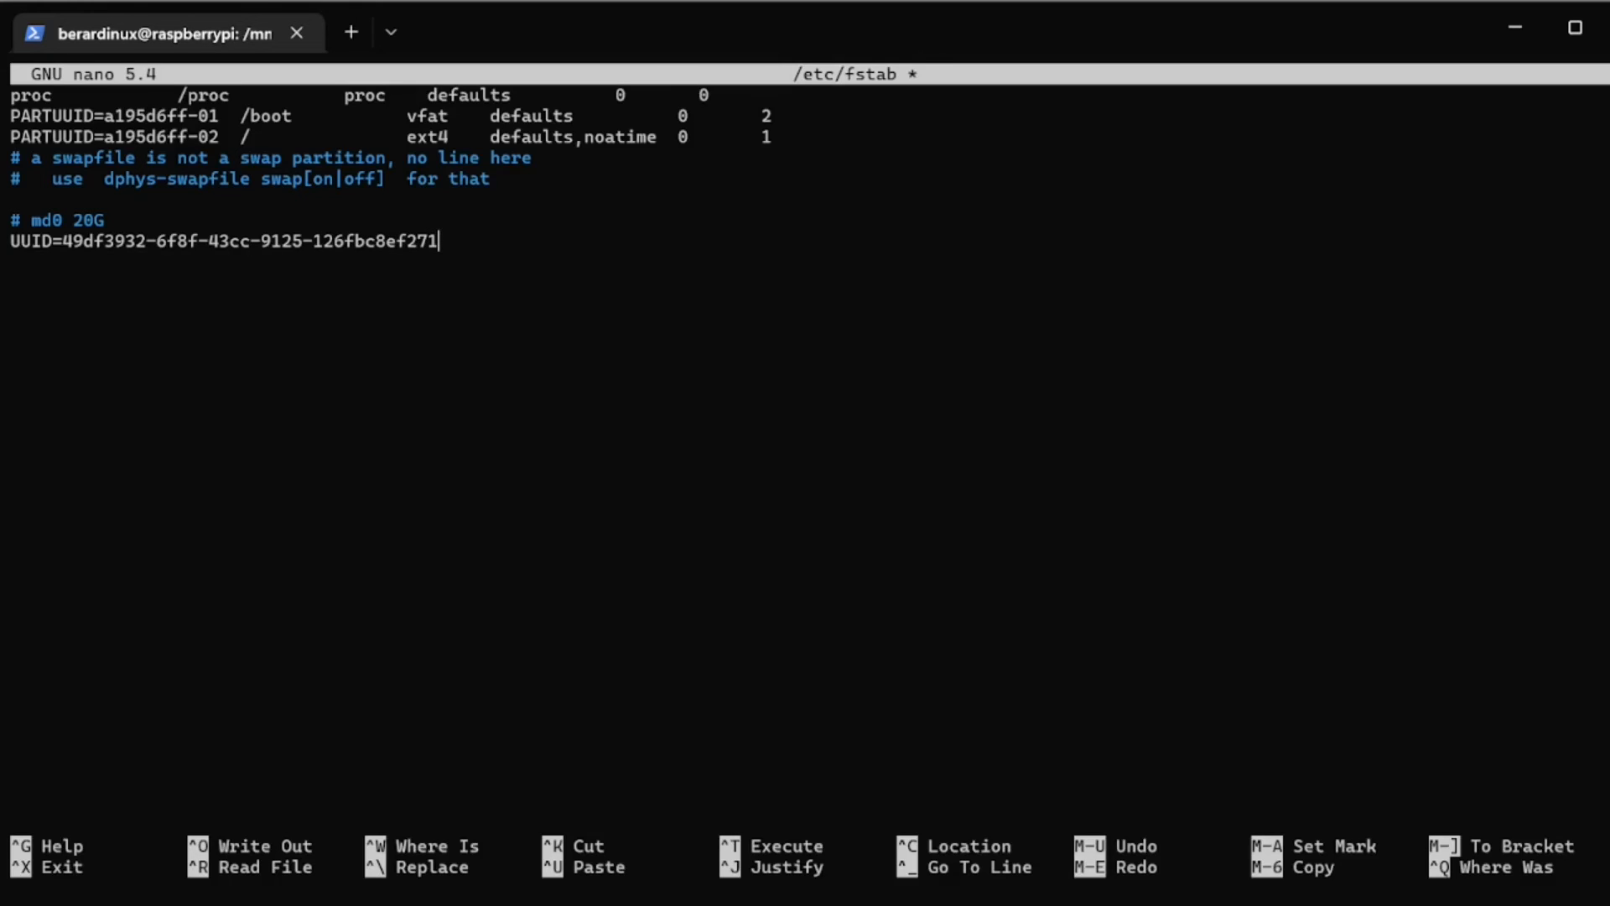
text(/mnt)
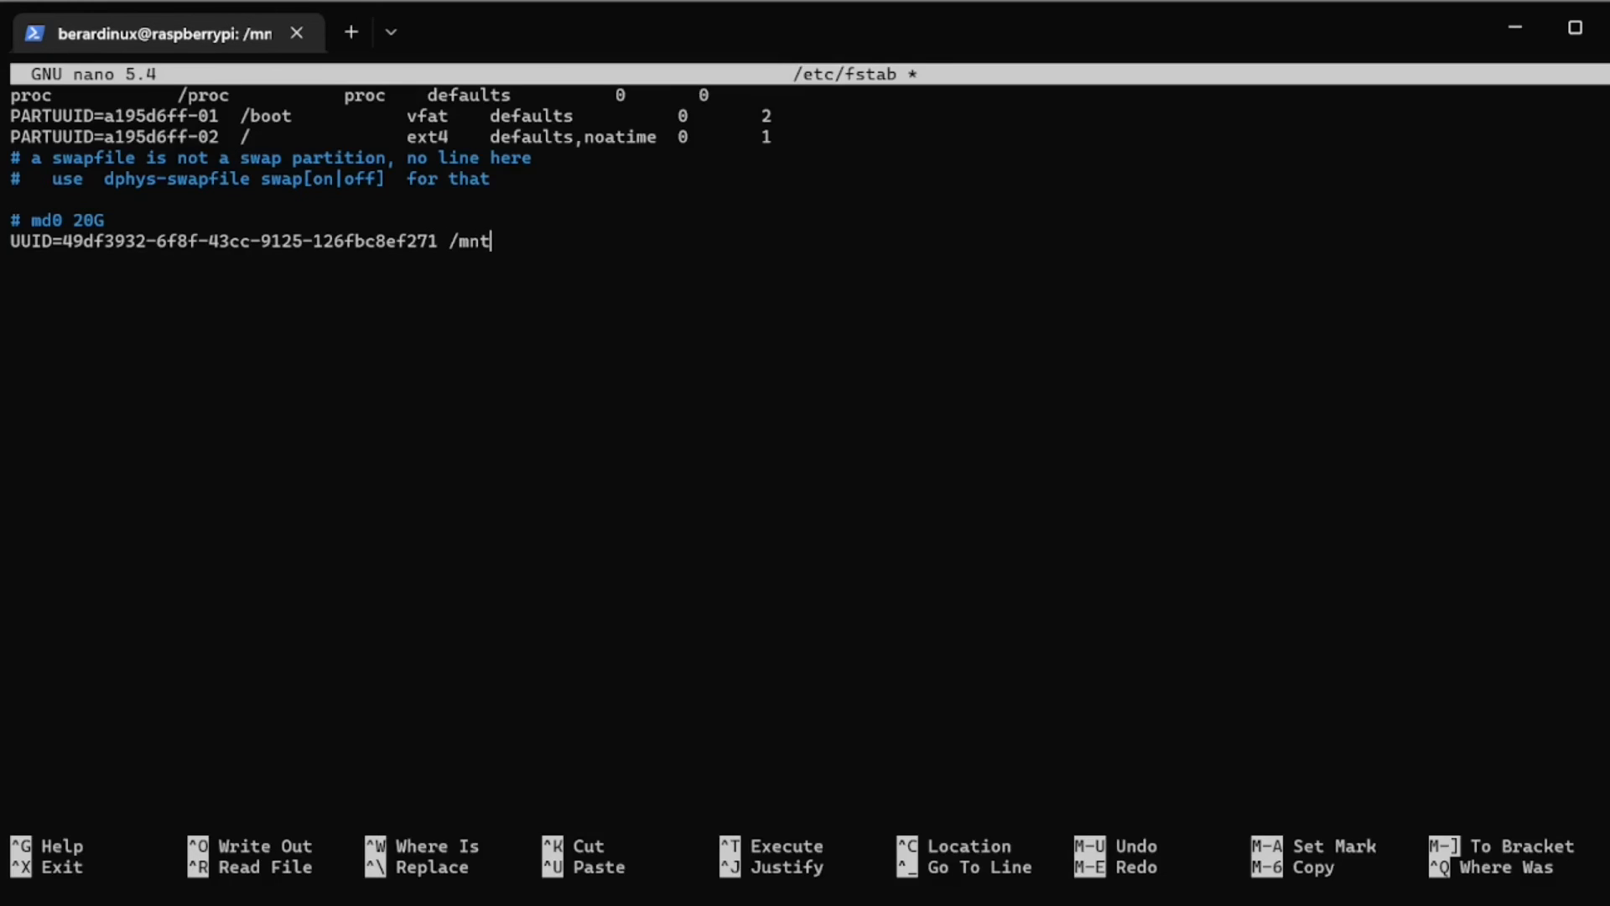
text(md)
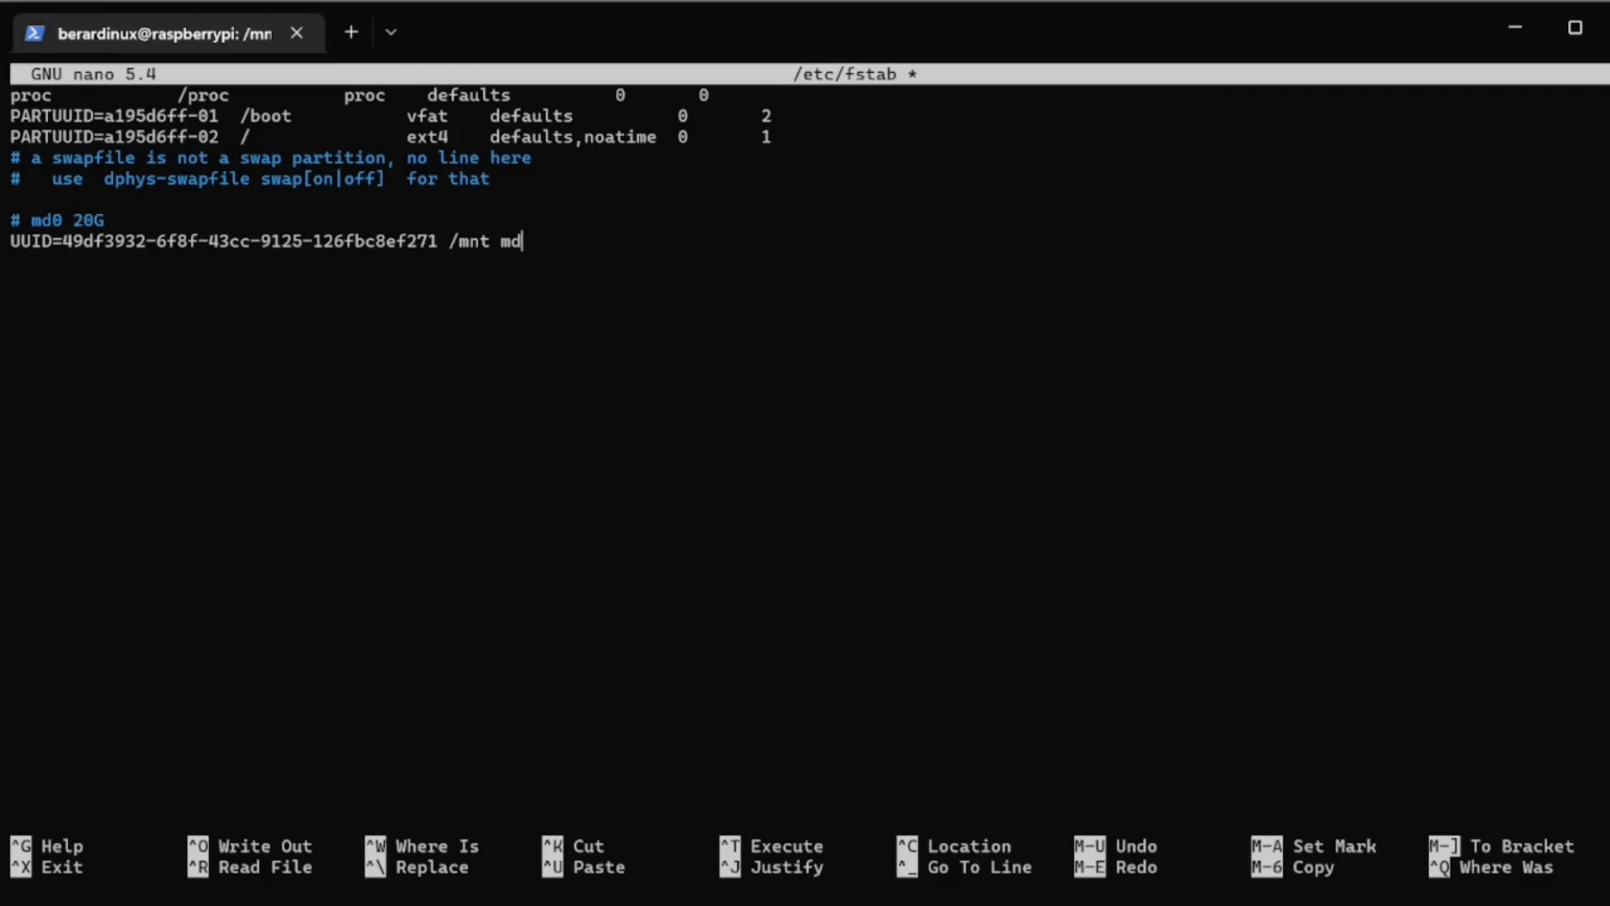
text(0)
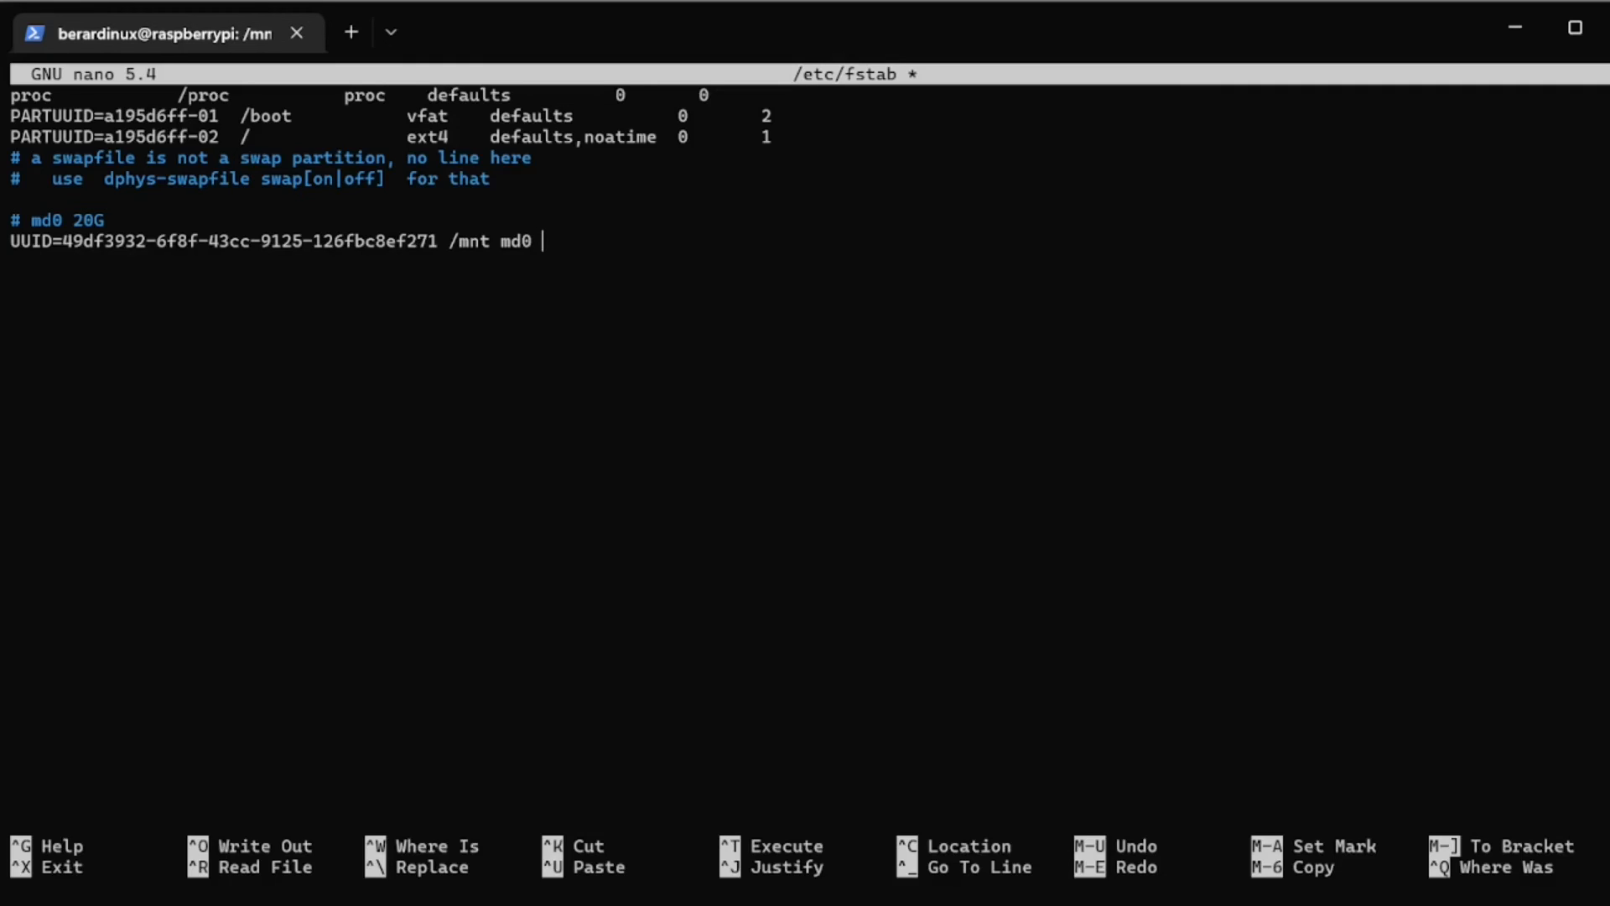
text(ext4 de)
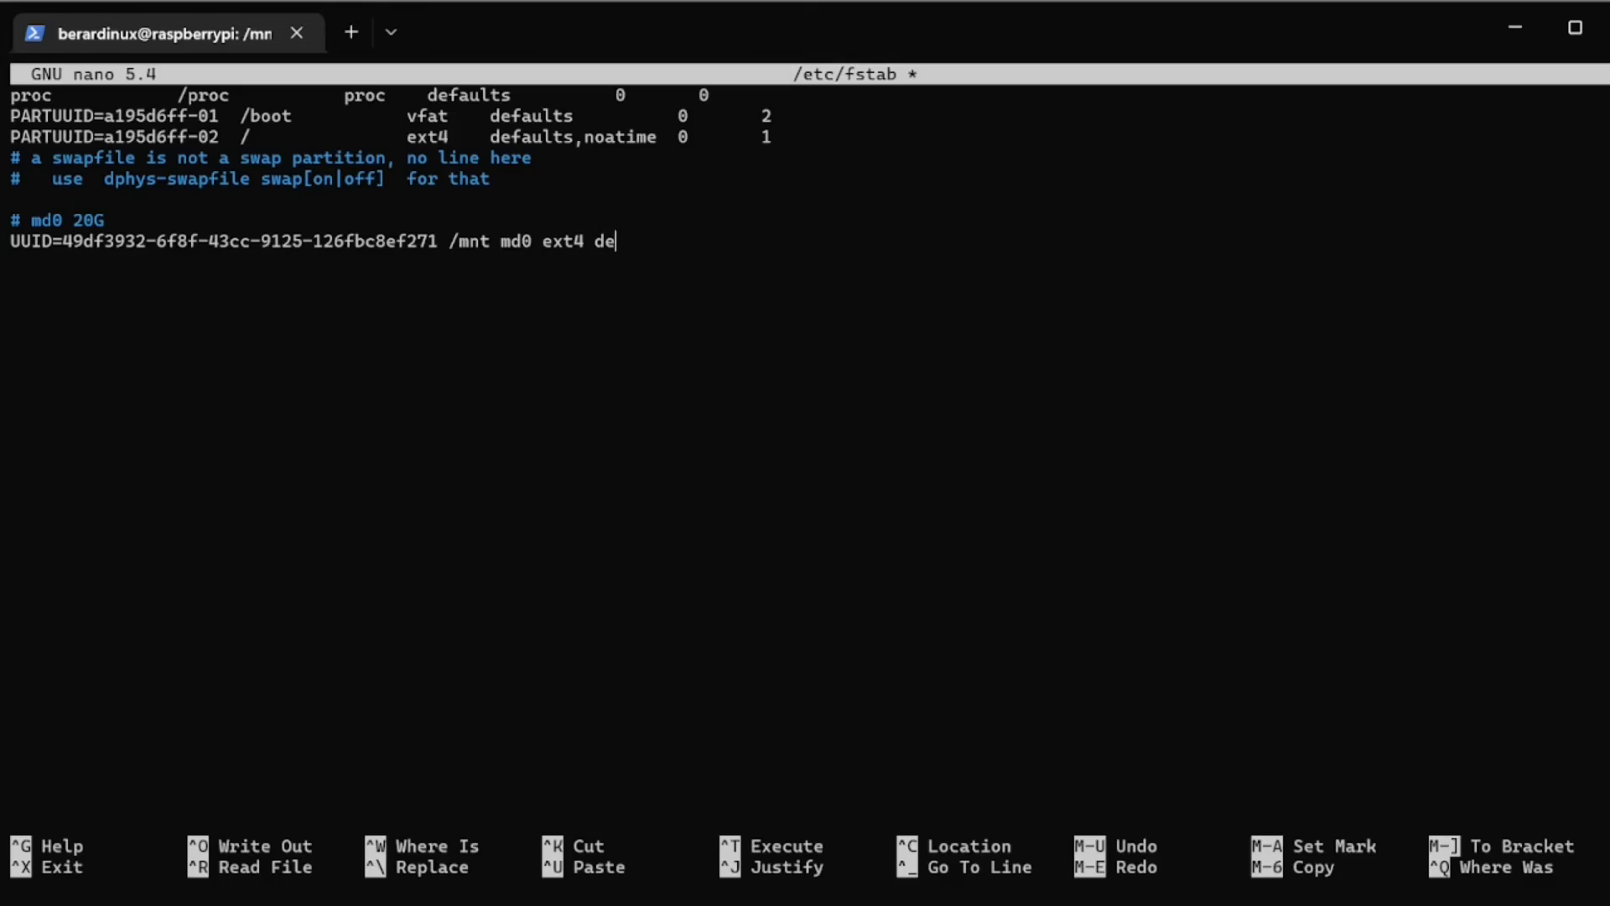
text(faults)
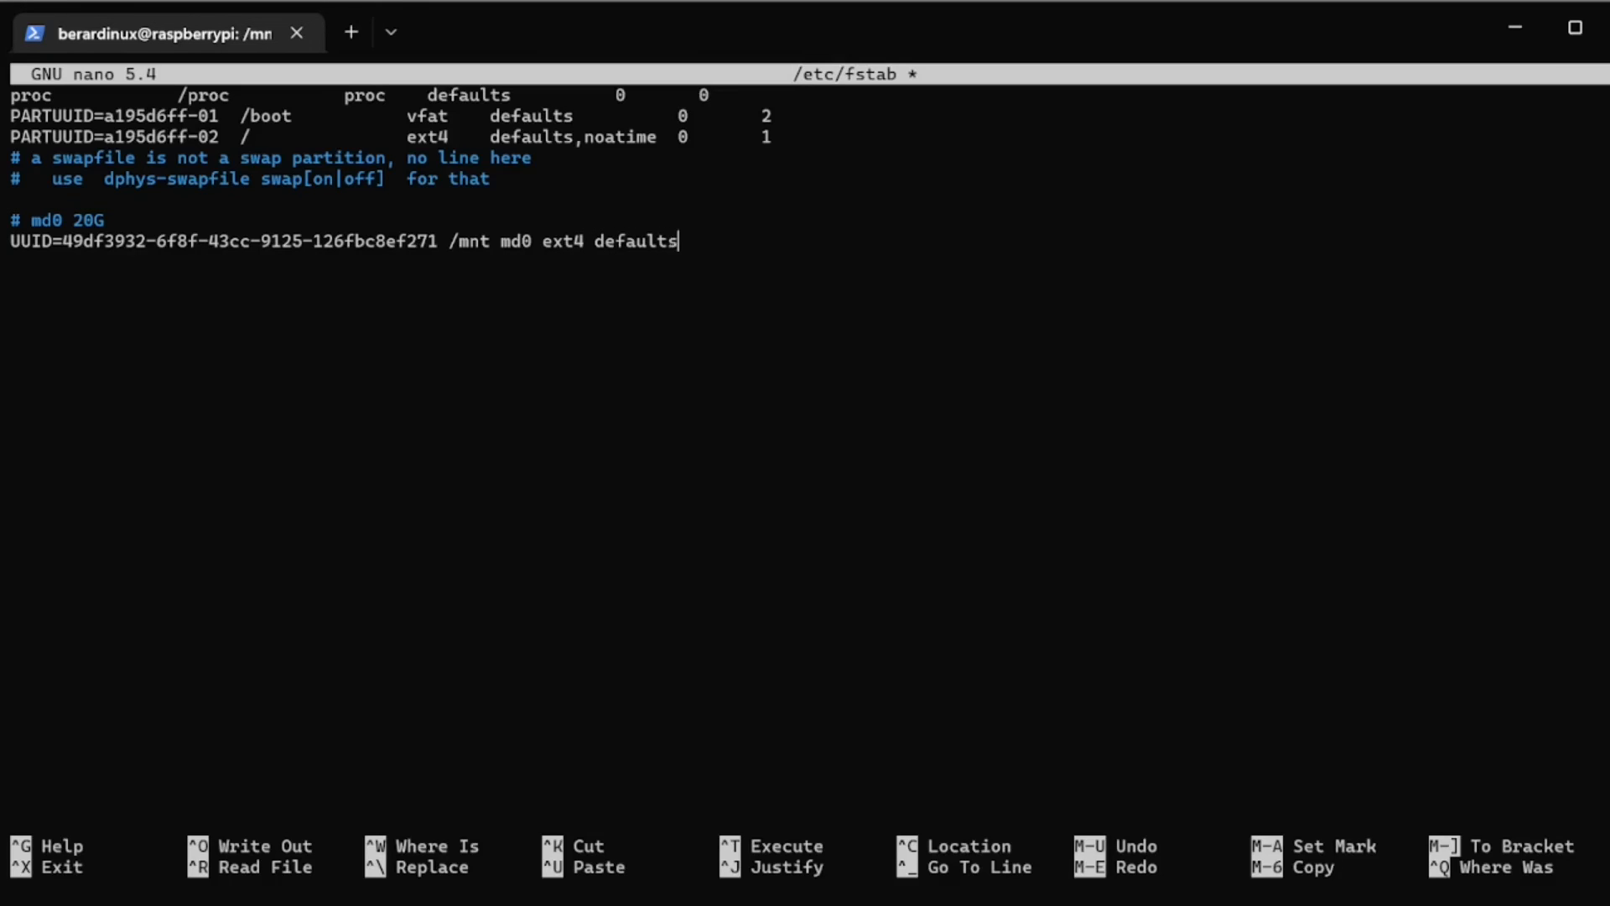
text(0 0)
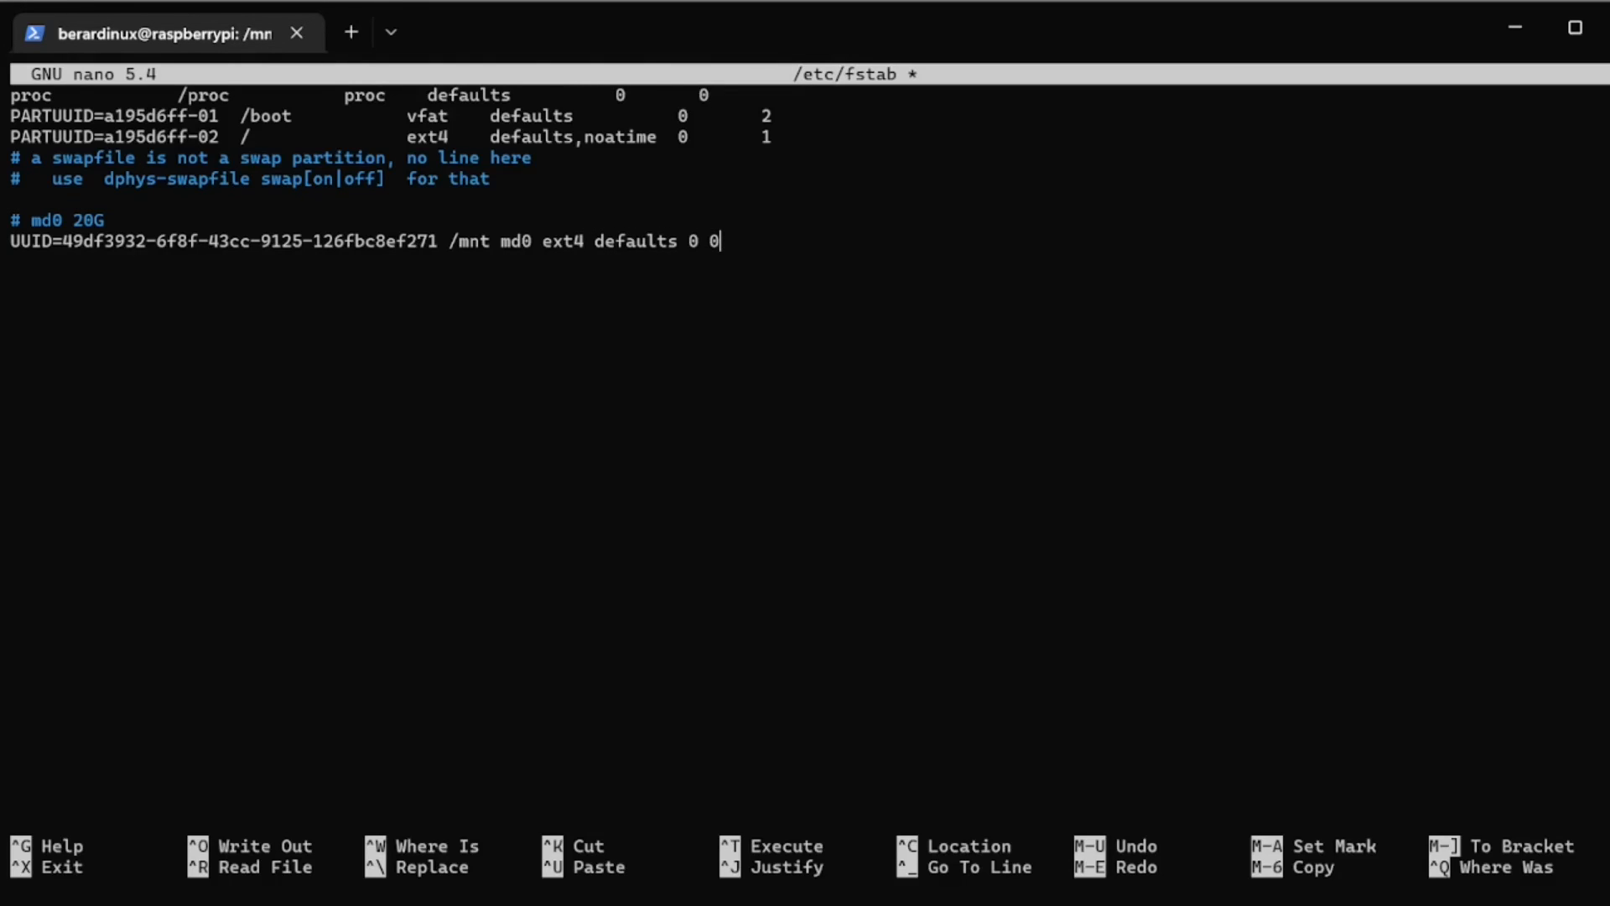
key(ctrl+x)
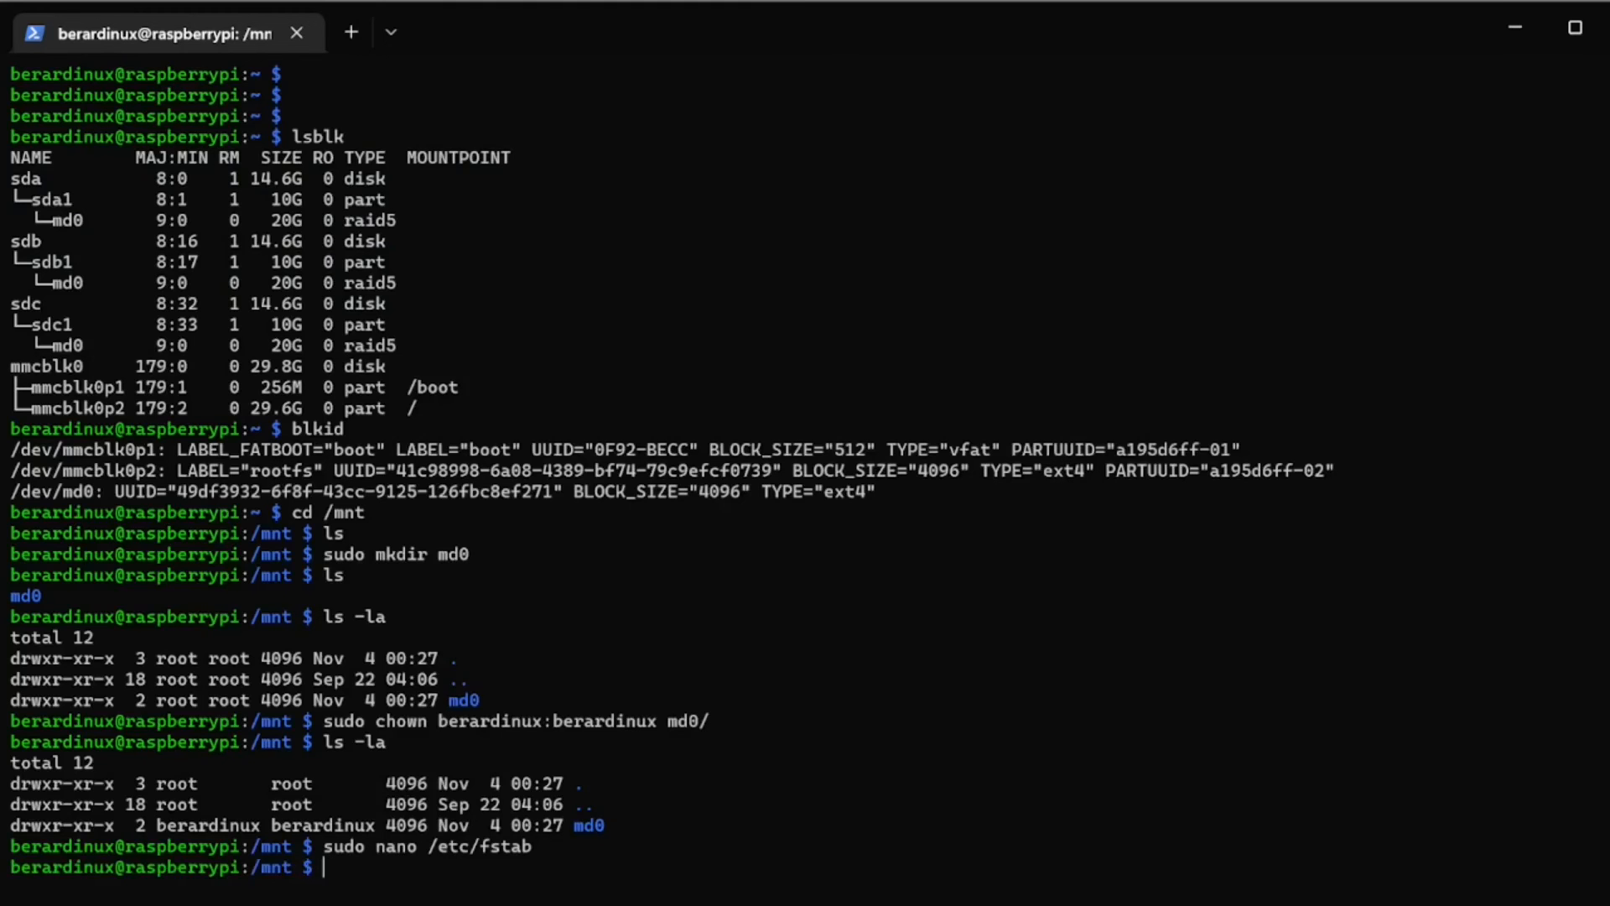
Run sudo mount -a, then fix the fstab mount point to read /mnt/md0 and exit nano
text(sudo mount)
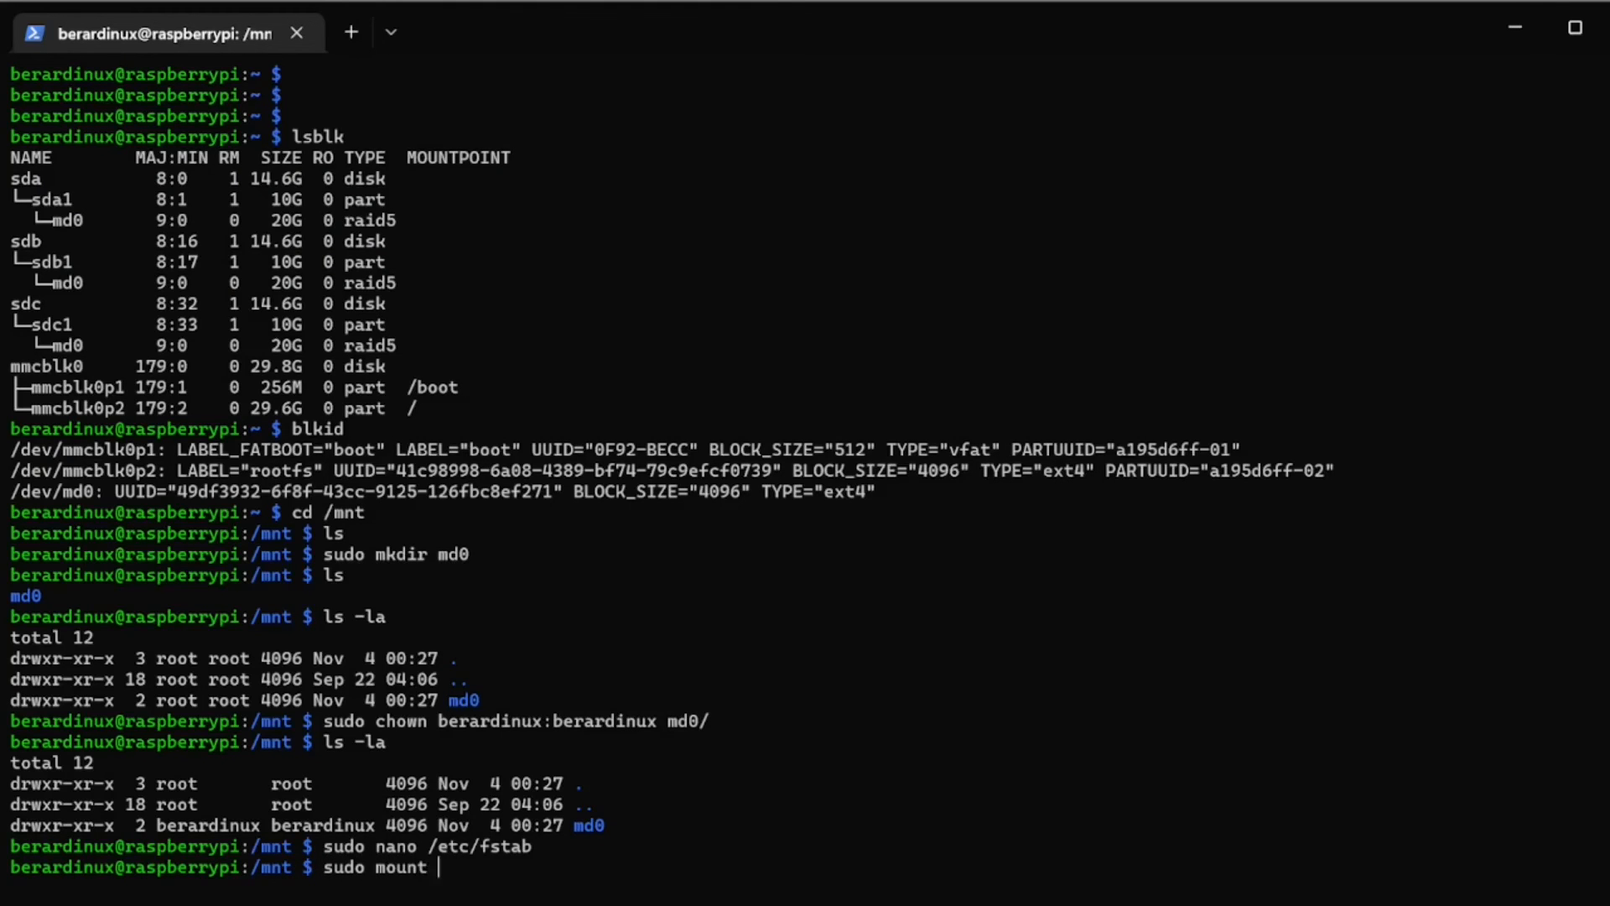
text(-a)
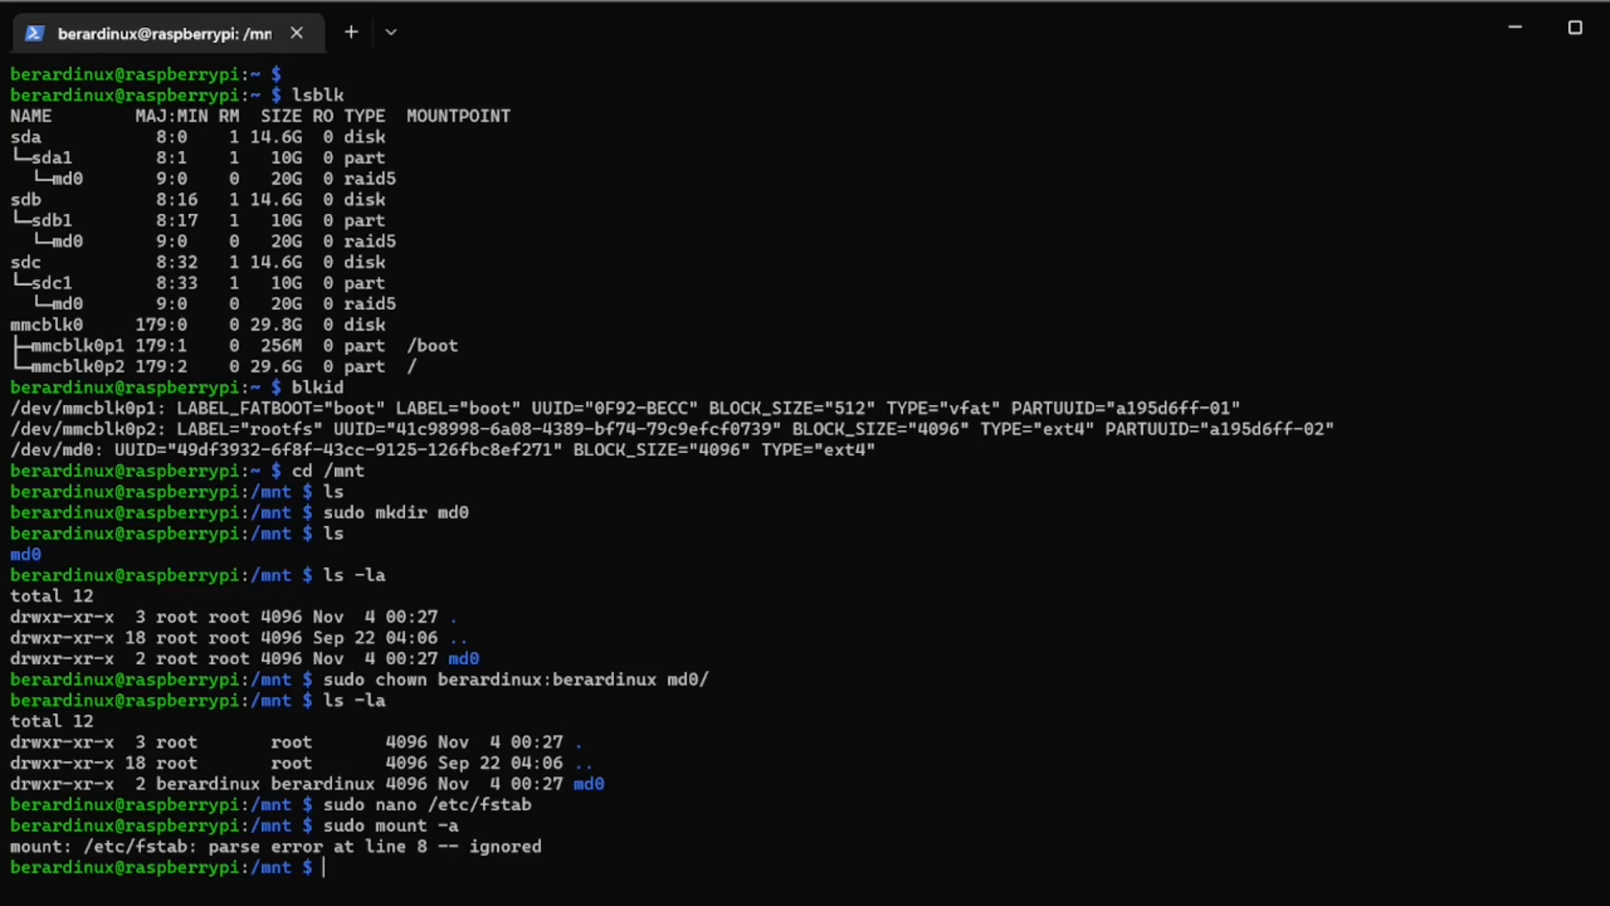
text(nano /etc/f)
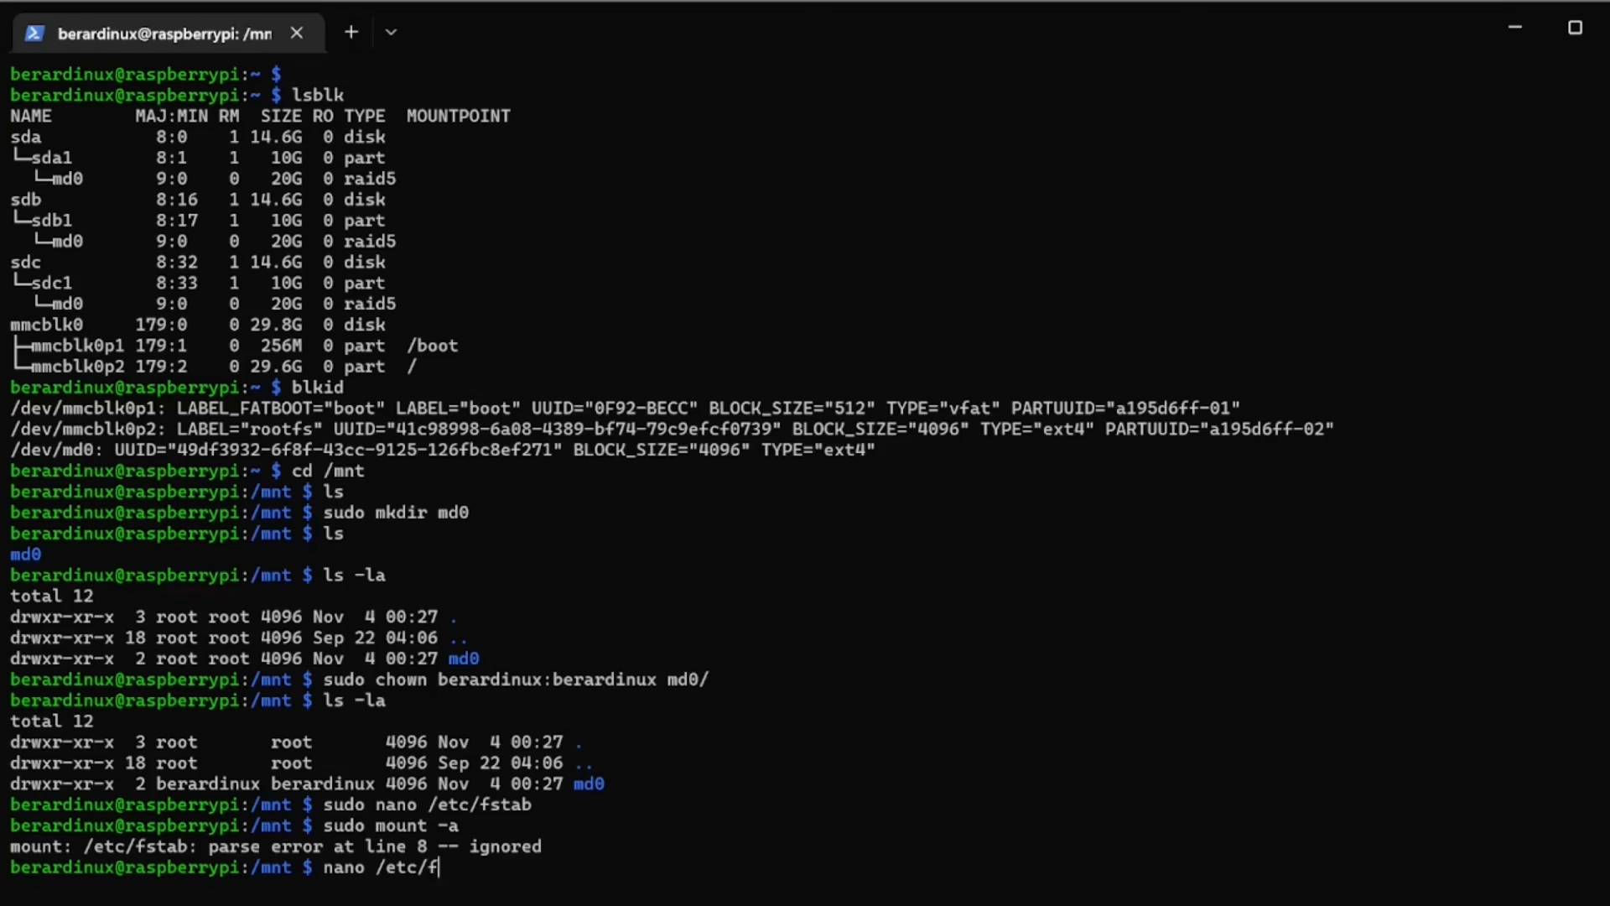
text(stab)
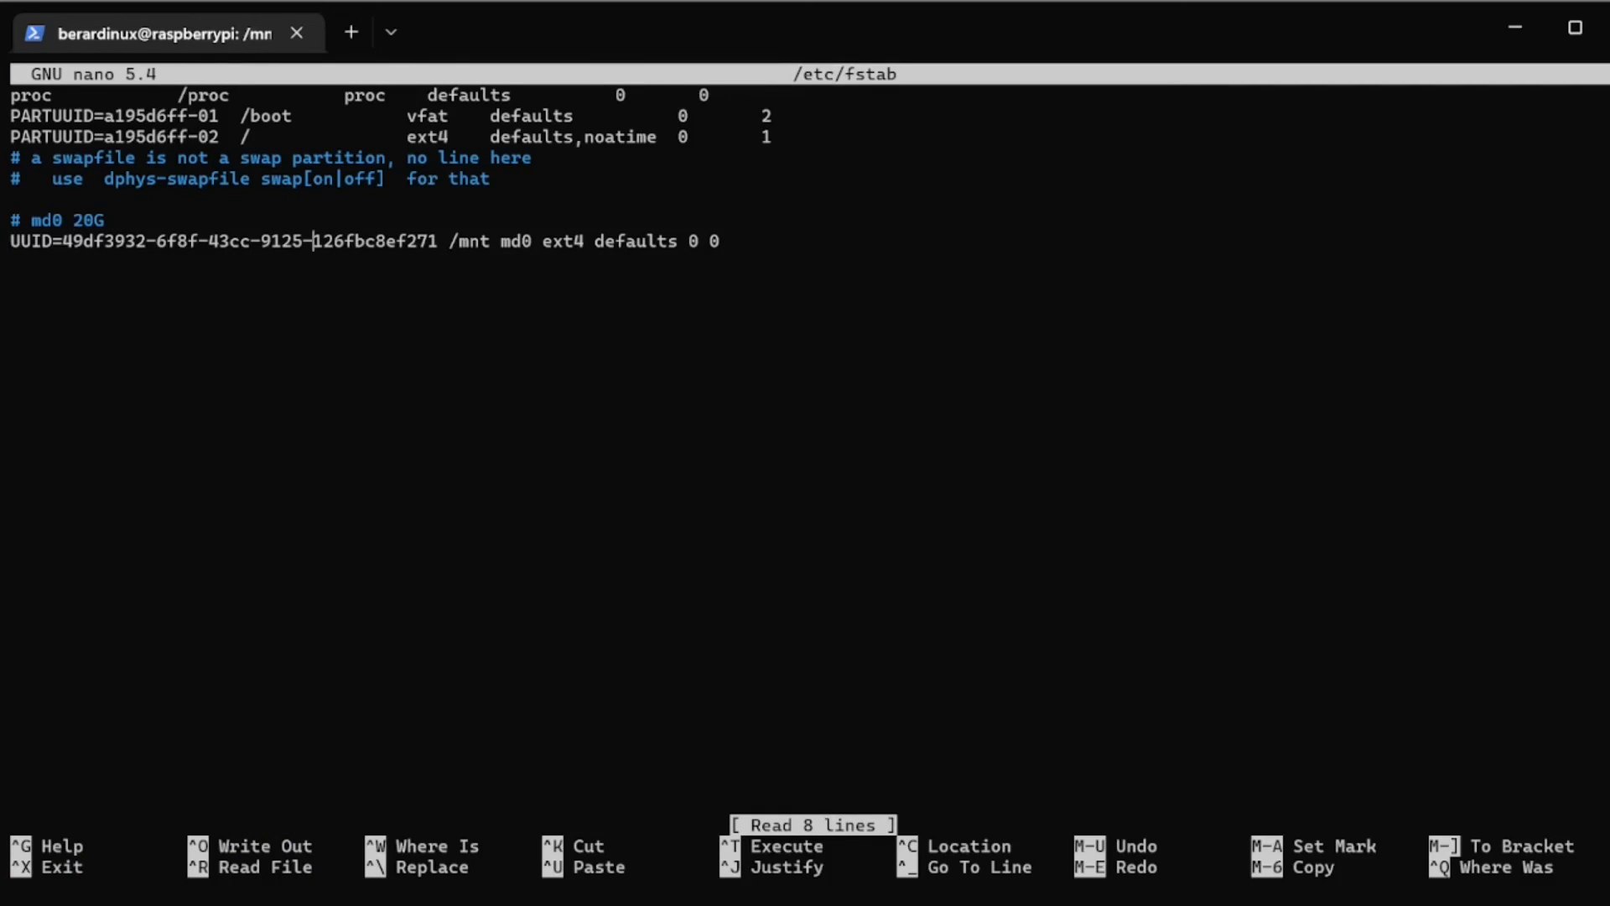
key(Backspace)
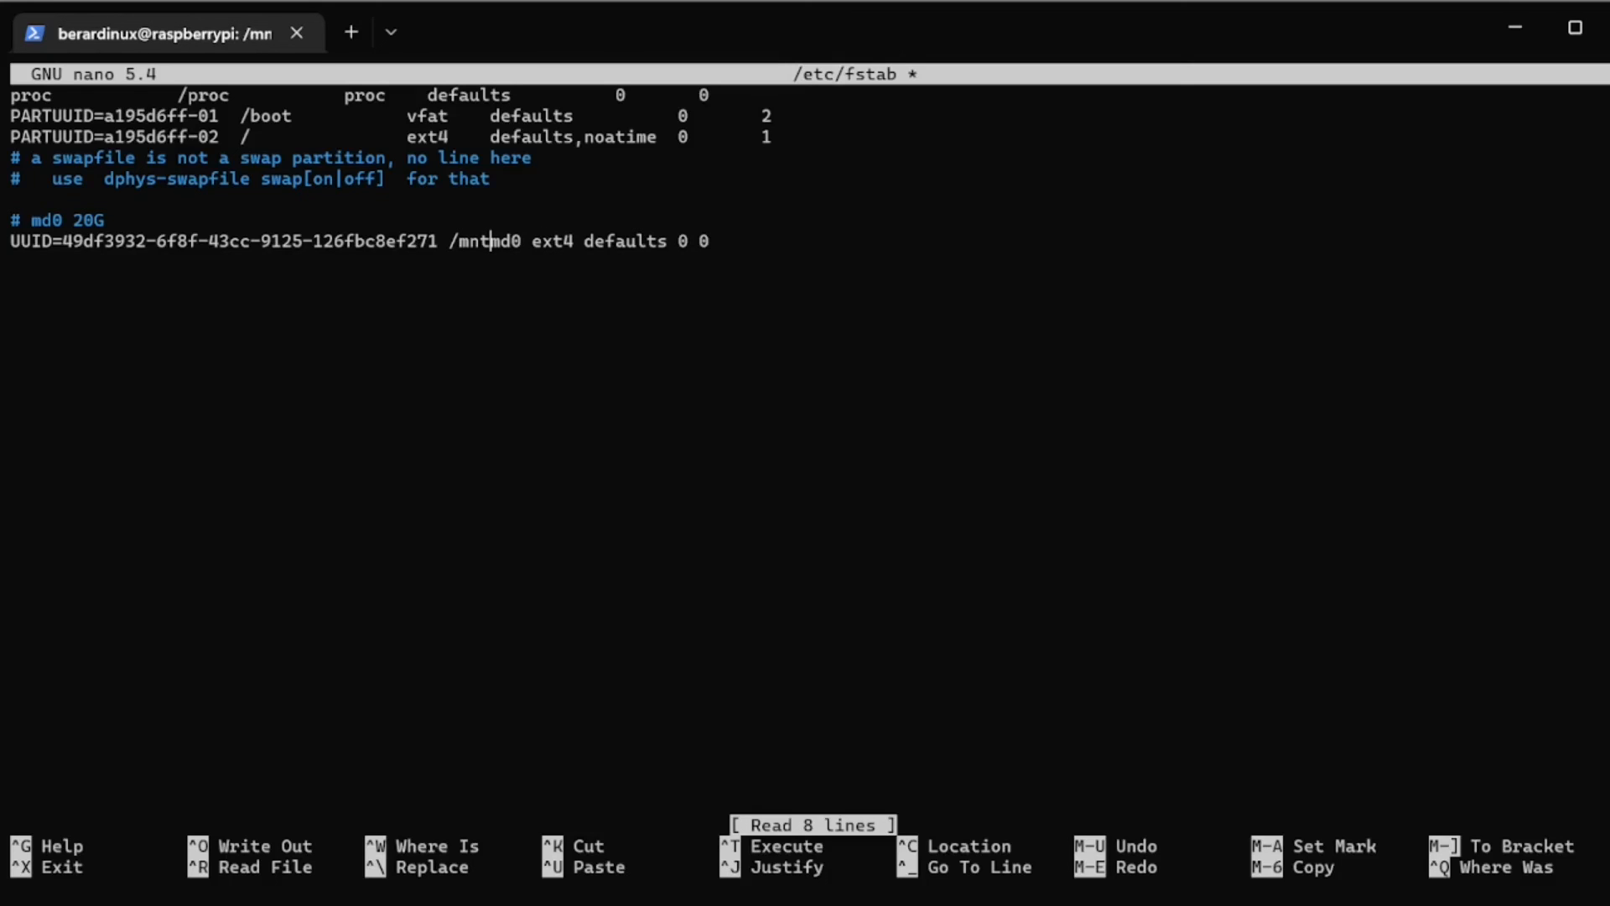
text(/)
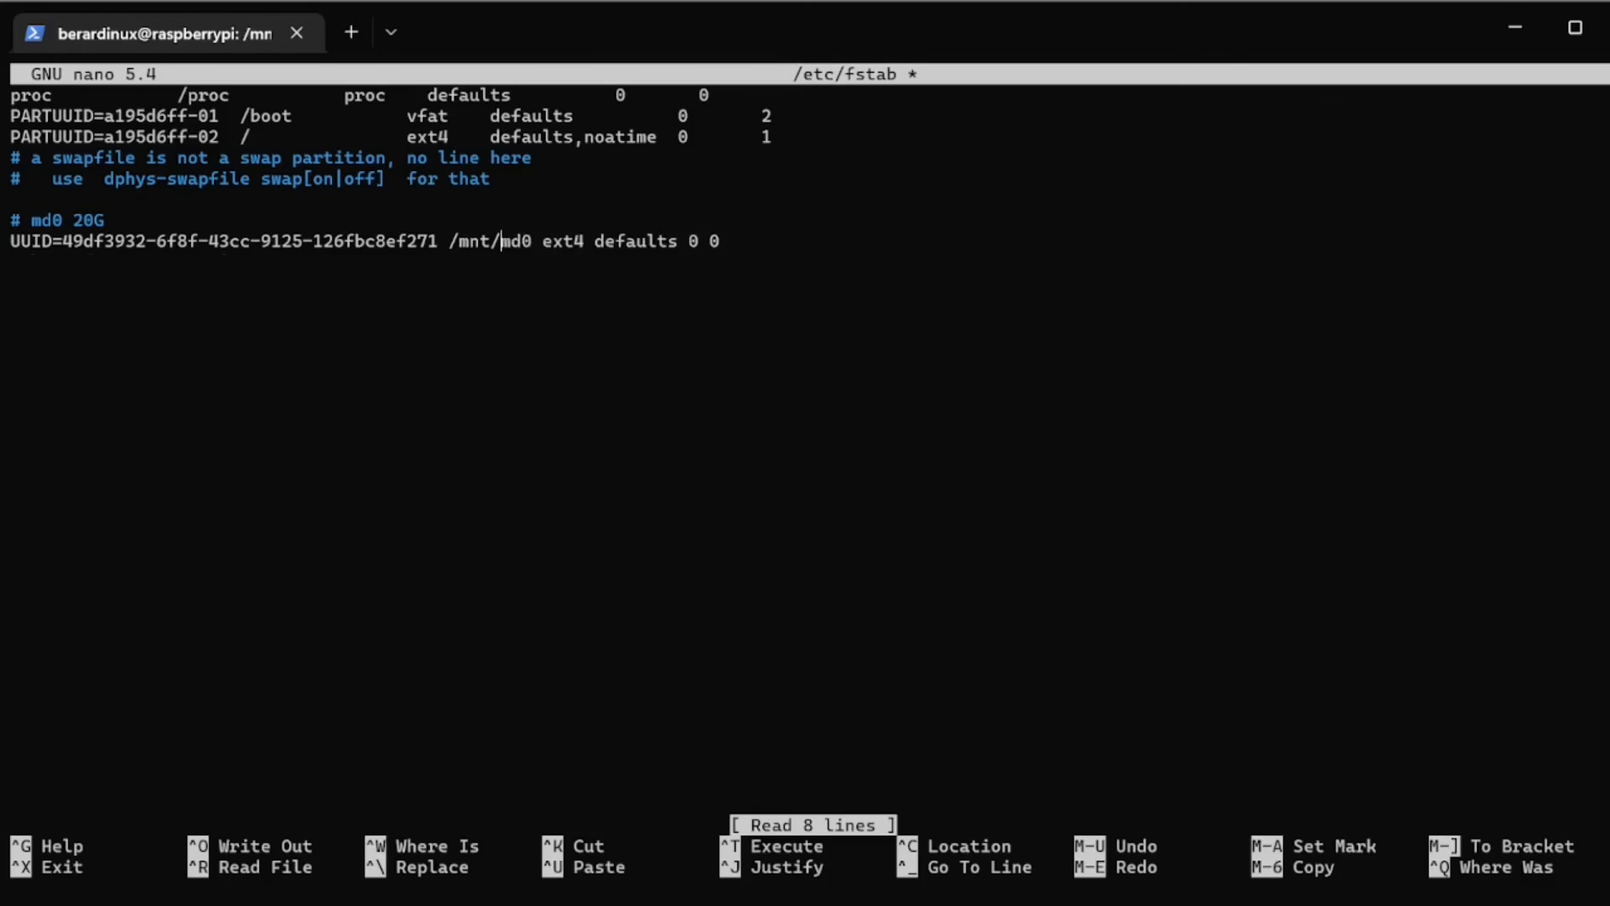
key(ctrl+x)
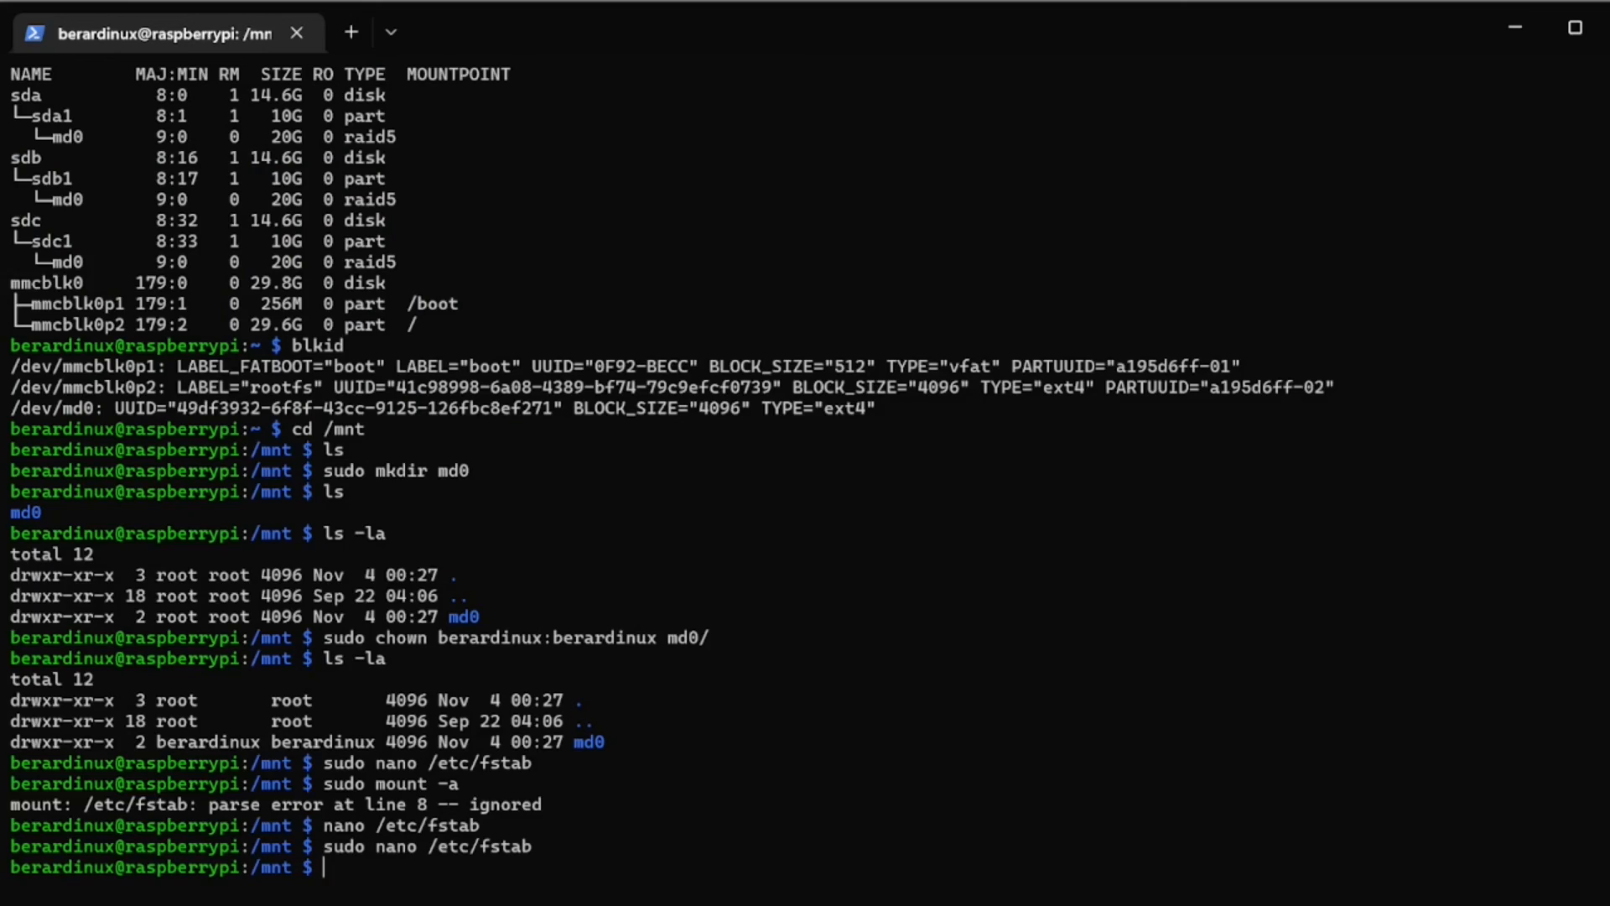
Run 'sudo mount -a', see md0's UUID not found, then begin reopening /etc/fstab
text(sudo mount -a)
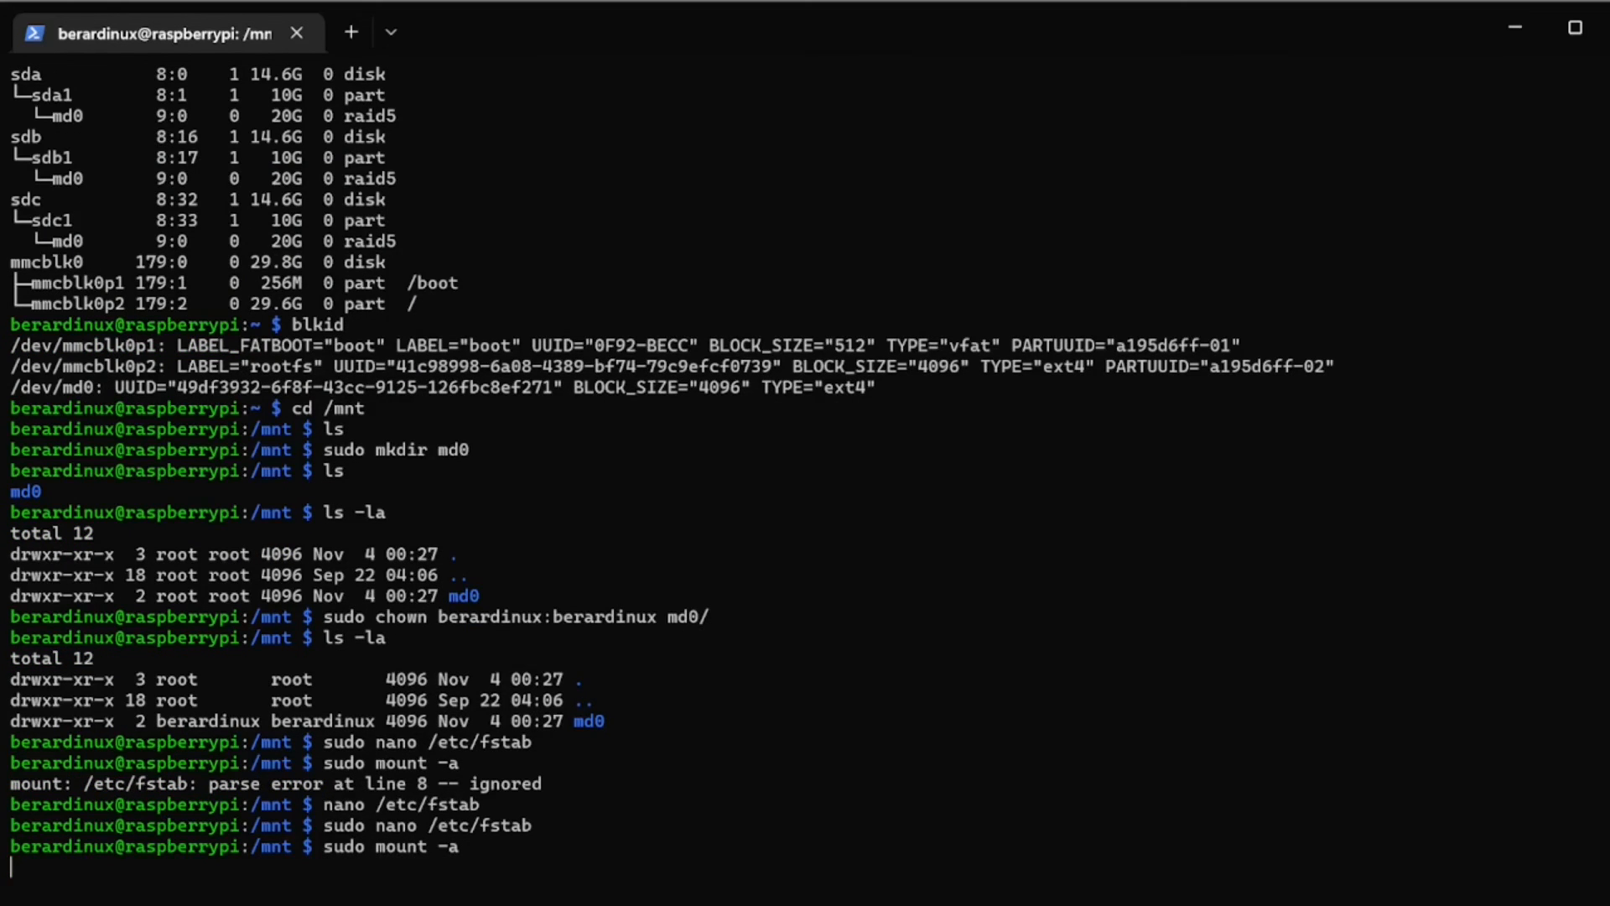
key(Return)
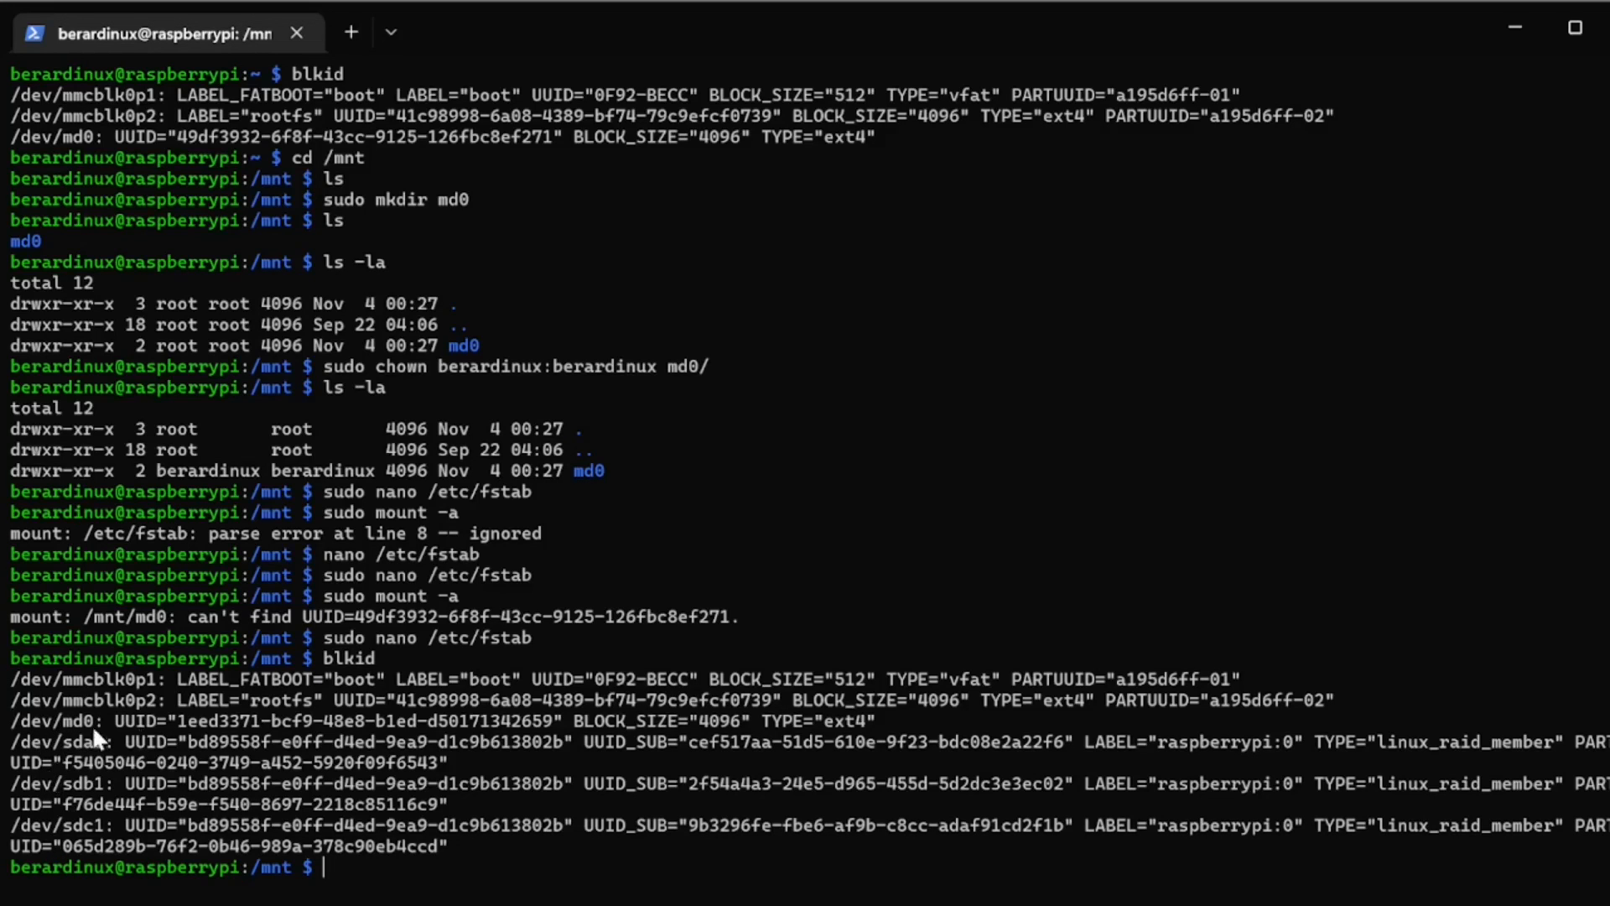
mouse_move(354, 815)
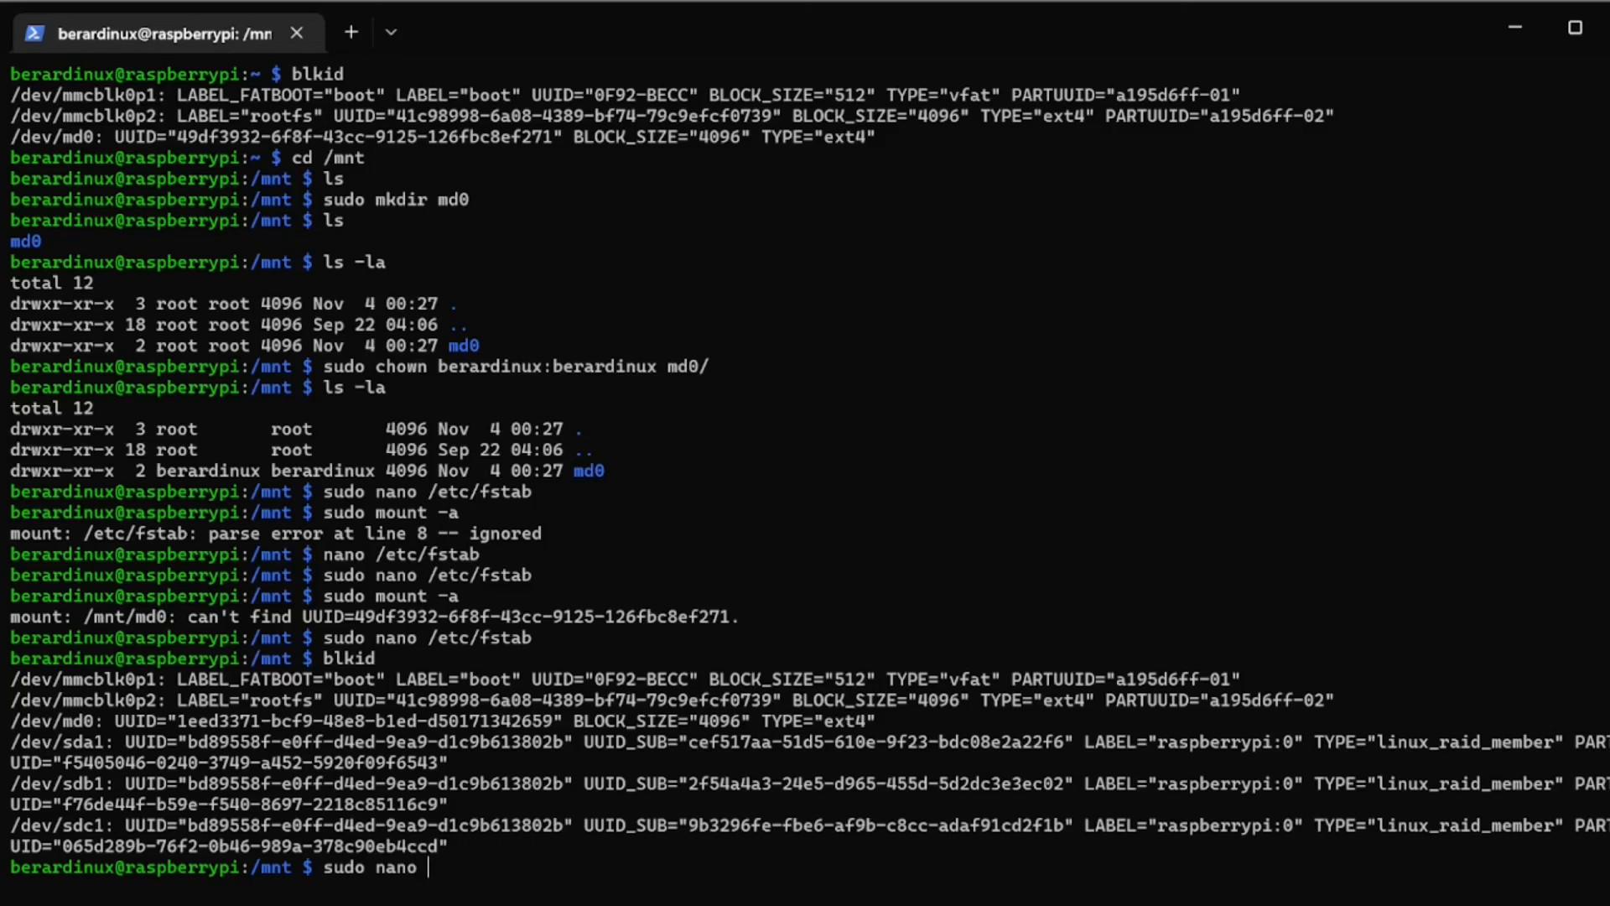
text(/etc/f)
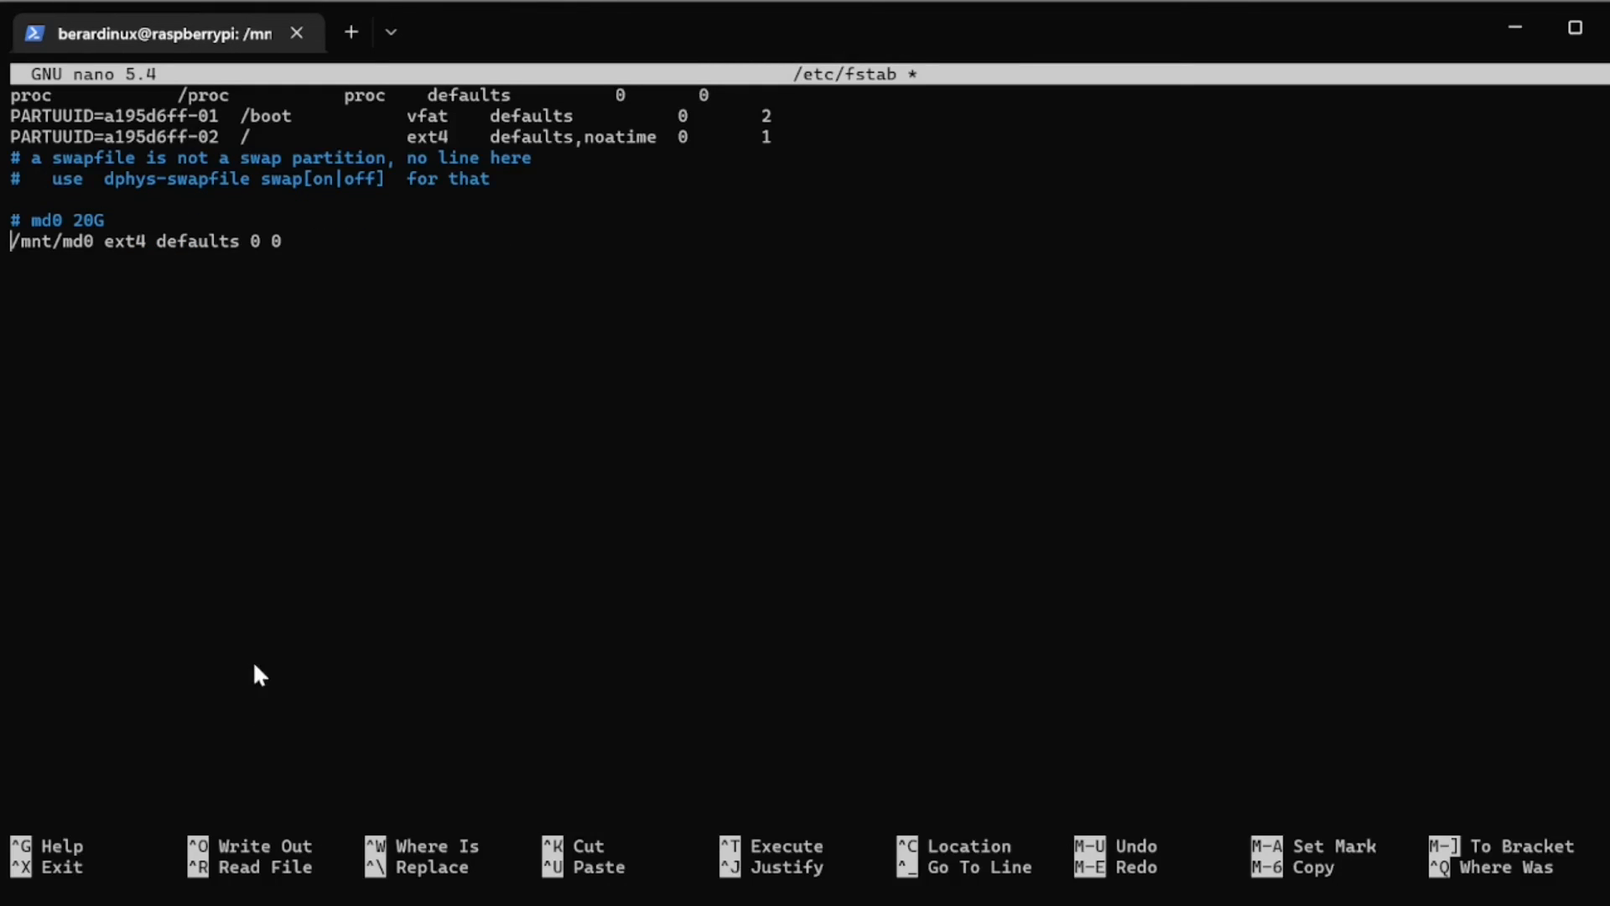
text(UUID="1eed3371-bcf9-48e8-b1ed-d50171342659")
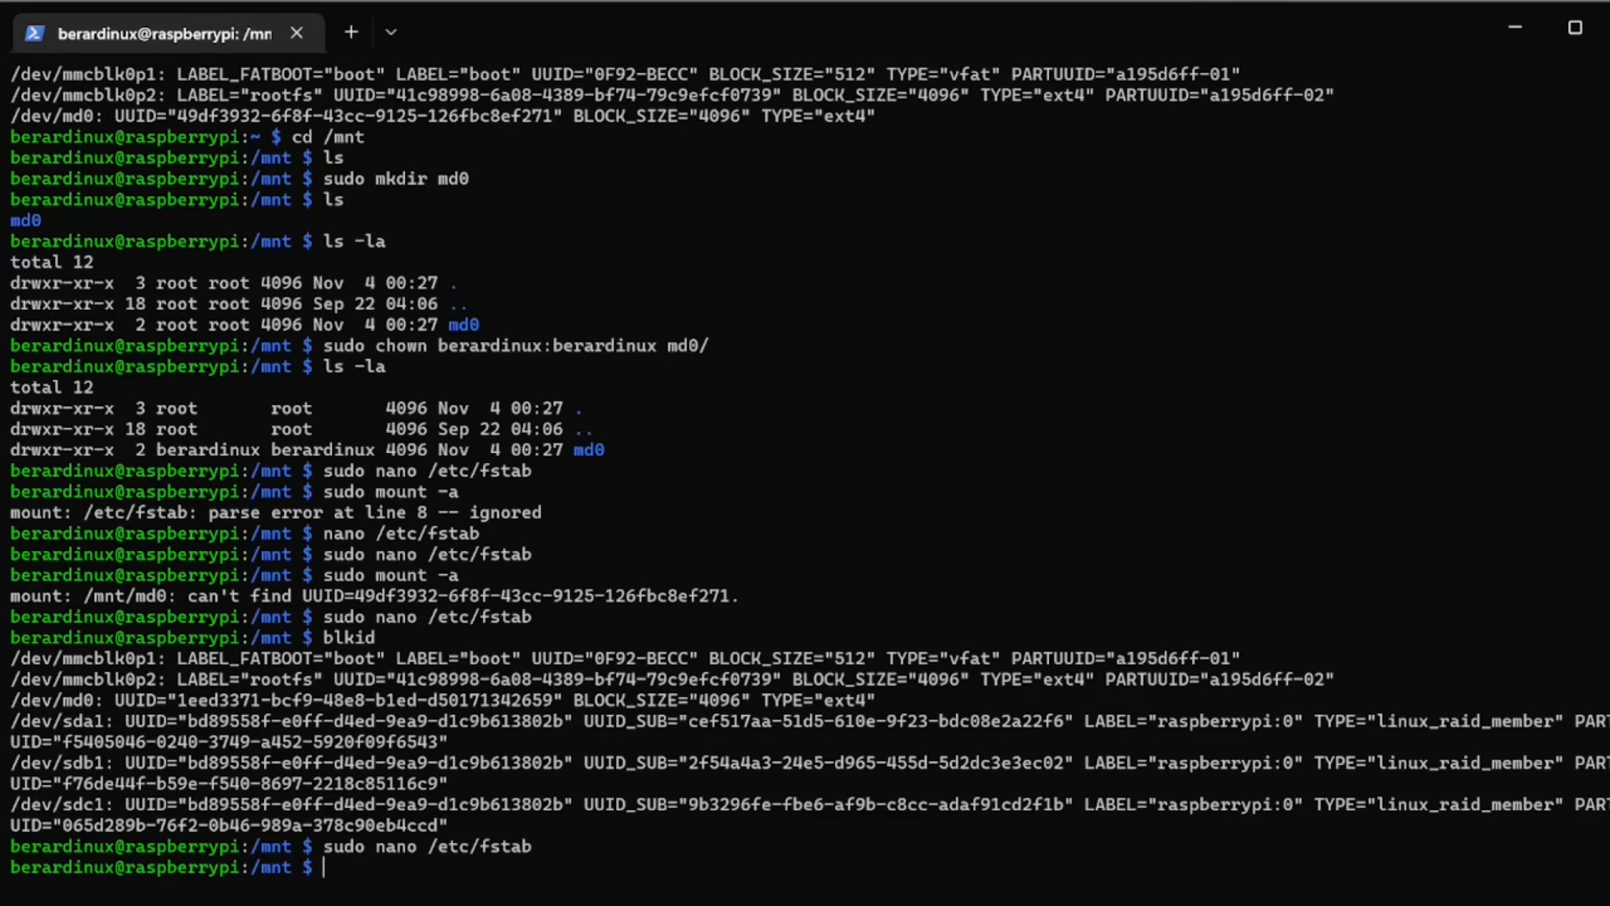
text(sudo mount -a)
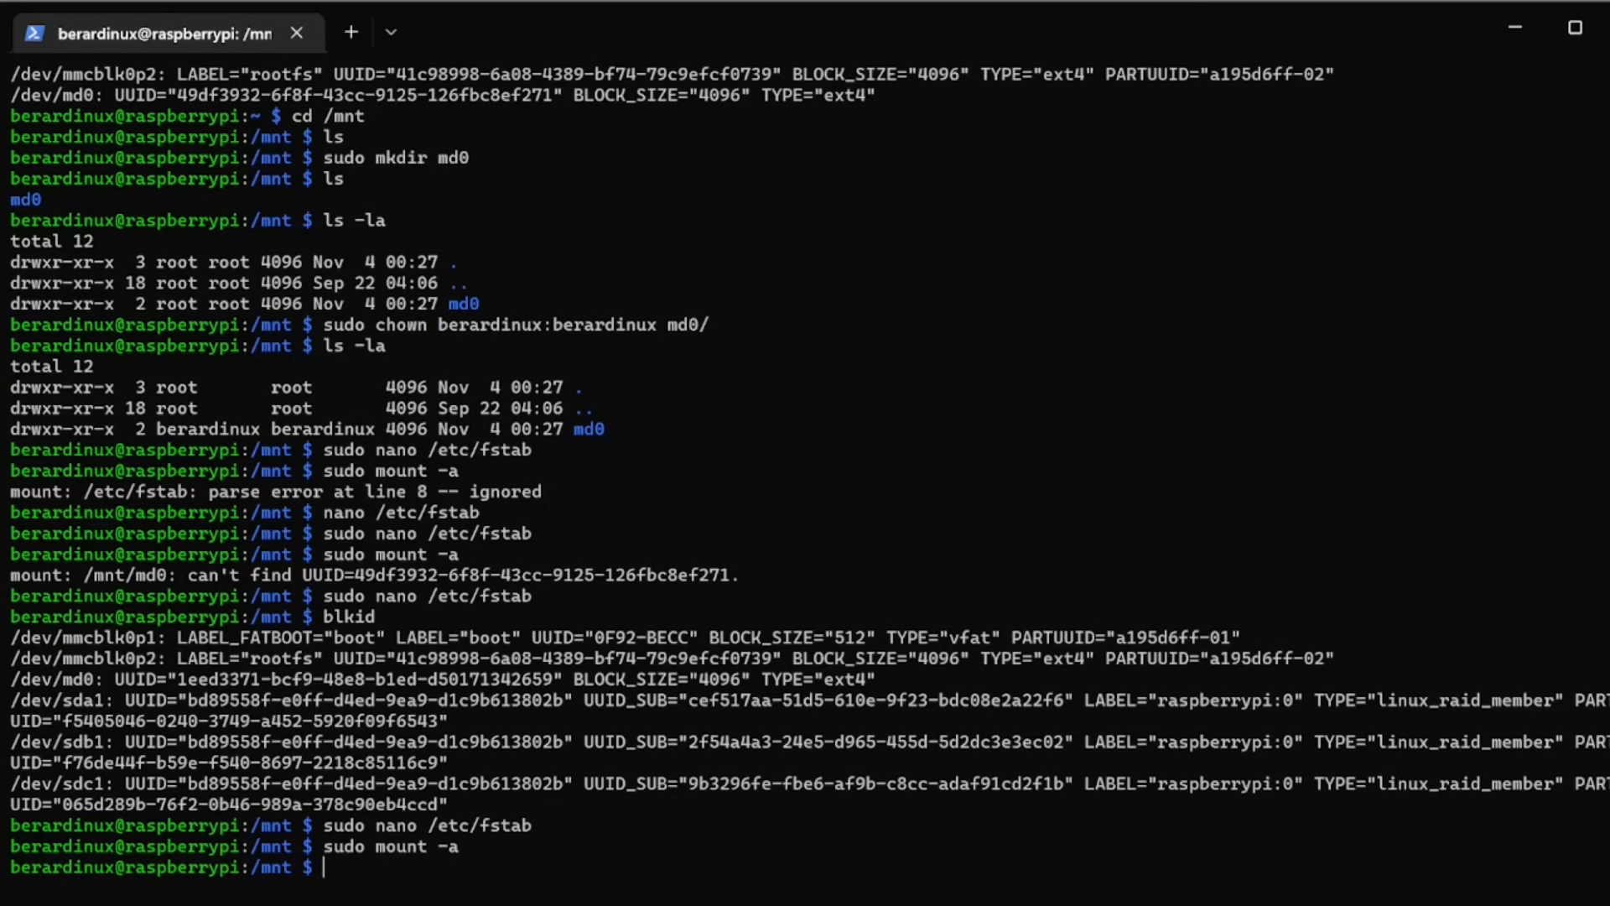
Run 'lsblk' to confirm the 20G raid5 md0 is mounted at /mnt/md0
text(lsblk)
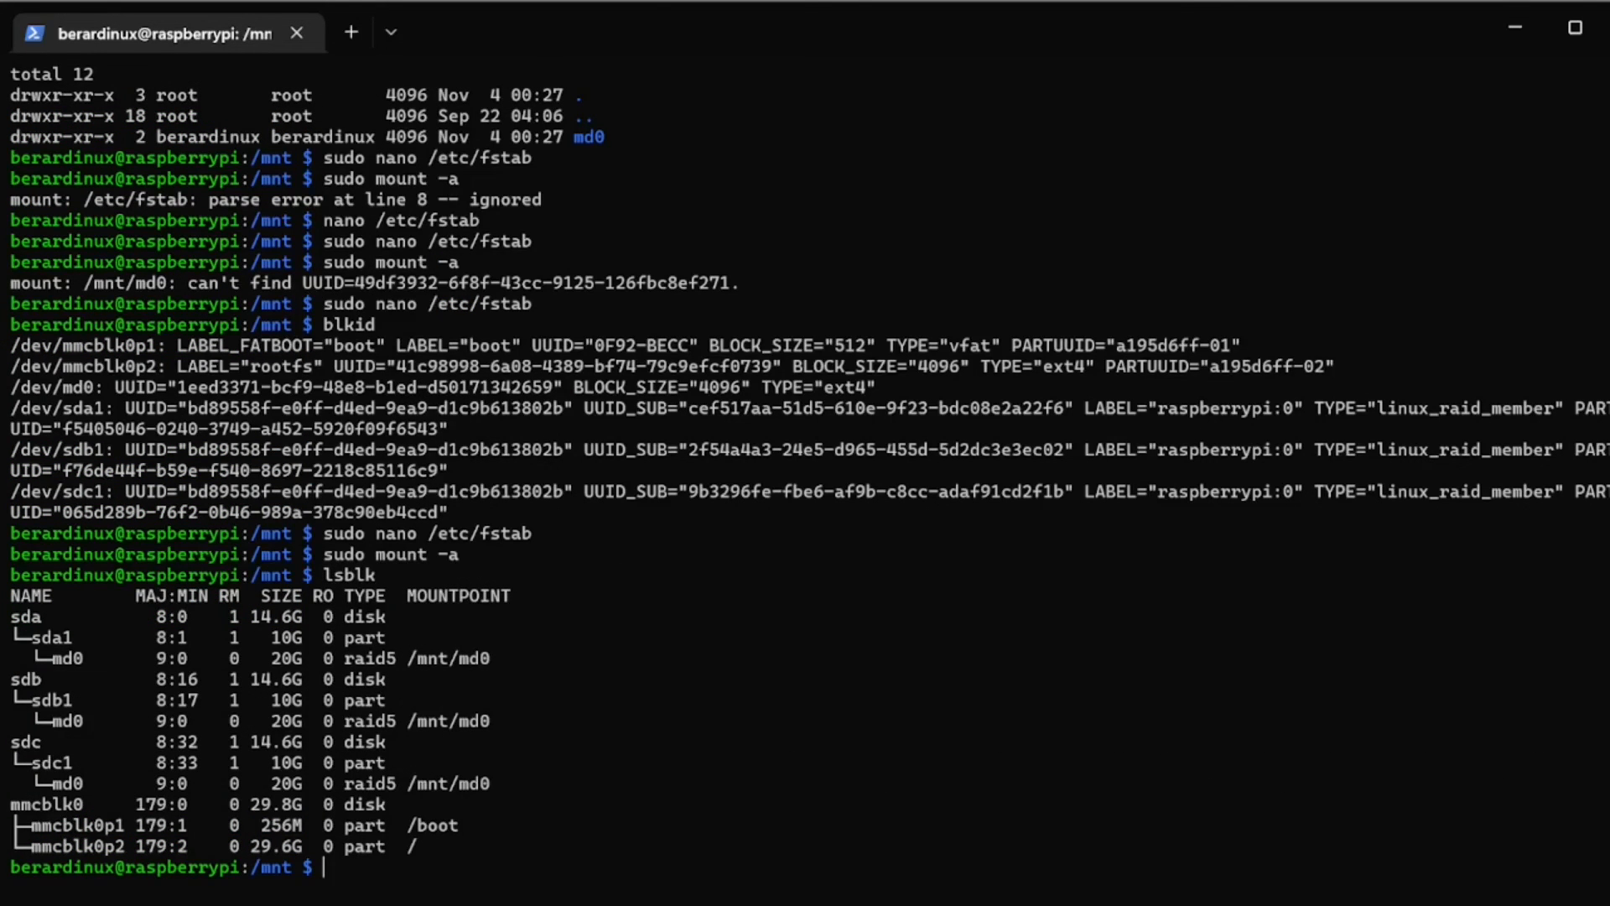
mouse_move(409, 800)
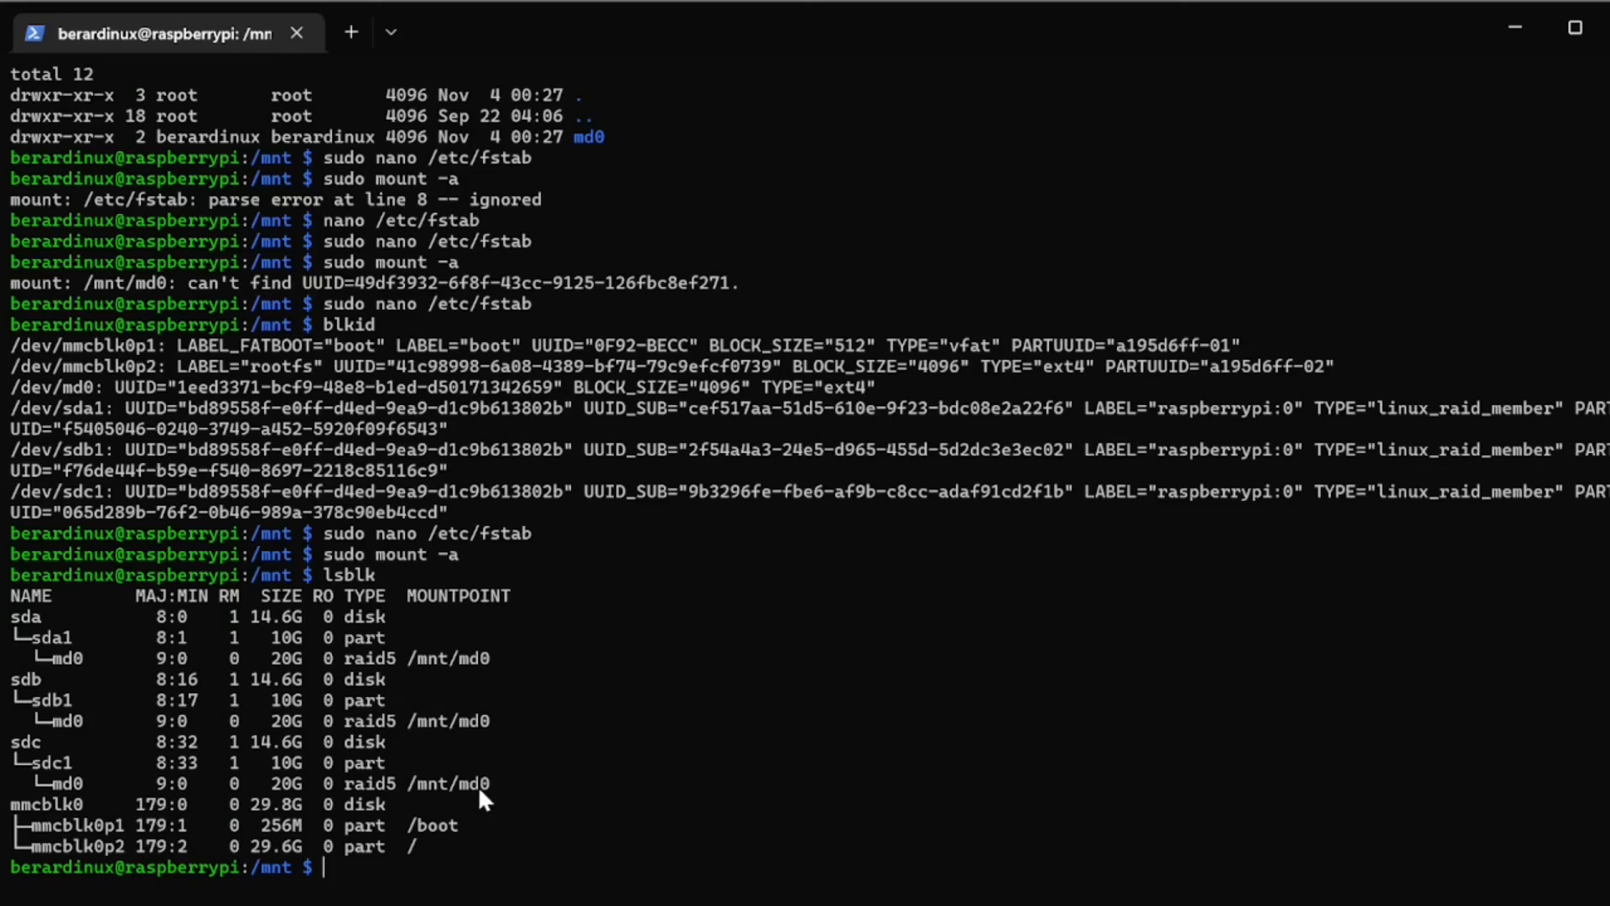
mouse_move(525, 776)
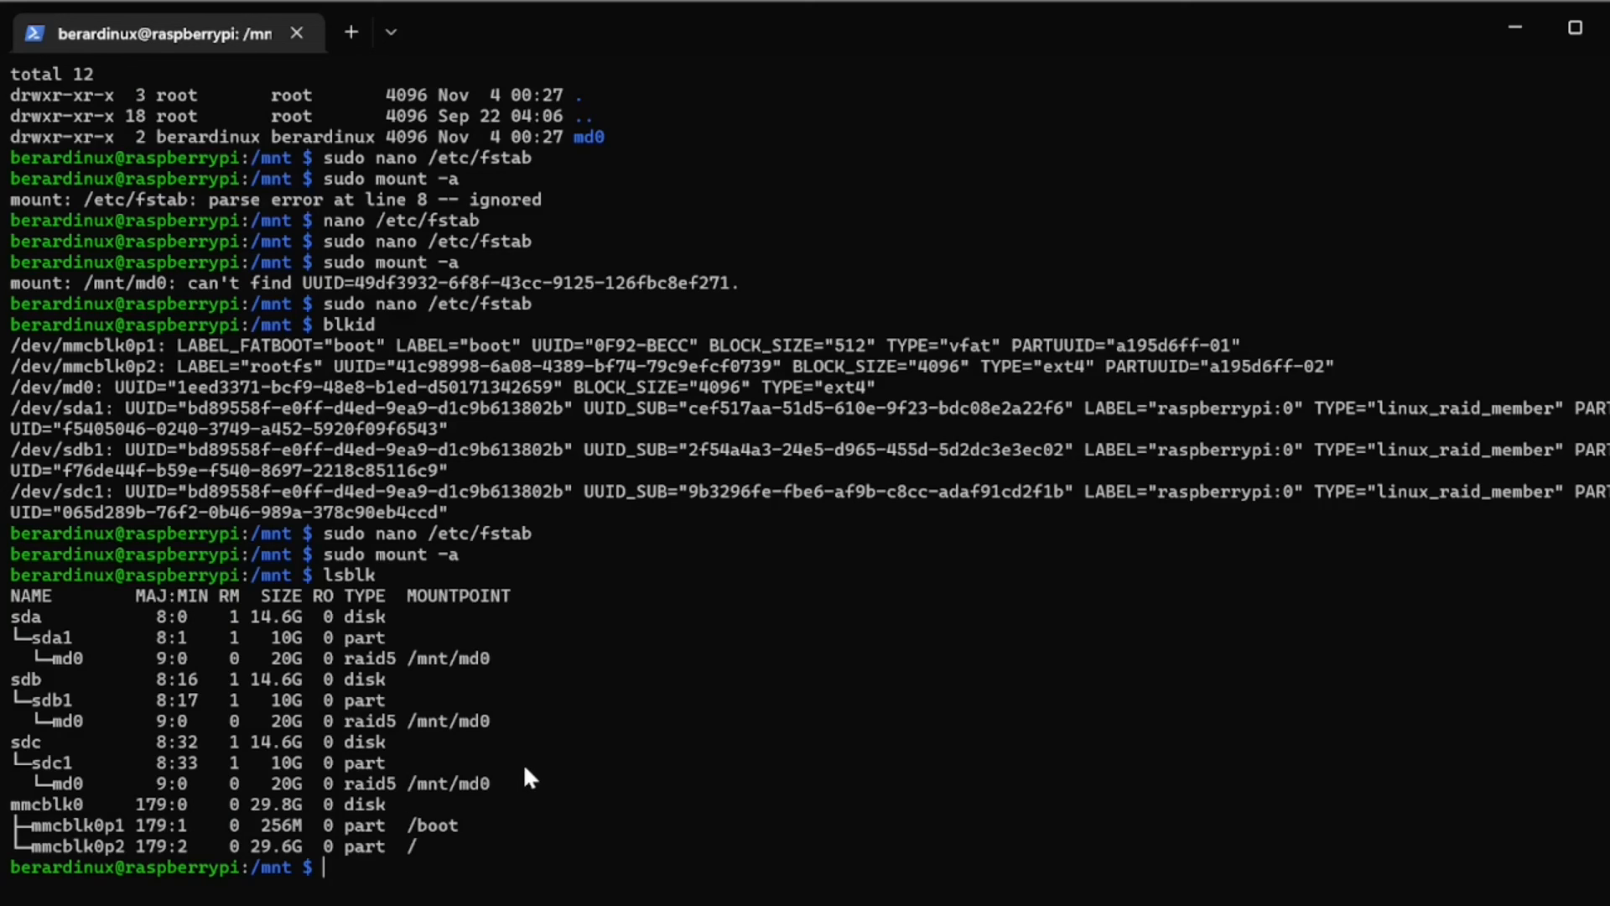